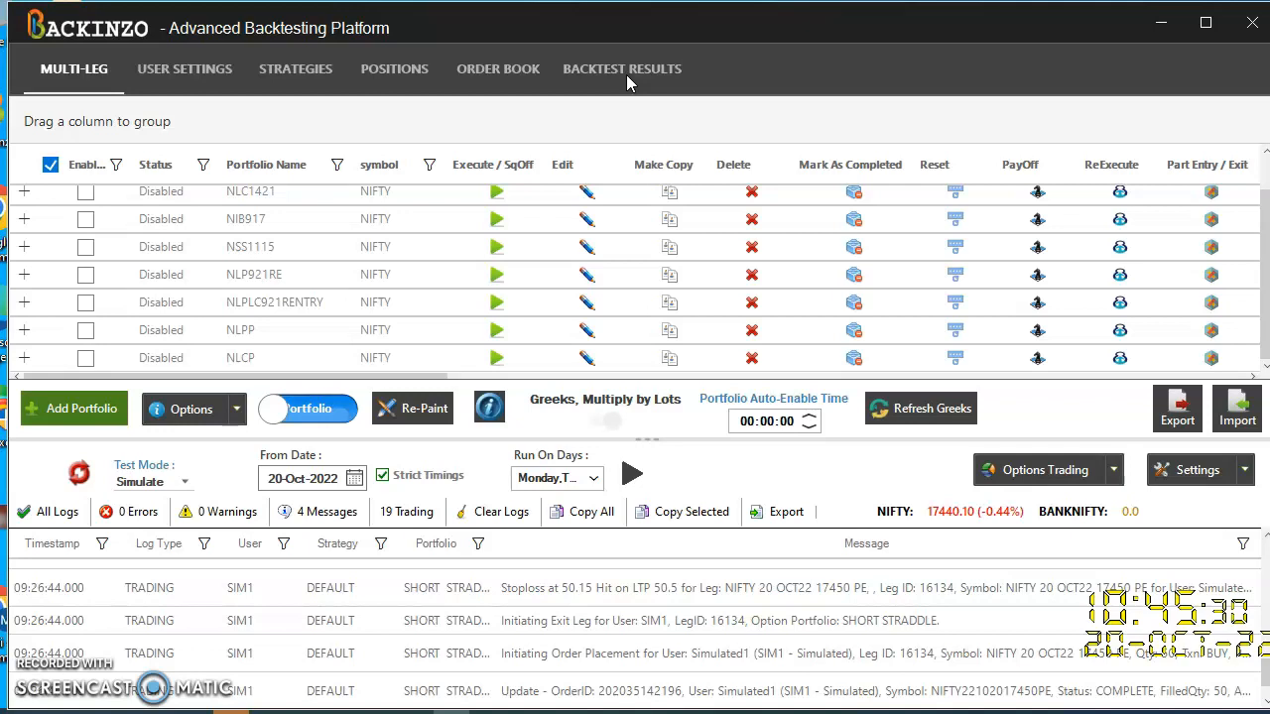
{"action": "mouse_move", "coordinate": [603, 81]}
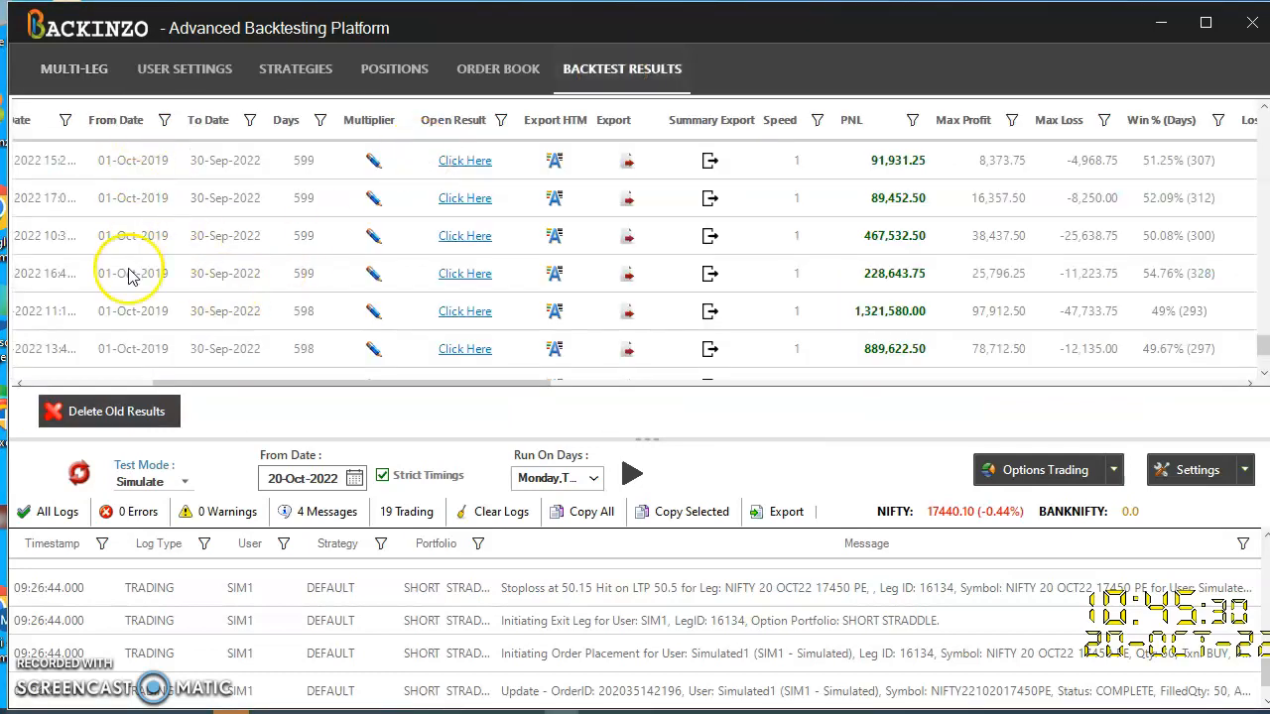
{"action": "mouse_move", "coordinate": [315, 413]}
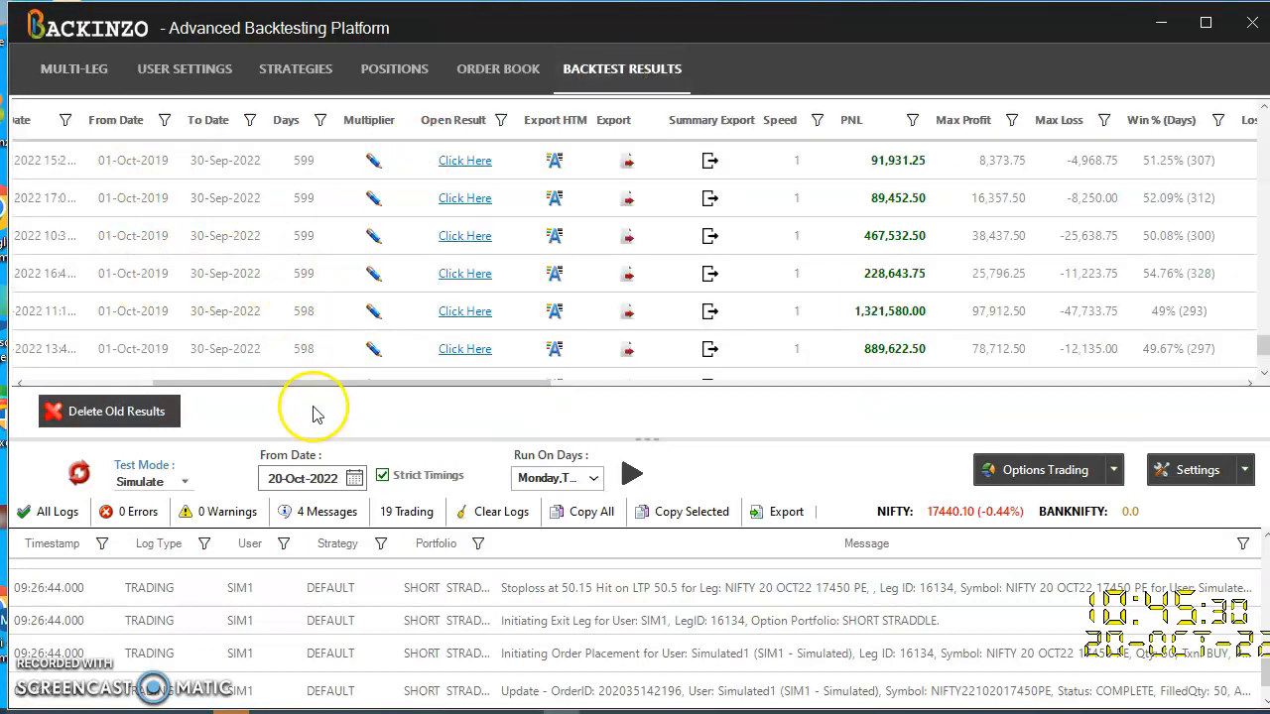
- Scroll through the past backtest results grid to review PNL and Win % columns
{"action": "scroll", "scroll_direction": "right", "scroll_amount": 3}
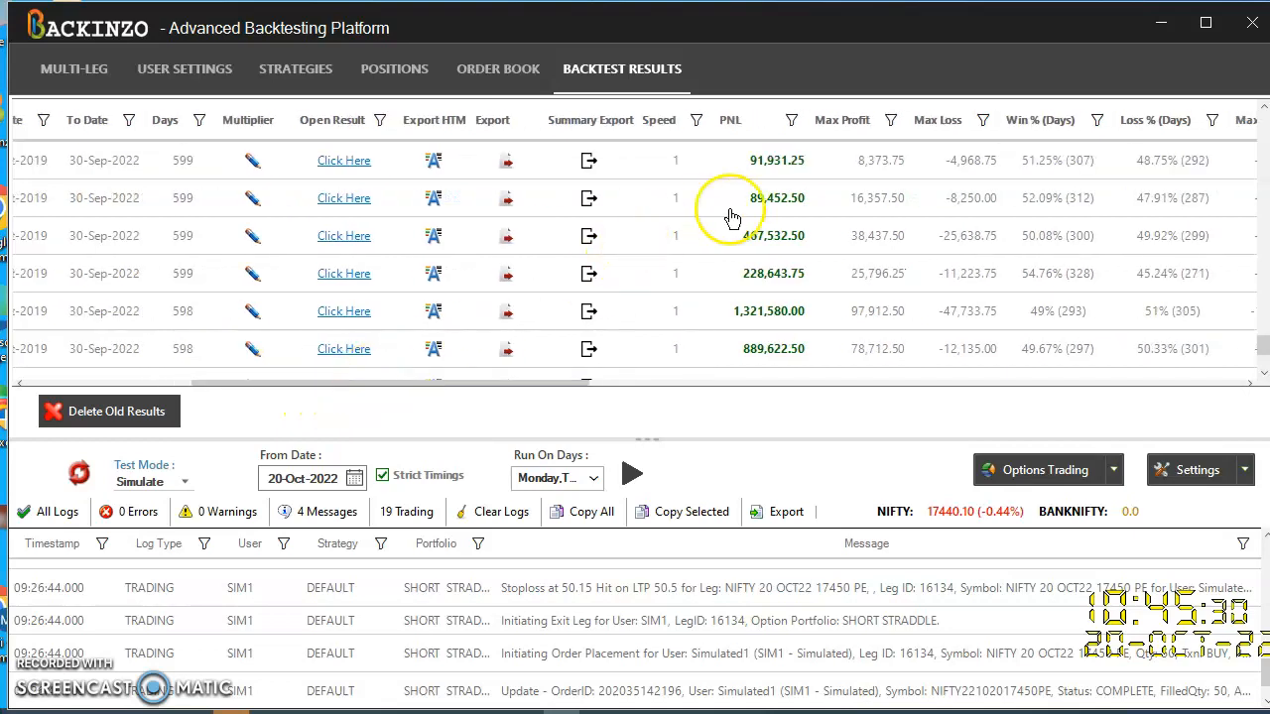
{"action": "mouse_move", "coordinate": [746, 335]}
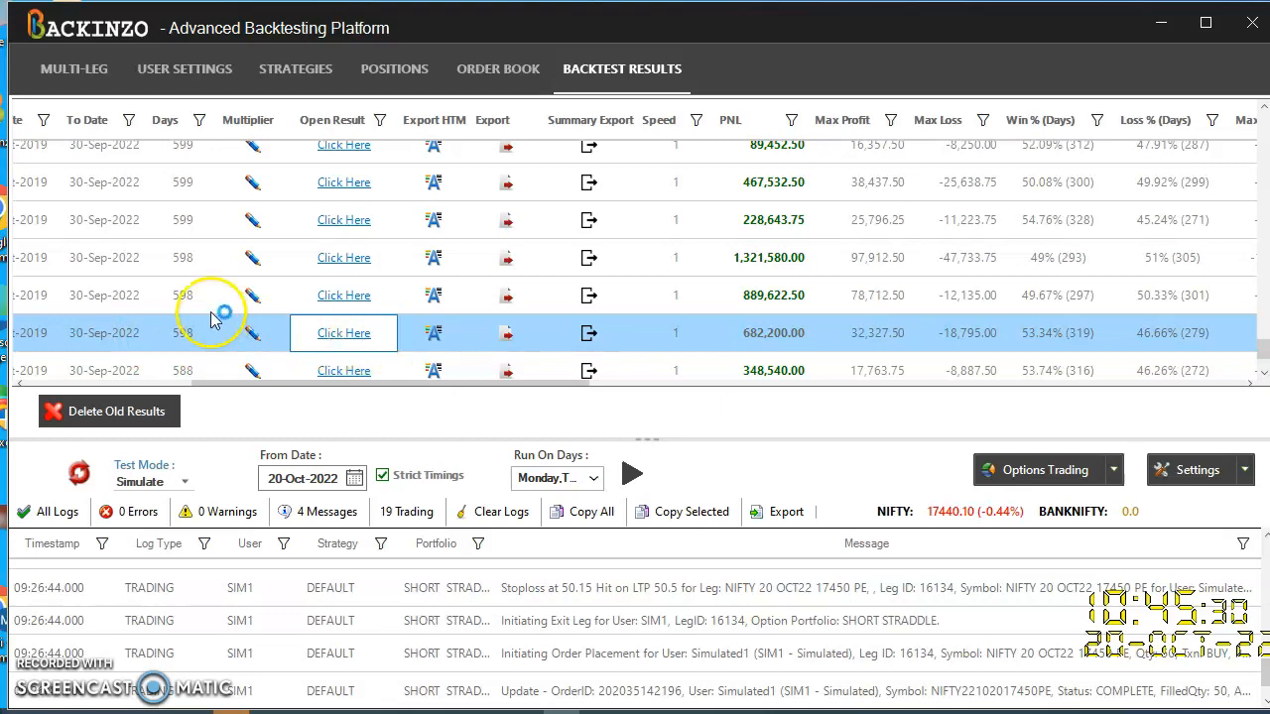
{"action": "mouse_move", "coordinate": [183, 278]}
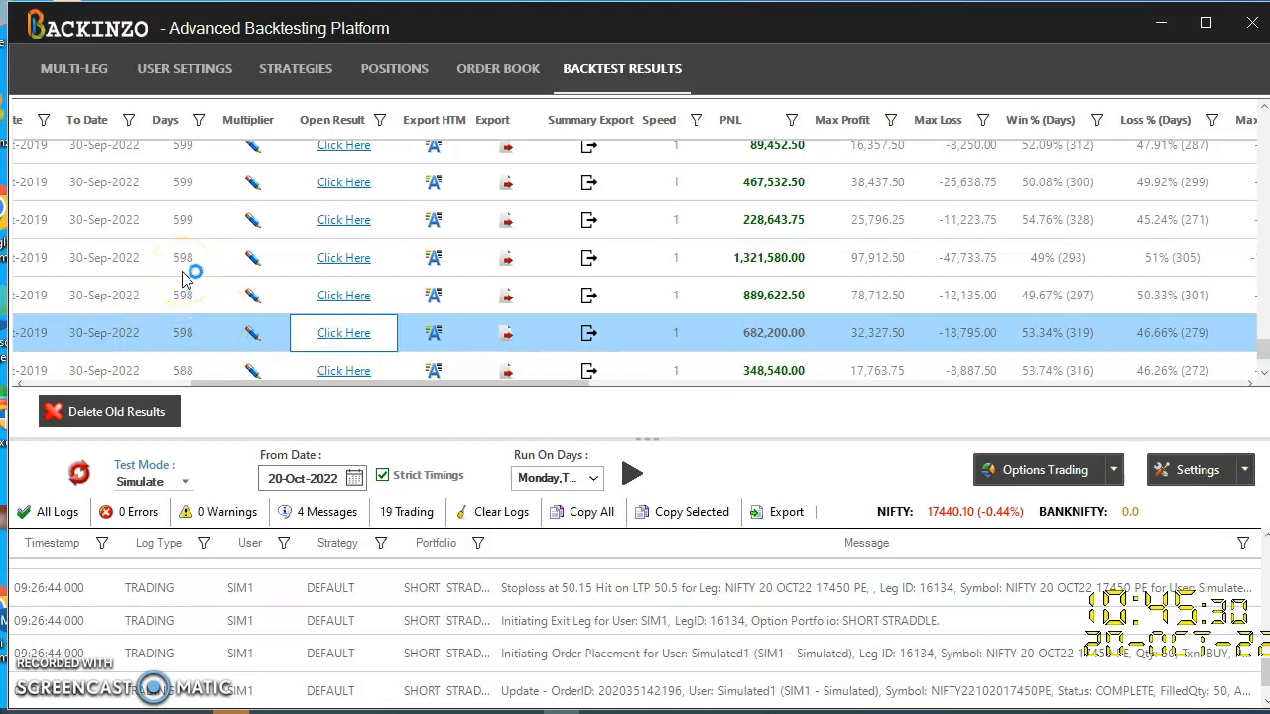
{"action": "scroll", "scroll_direction": "down", "scroll_amount": 3}
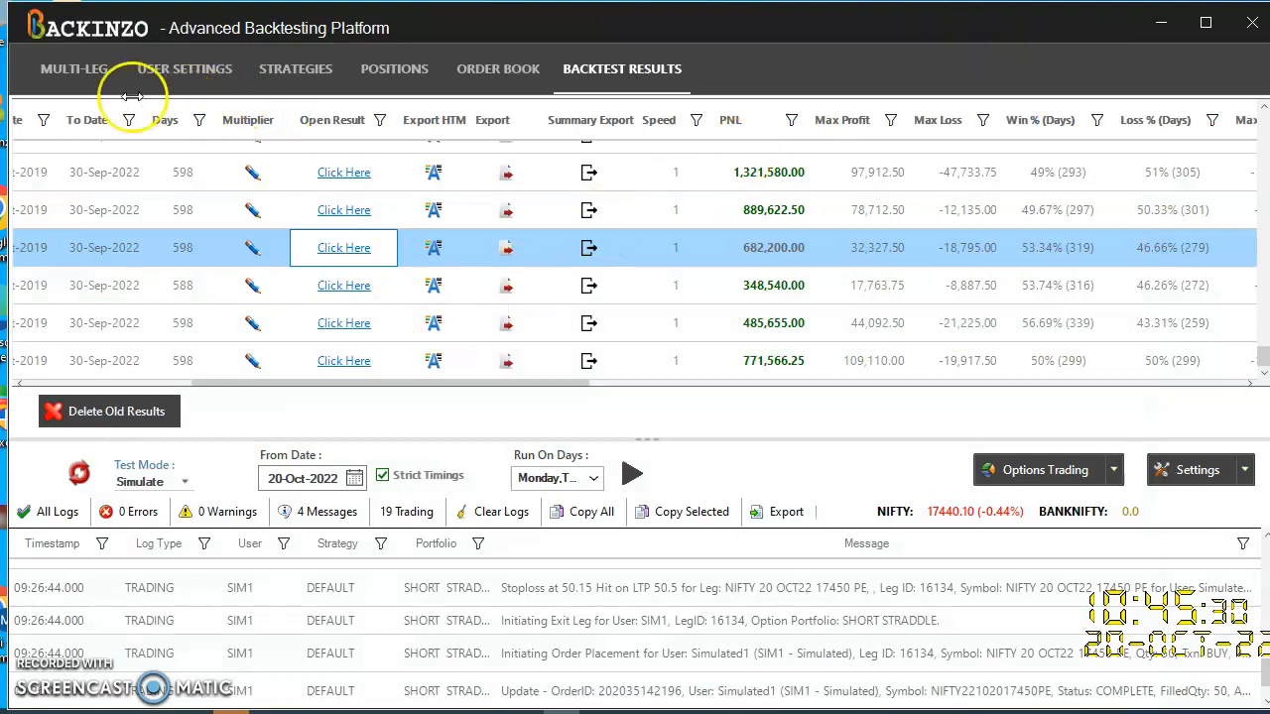
{"action": "mouse_move", "coordinate": [72, 69]}
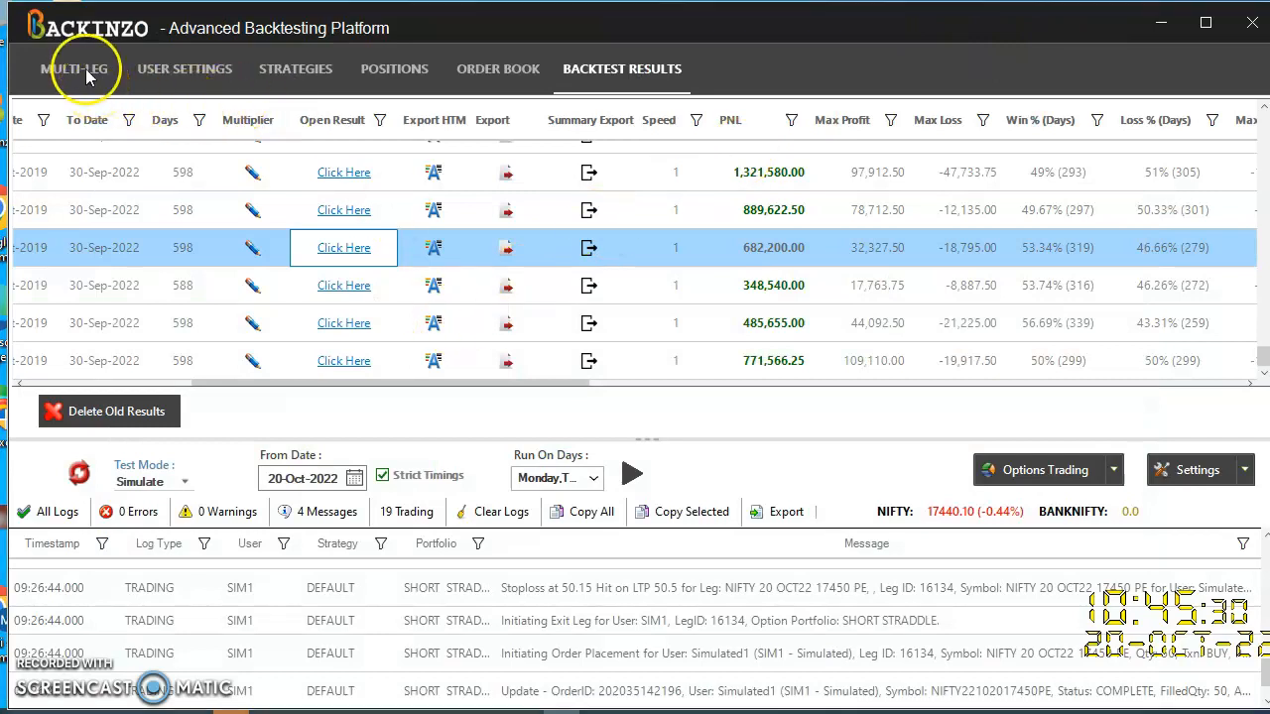
- From the MULTI-LEG portfolio list, start a new portfolio with Add Portfolio
{"action": "left_click", "coordinate": [73, 68]}
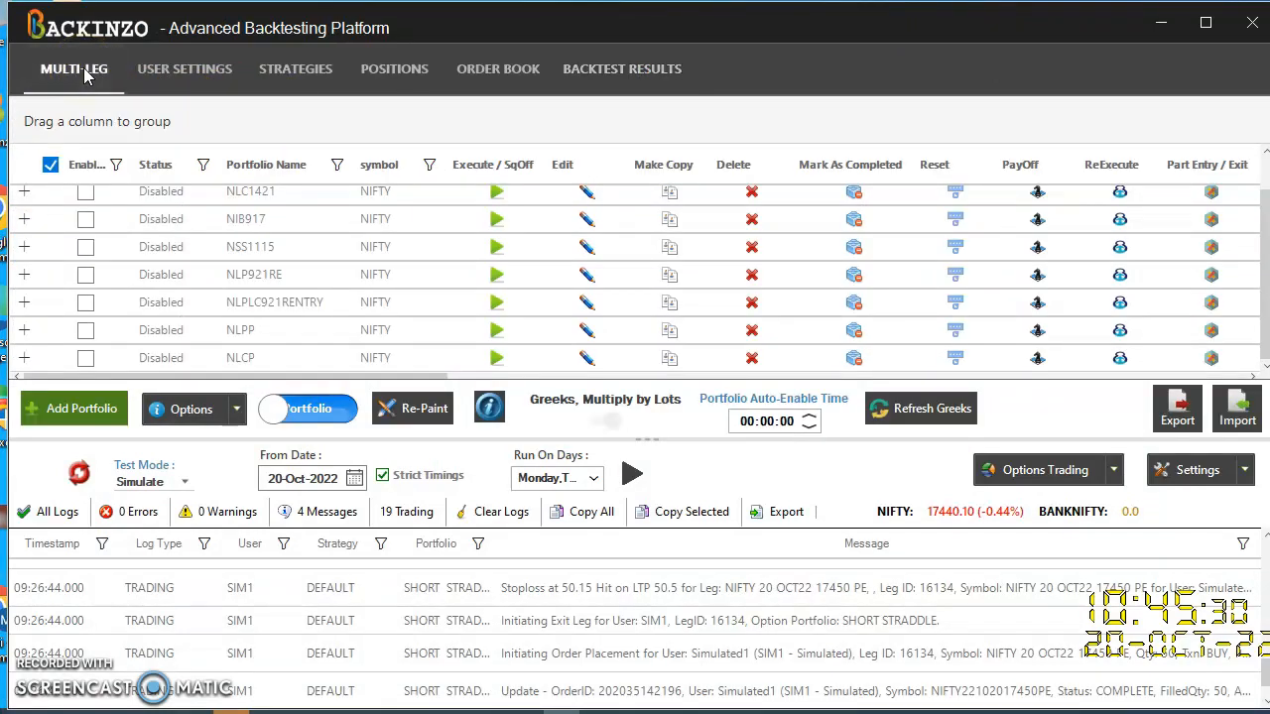
{"action": "mouse_move", "coordinate": [347, 233]}
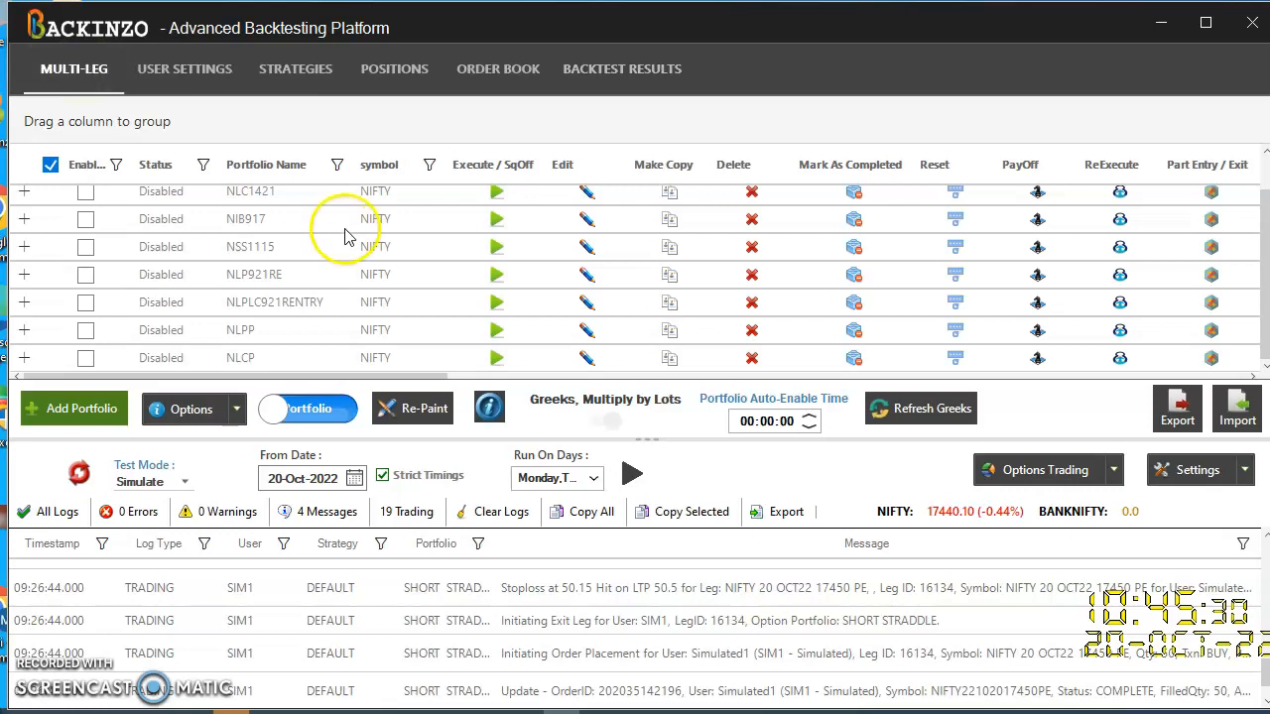
{"action": "mouse_move", "coordinate": [84, 392]}
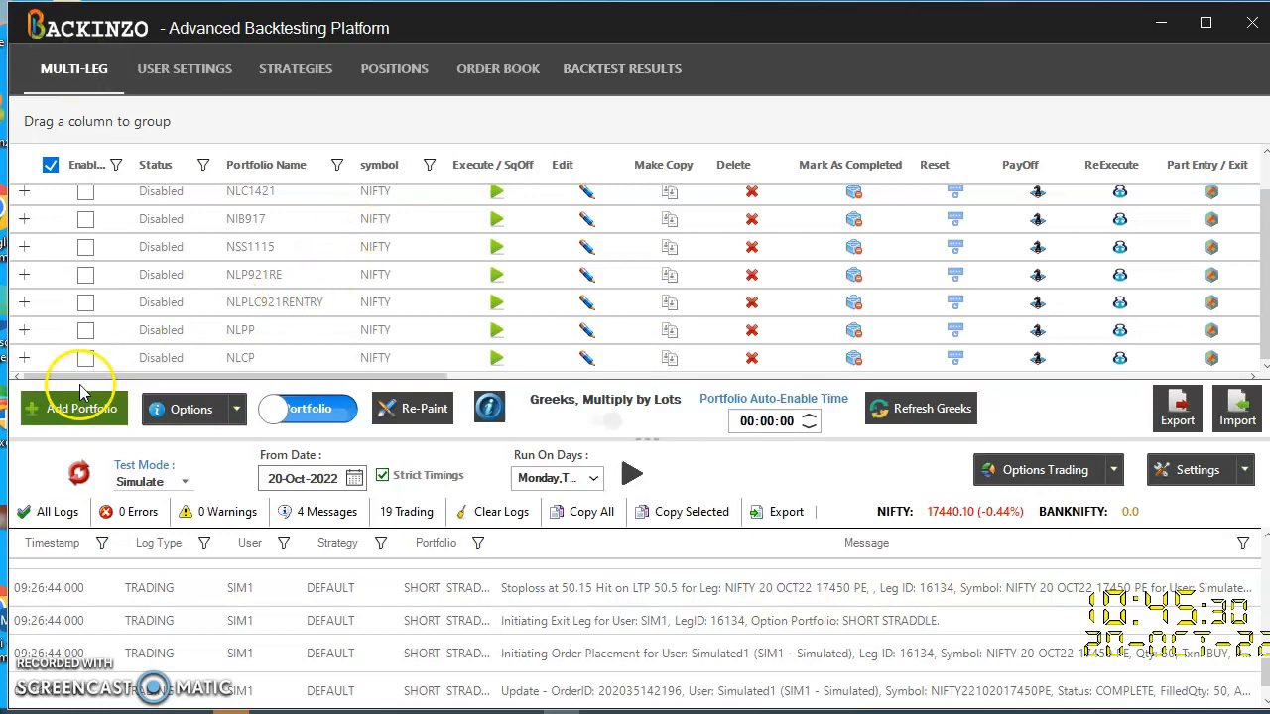
{"action": "left_click", "coordinate": [74, 407]}
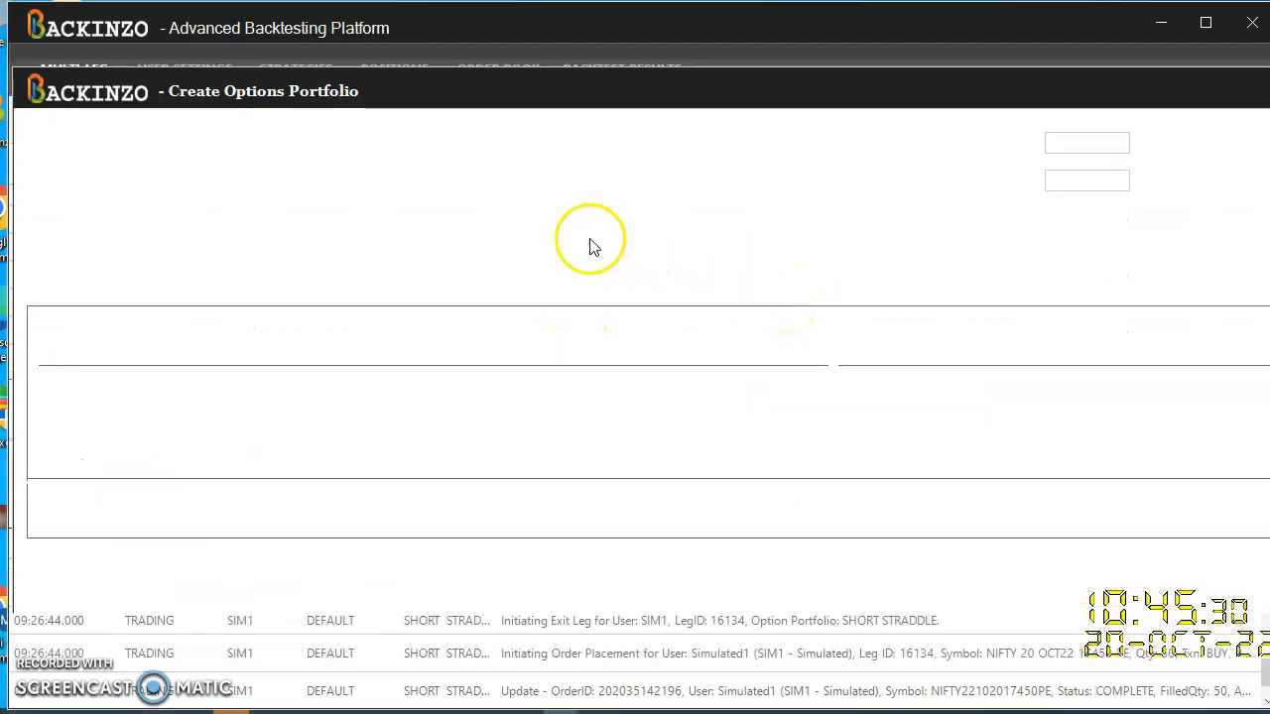
{"action": "mouse_move", "coordinate": [461, 268]}
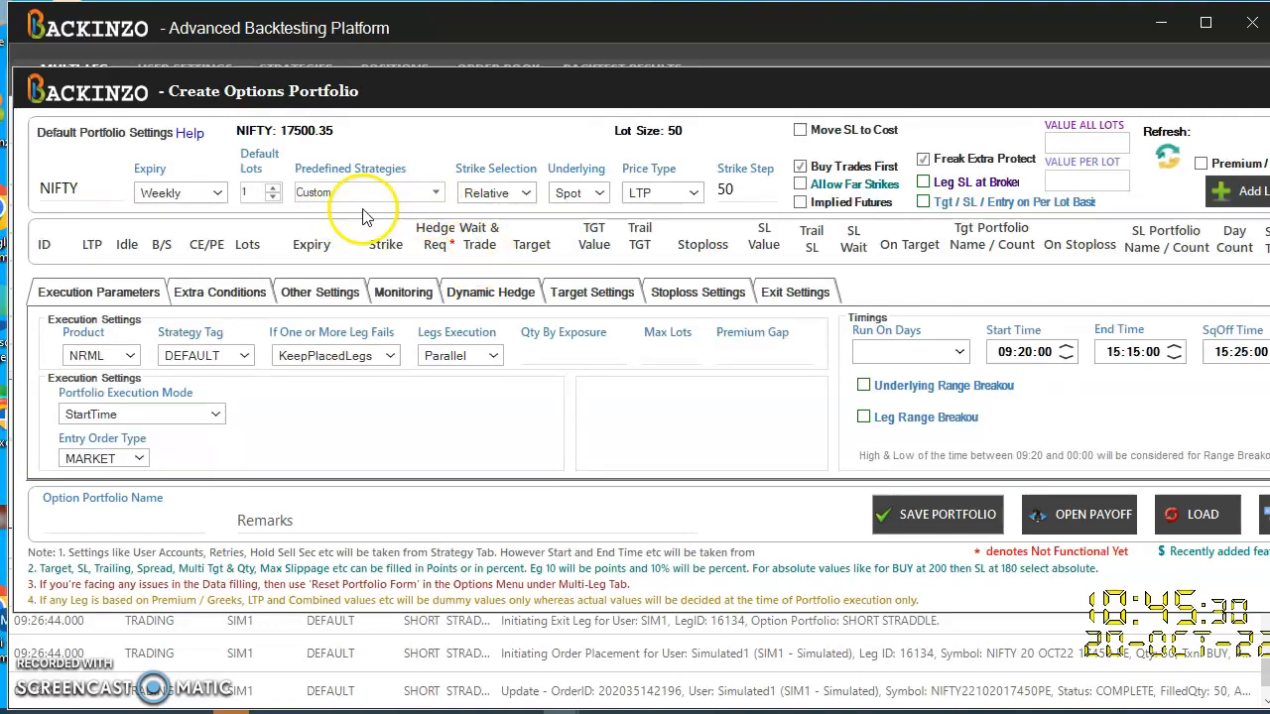
{"action": "mouse_move", "coordinate": [365, 215]}
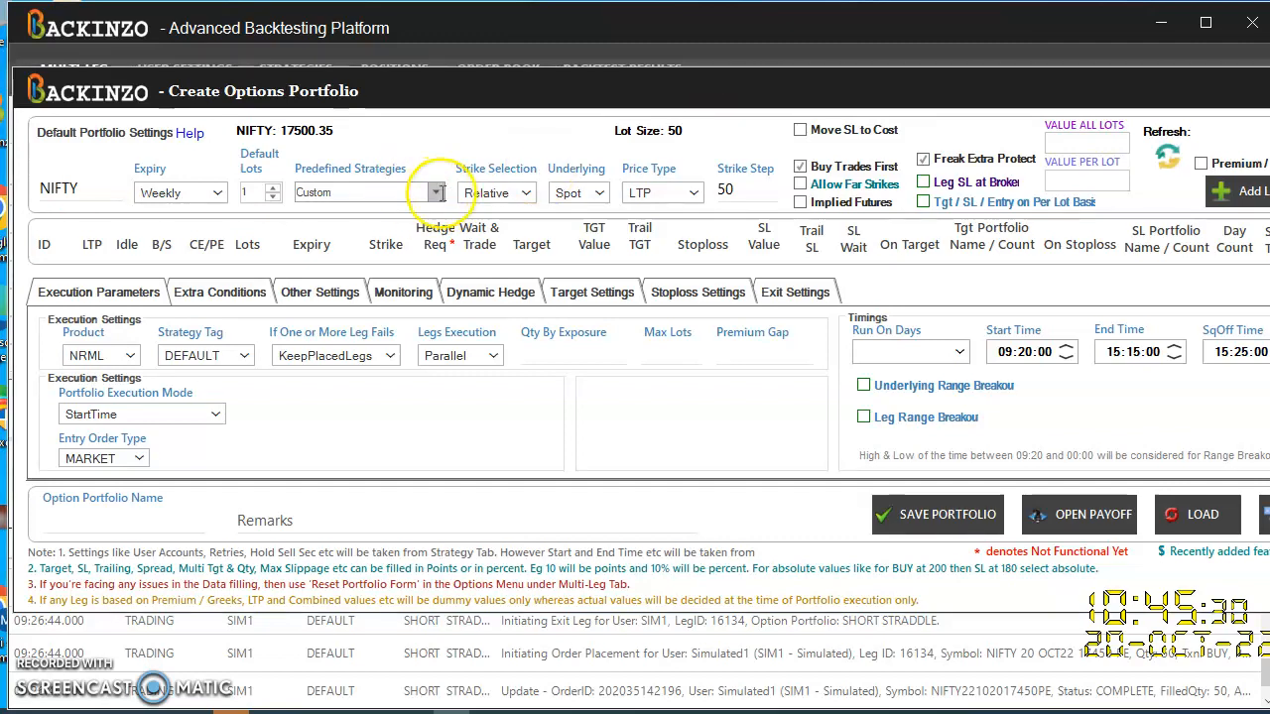
- Load the ShortStraddle strategy and enable Move SL to Cost with Trail SL only after
{"action": "left_click", "coordinate": [436, 192]}
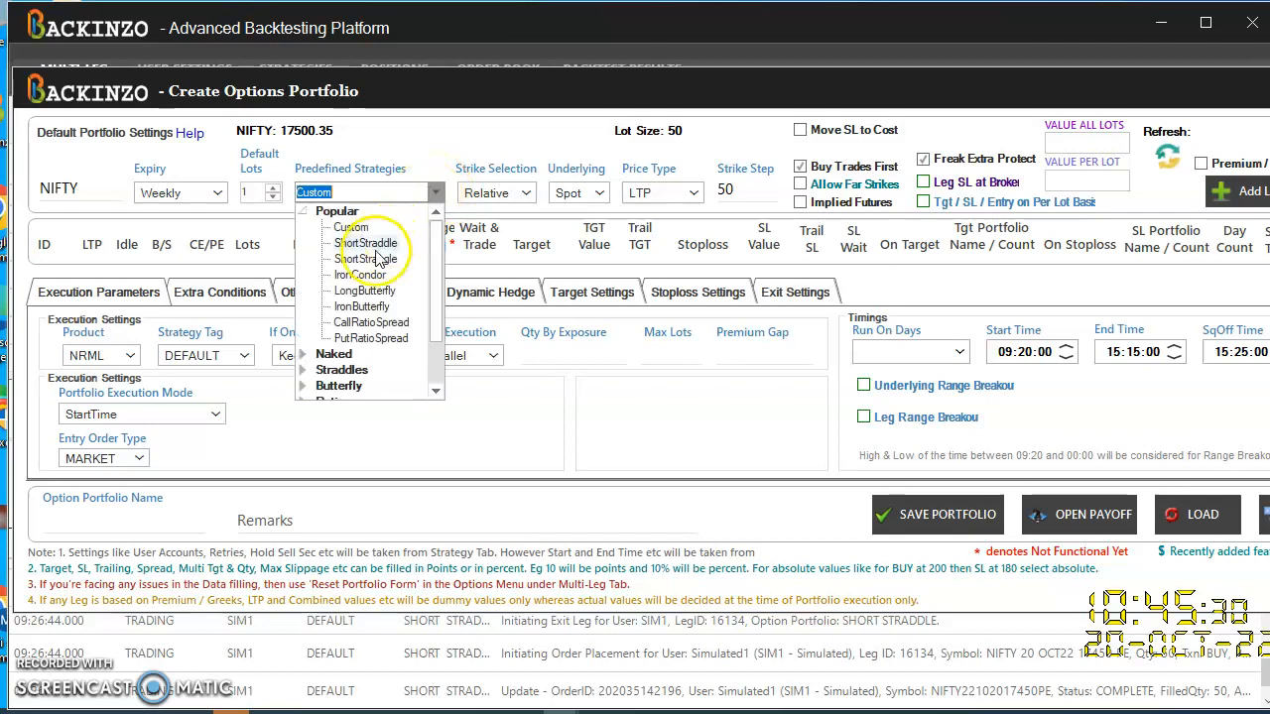
{"action": "mouse_move", "coordinate": [515, 207]}
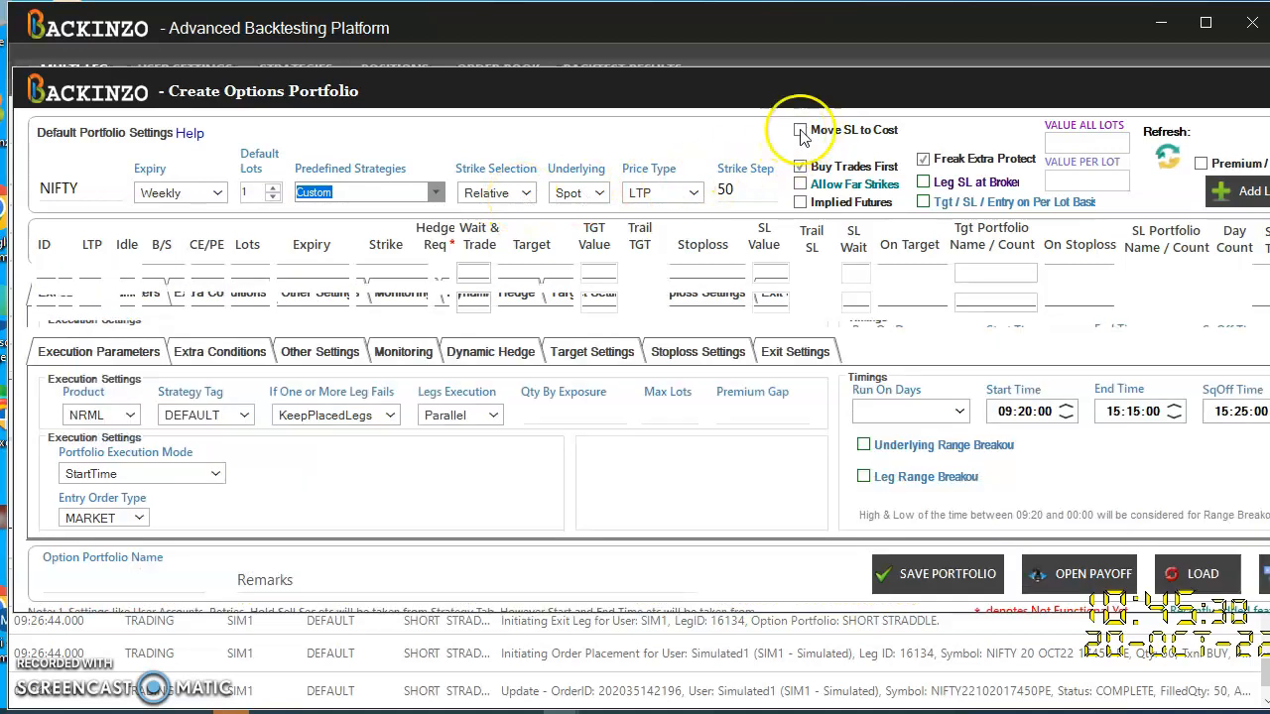
{"action": "left_click", "coordinate": [800, 130]}
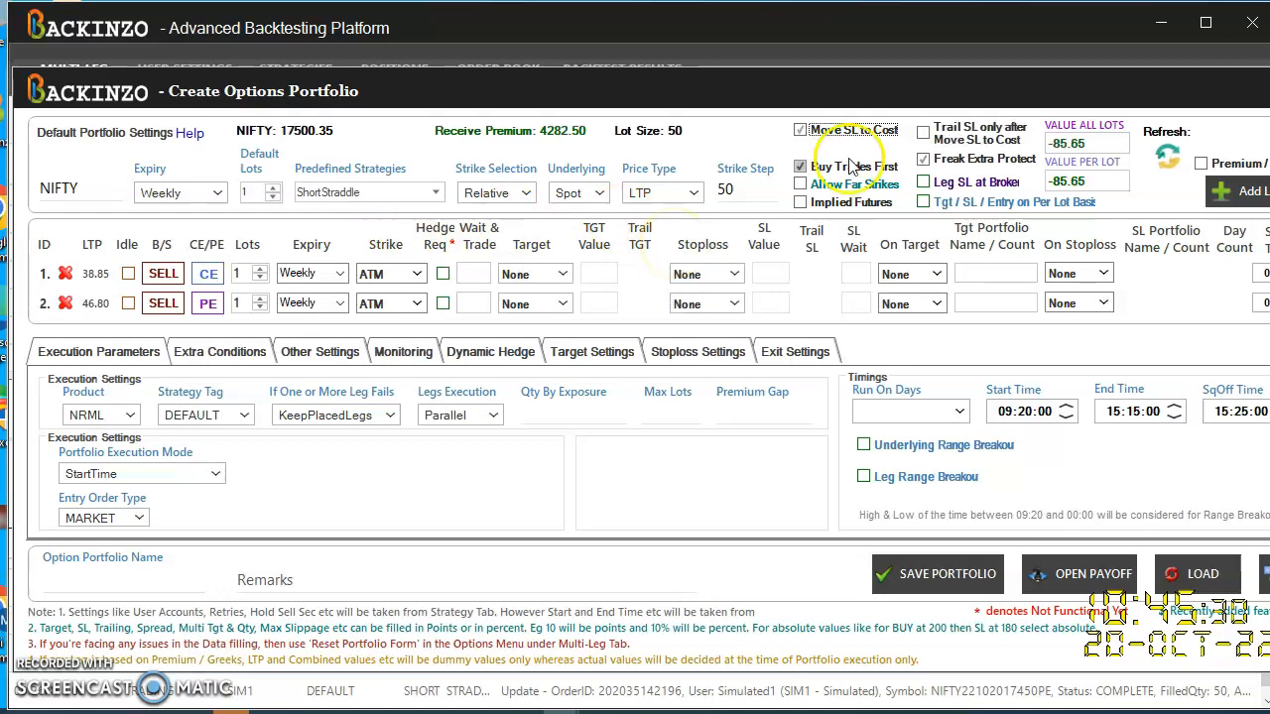
{"action": "left_click", "coordinate": [923, 130]}
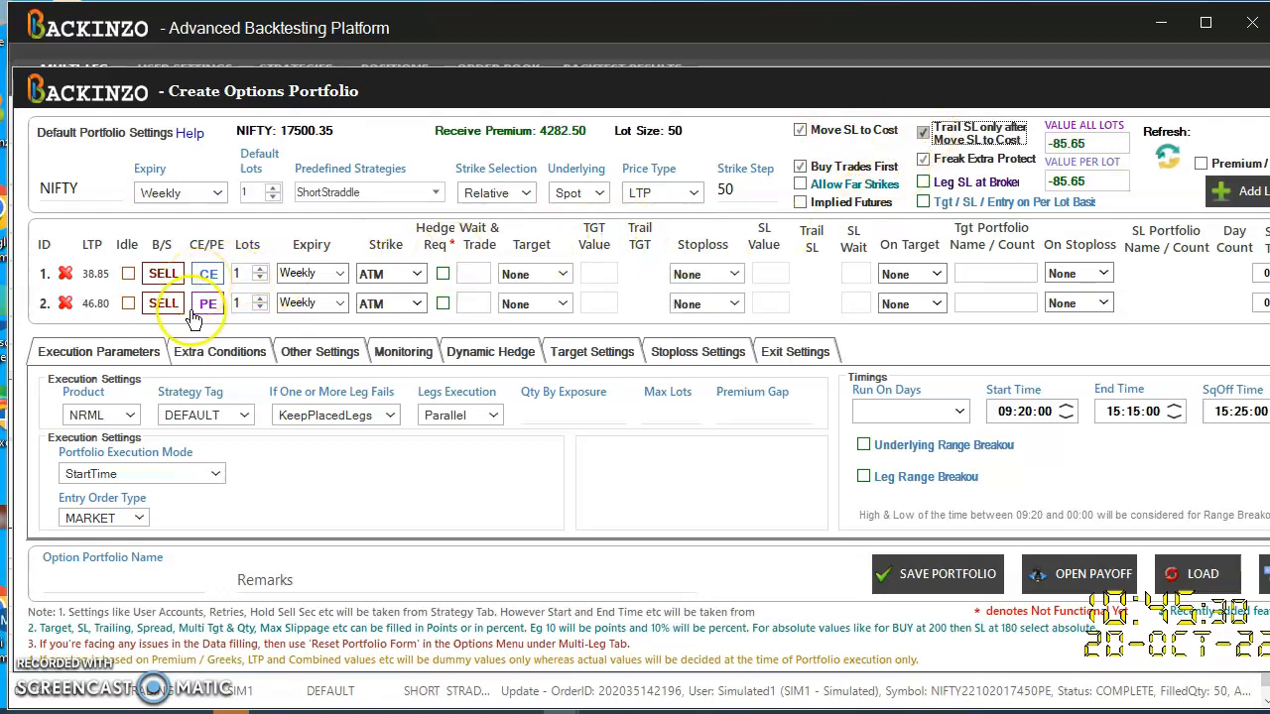
{"action": "mouse_move", "coordinate": [834, 382]}
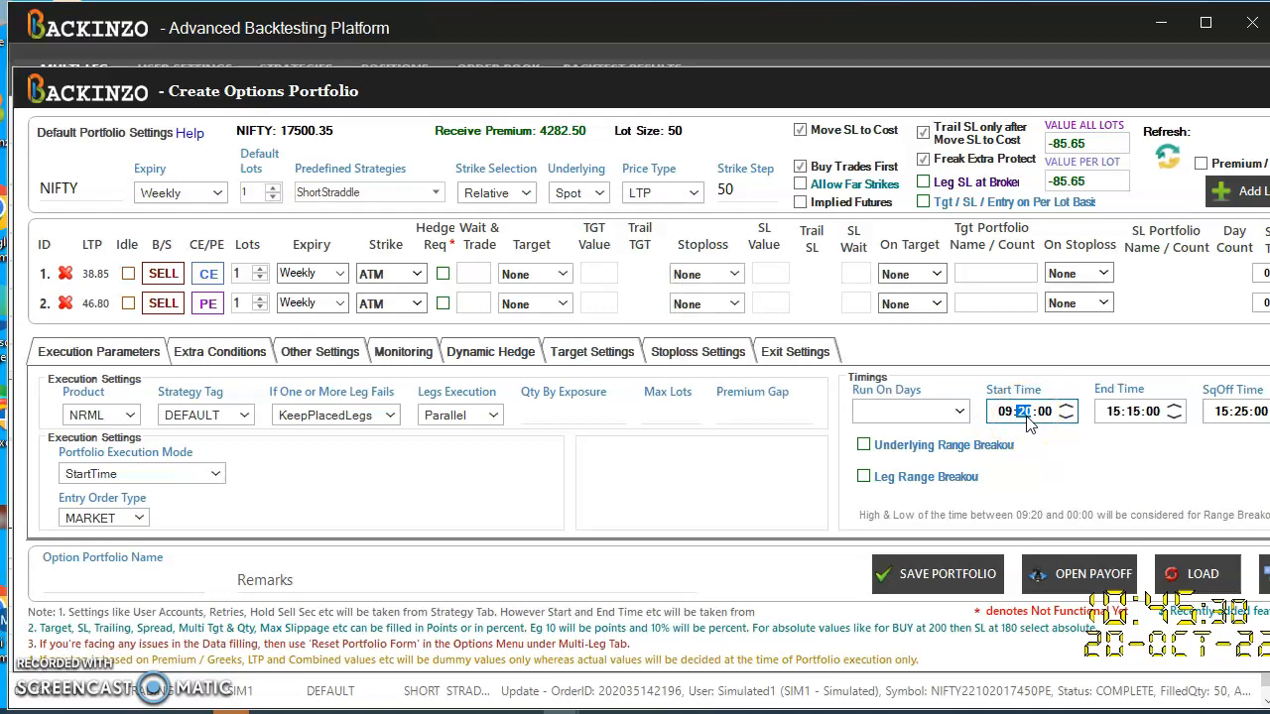
- Set the start time to 09:30 and run on all weekdays
{"action": "left_click", "coordinate": [1061, 405]}
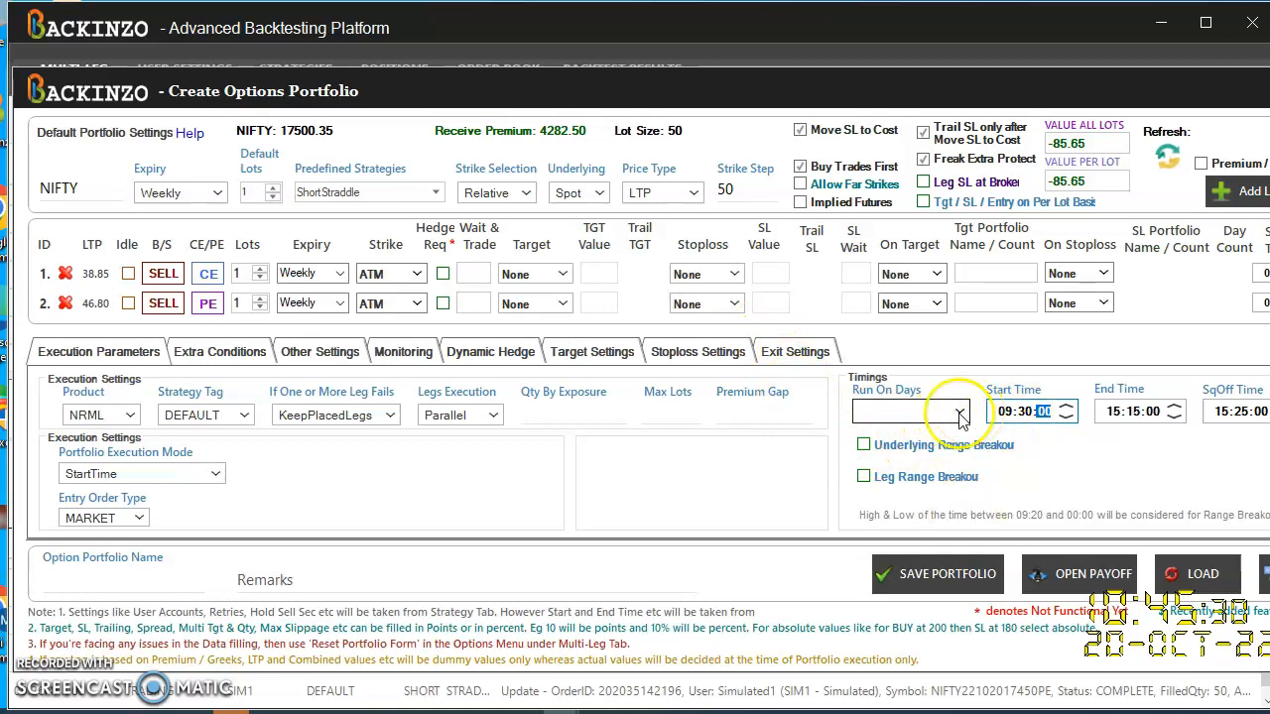
{"action": "left_click", "coordinate": [961, 411]}
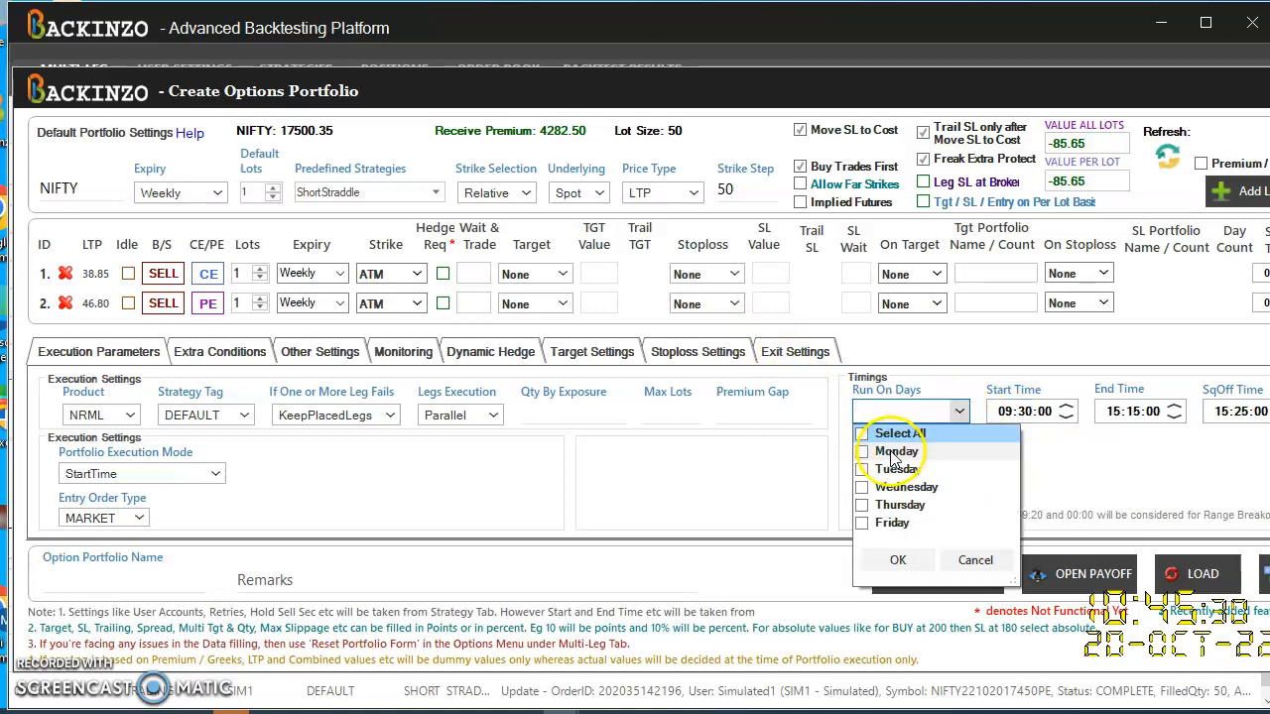
{"action": "left_click", "coordinate": [863, 432]}
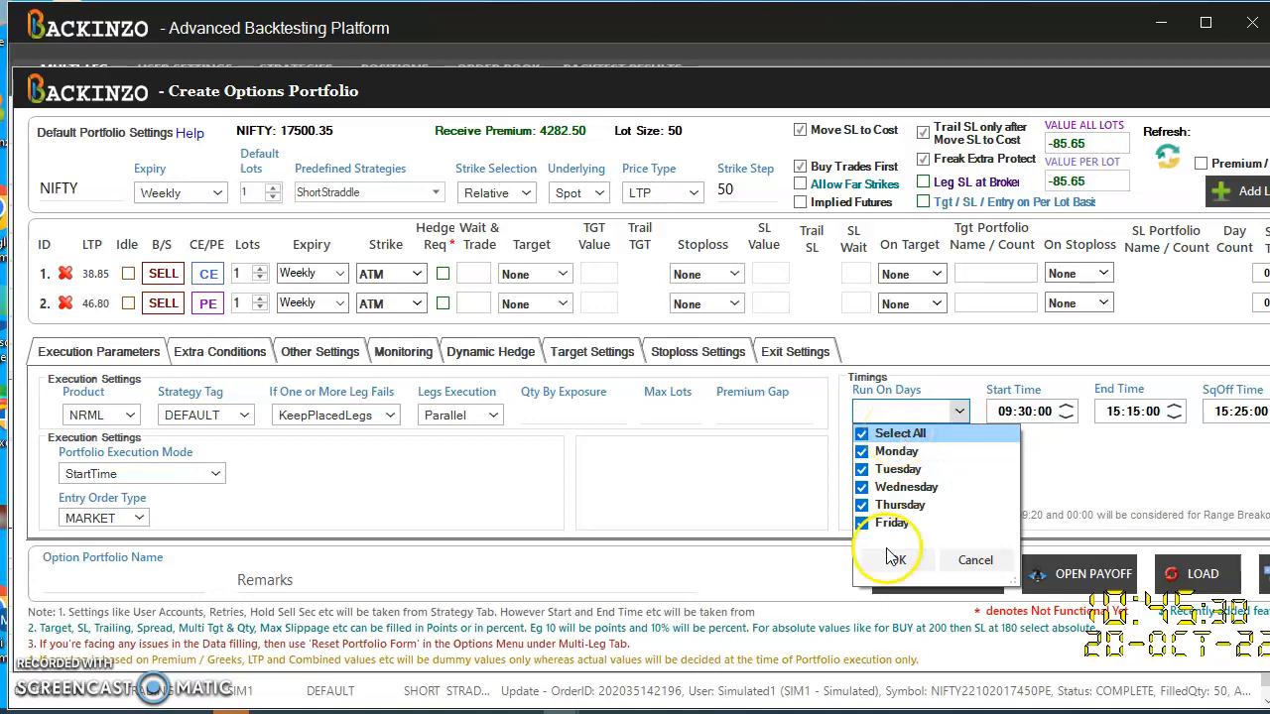
{"action": "left_click", "coordinate": [893, 560]}
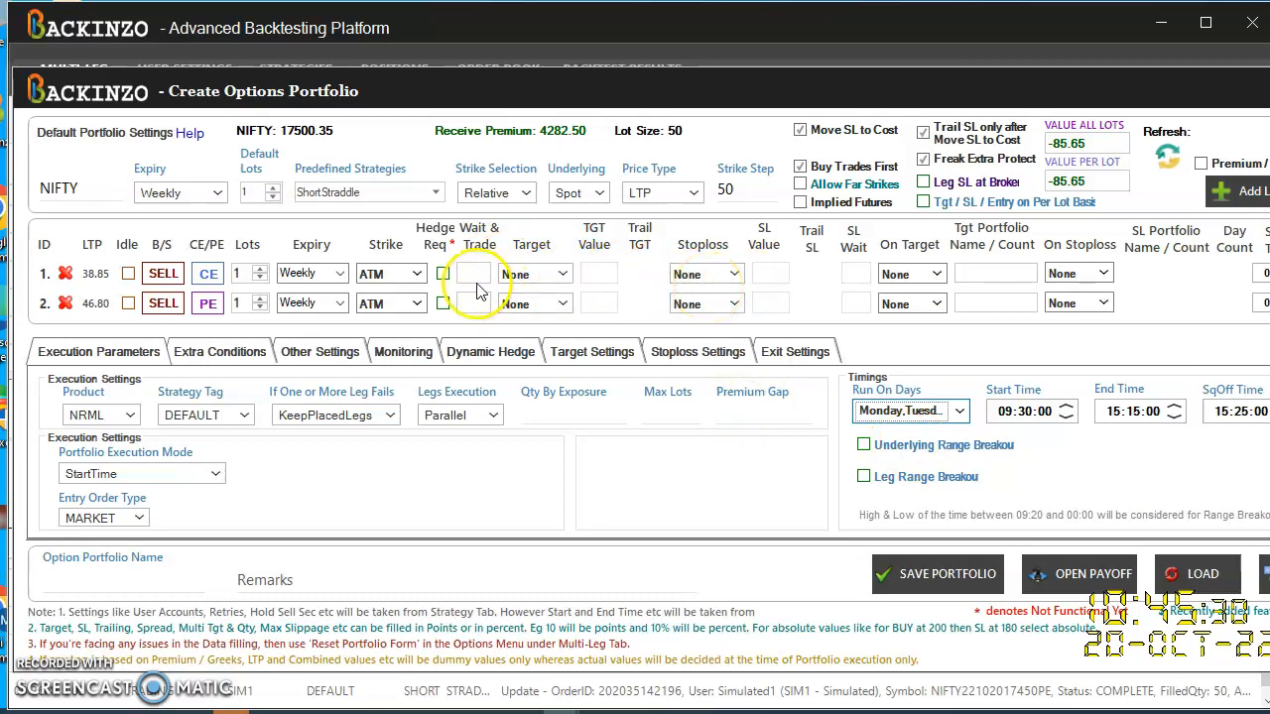
- Give both SELL legs a Premium target of 50%
{"action": "left_click", "coordinate": [534, 274]}
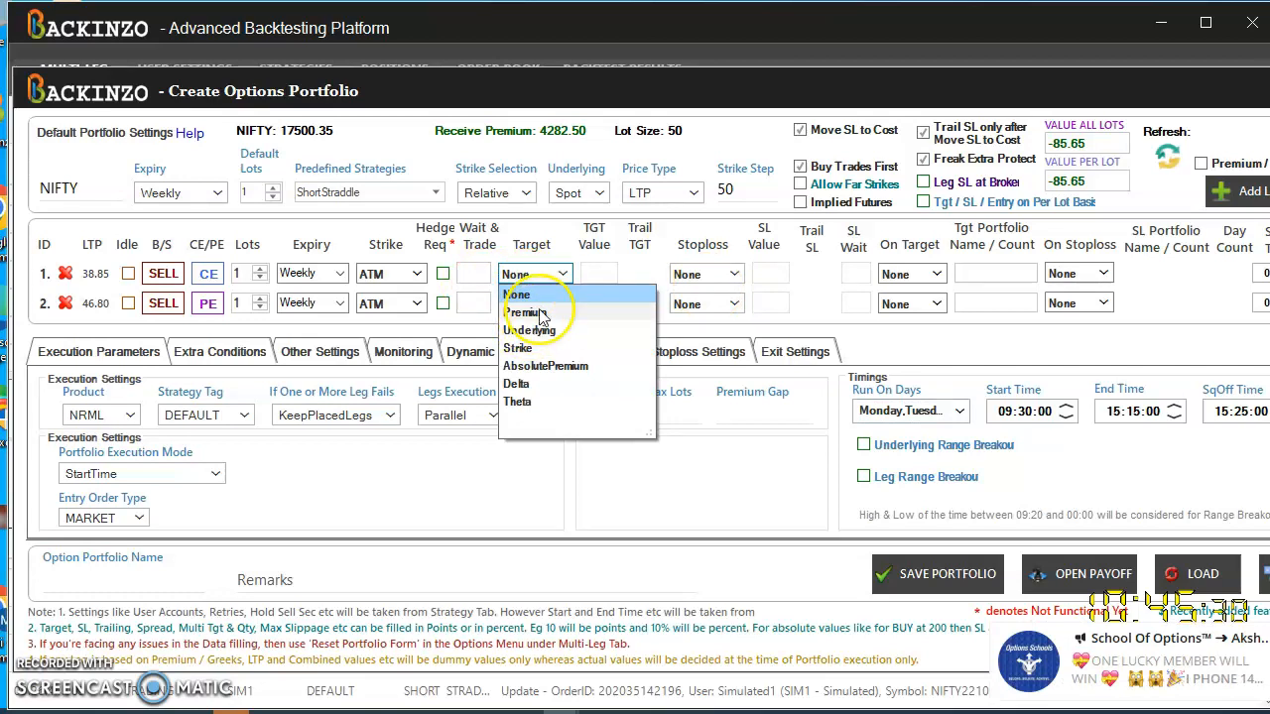
{"action": "left_click", "coordinate": [525, 313]}
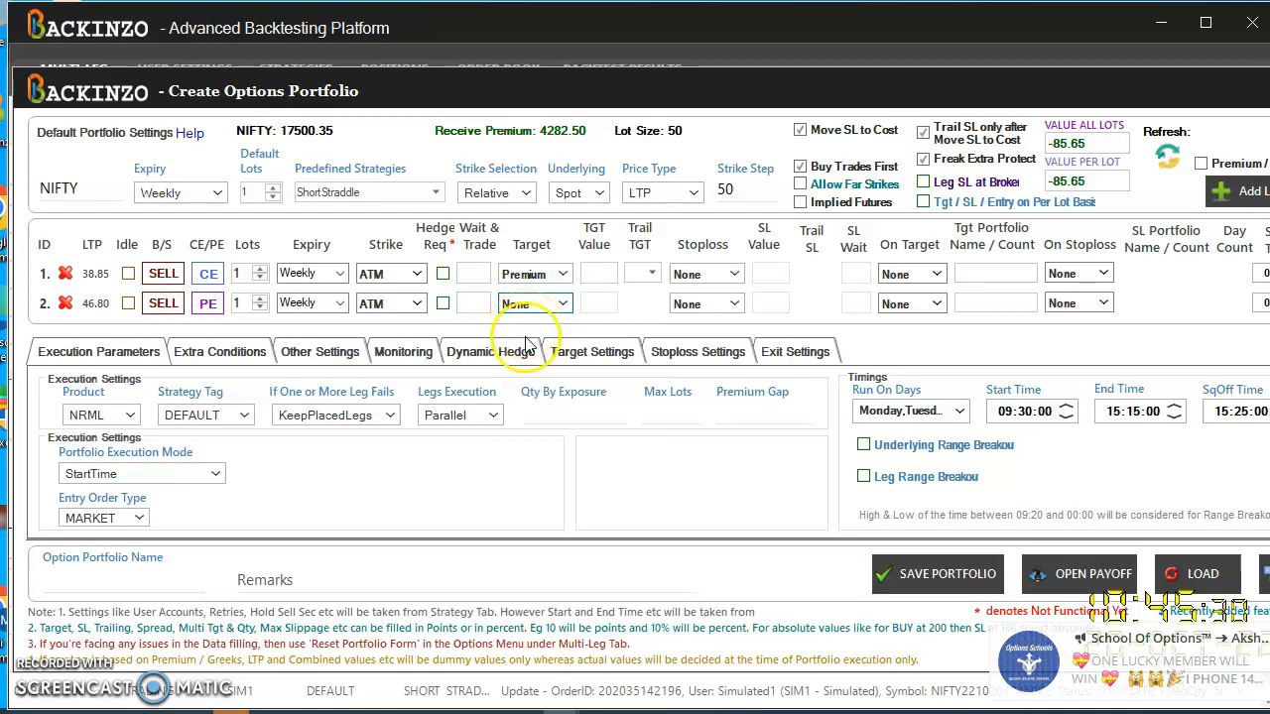
{"action": "left_click", "coordinate": [533, 303]}
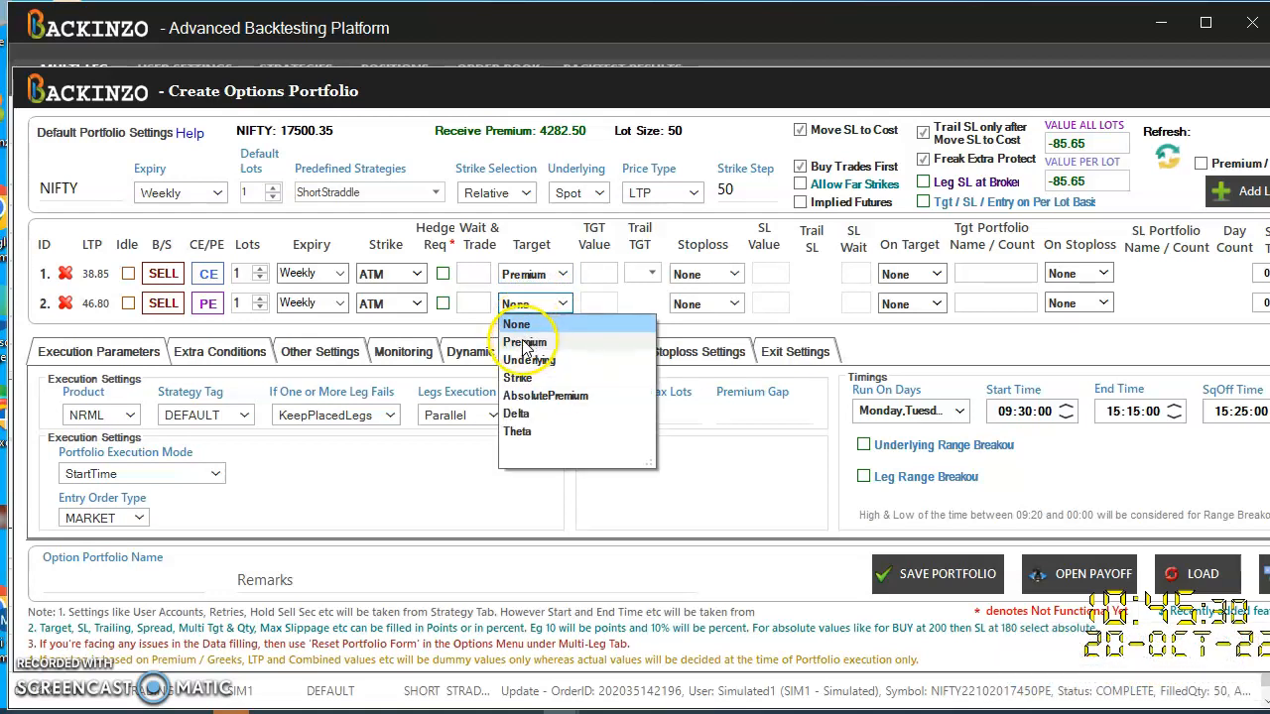
{"action": "left_click", "coordinate": [526, 342]}
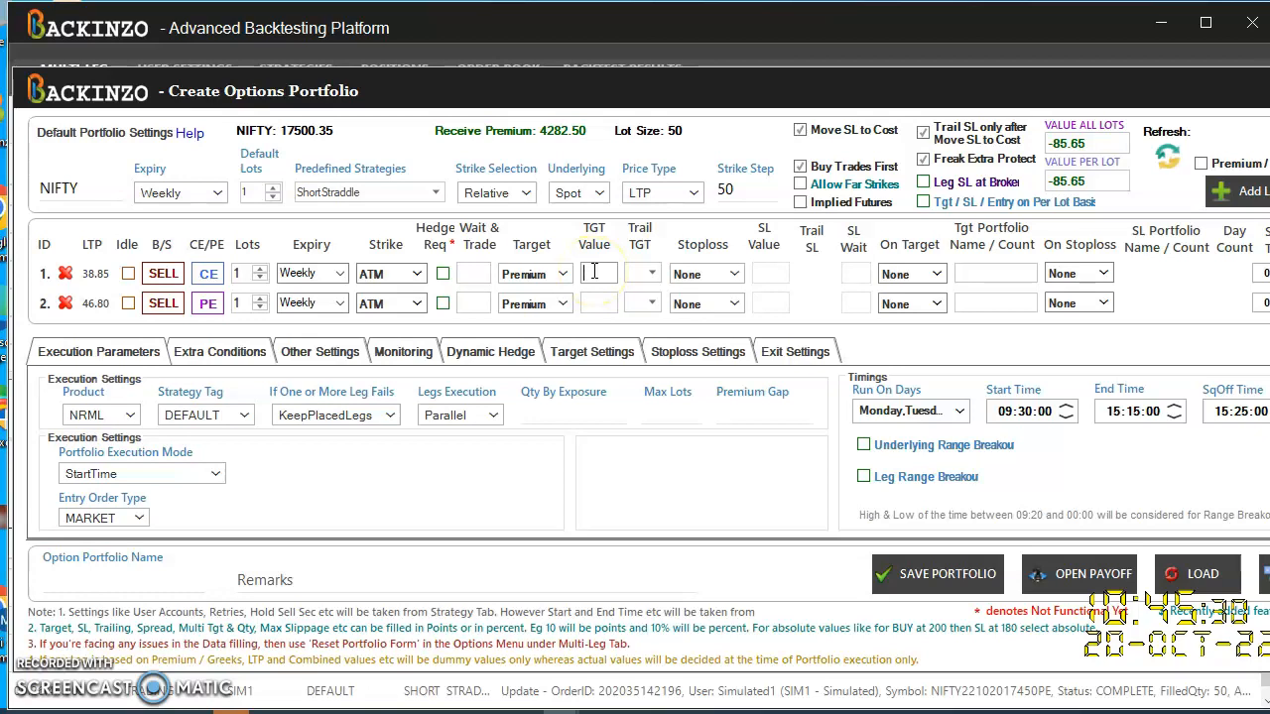
{"action": "type", "text": "50%"}
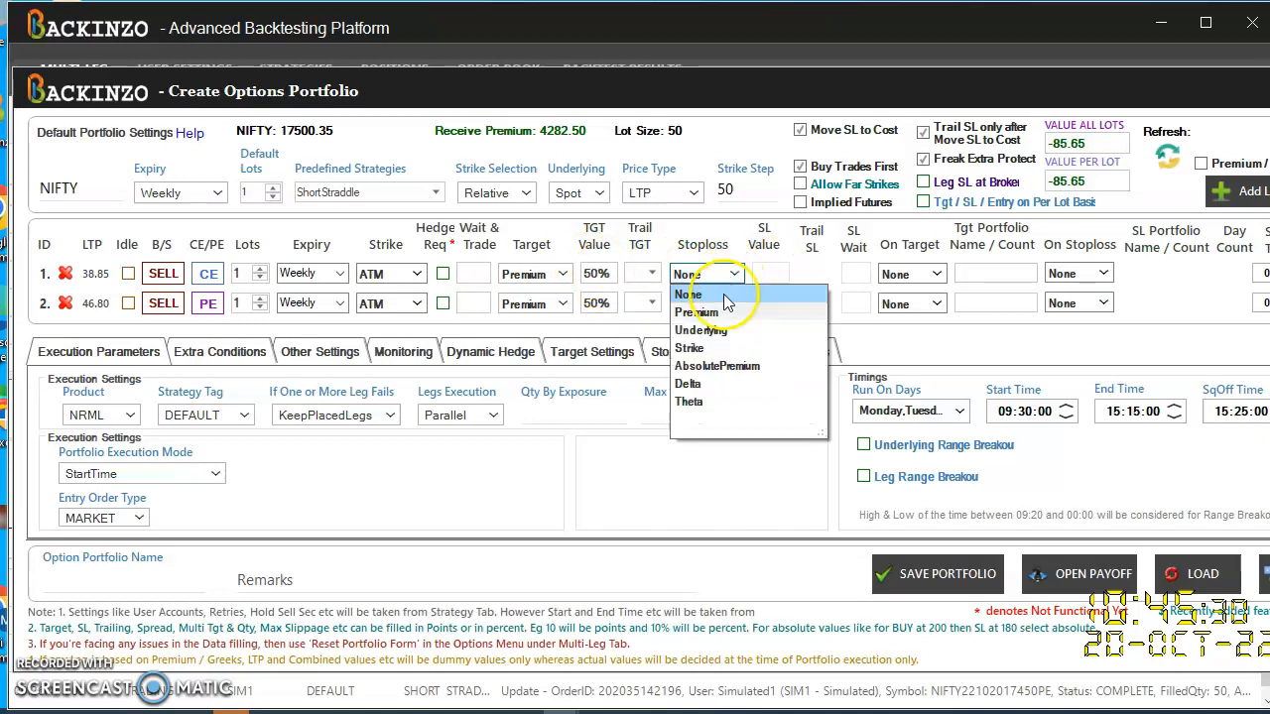
- Give both SELL legs a Premium stoploss of 30%
{"action": "left_click", "coordinate": [696, 313]}
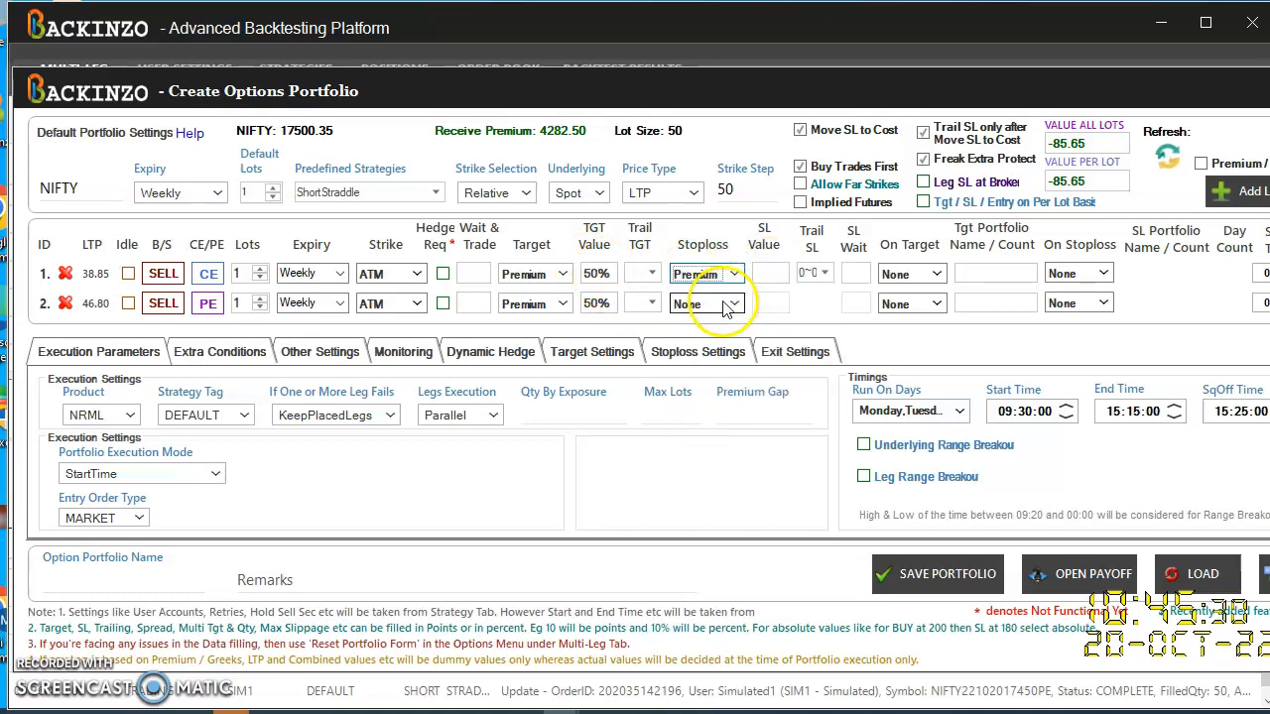
{"action": "left_click", "coordinate": [732, 304]}
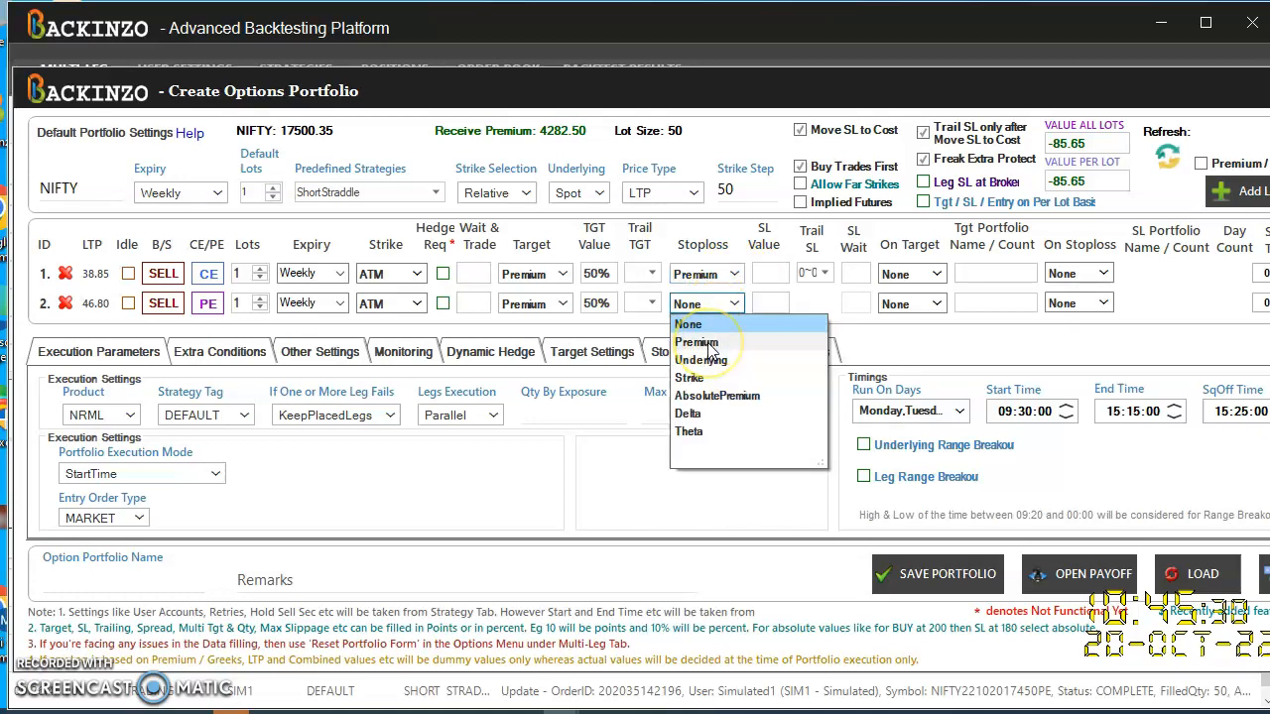
{"action": "left_click", "coordinate": [696, 343]}
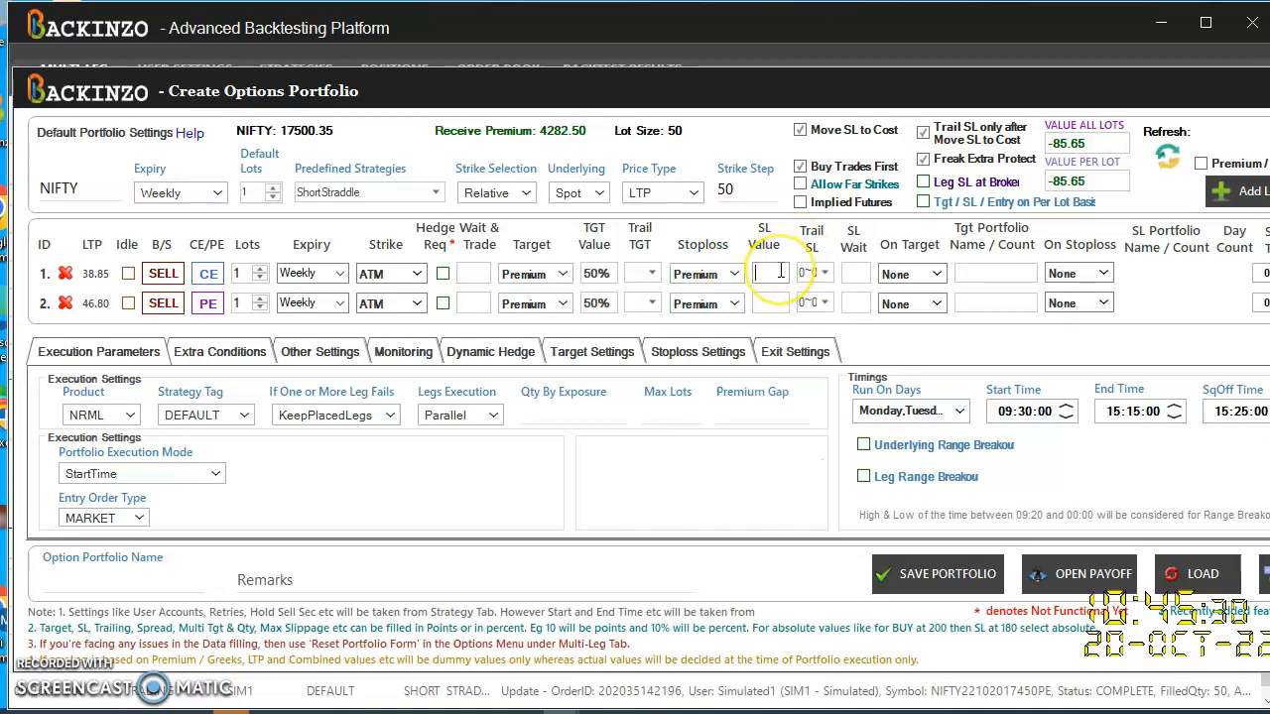
{"action": "type", "text": "30"}
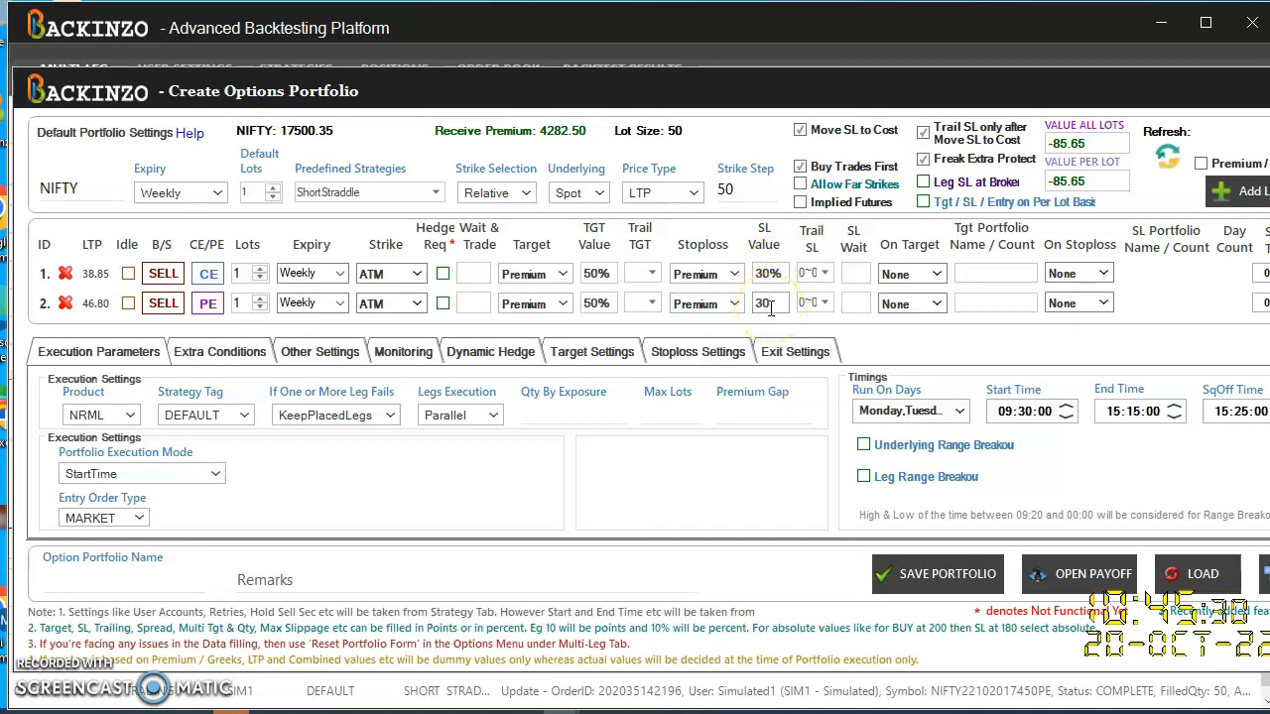
- Give the first leg a trailing target: lock 500 at 1000 profit, trail 500 per 1000
{"action": "left_click", "coordinate": [641, 272]}
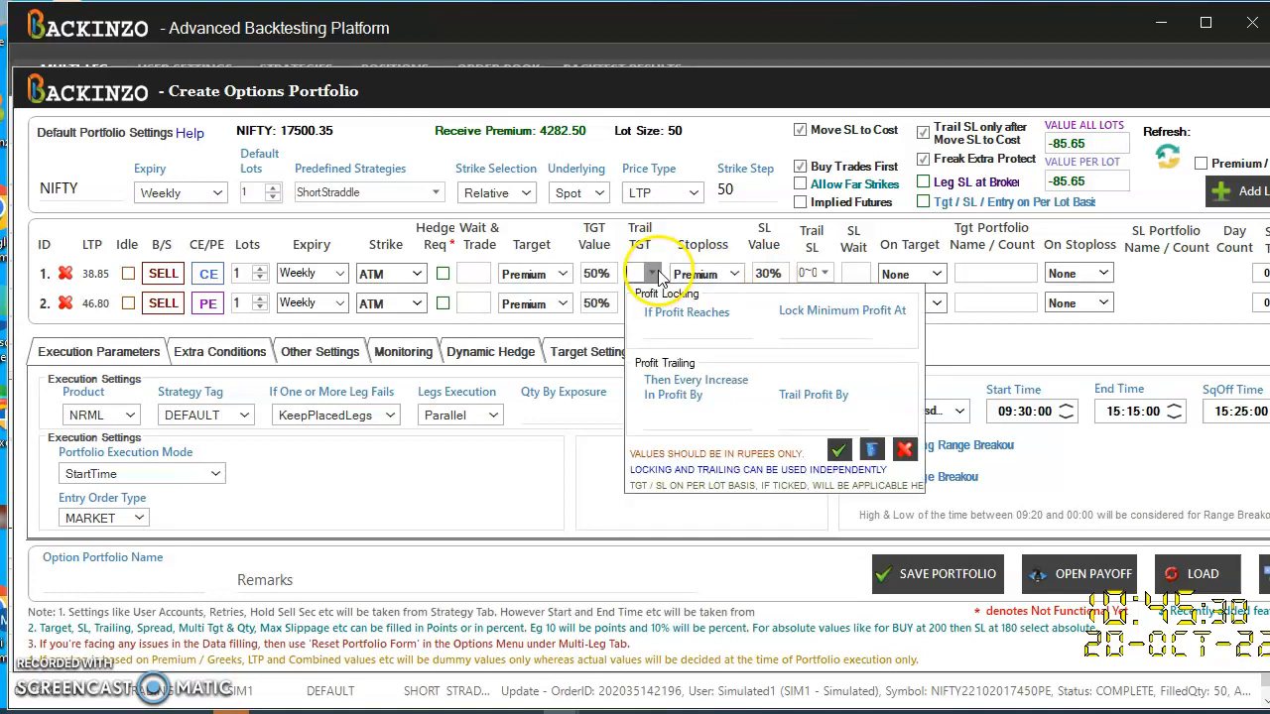
{"action": "mouse_move", "coordinate": [691, 345]}
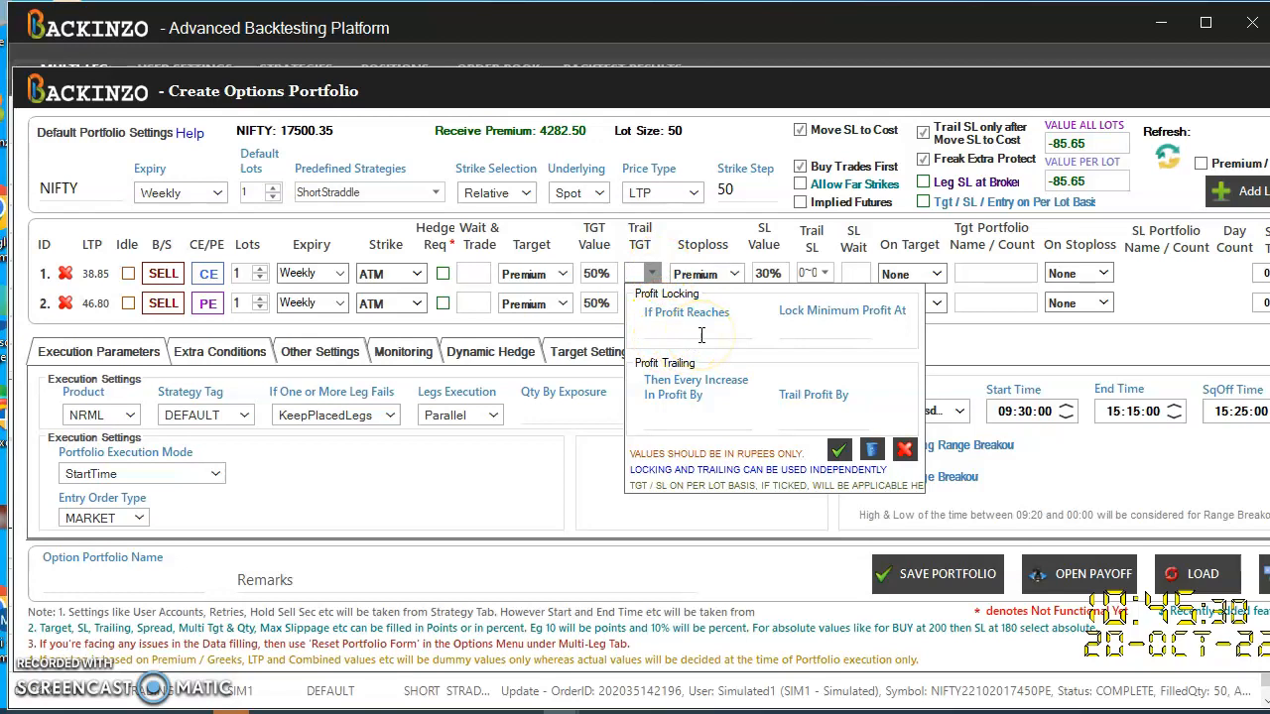
{"action": "type", "text": "1000"}
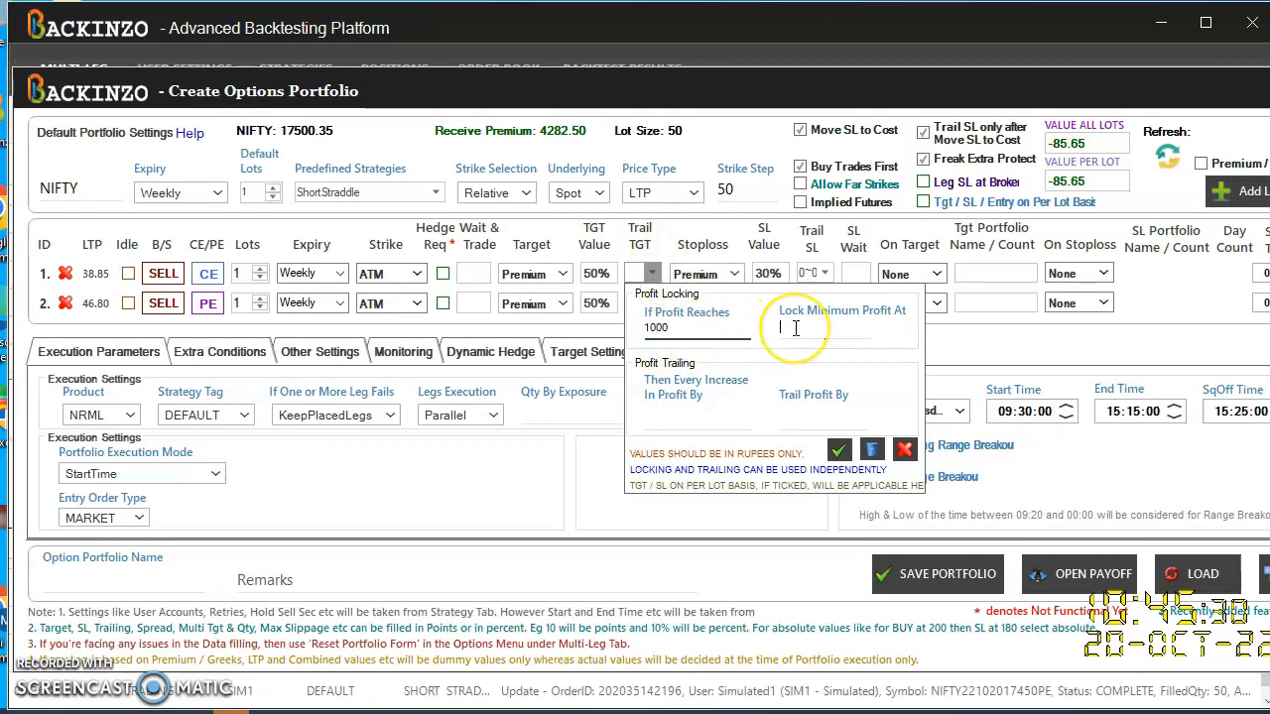
{"action": "type", "text": "500"}
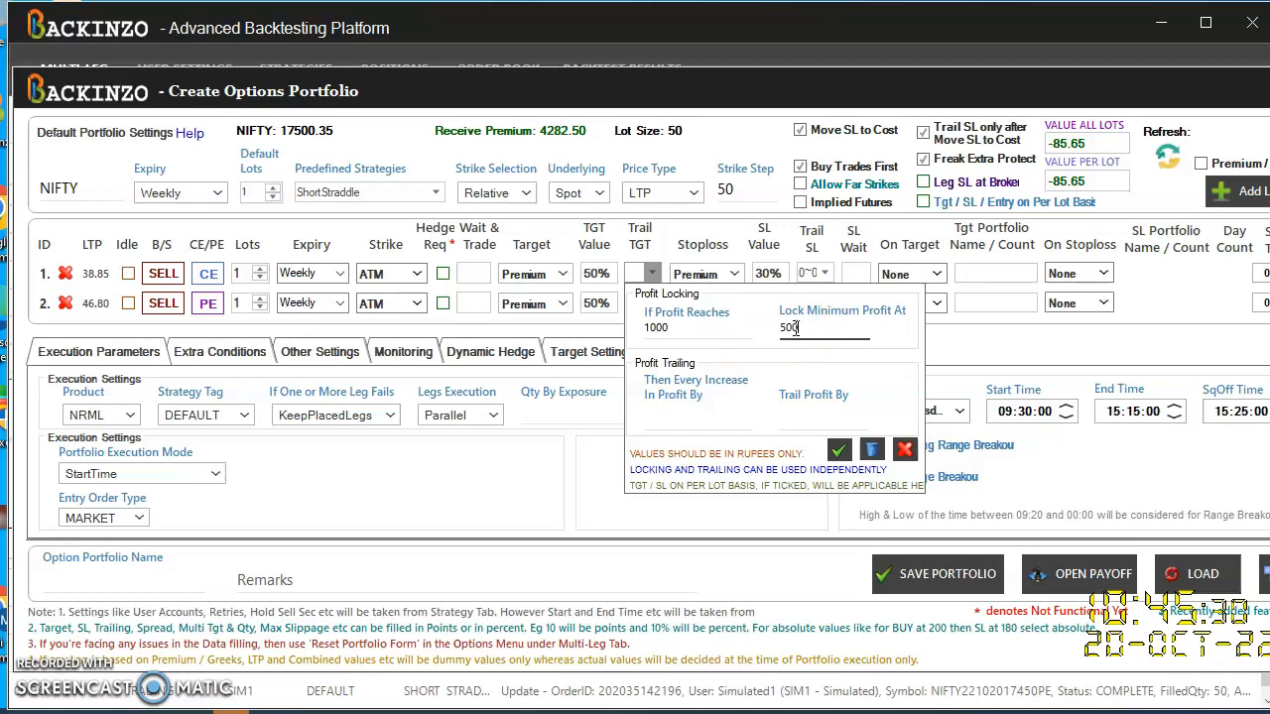
{"action": "left_click", "coordinate": [694, 418]}
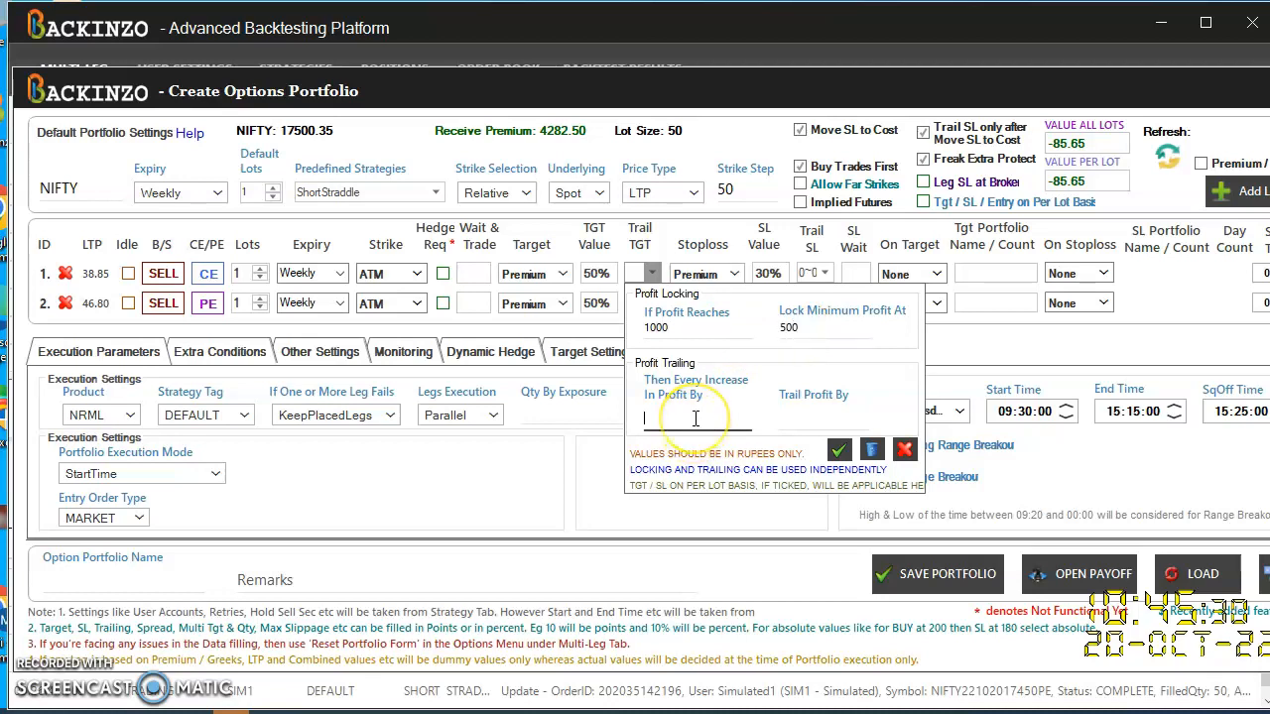
{"action": "type", "text": "1000"}
{"action": "left_click", "coordinate": [824, 417]}
{"action": "type", "text": "500"}
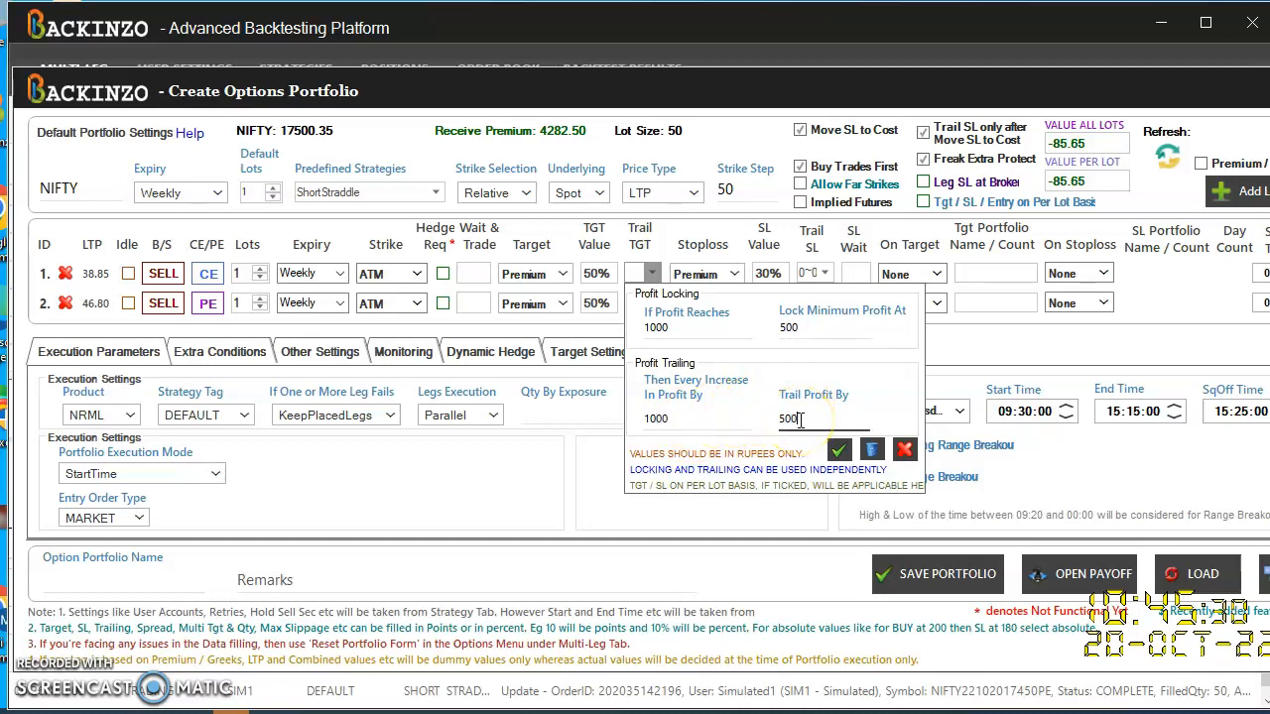
{"action": "left_click", "coordinate": [839, 450]}
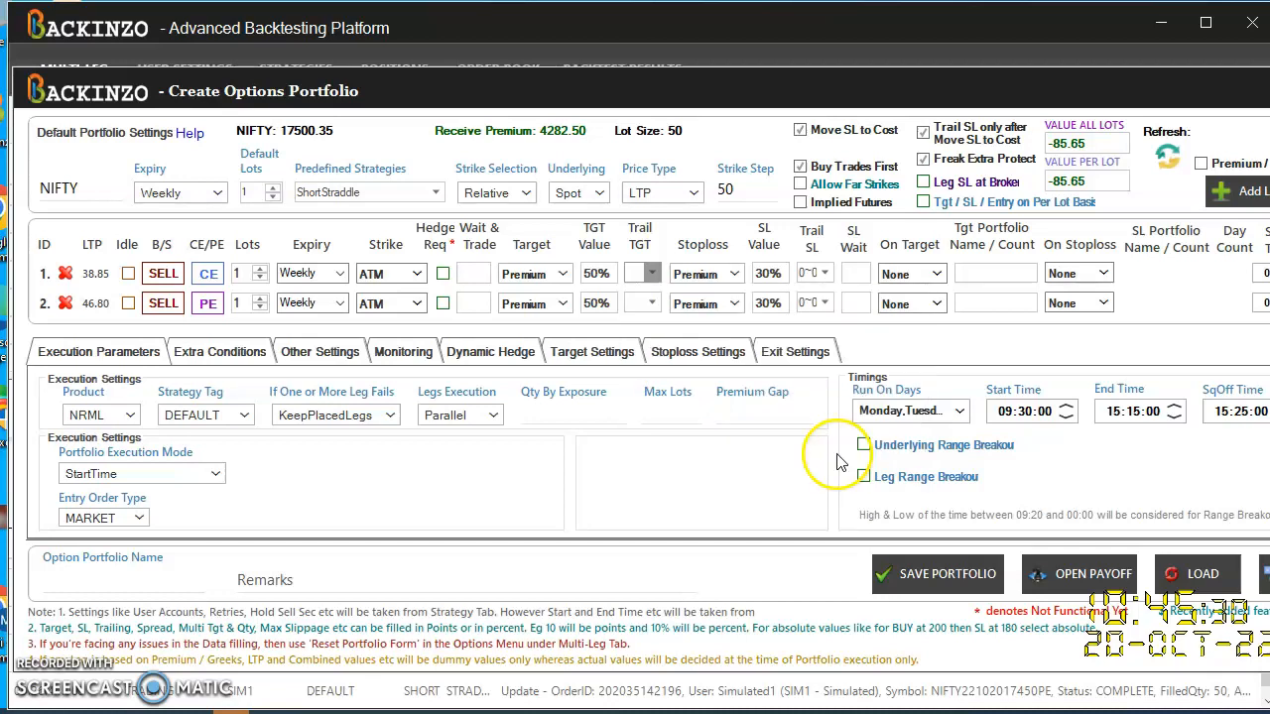
- Give the second leg the same 1000/500 lock and 1000/500 trailing target
{"action": "left_click", "coordinate": [652, 273]}
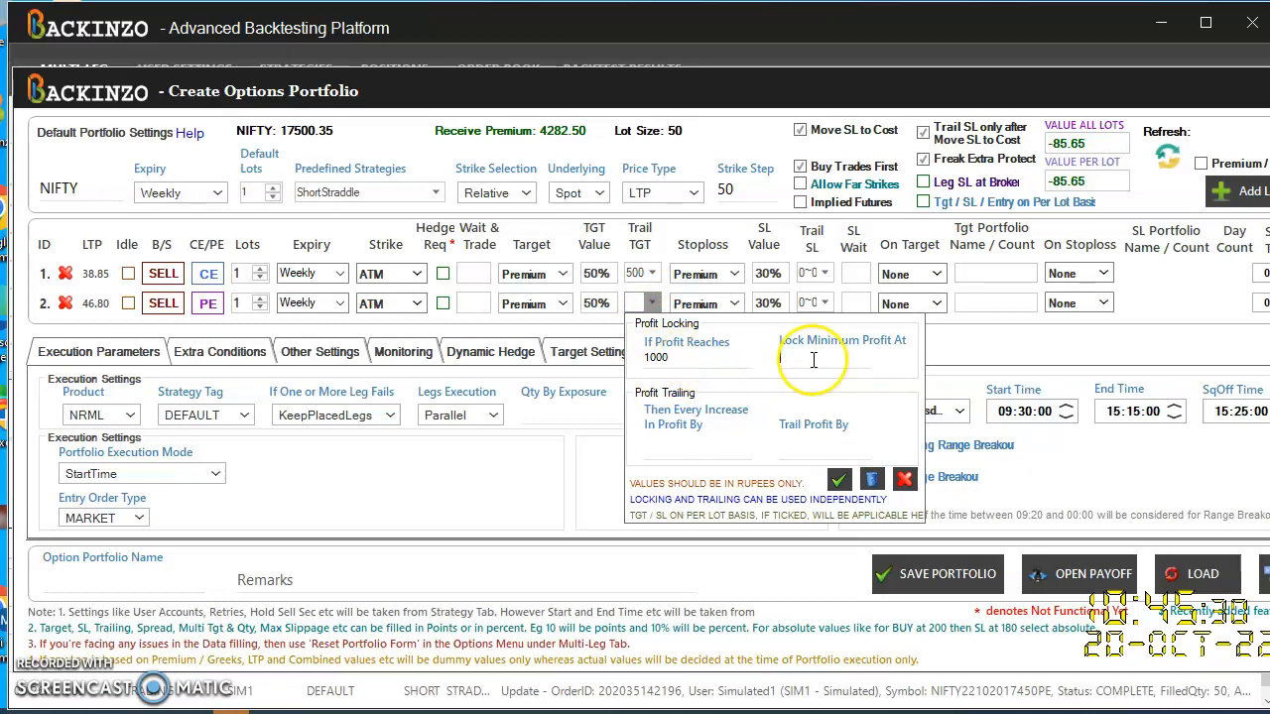
{"action": "type", "text": "5"}
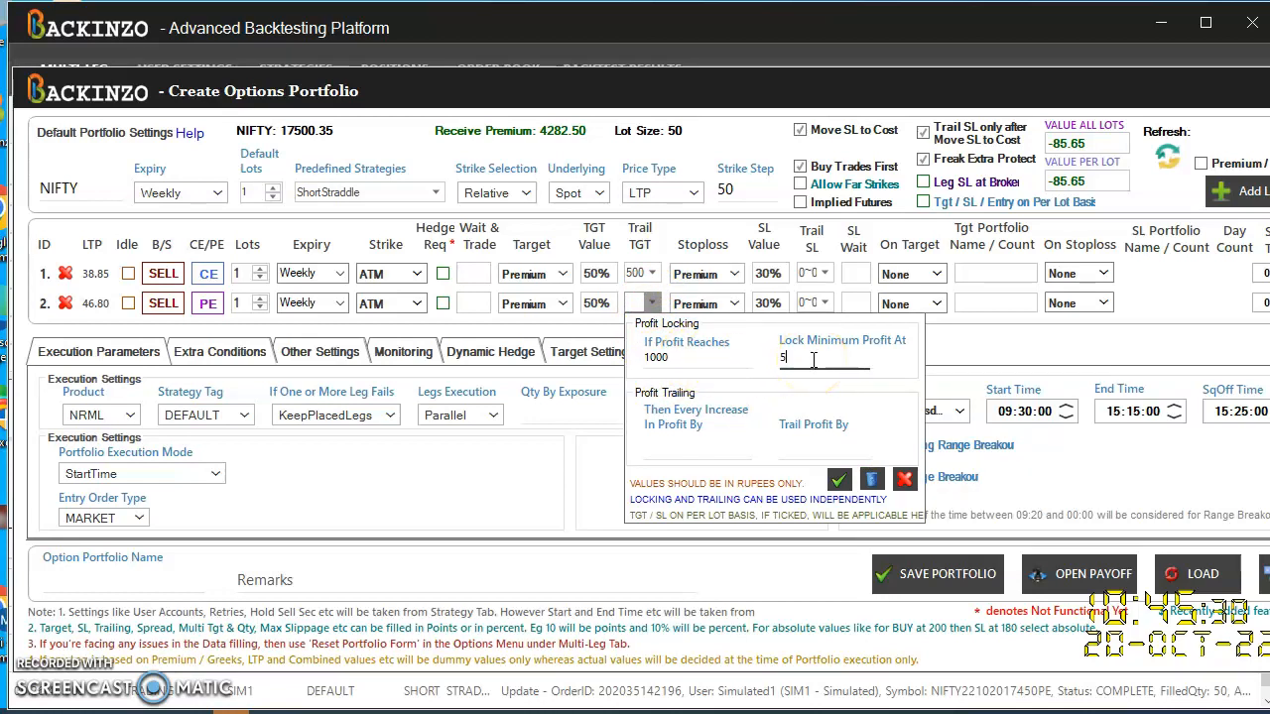
{"action": "type", "text": "00"}
{"action": "left_click", "coordinate": [696, 447]}
{"action": "type", "text": "1000"}
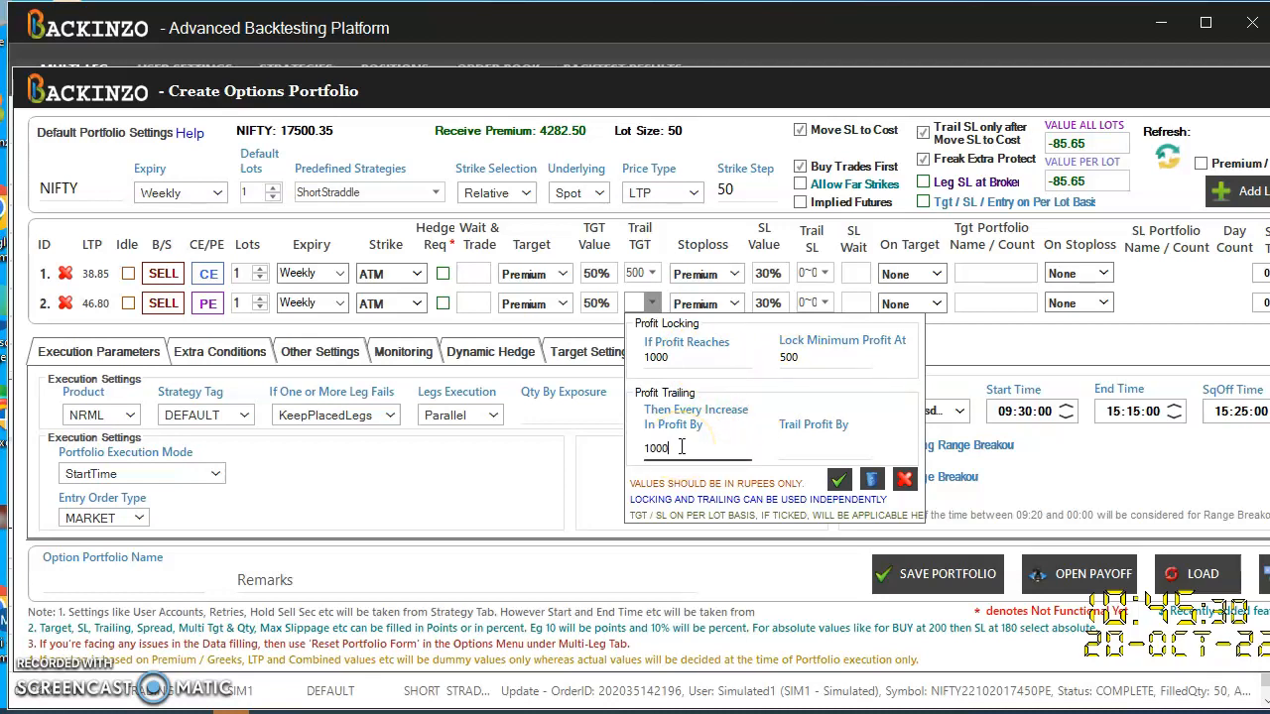
{"action": "left_click", "coordinate": [803, 446]}
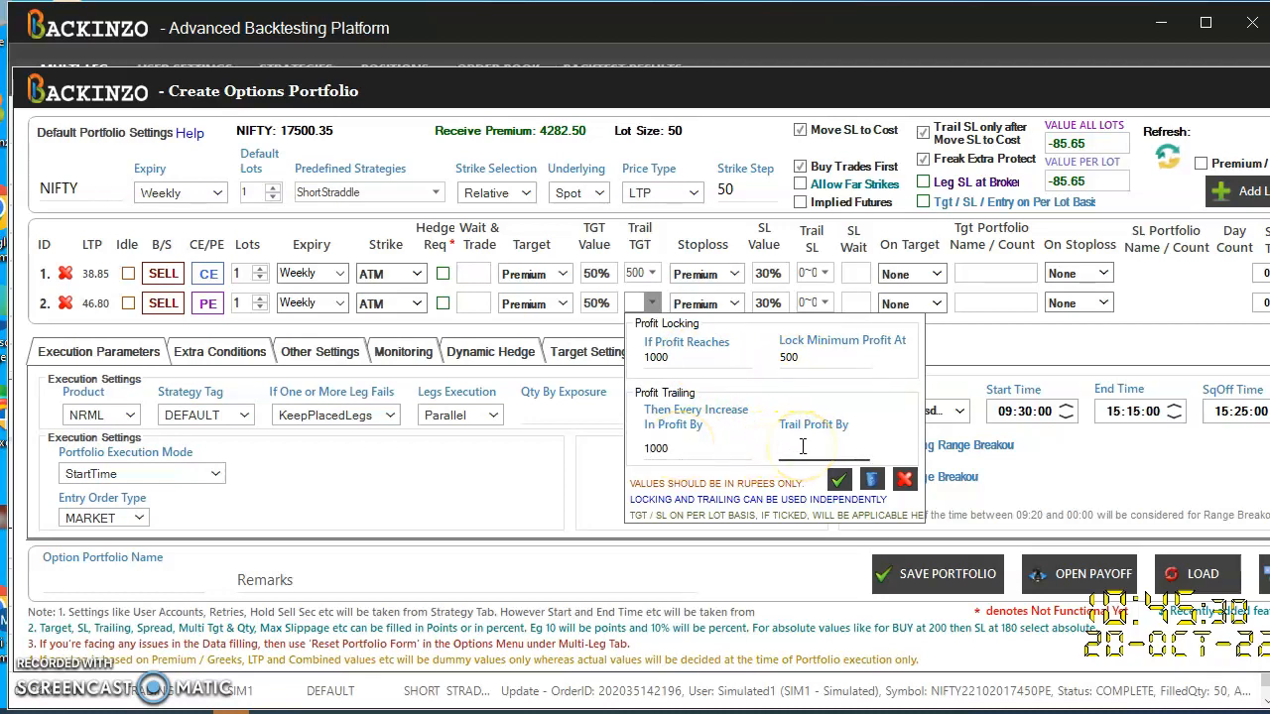
{"action": "type", "text": "500"}
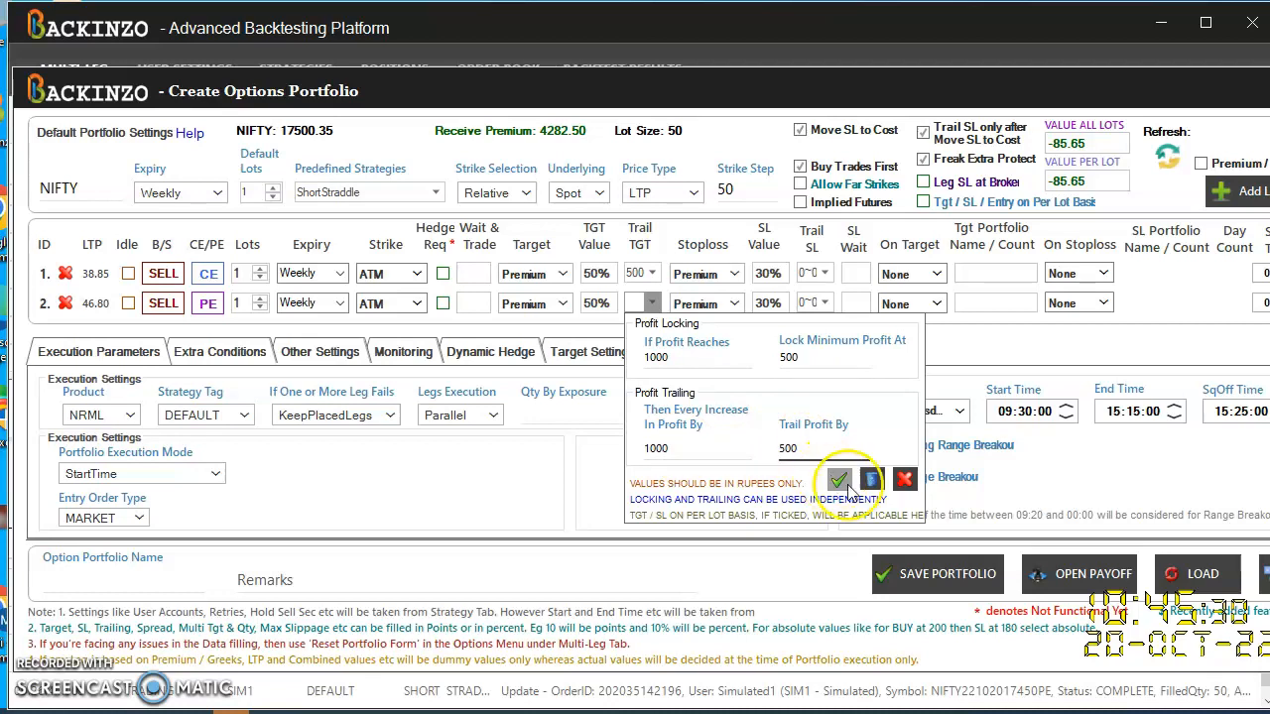
{"action": "left_click", "coordinate": [839, 479]}
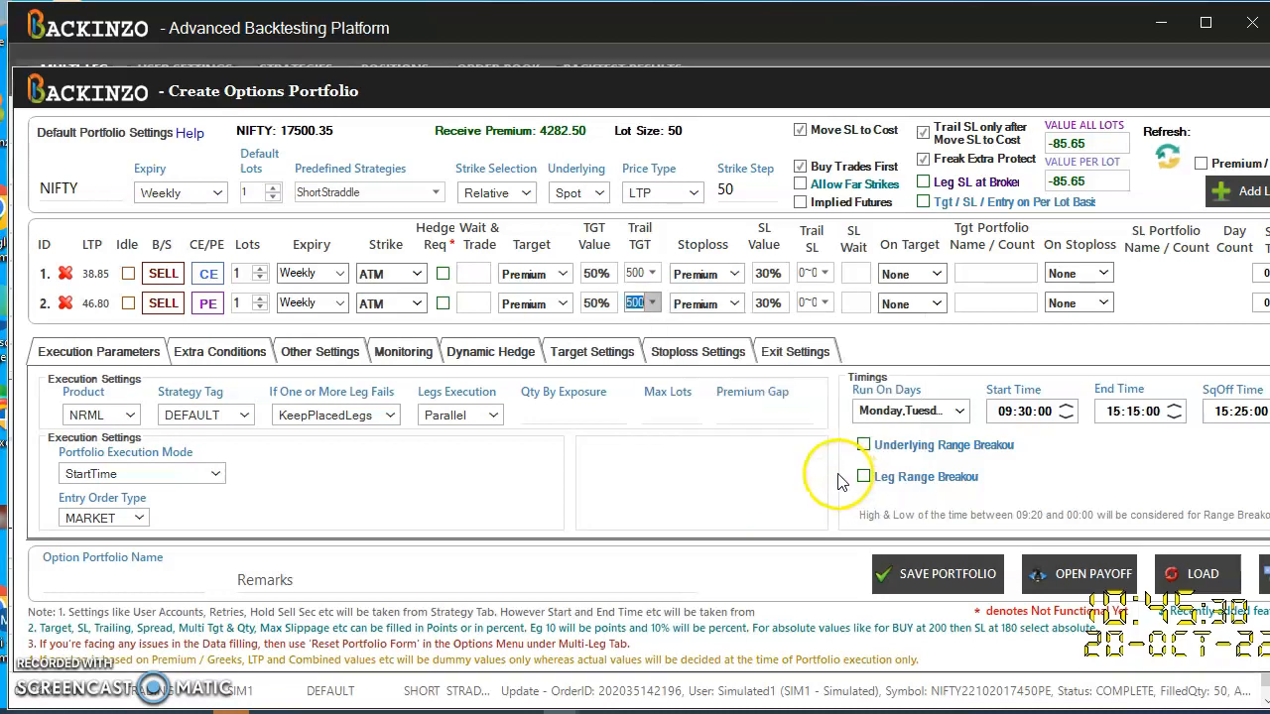
{"action": "mouse_move", "coordinate": [709, 439]}
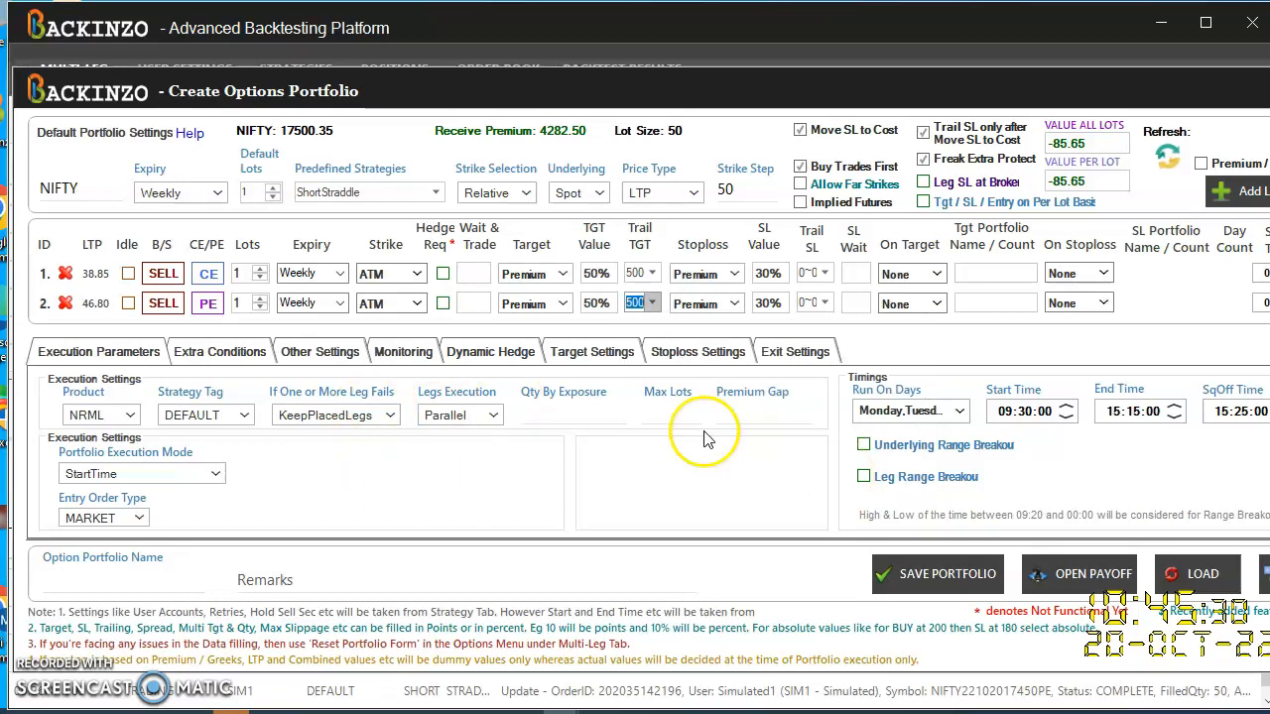
{"action": "mouse_move", "coordinate": [167, 221]}
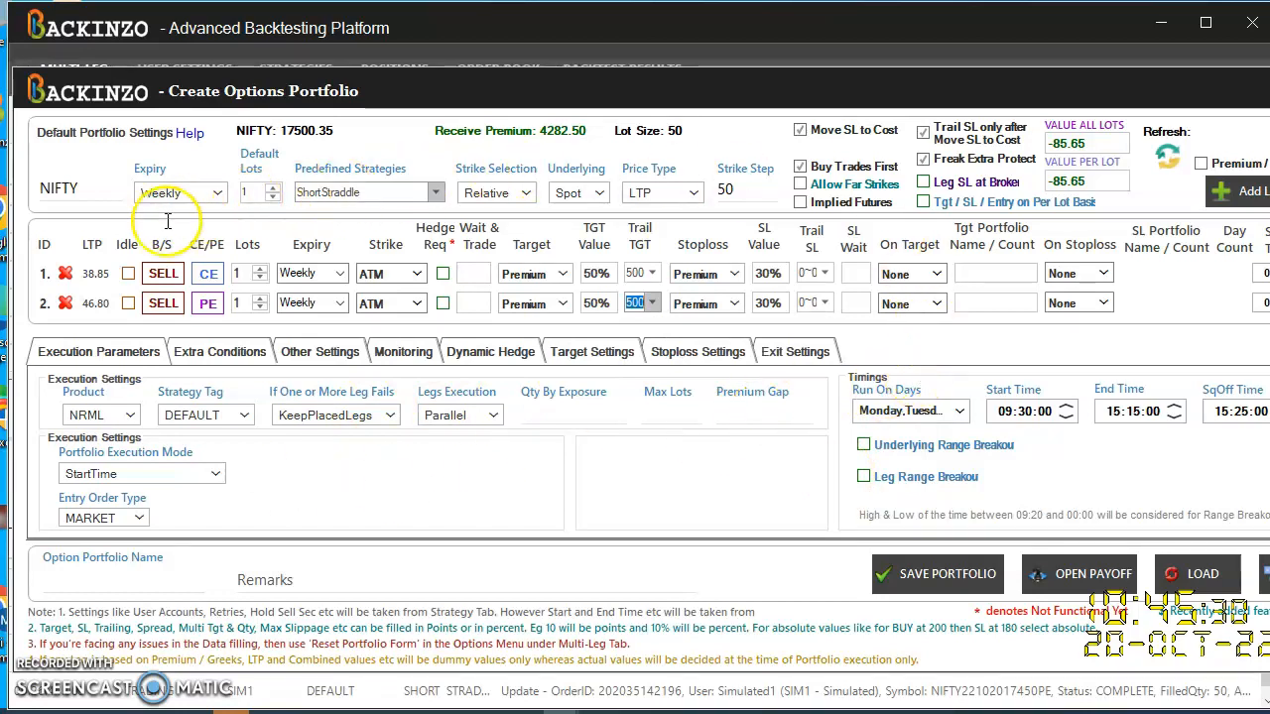
{"action": "mouse_move", "coordinate": [811, 435]}
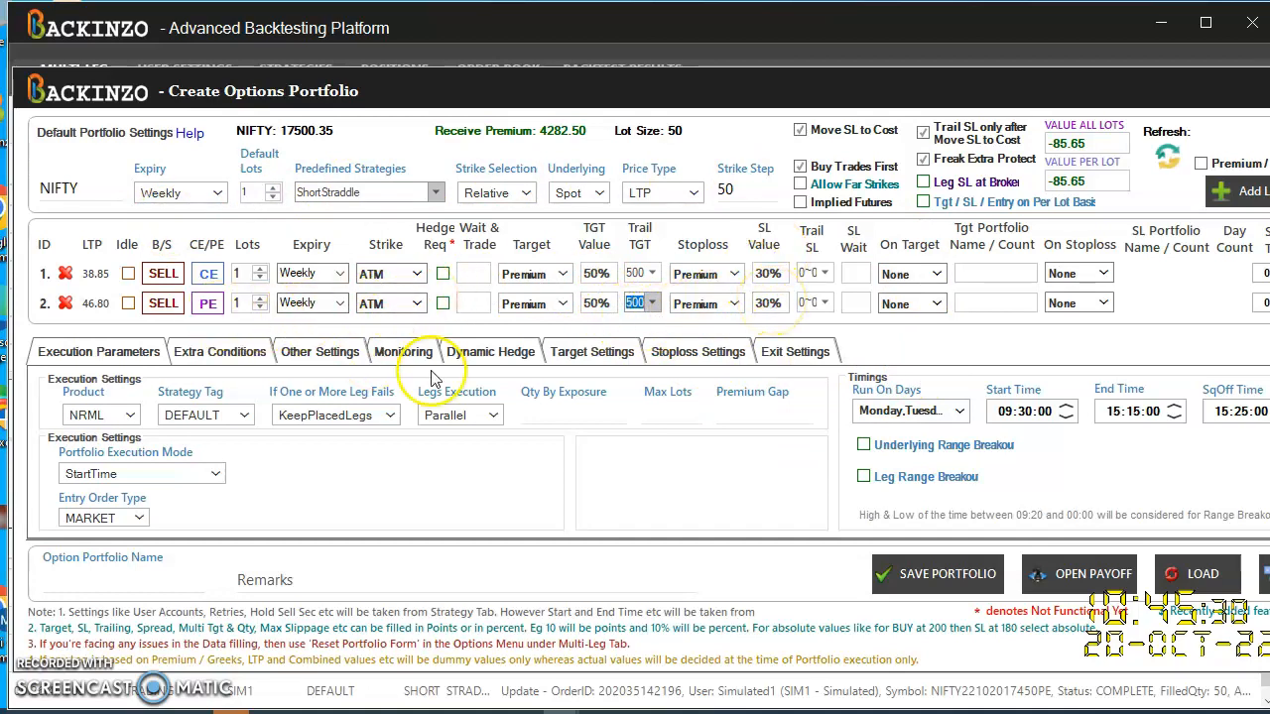
- Change the CE and PE legs' strikes from ATM to ATM+50
{"action": "left_click", "coordinate": [410, 273]}
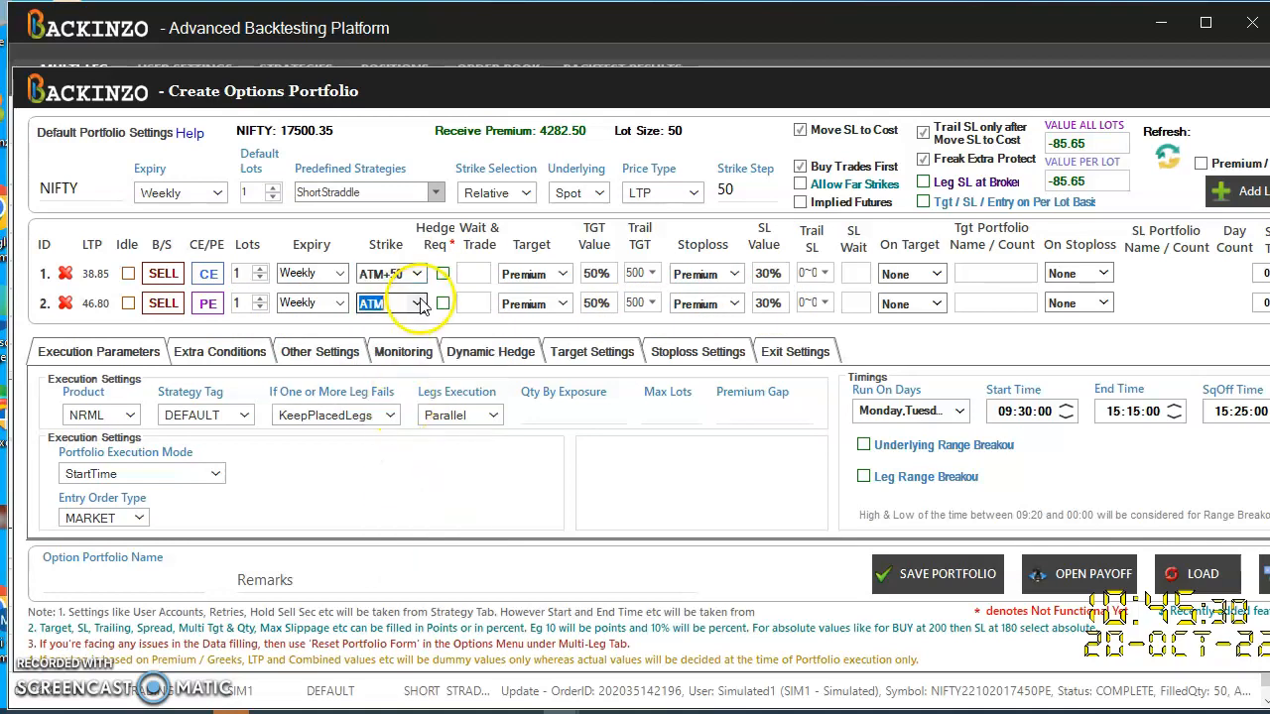
{"action": "left_click", "coordinate": [420, 302]}
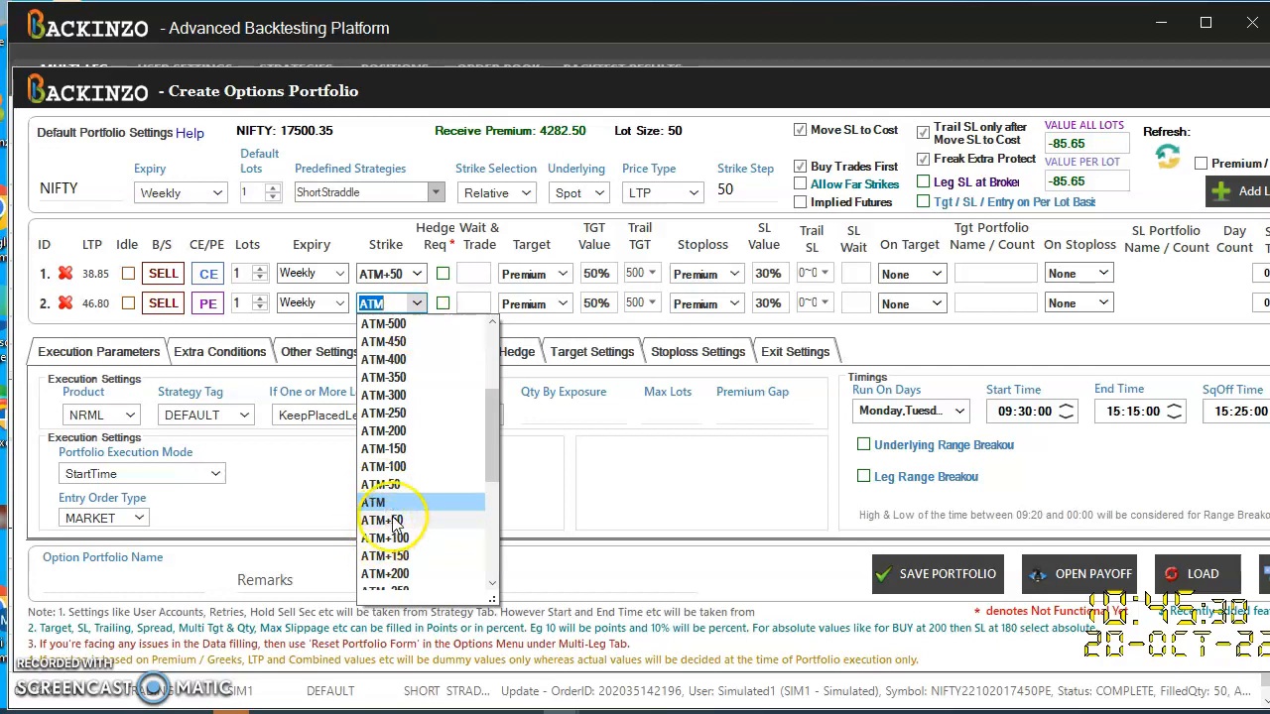
{"action": "left_click", "coordinate": [390, 521]}
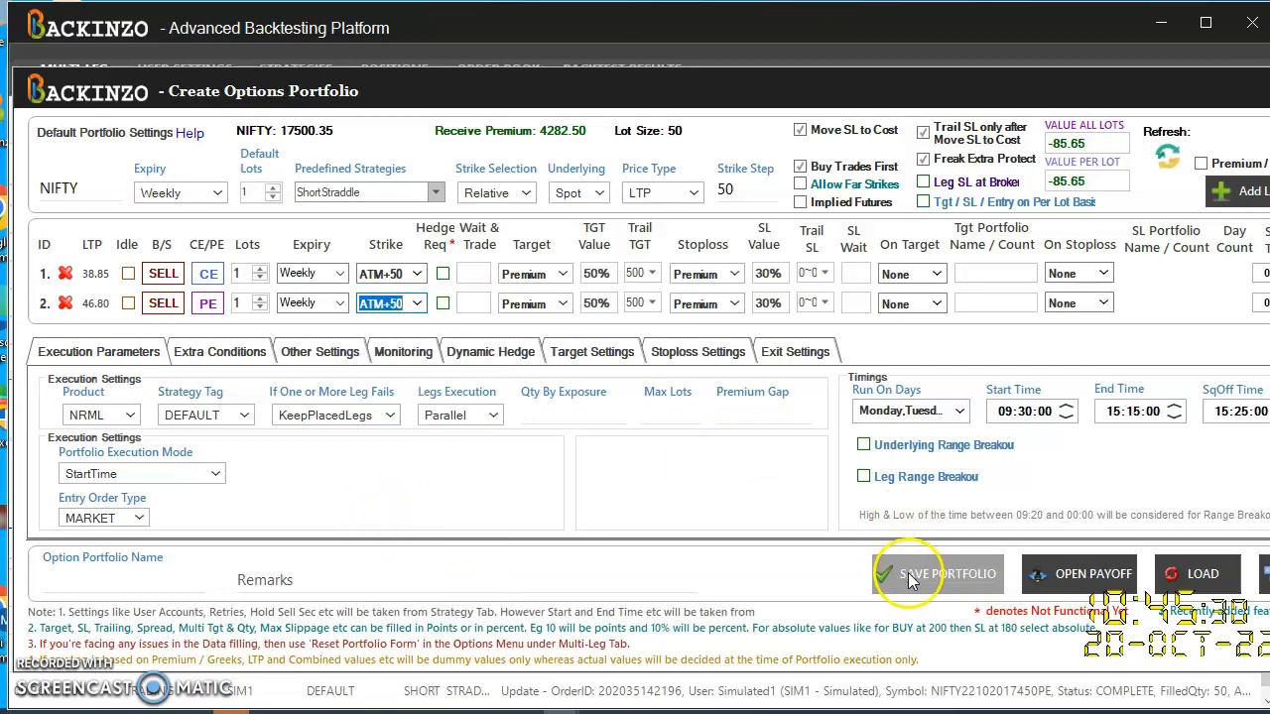
{"action": "mouse_move", "coordinate": [794, 576]}
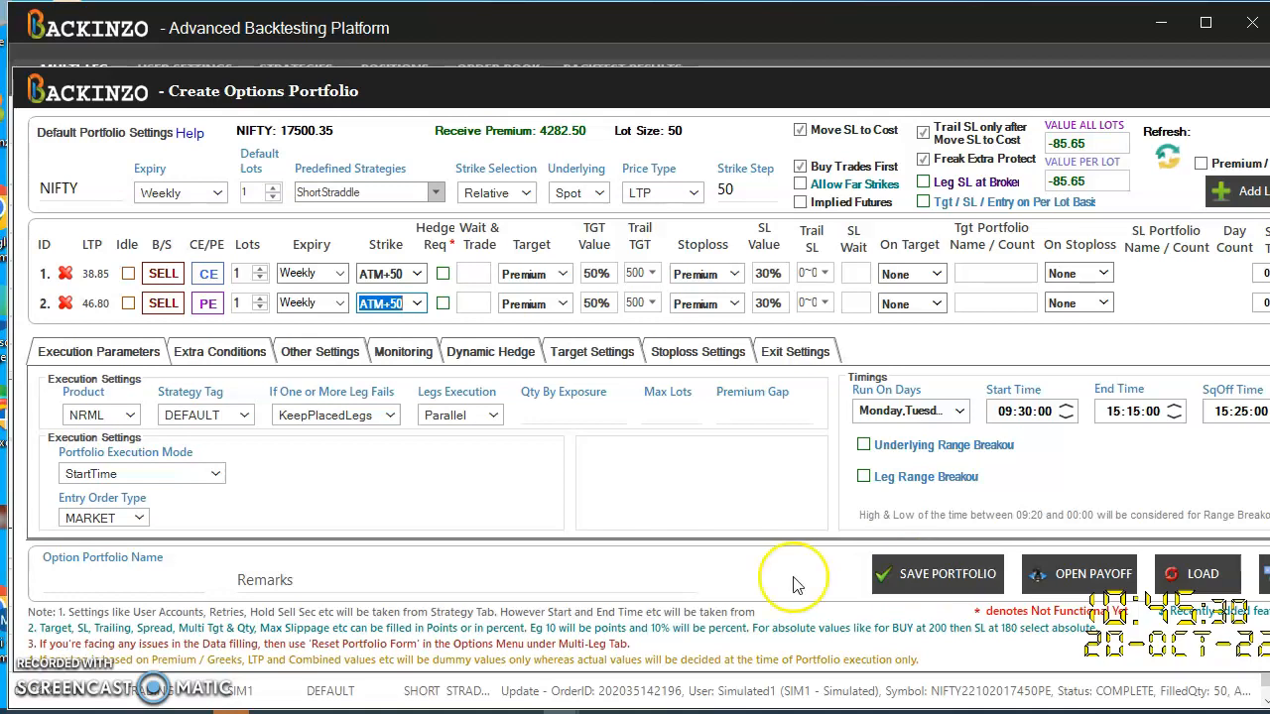
{"action": "mouse_move", "coordinate": [134, 596]}
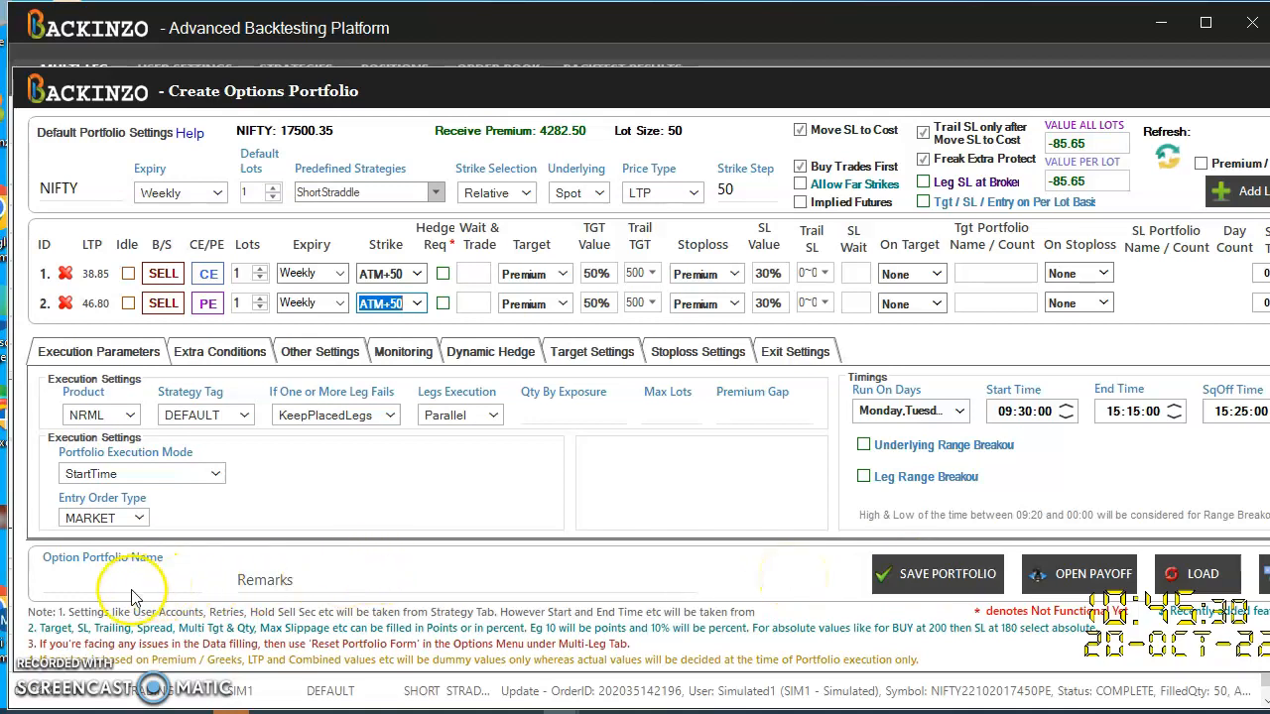
- Name the portfolio 'SHORT STRADDLE' and save it
{"action": "left_click", "coordinate": [119, 579]}
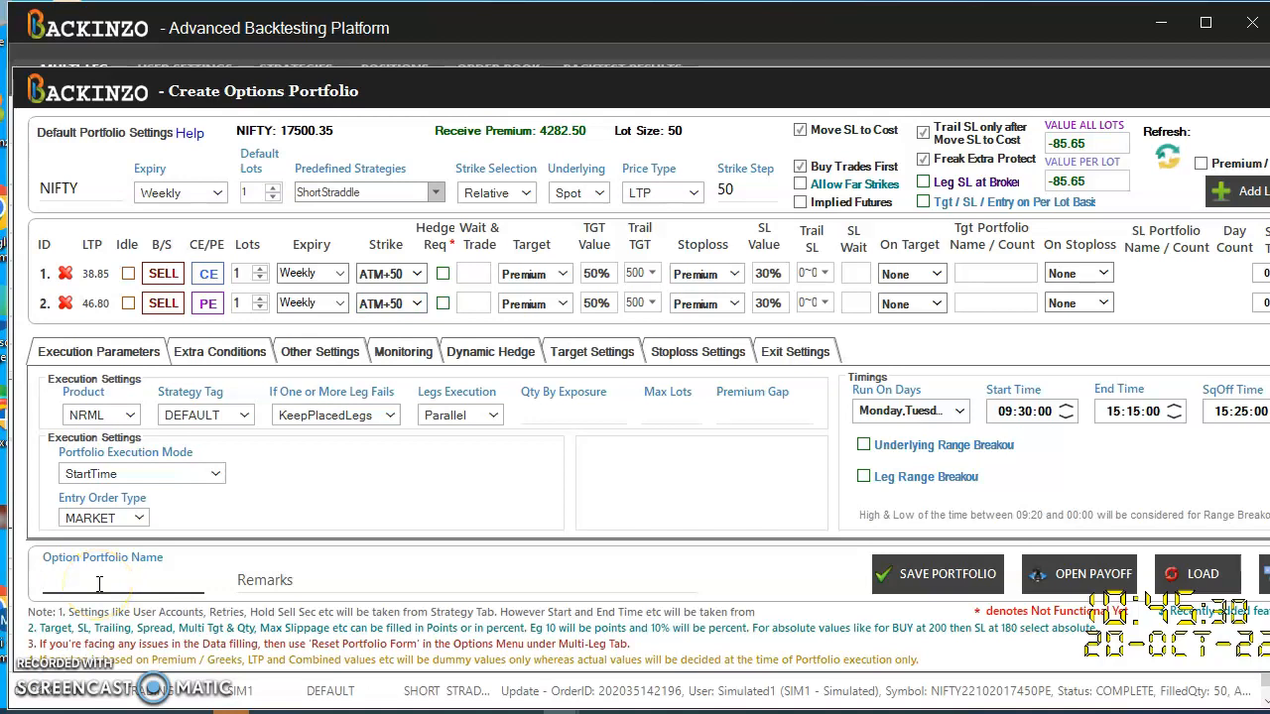
{"action": "type", "text": "SHORT STR"}
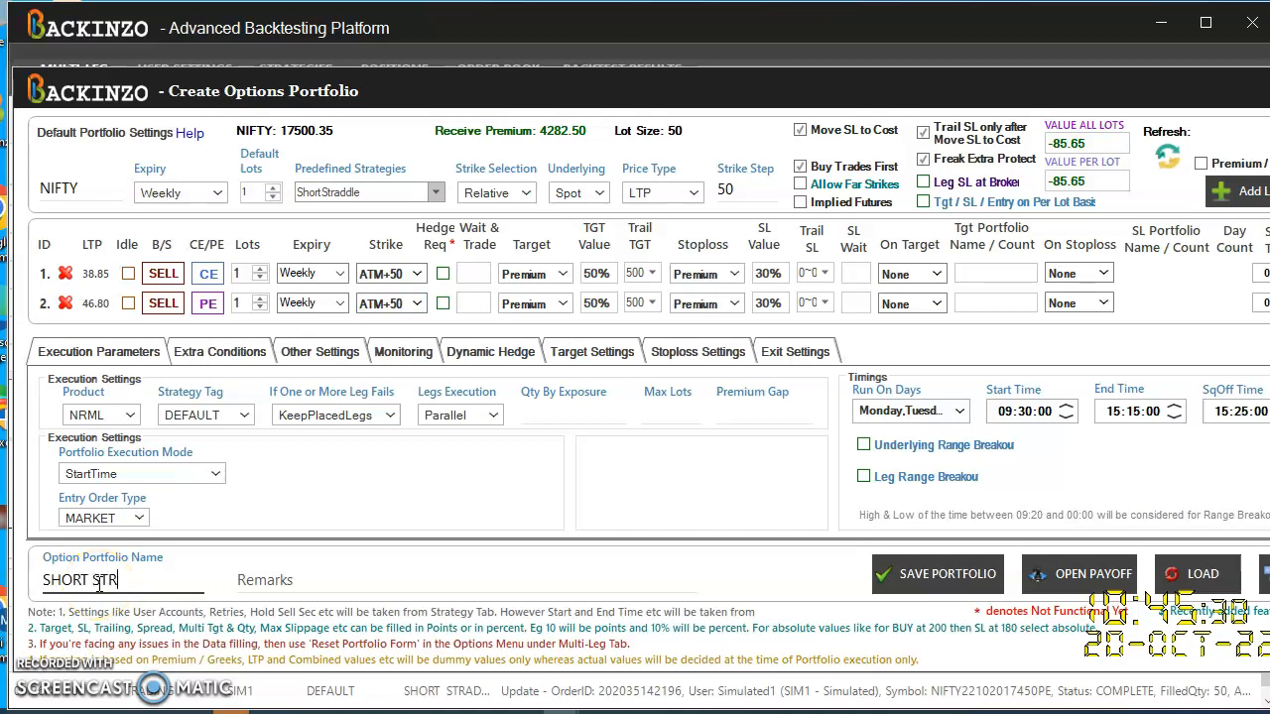
{"action": "type", "text": "ADDLE"}
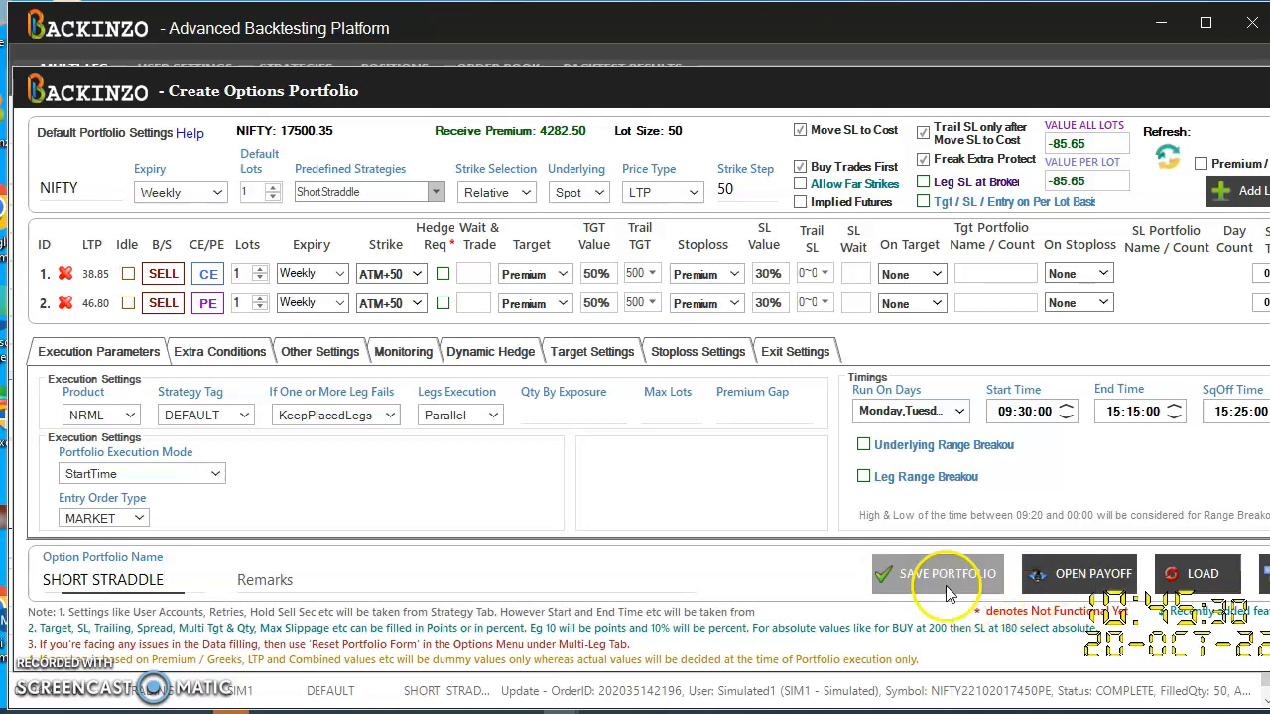
{"action": "left_click", "coordinate": [937, 574]}
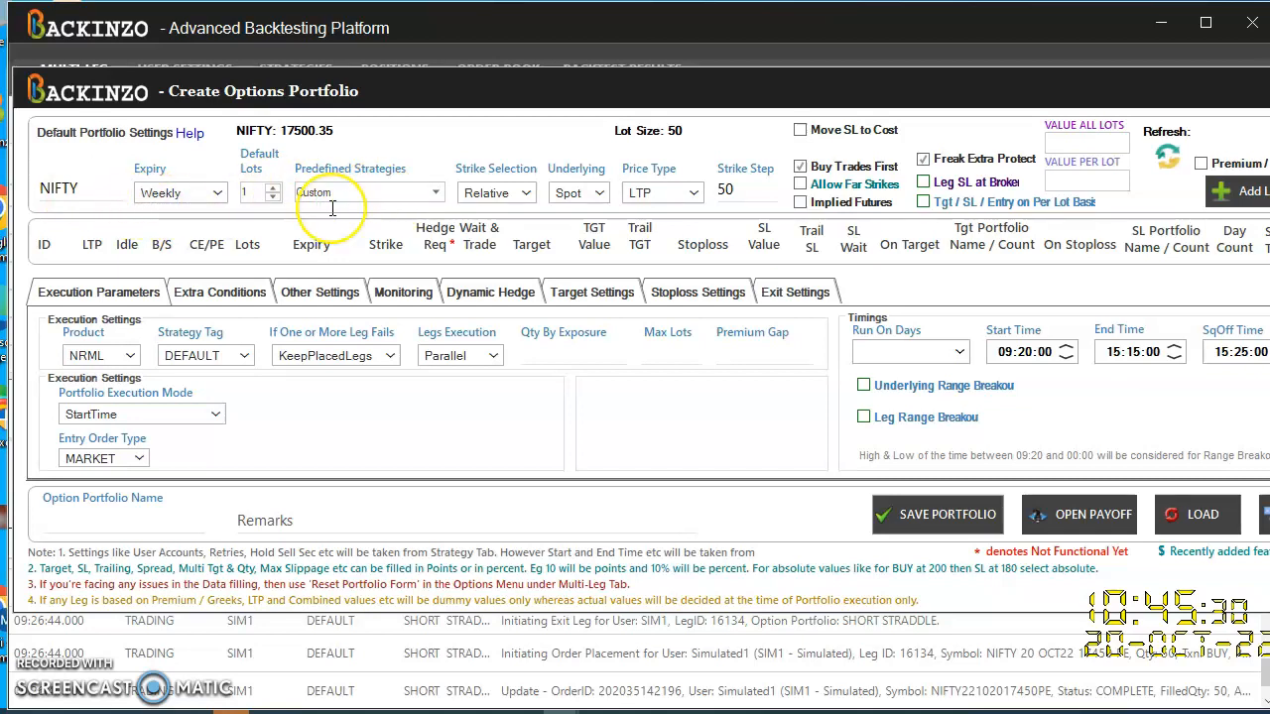
{"action": "mouse_move", "coordinate": [564, 287]}
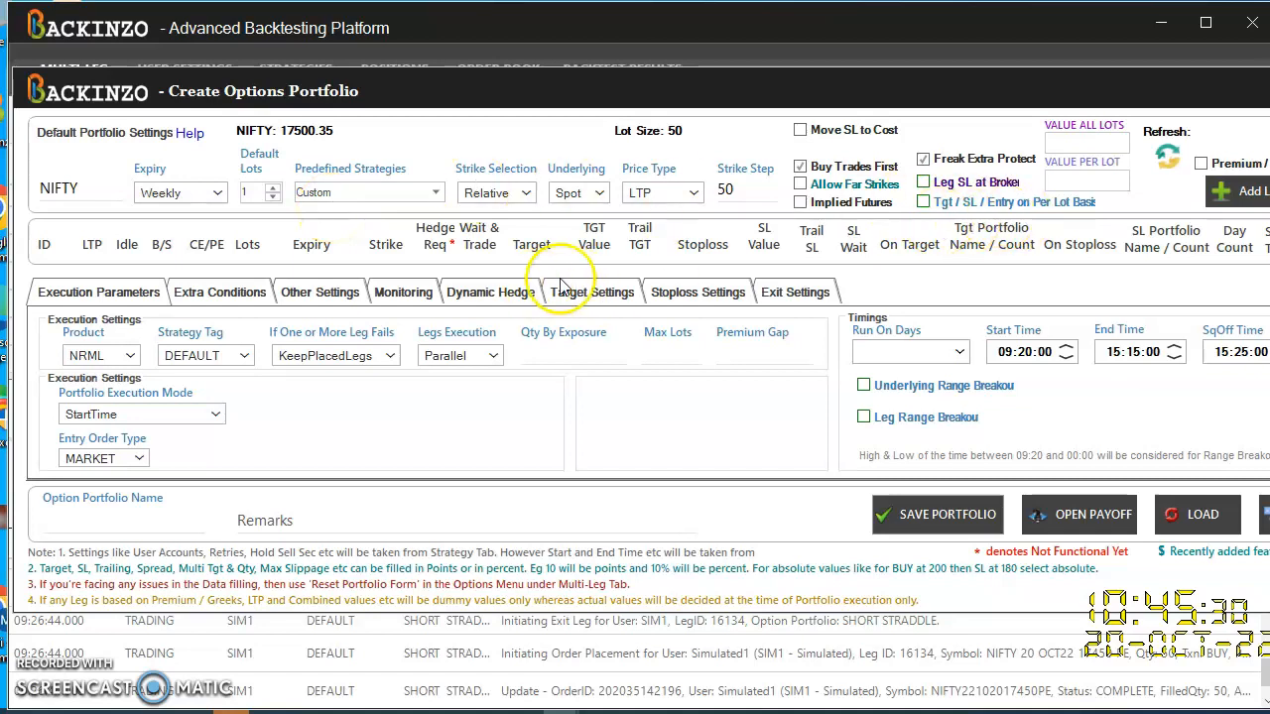
- Add a second leg as a put and strike the call leg at ATM+50
{"action": "left_click", "coordinate": [1242, 191]}
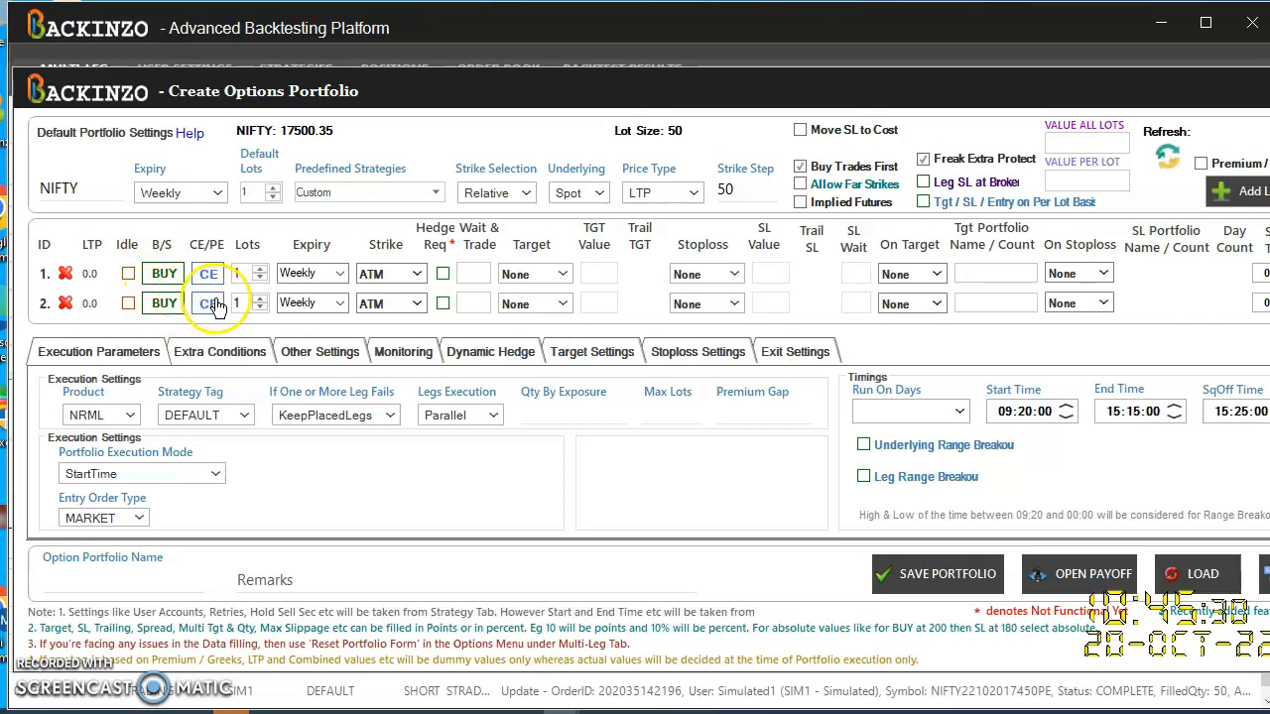
{"action": "left_click", "coordinate": [207, 302]}
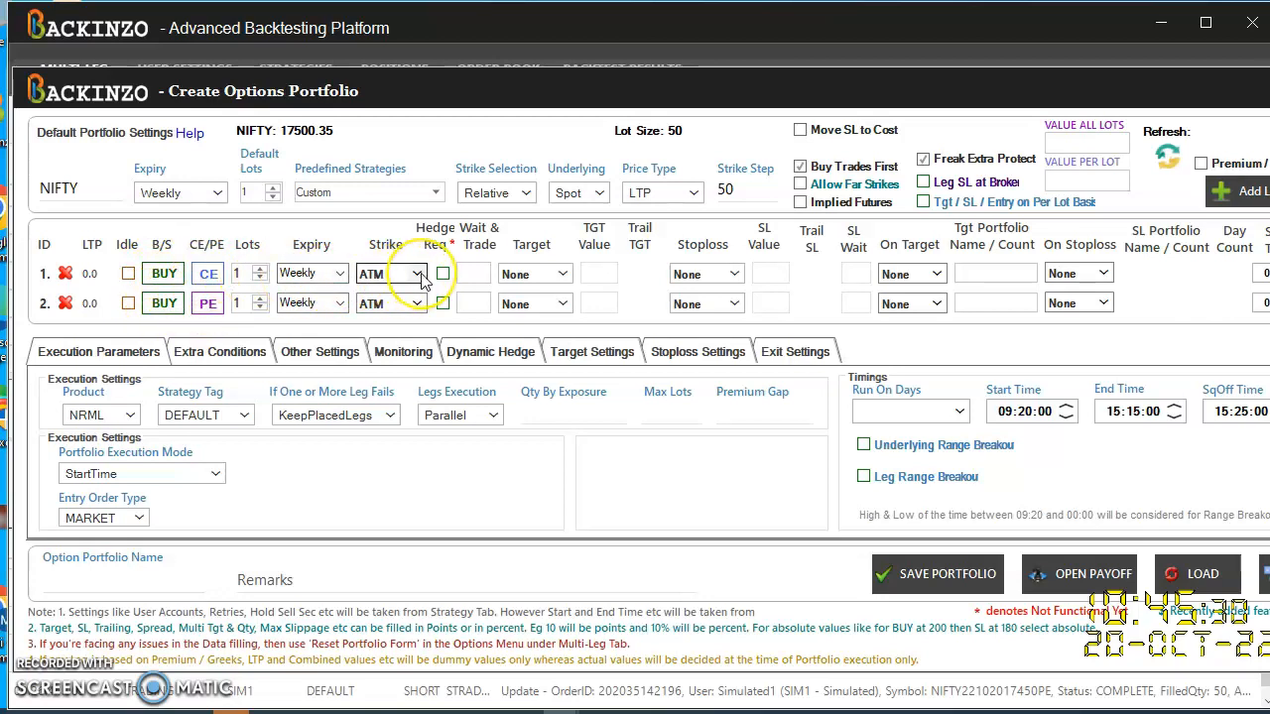
{"action": "left_click", "coordinate": [417, 273]}
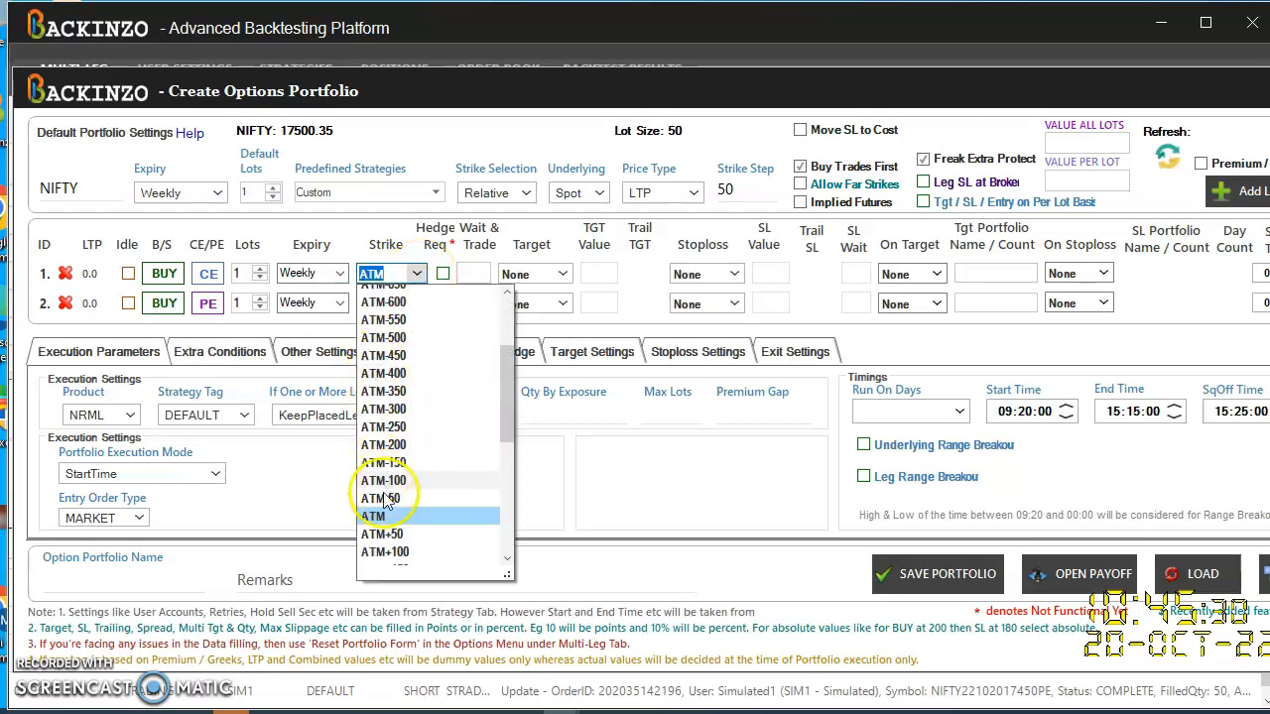
{"action": "left_click", "coordinate": [384, 551]}
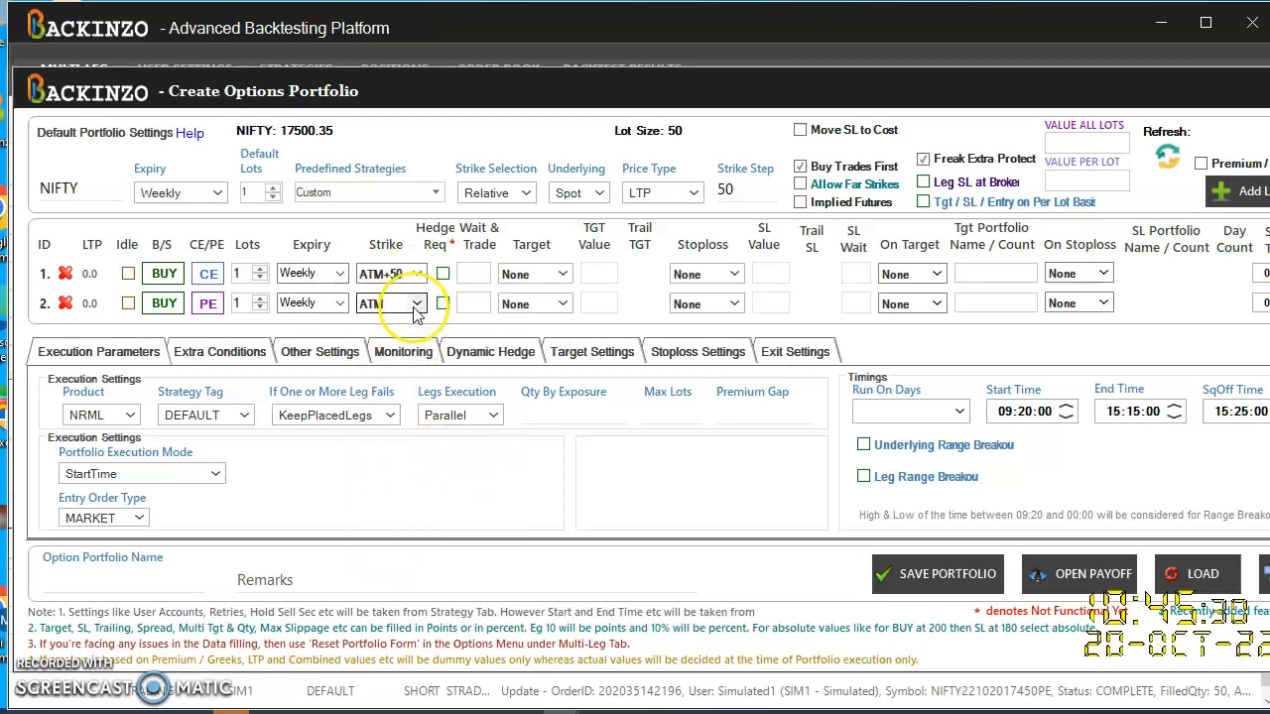
{"action": "left_click", "coordinate": [415, 303]}
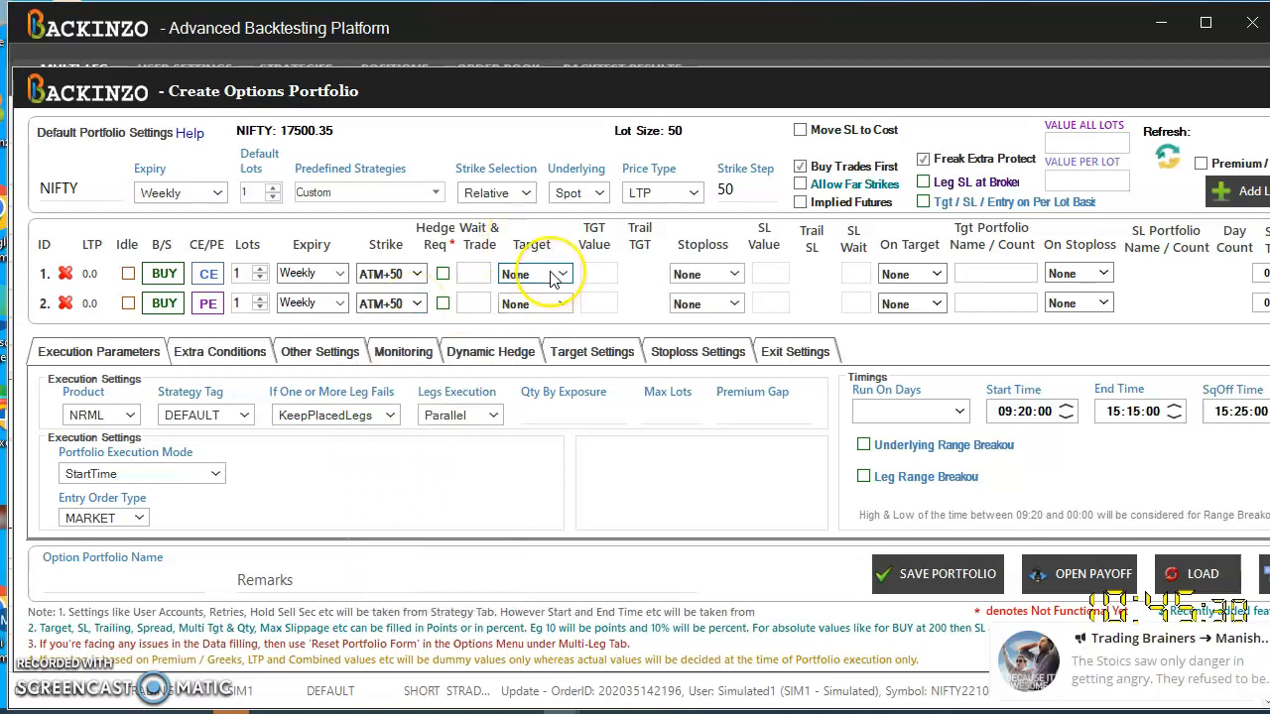
- Set both legs to a Premium 50% target and a Premium 30% stoploss
{"action": "left_click", "coordinate": [563, 274]}
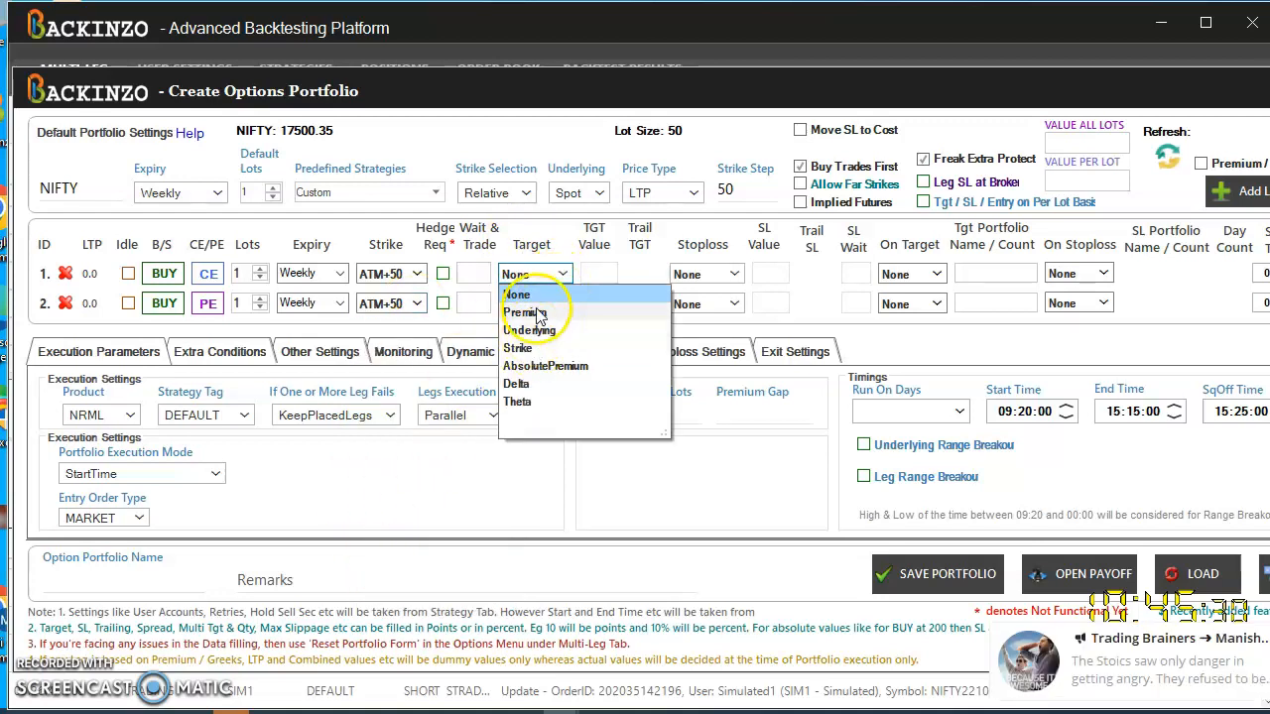
{"action": "left_click", "coordinate": [524, 312]}
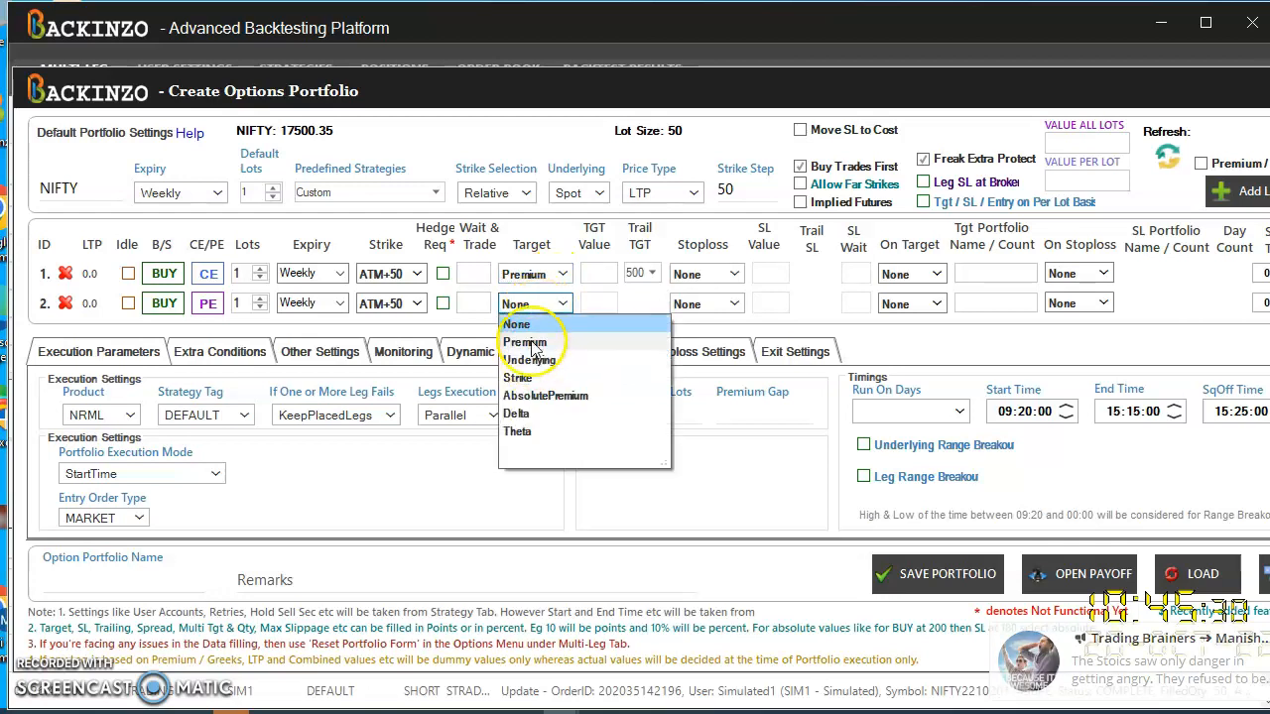
{"action": "left_click", "coordinate": [524, 343]}
{"action": "type", "text": "50"}
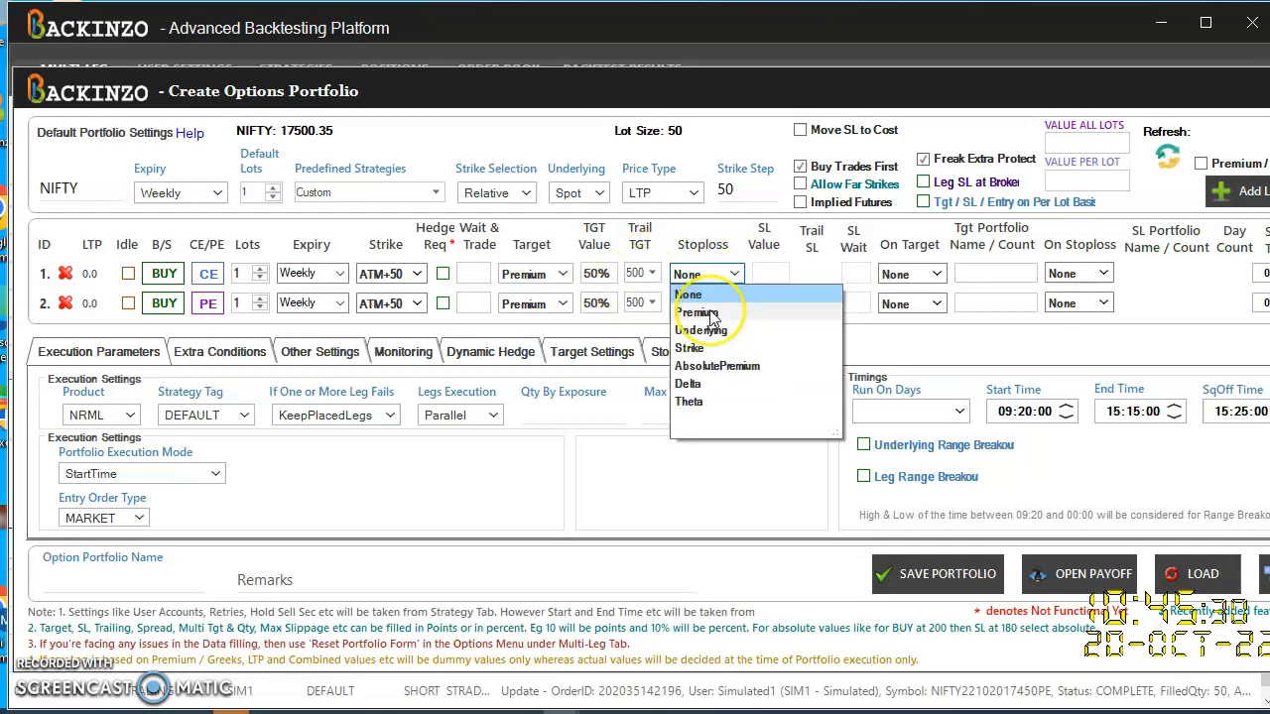
{"action": "left_click", "coordinate": [694, 314]}
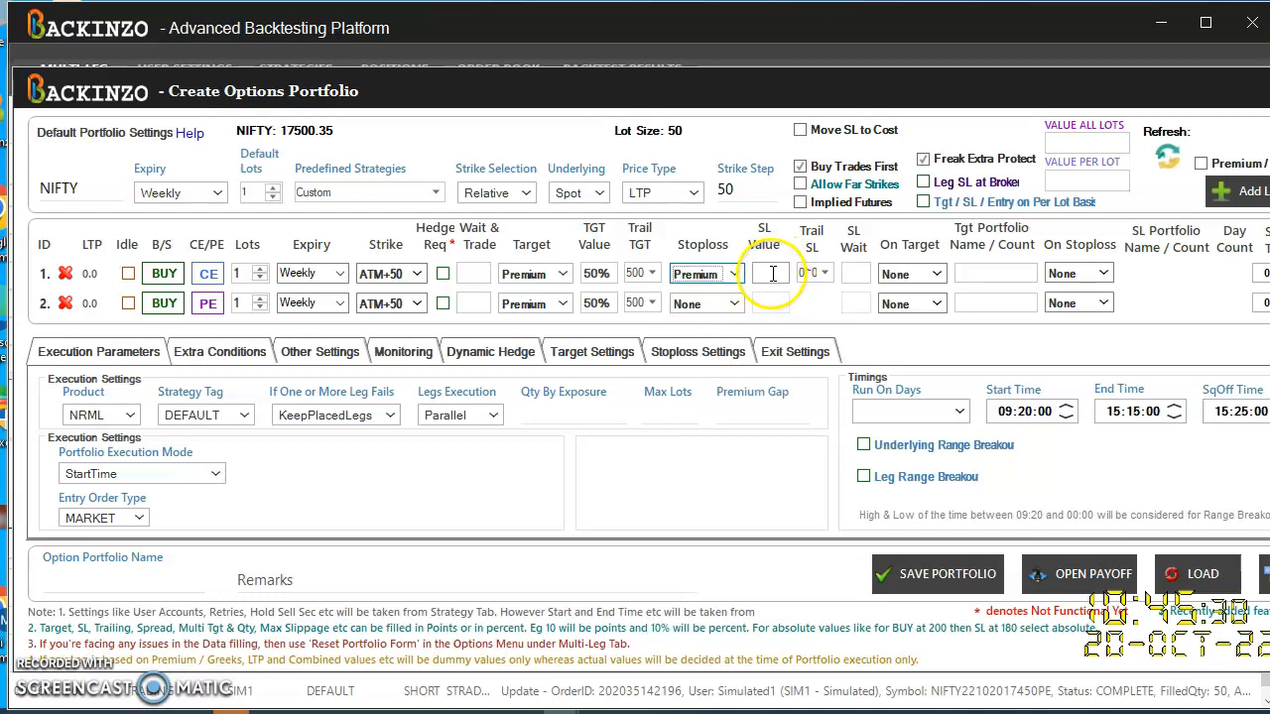
{"action": "type", "text": "30%"}
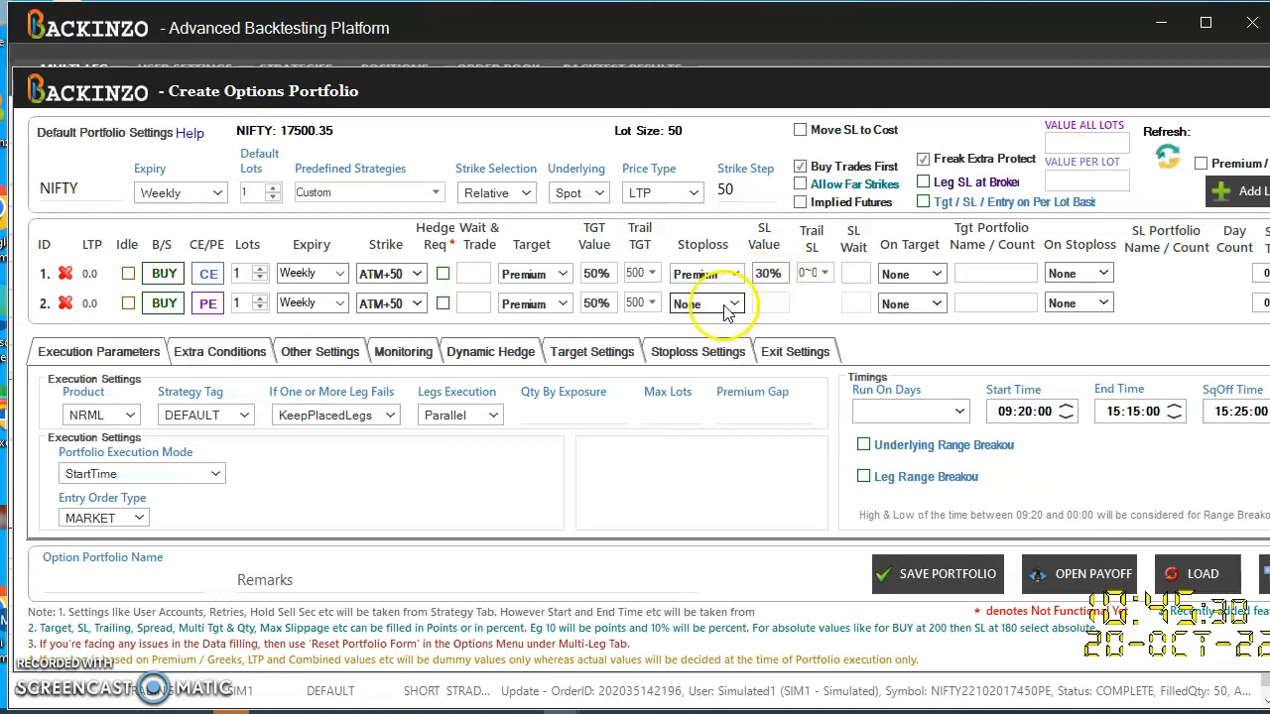
{"action": "left_click", "coordinate": [704, 303]}
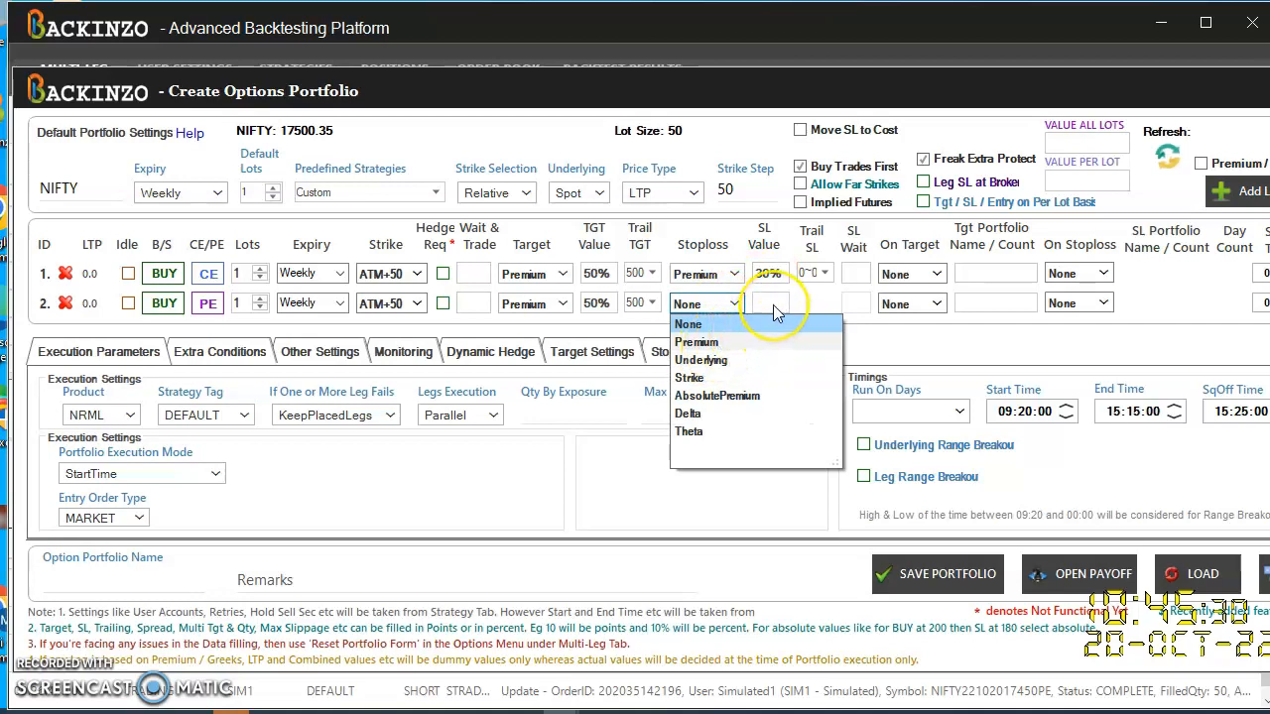
{"action": "left_click", "coordinate": [696, 342]}
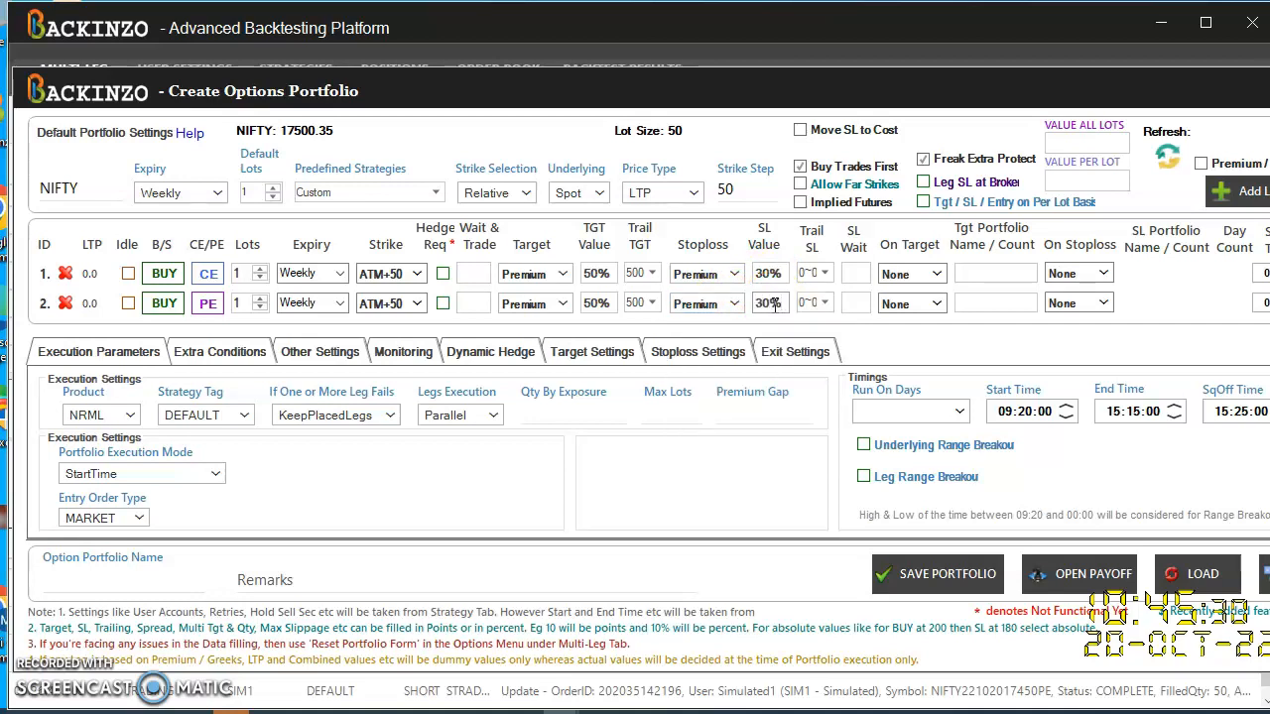
{"action": "mouse_move", "coordinate": [749, 337]}
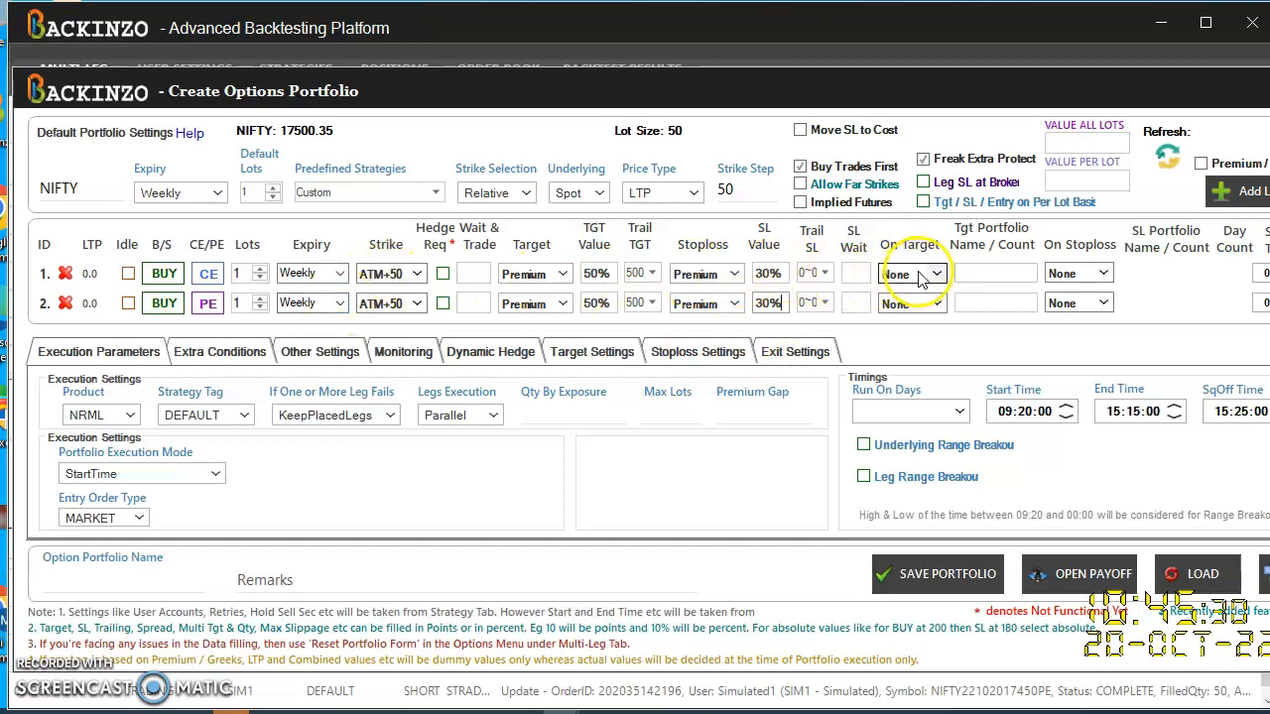
- Set the first leg to ReEntry on target with count 5 and Execute_Leg2 on stoploss
{"action": "left_click", "coordinate": [935, 272]}
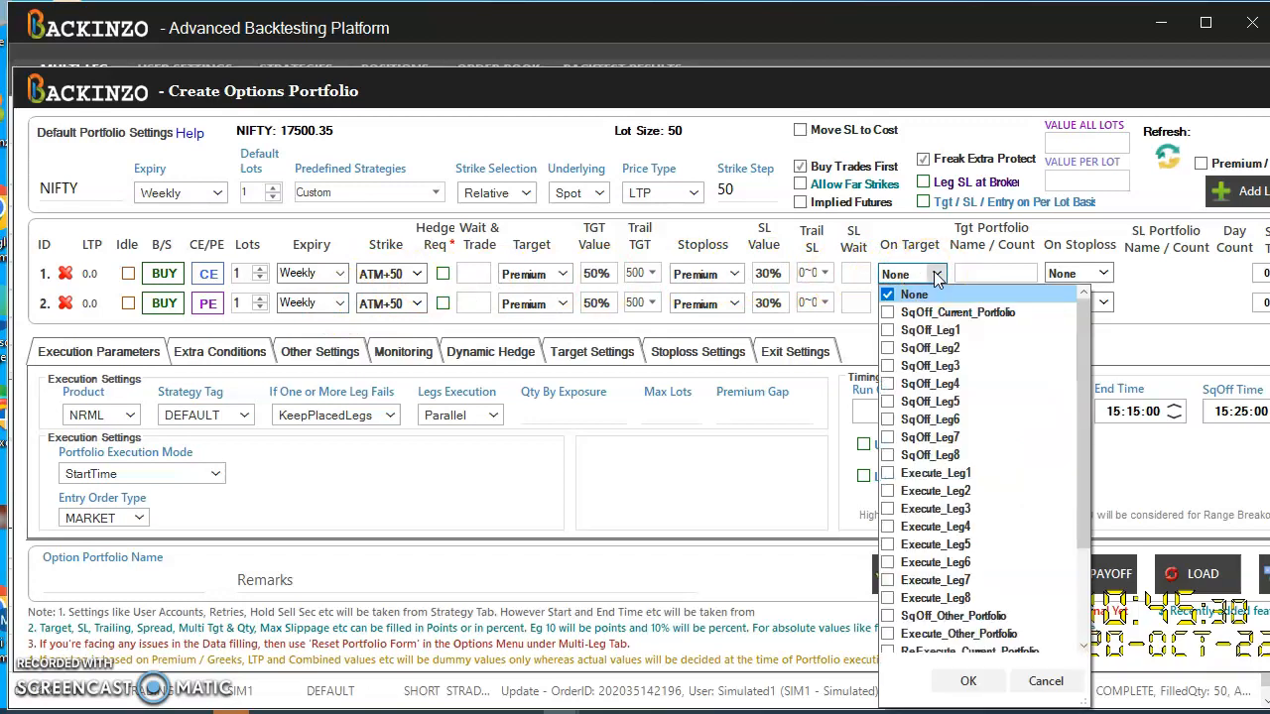
{"action": "mouse_move", "coordinate": [937, 481]}
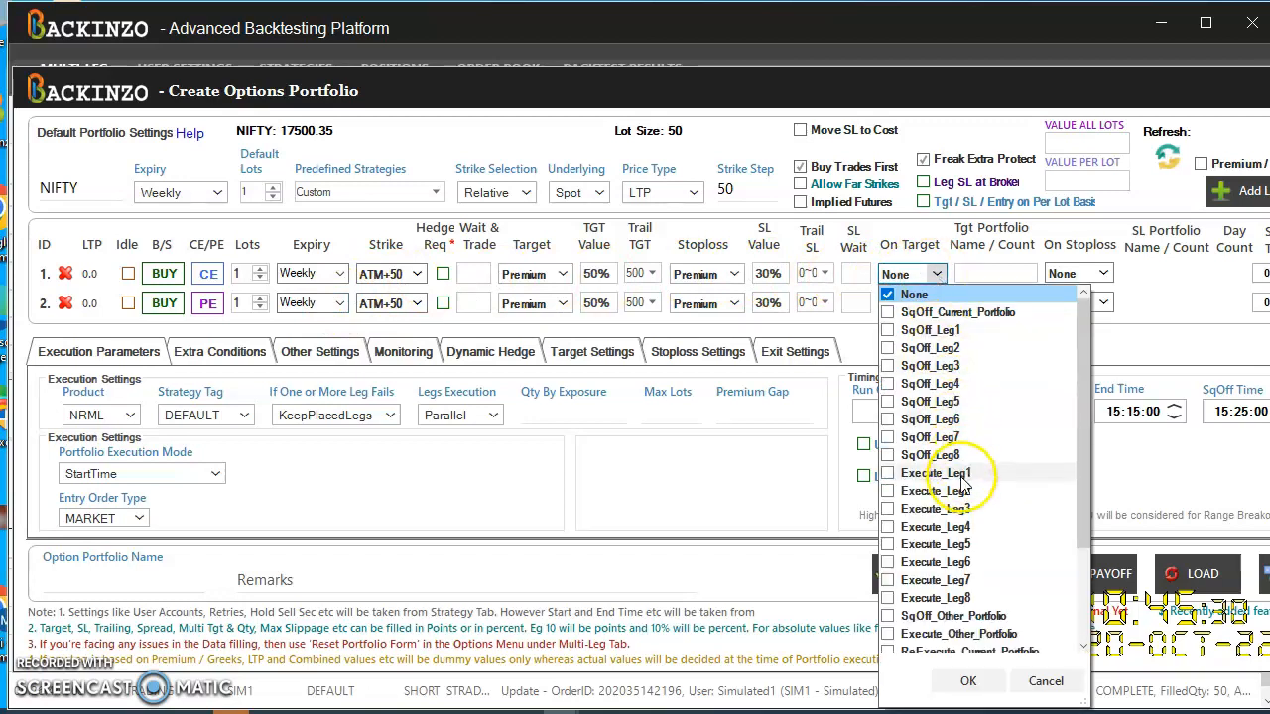
{"action": "scroll", "scroll_direction": "down", "scroll_amount": 3}
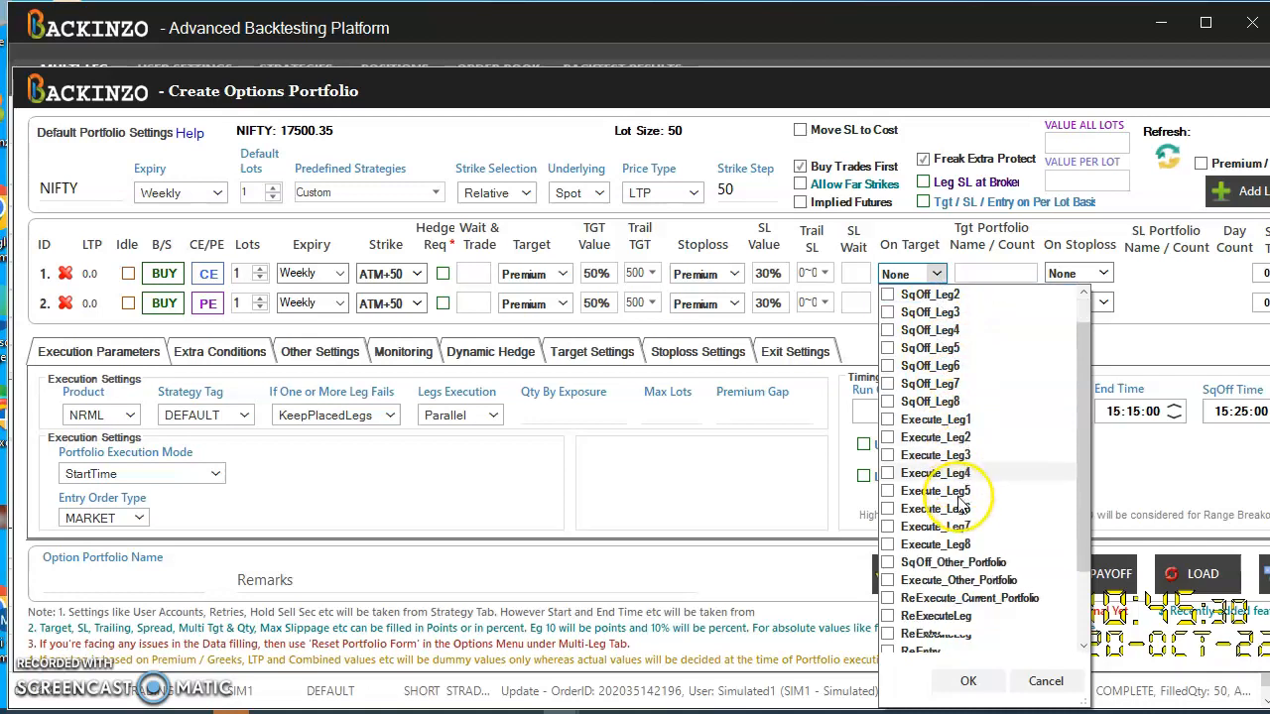
{"action": "scroll", "scroll_direction": "down", "scroll_amount": 3}
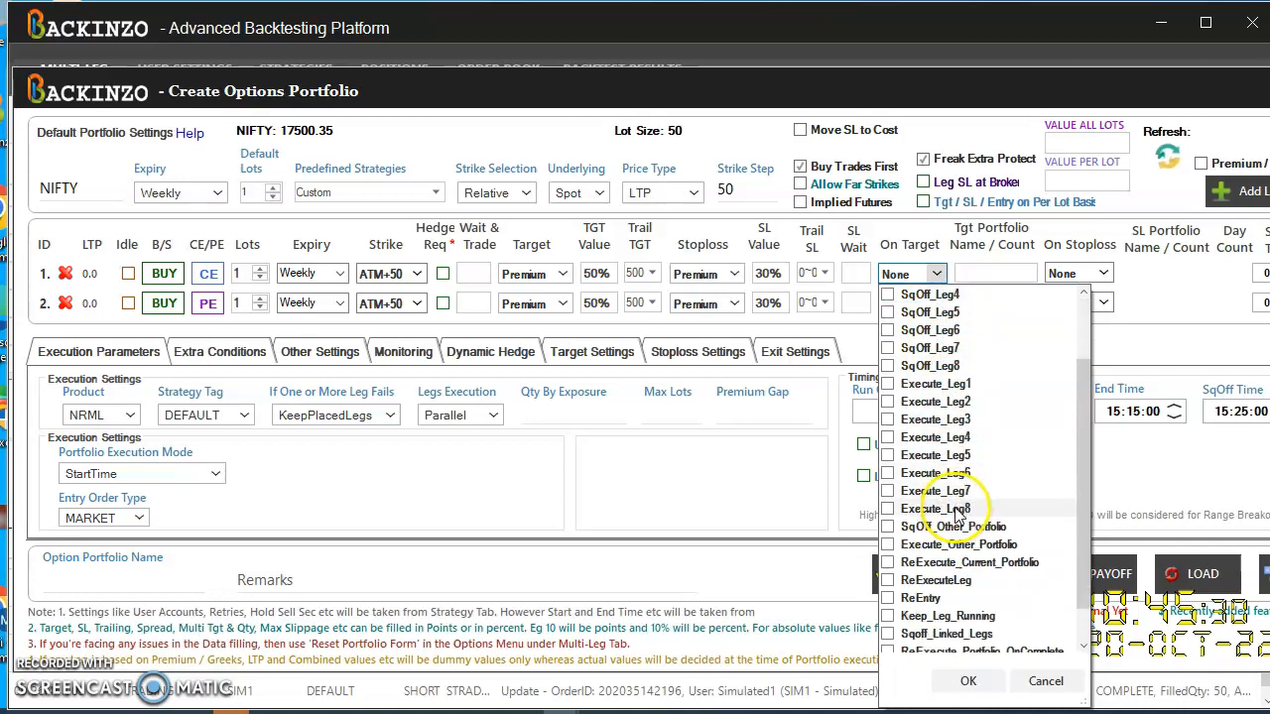
{"action": "left_click", "coordinate": [887, 598]}
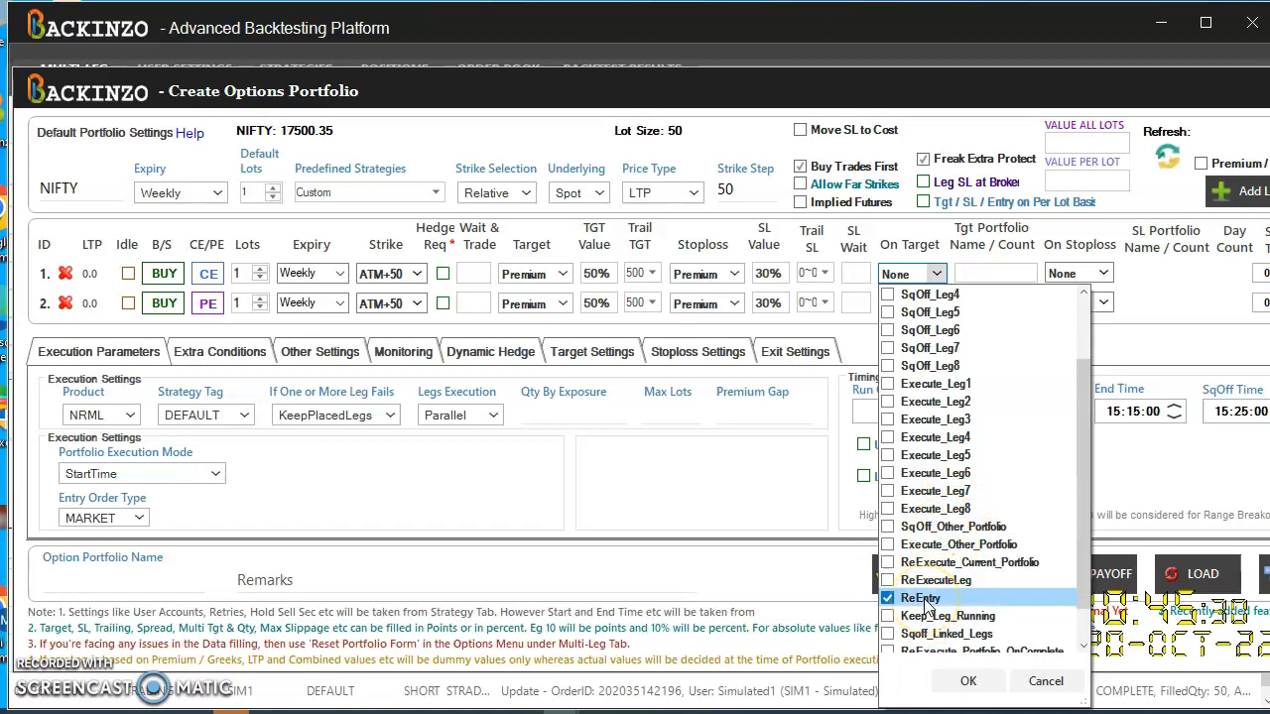
{"action": "left_click", "coordinate": [967, 680]}
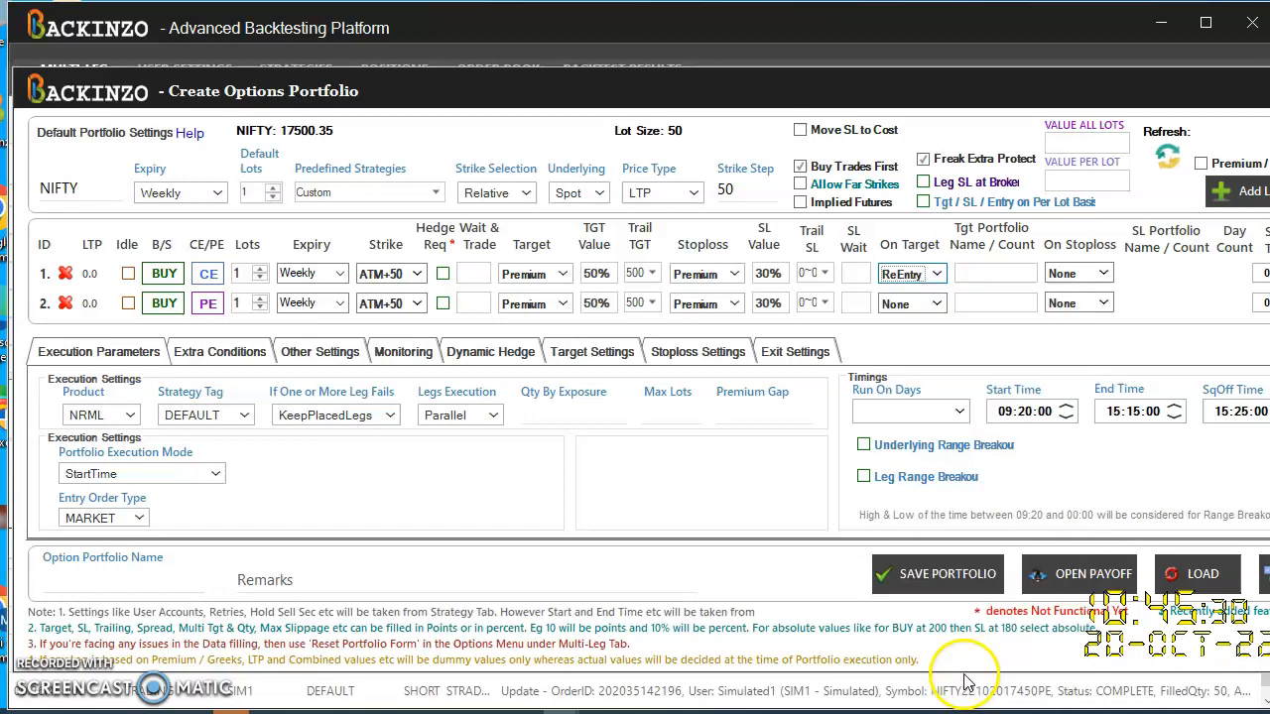
{"action": "mouse_move", "coordinate": [913, 303]}
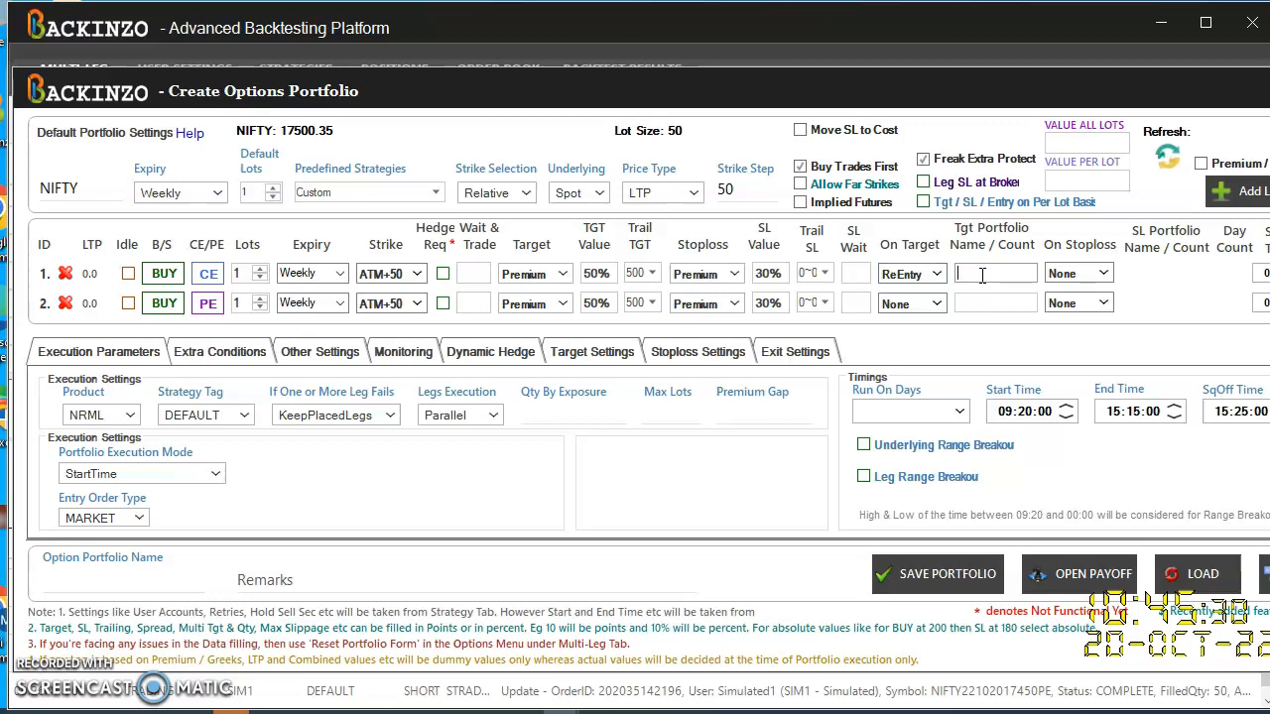
{"action": "type", "text": "5"}
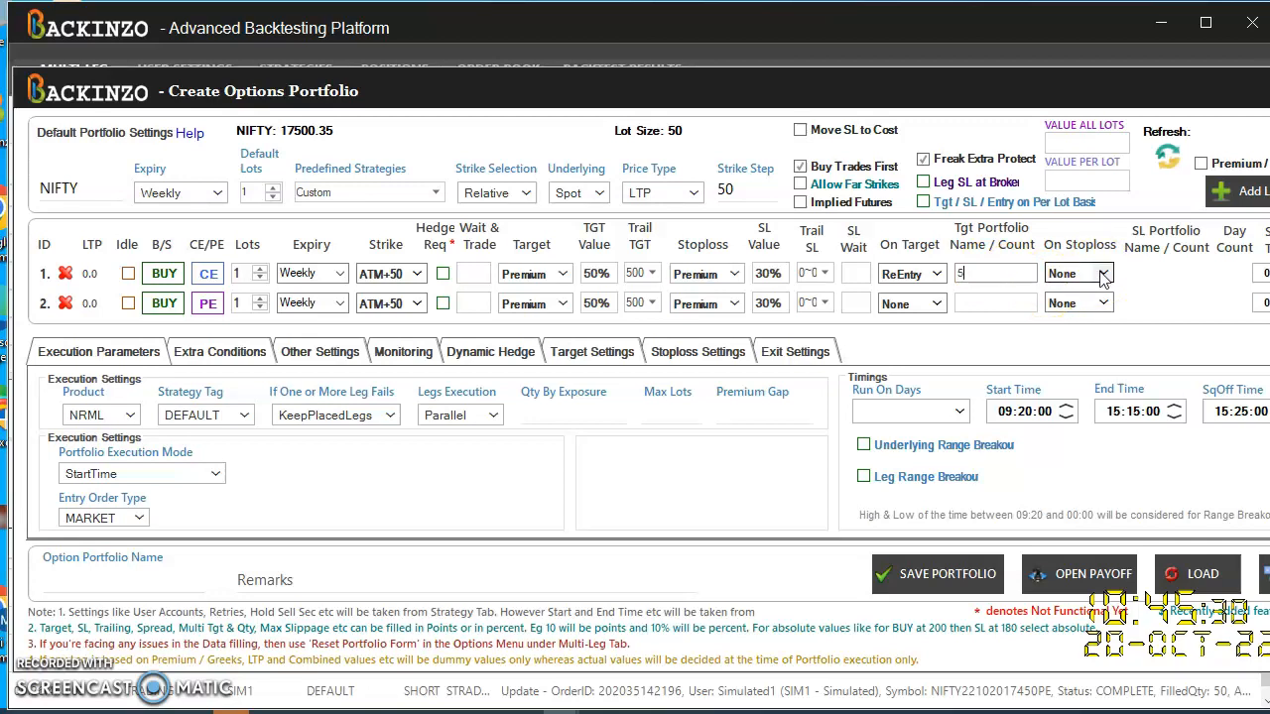
{"action": "left_click", "coordinate": [1101, 273]}
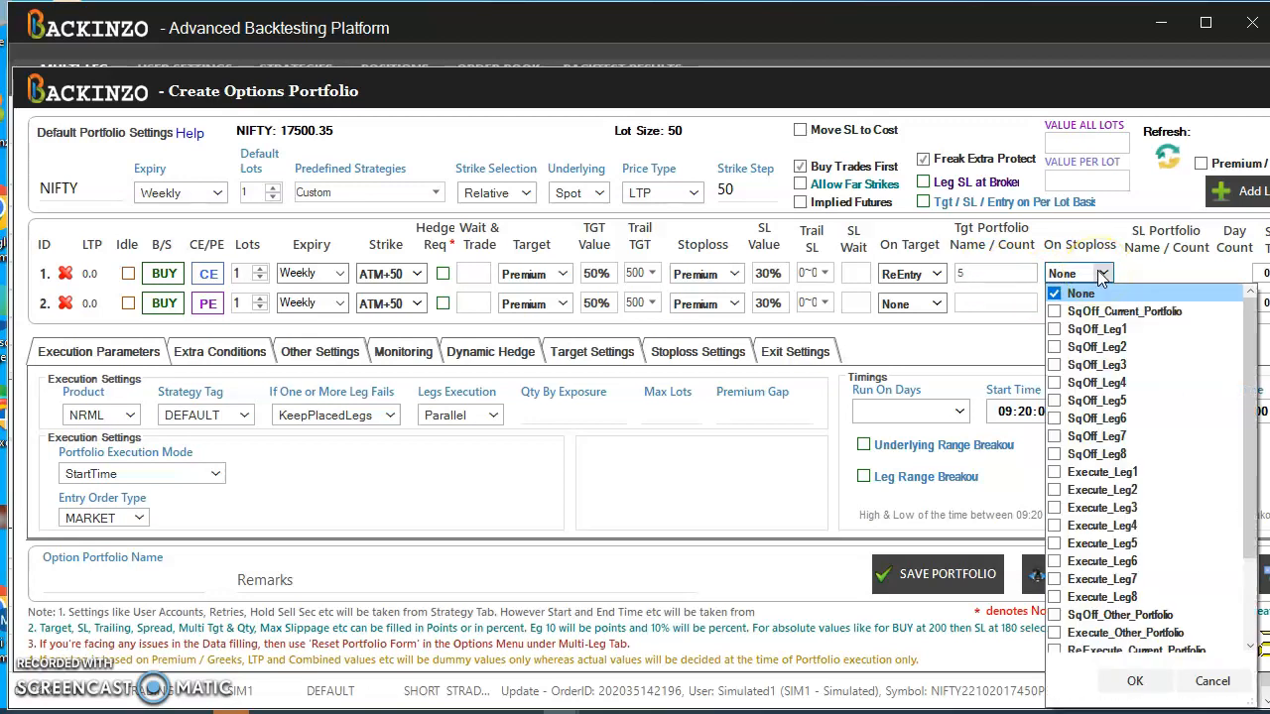
{"action": "scroll", "scroll_direction": "down", "scroll_amount": 3}
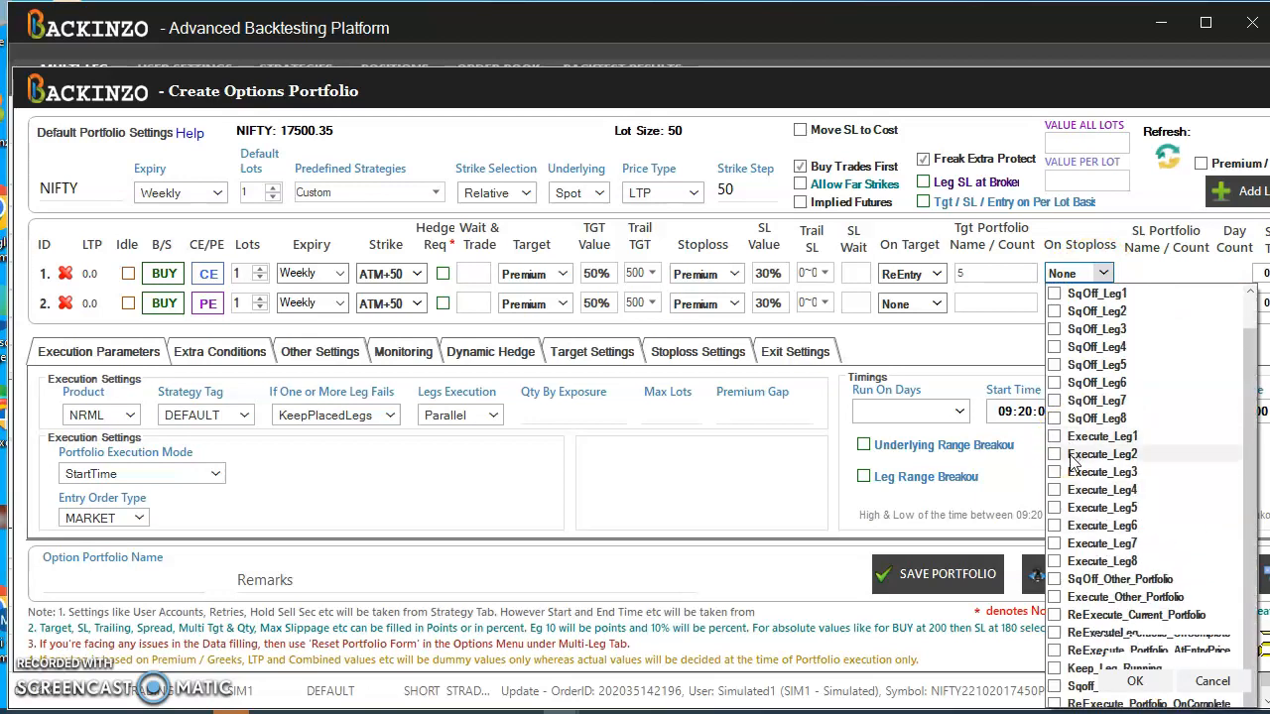
{"action": "left_click", "coordinate": [1055, 453]}
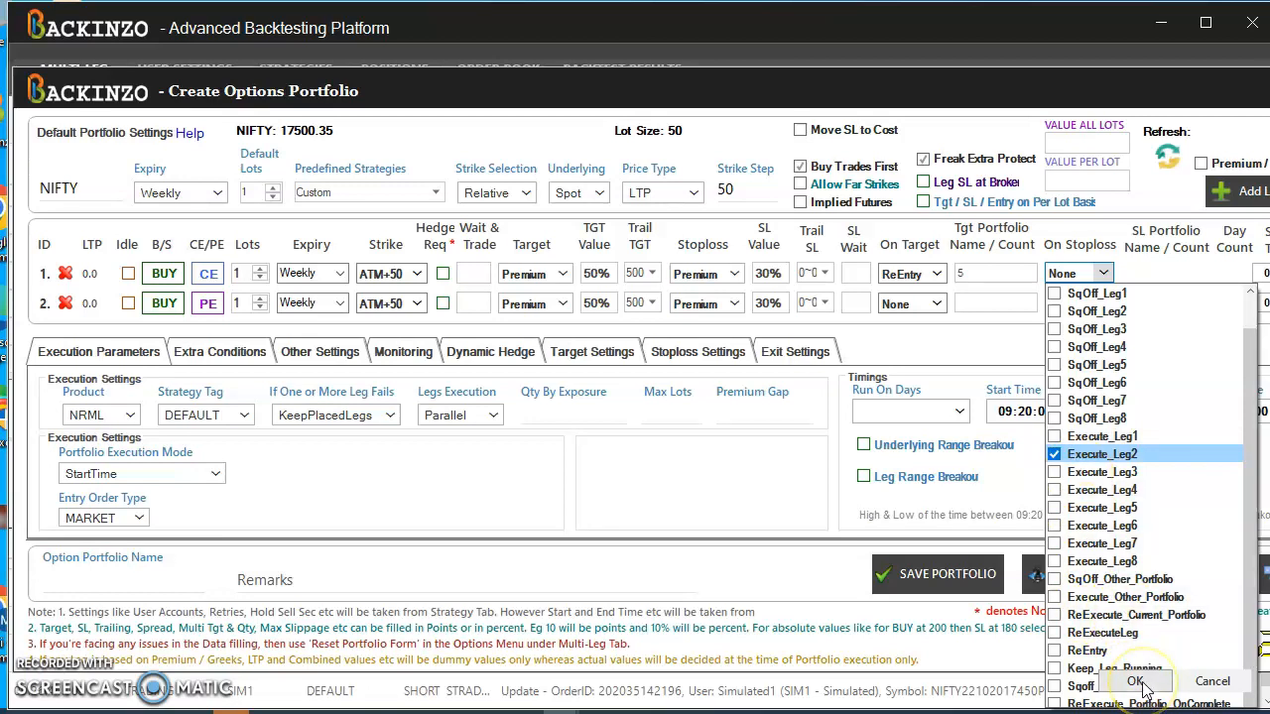
{"action": "left_click", "coordinate": [1135, 681]}
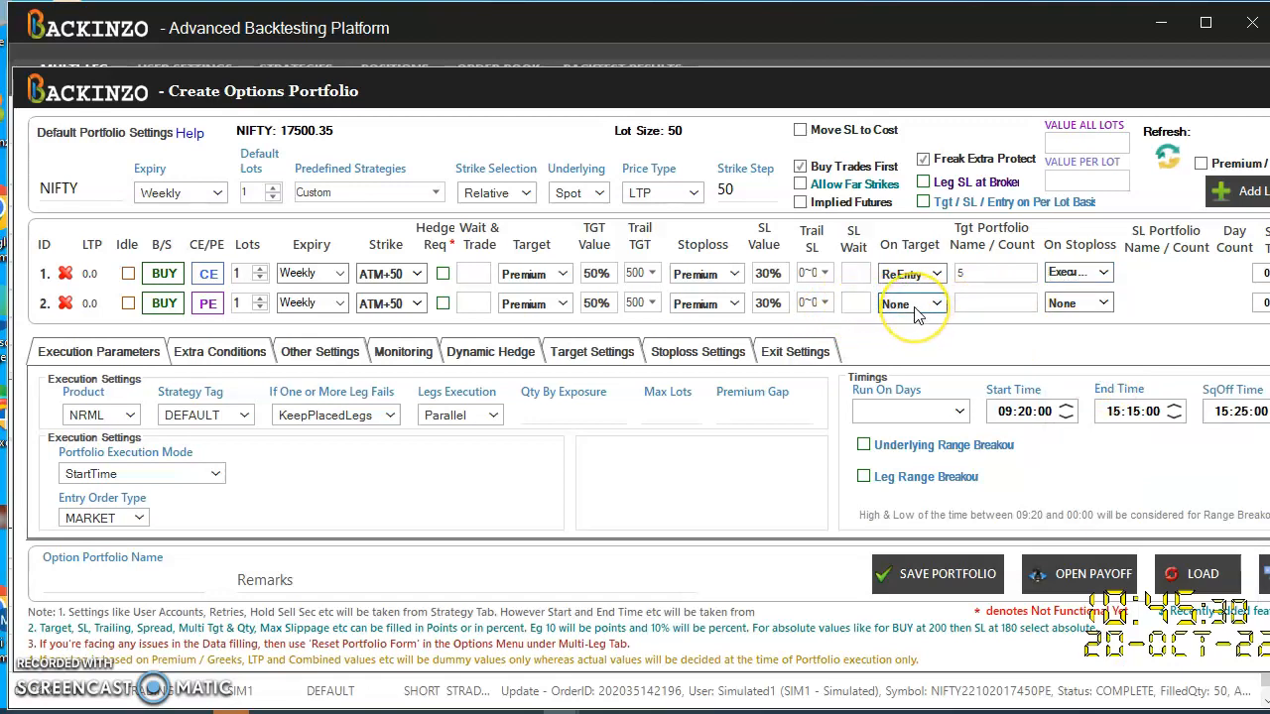
- Set the second leg to ReEntry on target and Execute_Leg1 on stoploss
{"action": "left_click", "coordinate": [904, 303]}
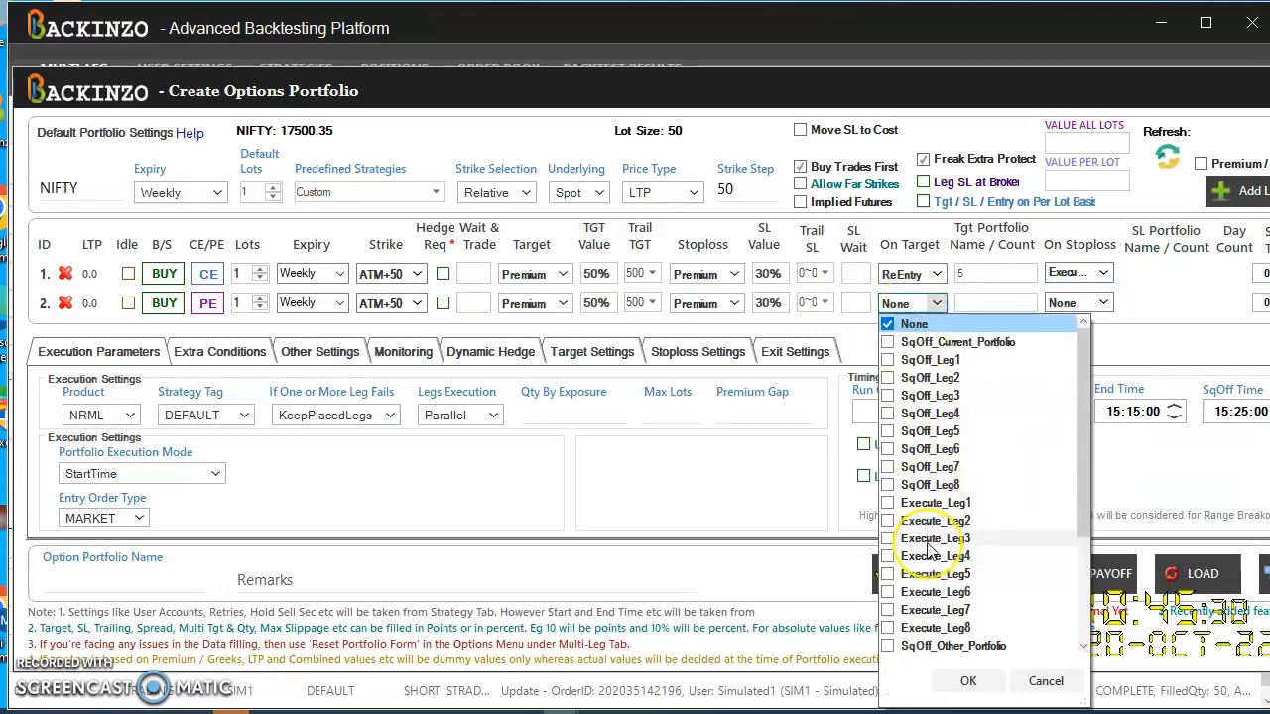
{"action": "scroll", "scroll_direction": "down", "scroll_amount": 3}
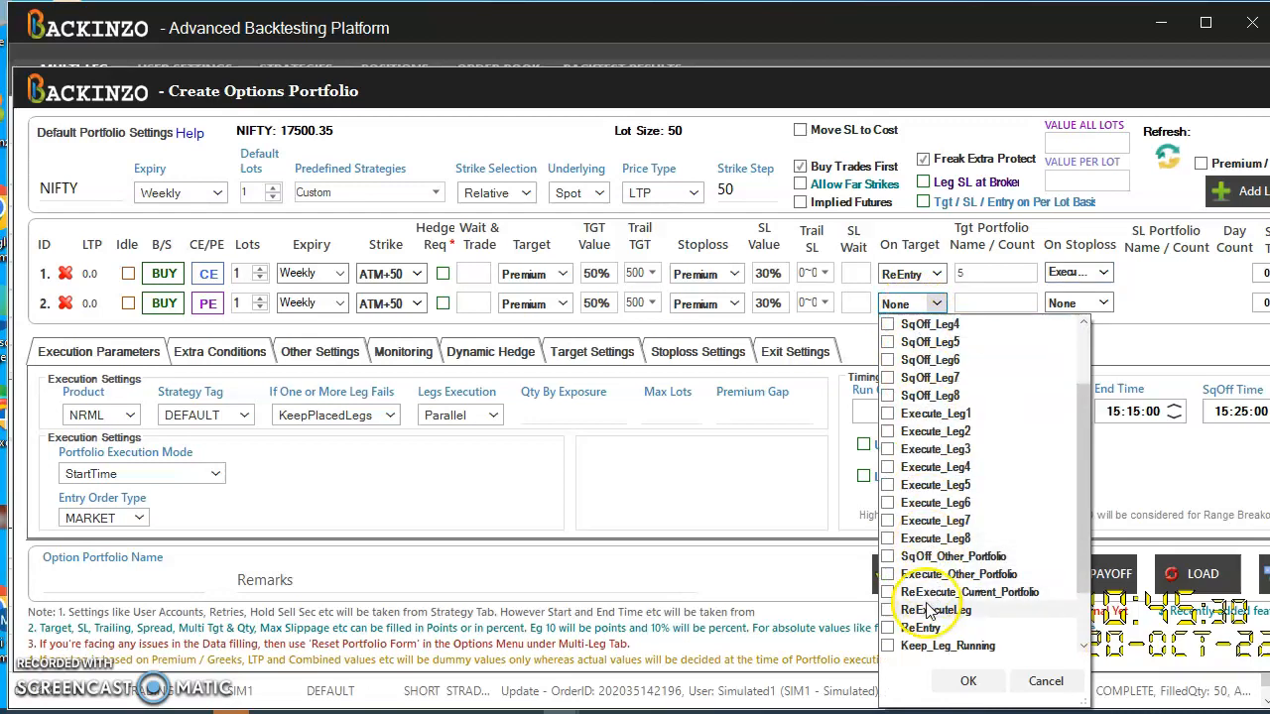
{"action": "left_click", "coordinate": [886, 627]}
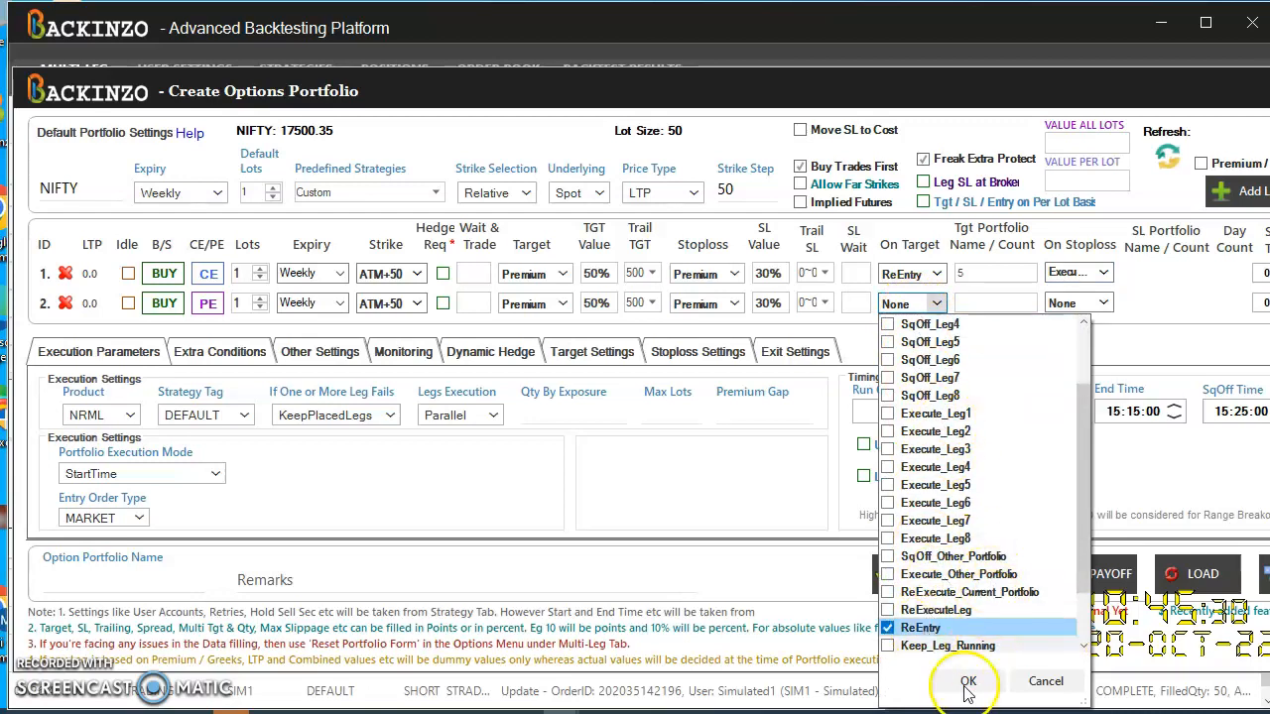
{"action": "left_click", "coordinate": [967, 681]}
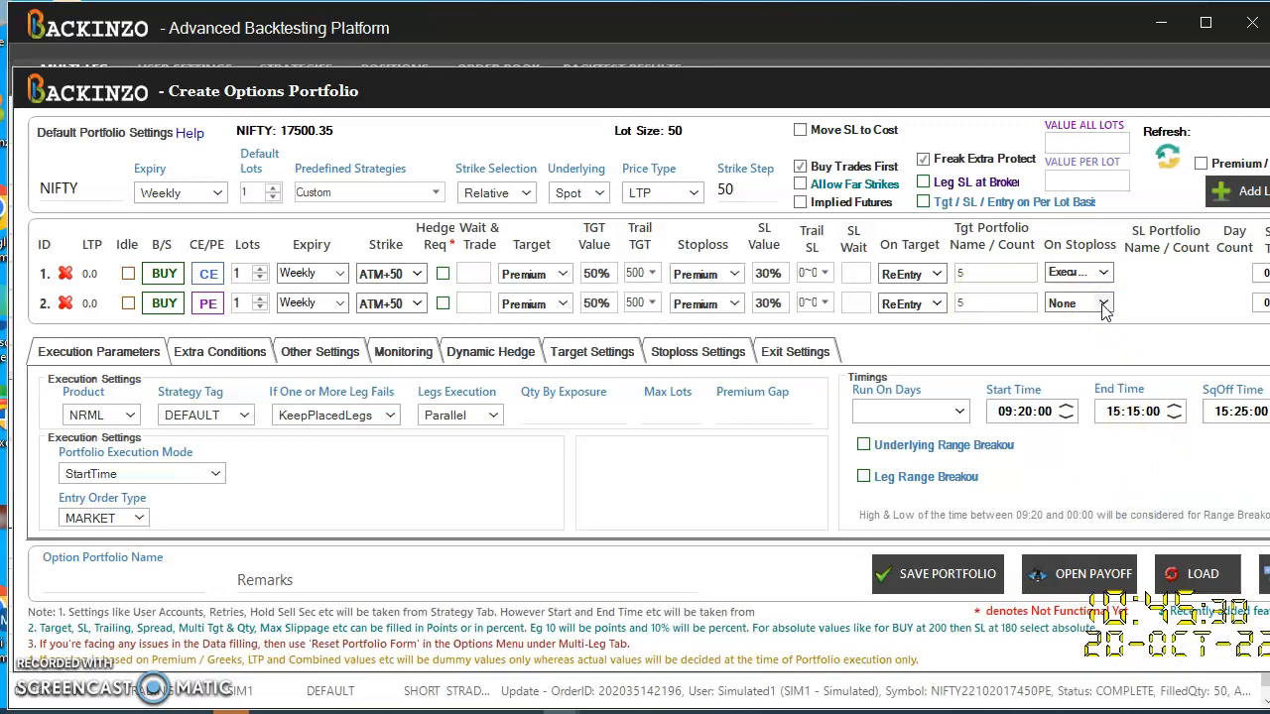
{"action": "left_click", "coordinate": [1098, 302]}
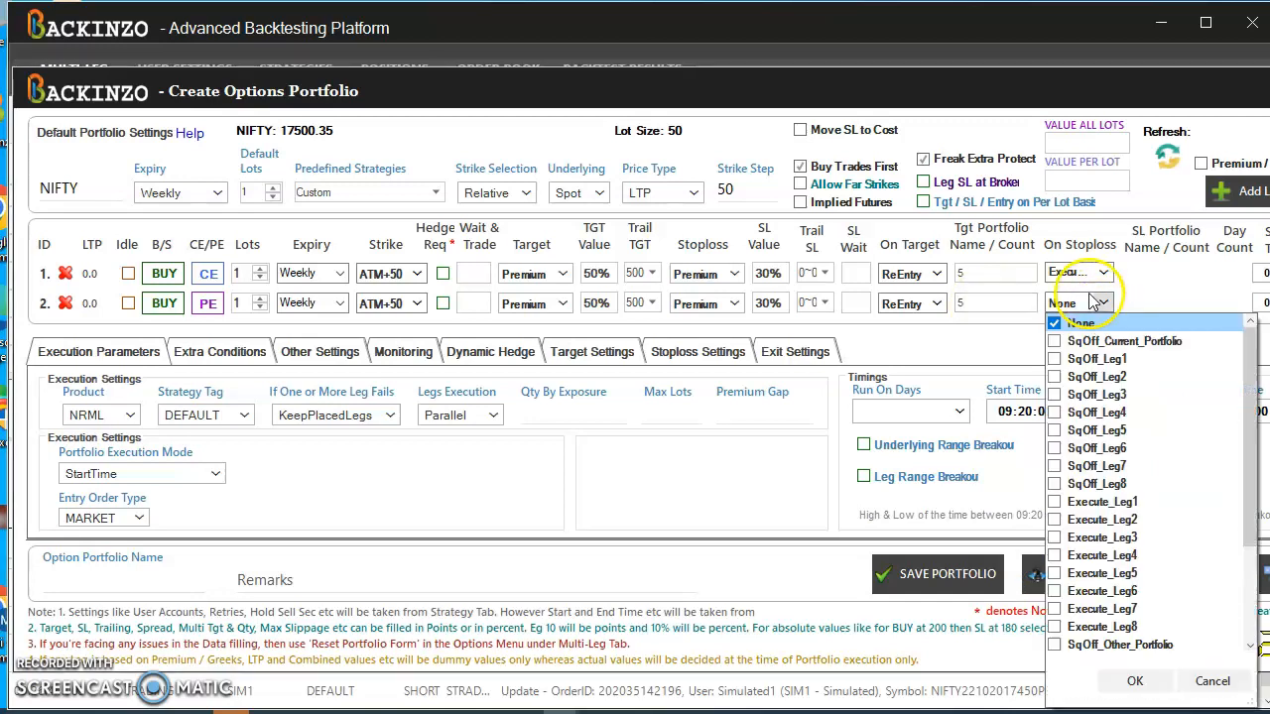
{"action": "left_click", "coordinate": [1054, 501]}
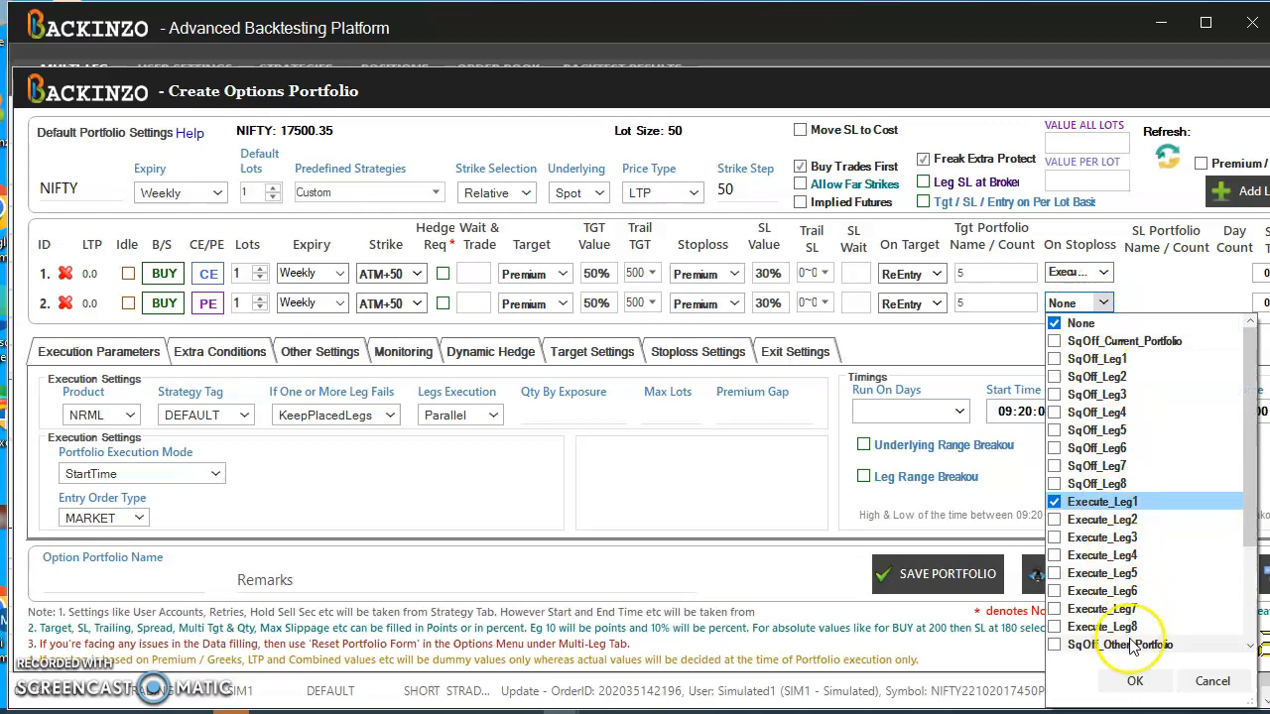
{"action": "left_click", "coordinate": [1134, 680]}
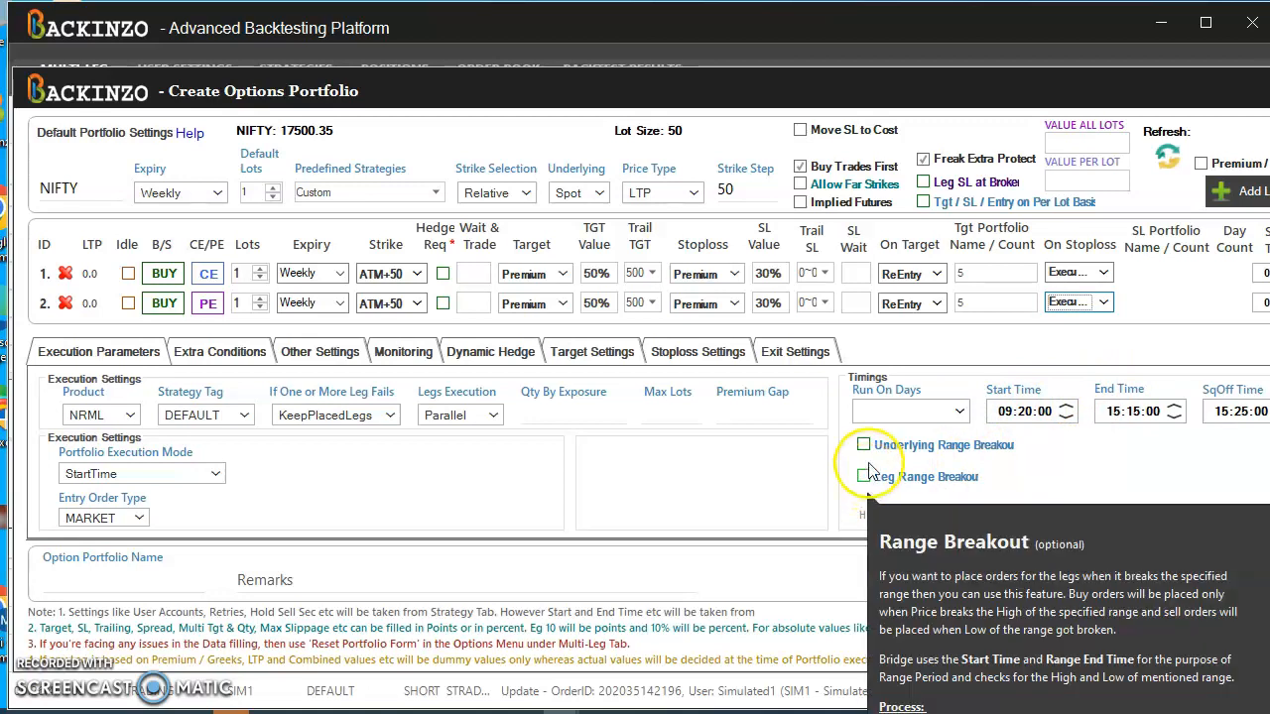
- Turn on underlying range breakout entry, edit the start time, and choose the run days
{"action": "left_click", "coordinate": [864, 445]}
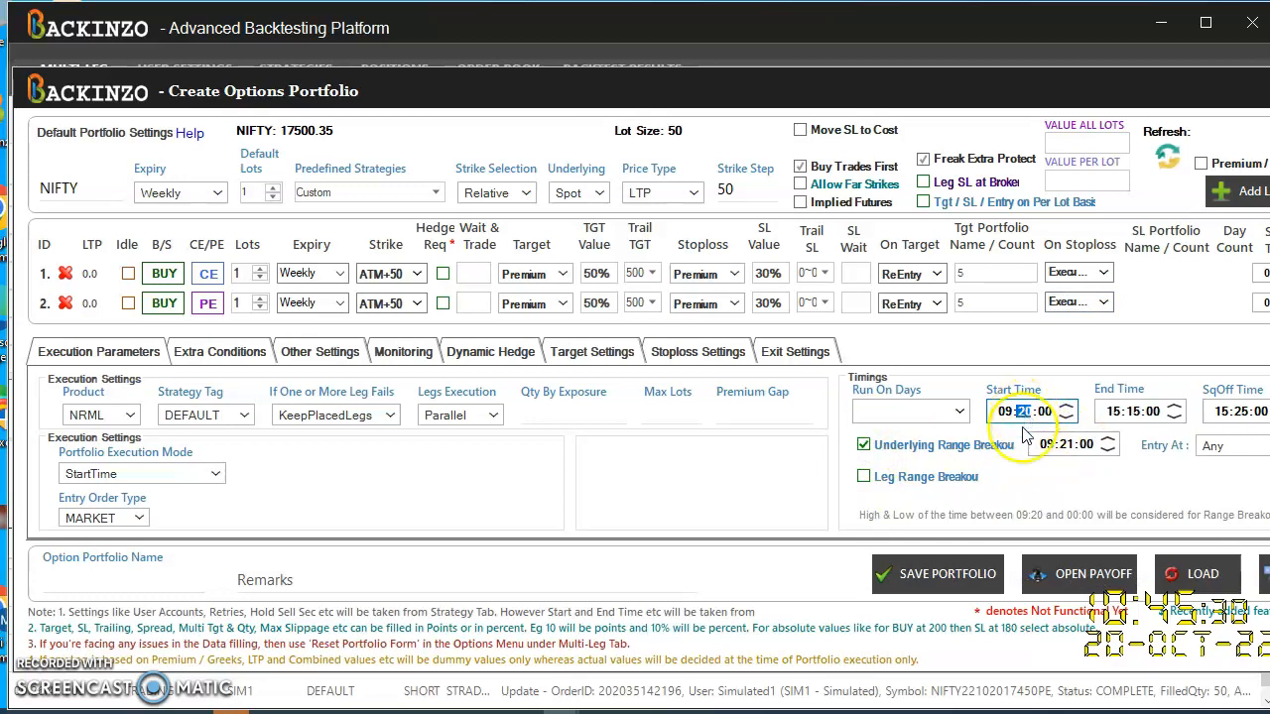
{"action": "left_click", "coordinate": [1066, 417]}
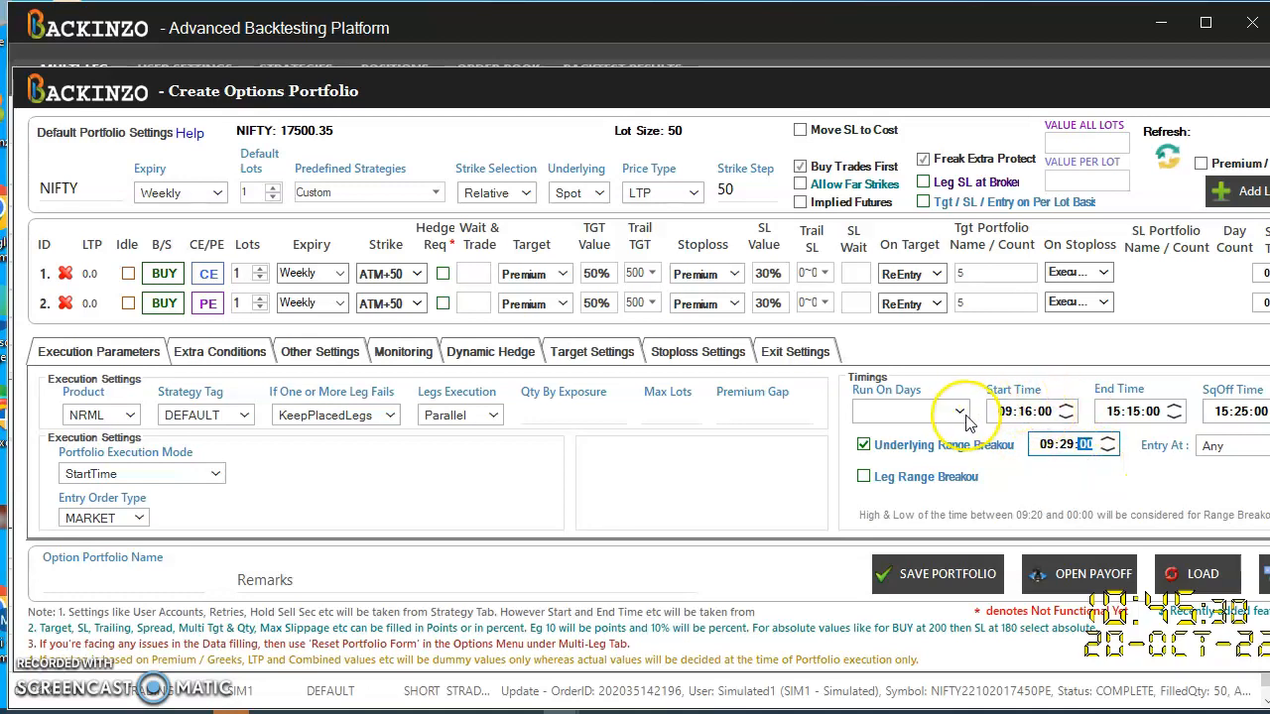
{"action": "left_click", "coordinate": [958, 411]}
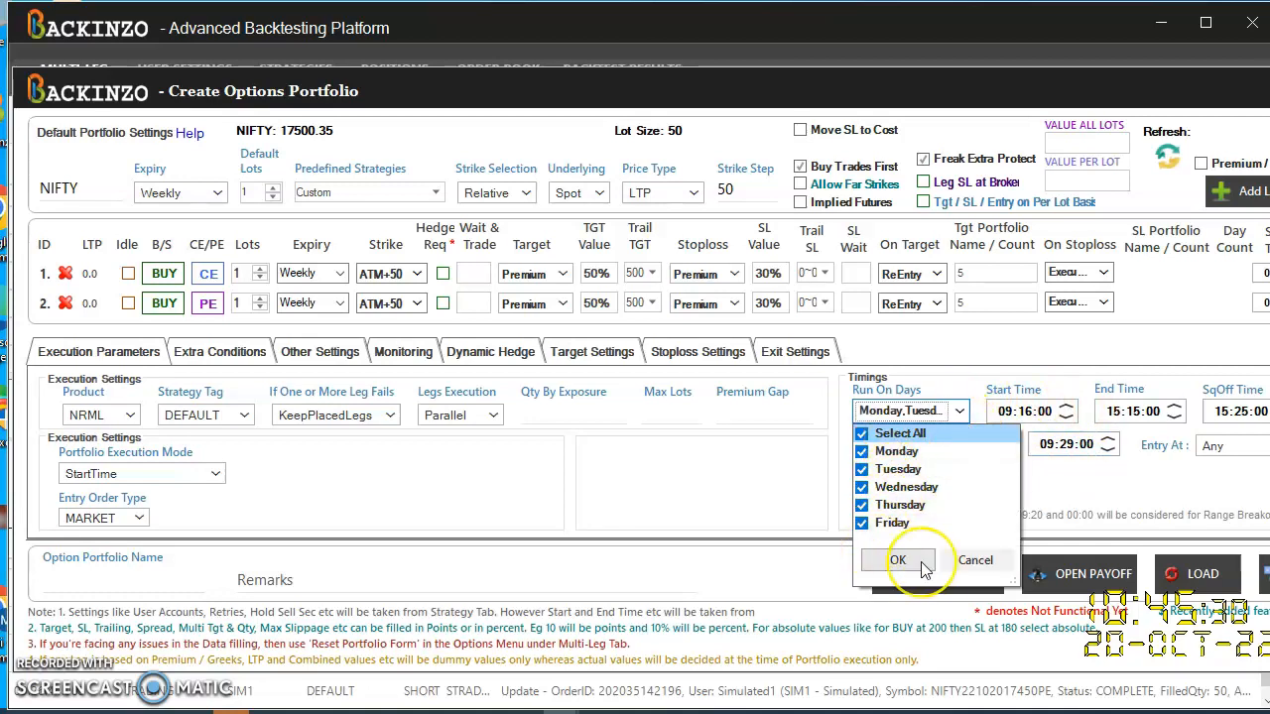
{"action": "left_click", "coordinate": [898, 561]}
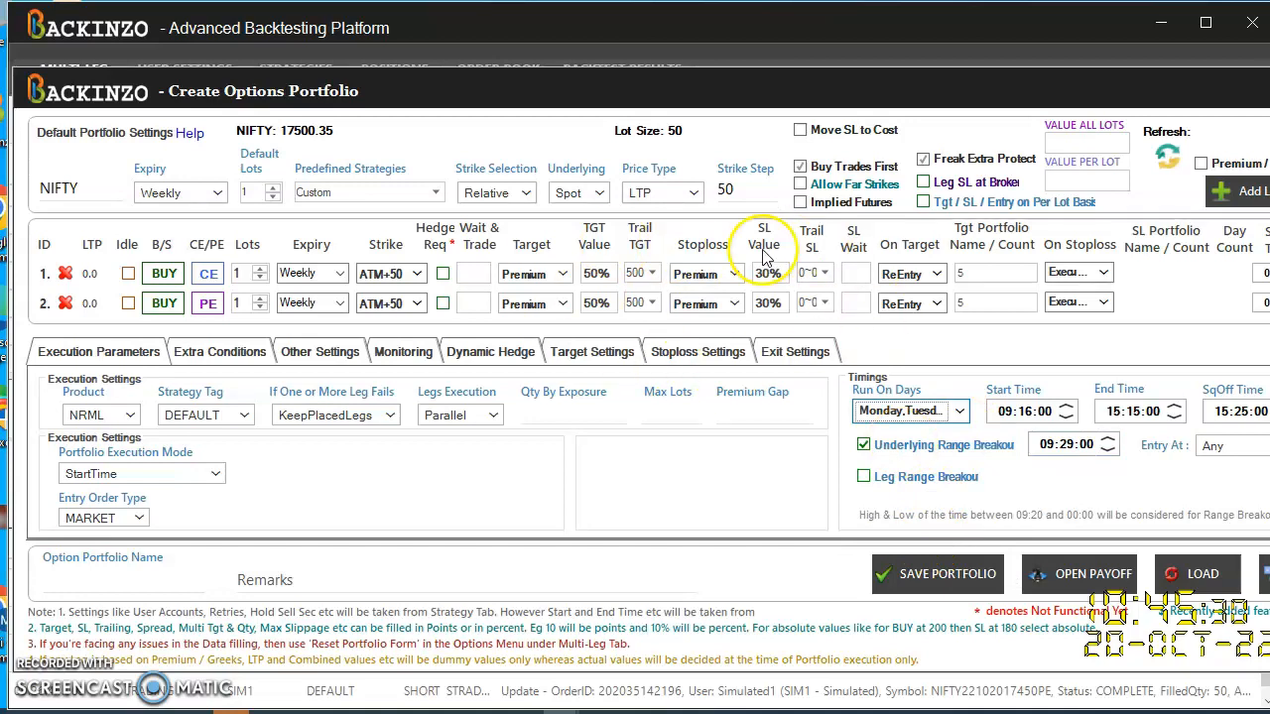
{"action": "mouse_move", "coordinate": [382, 446]}
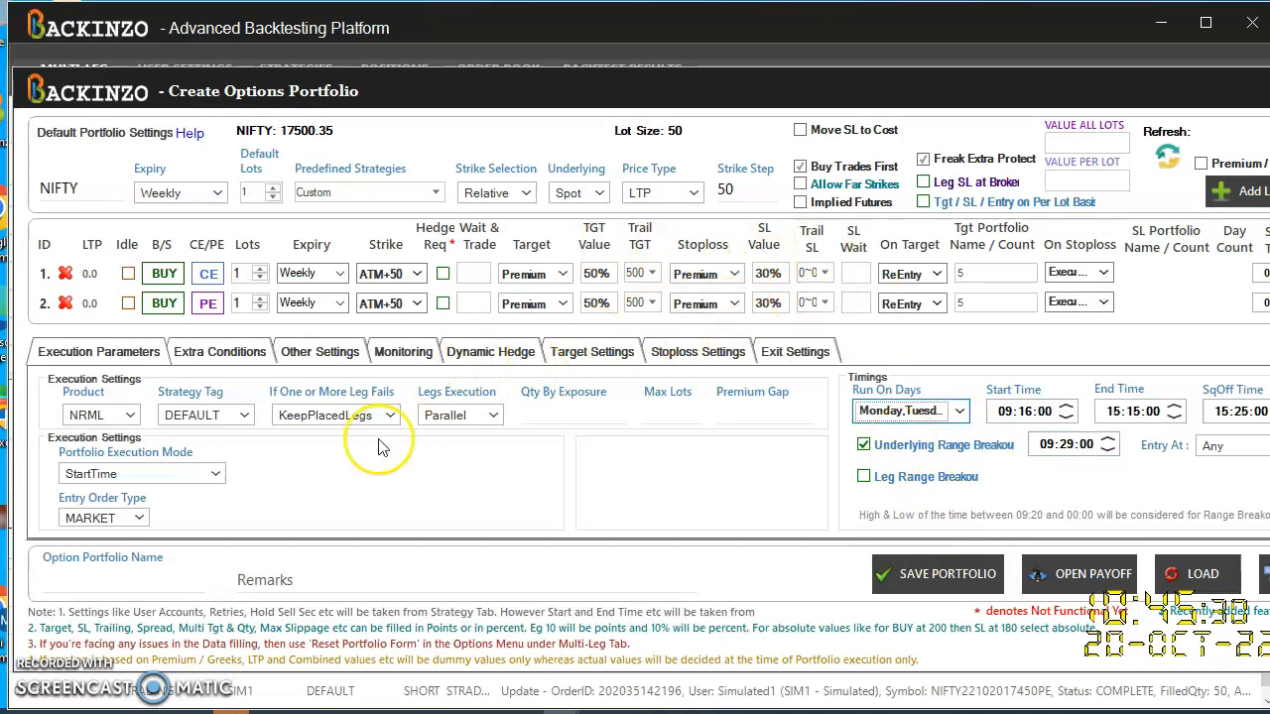
{"action": "mouse_move", "coordinate": [125, 596]}
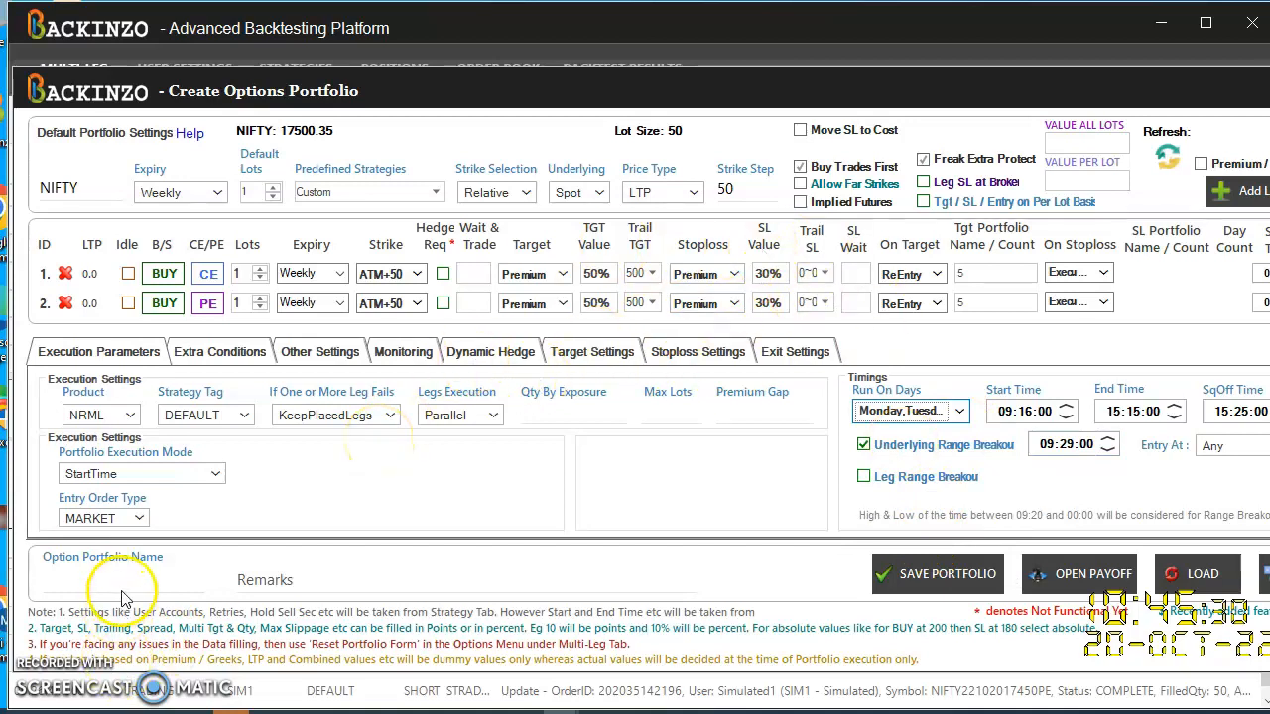
- Name the portfolio 'TRENDING' and save it
{"action": "left_click", "coordinate": [119, 580]}
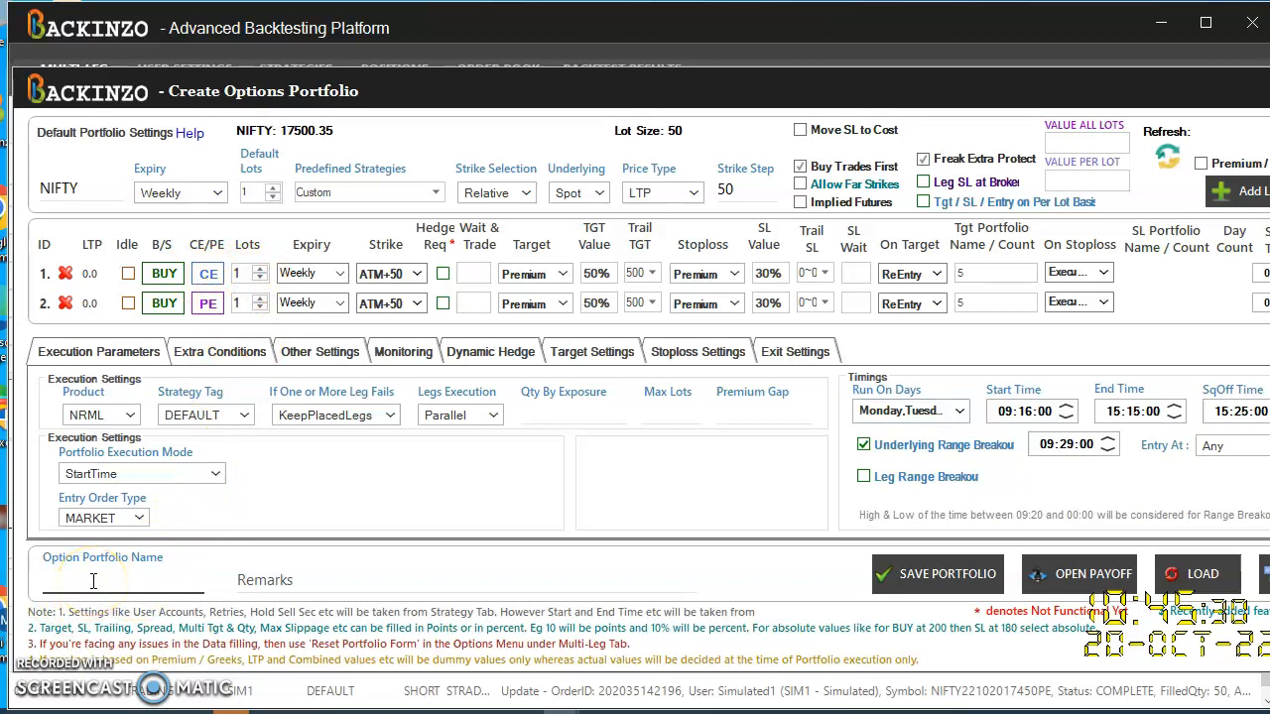
{"action": "type", "text": "TREND"}
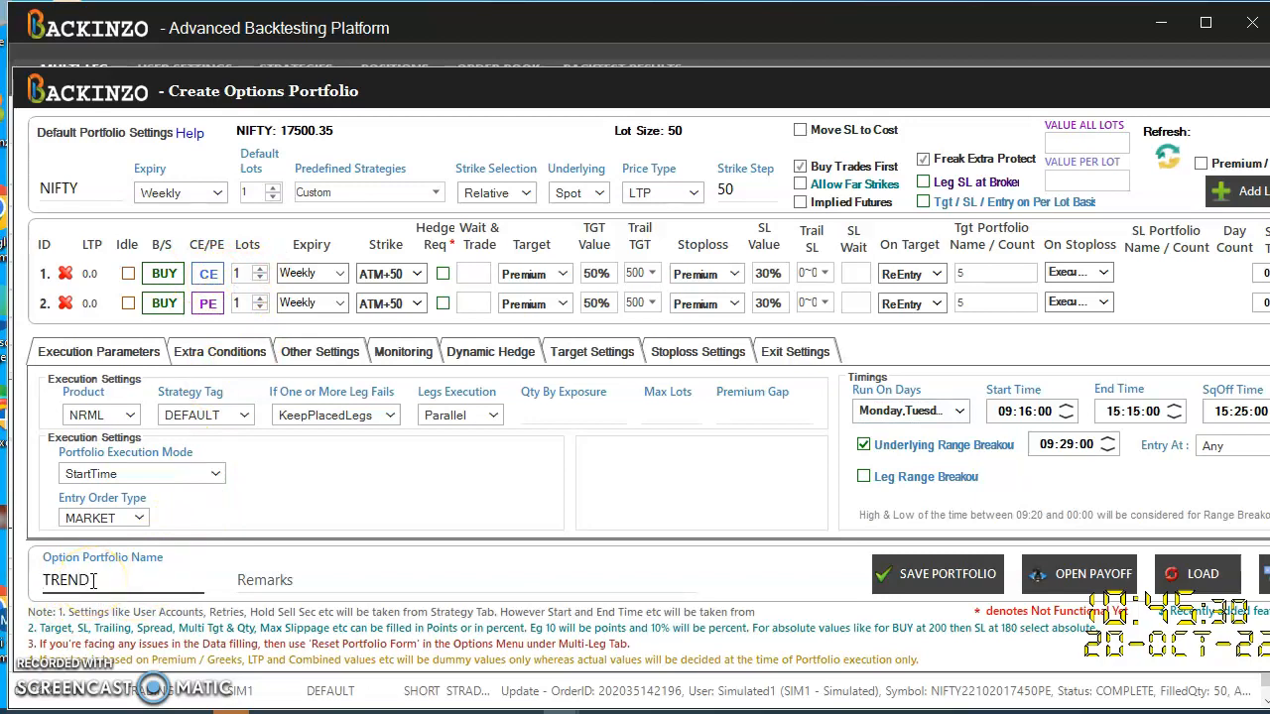
{"action": "type", "text": "ING"}
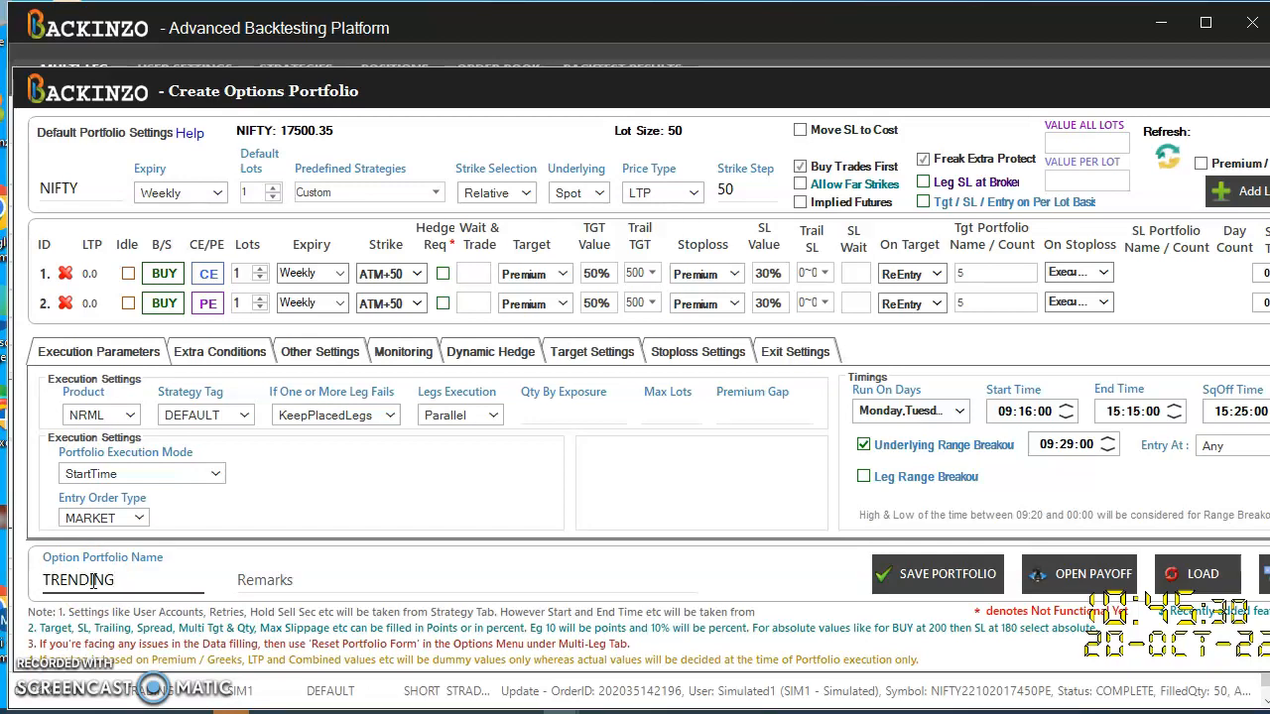
{"action": "mouse_move", "coordinate": [950, 574]}
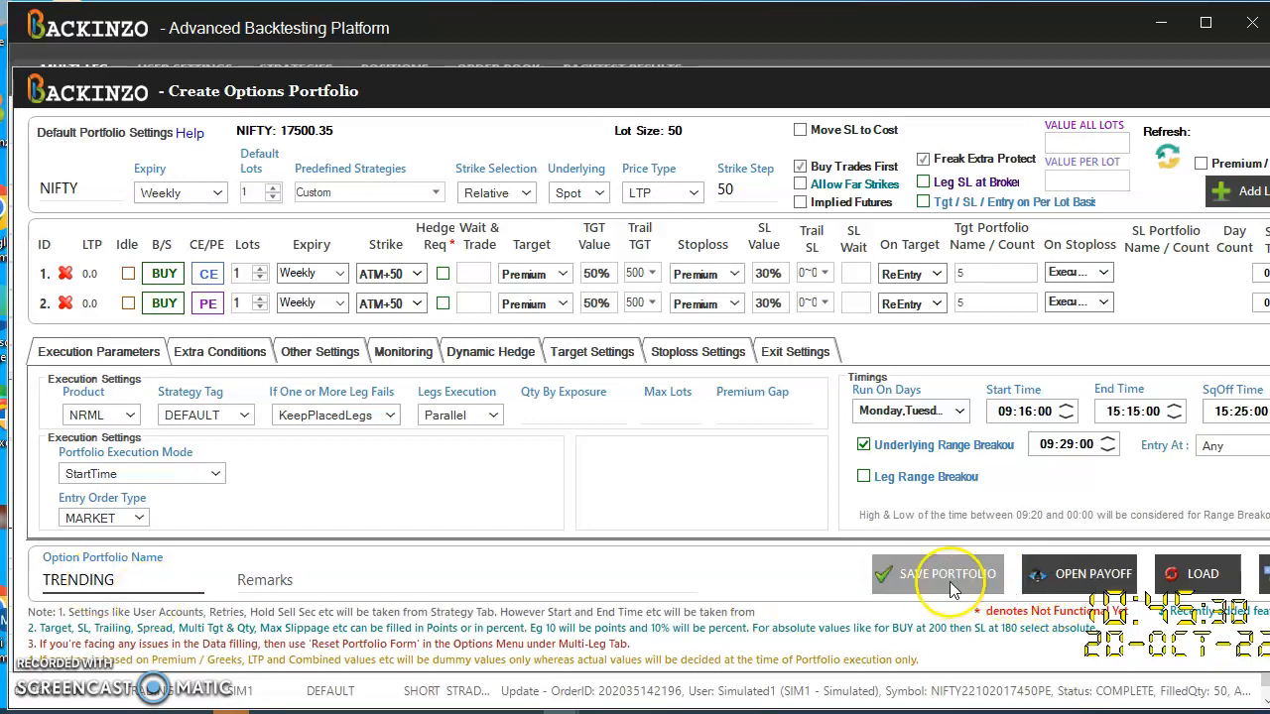
{"action": "left_click", "coordinate": [947, 574]}
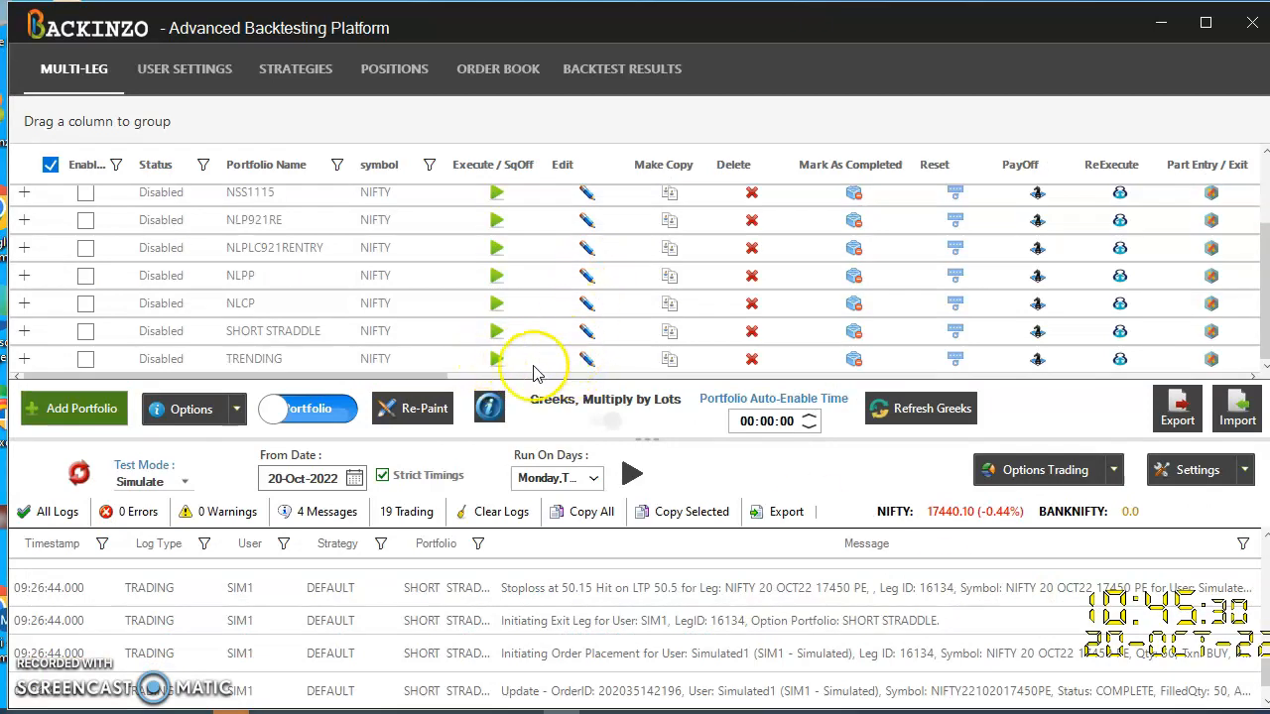
{"action": "mouse_move", "coordinate": [586, 359]}
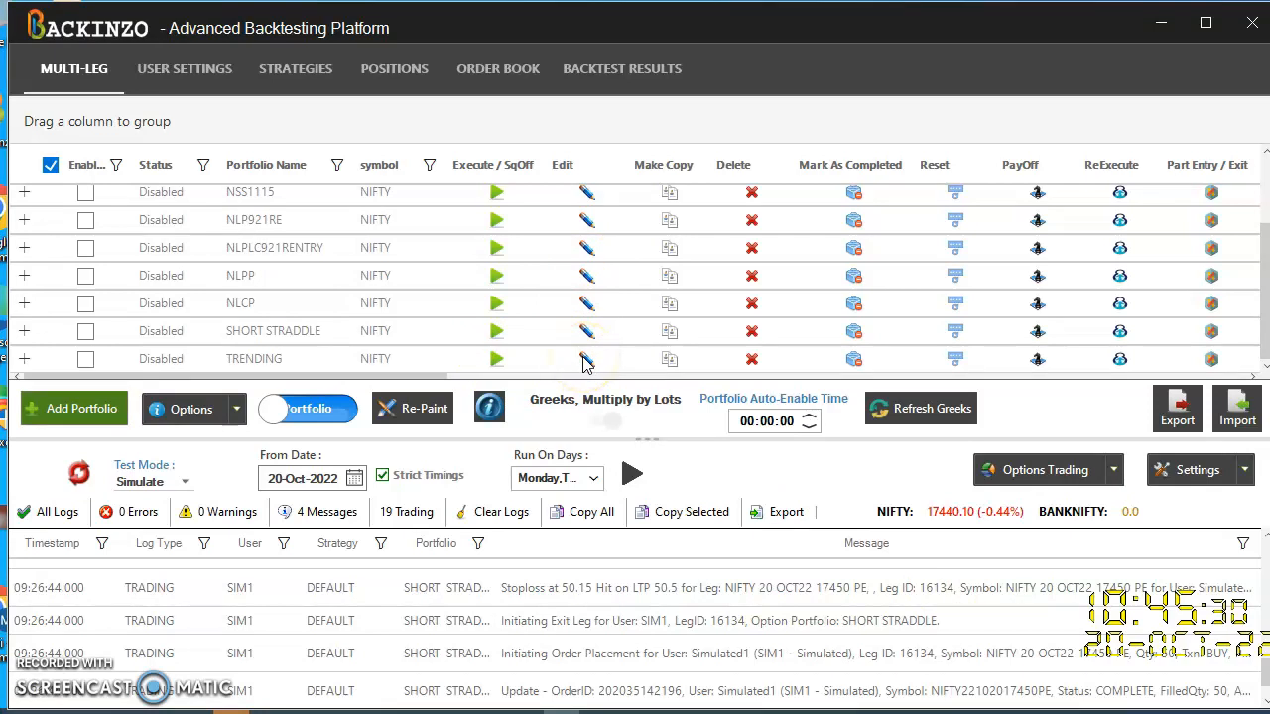
{"action": "mouse_move", "coordinate": [779, 248]}
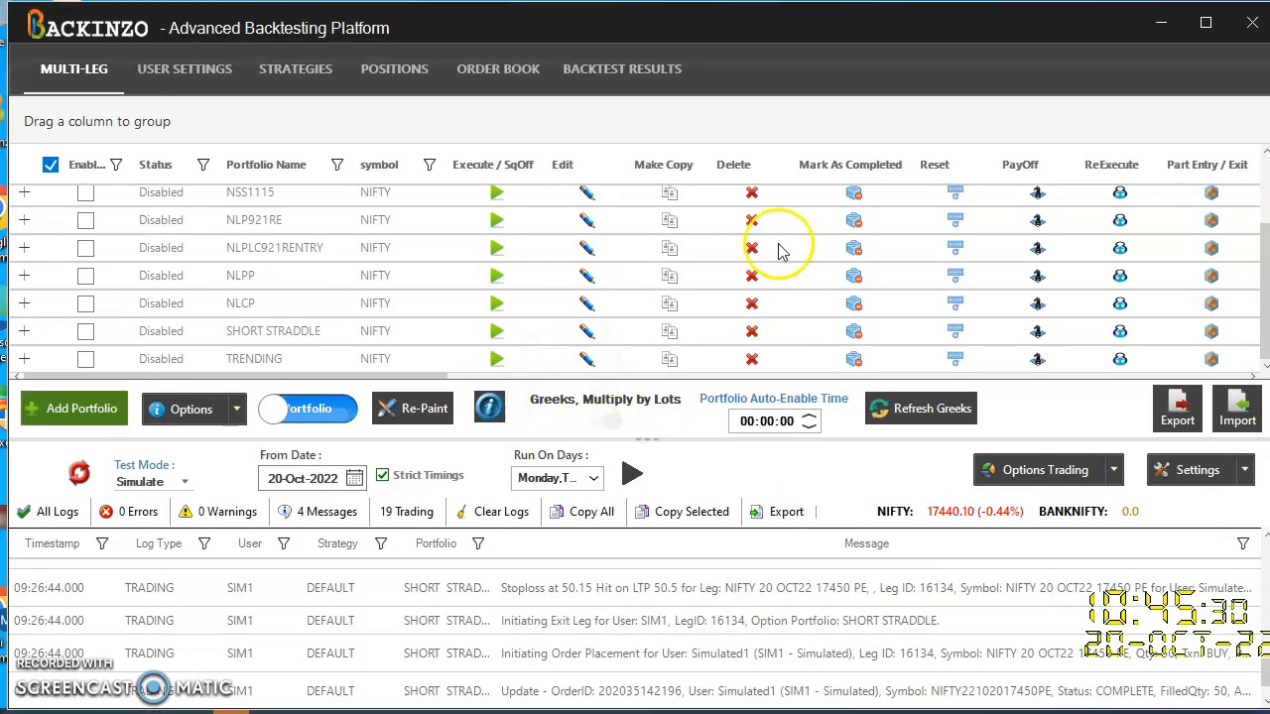
- Clear the log panel so only 'Recalibrate Completed!' remains
{"action": "left_click", "coordinate": [585, 358]}
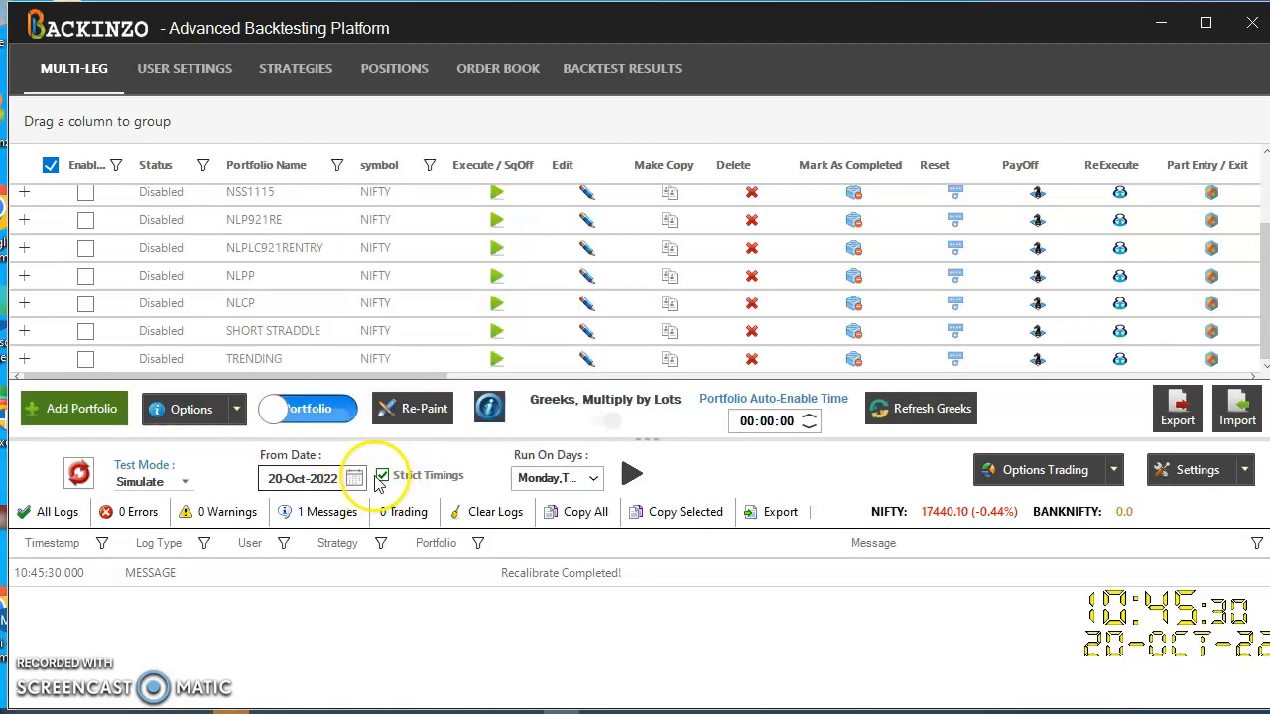
- Disable Strict Timings, confirm the 20-Oct-2022 date, start the simulation, and view positions
{"action": "left_click", "coordinate": [382, 477]}
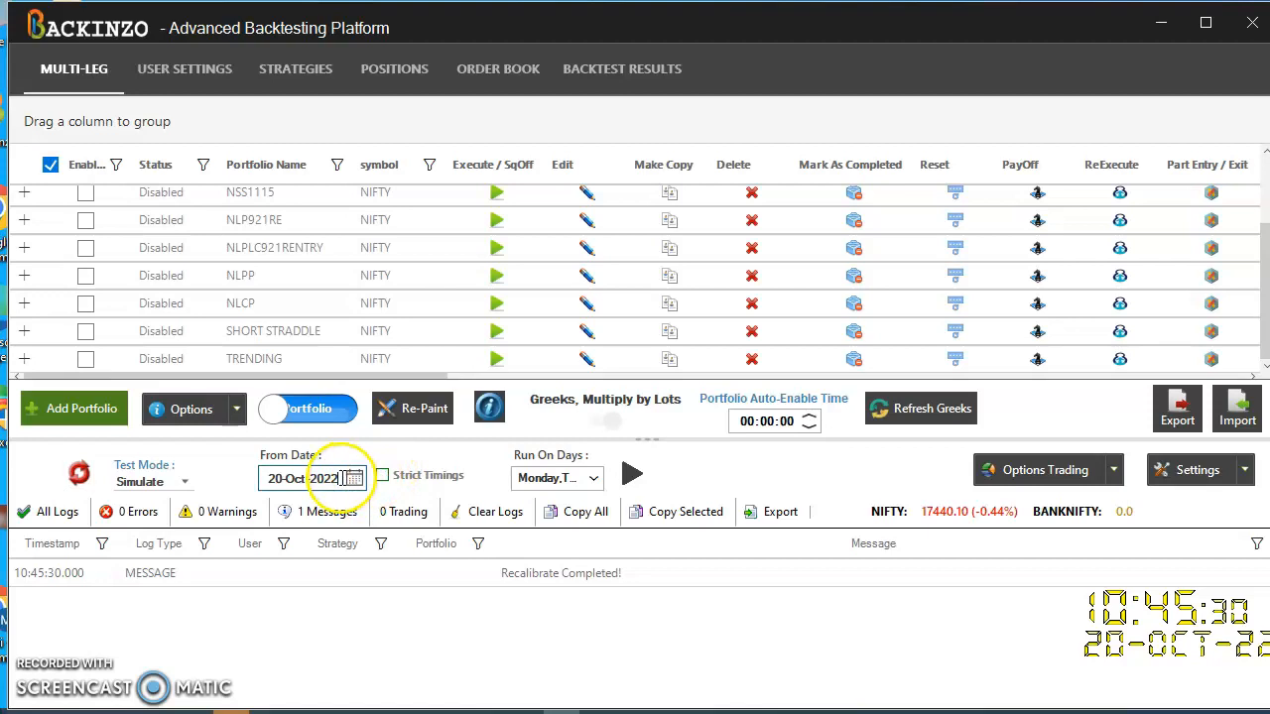
{"action": "left_click", "coordinate": [354, 478]}
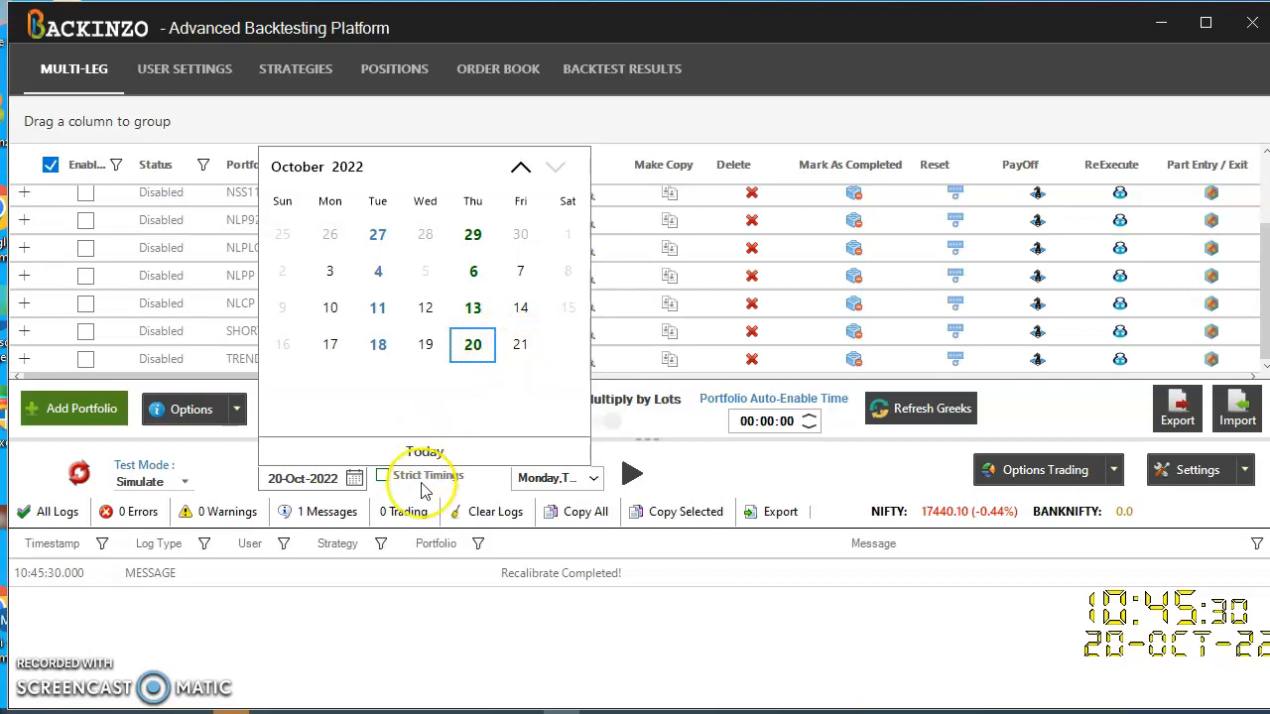
{"action": "mouse_move", "coordinate": [500, 491]}
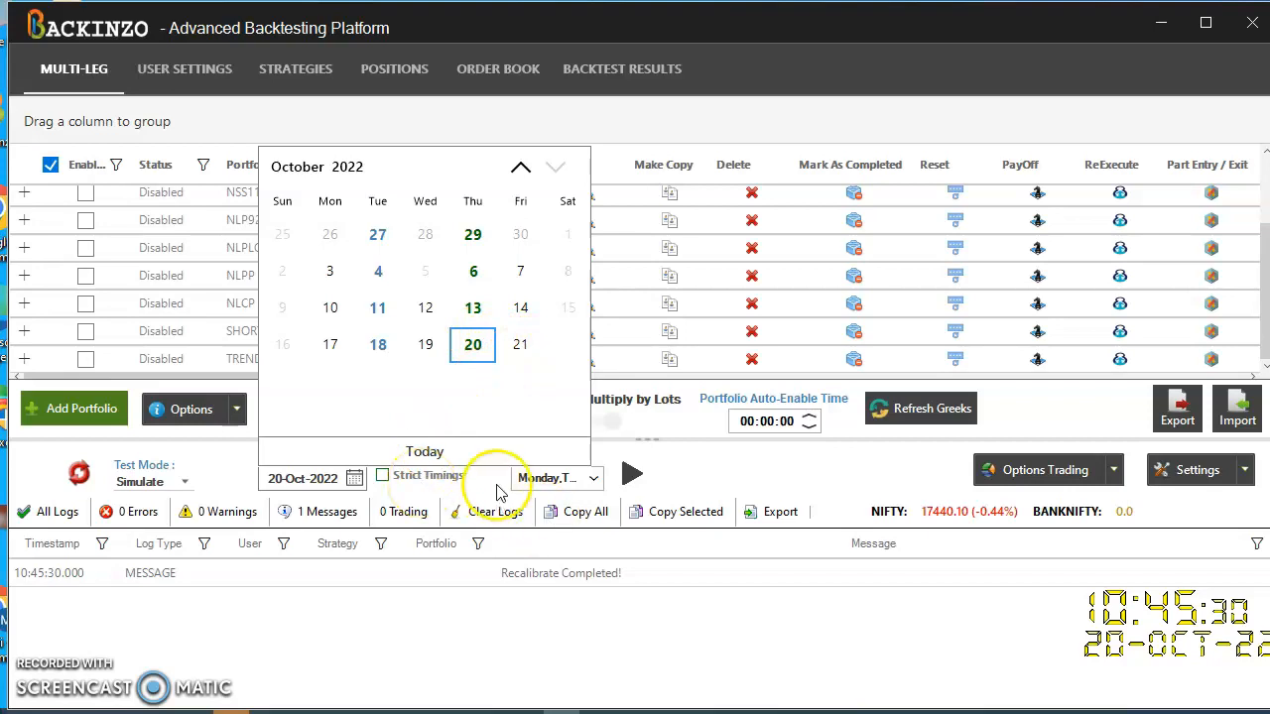
{"action": "left_click", "coordinate": [632, 473]}
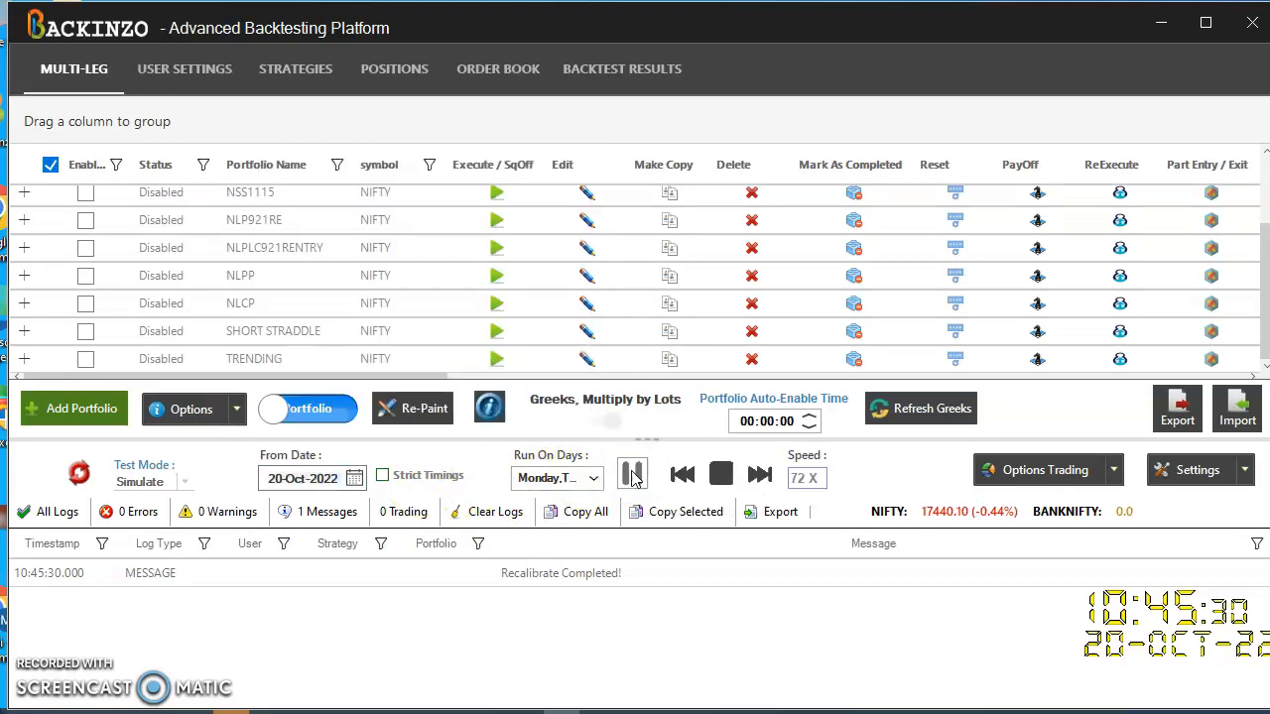
{"action": "left_click", "coordinate": [632, 474]}
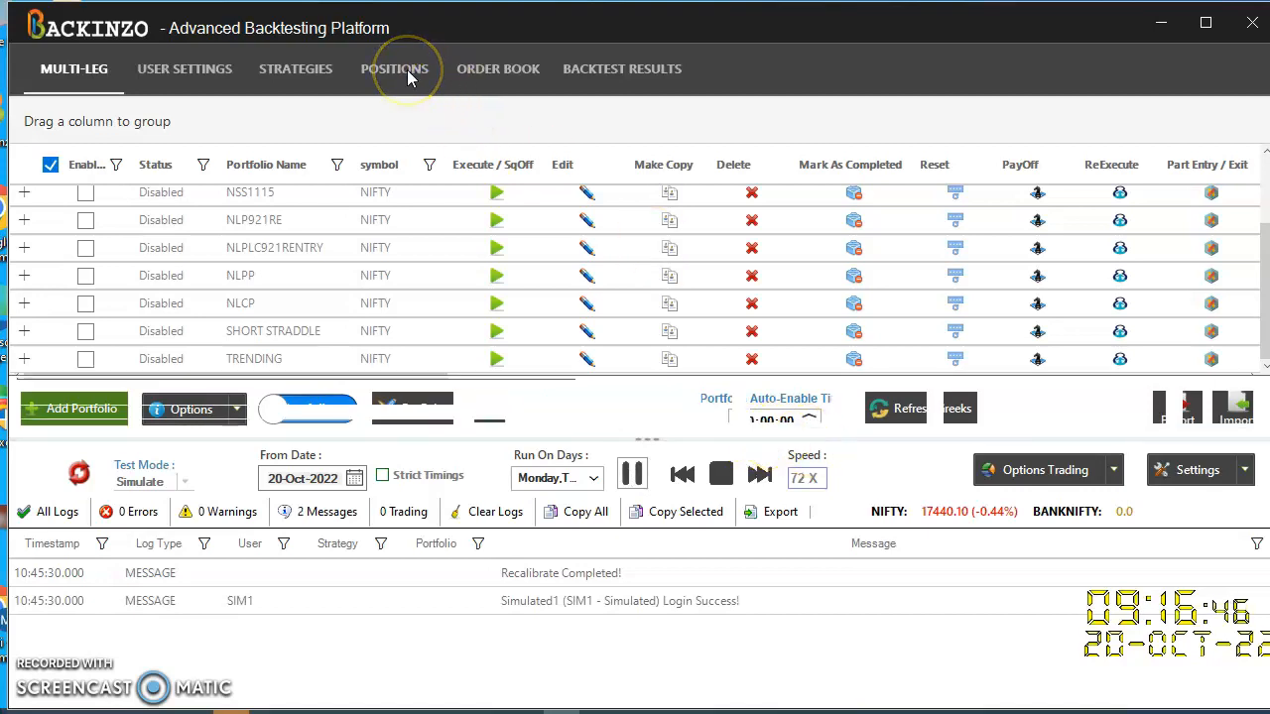
{"action": "left_click", "coordinate": [394, 68]}
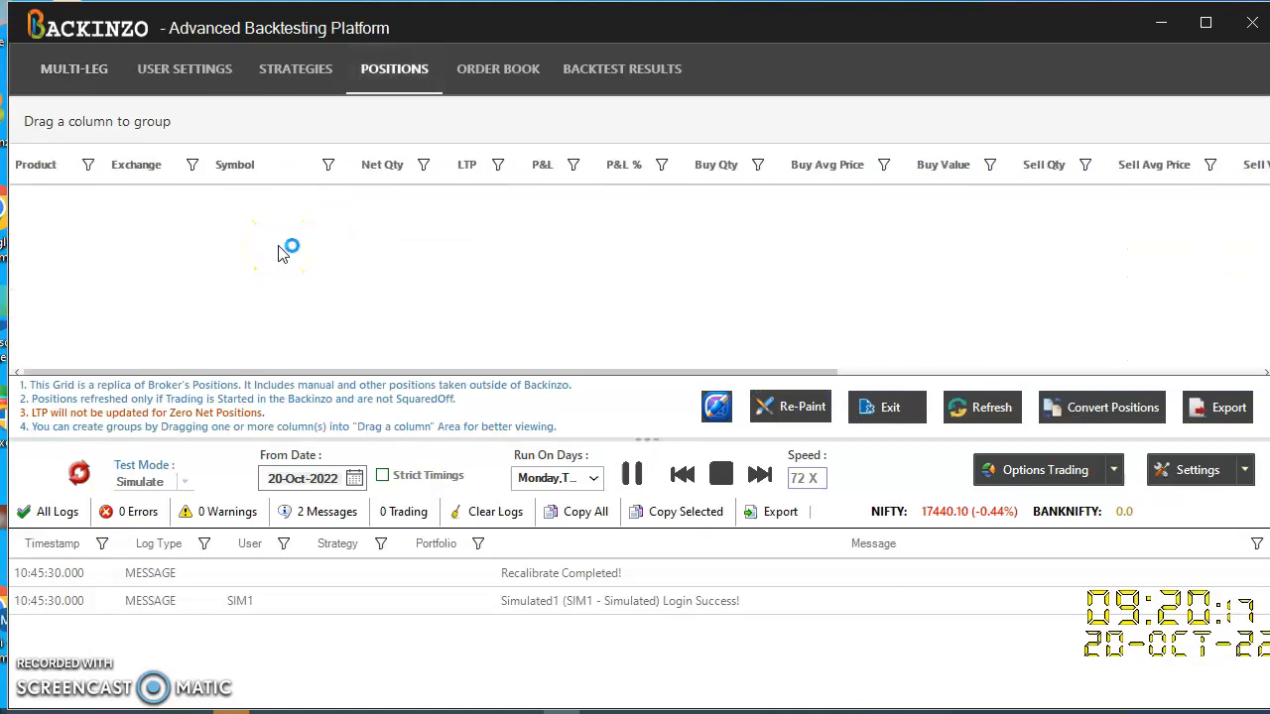
- Tick Enabled for SHORT STRADDLE and TRENDING, then view the positions
{"action": "left_click", "coordinate": [73, 68]}
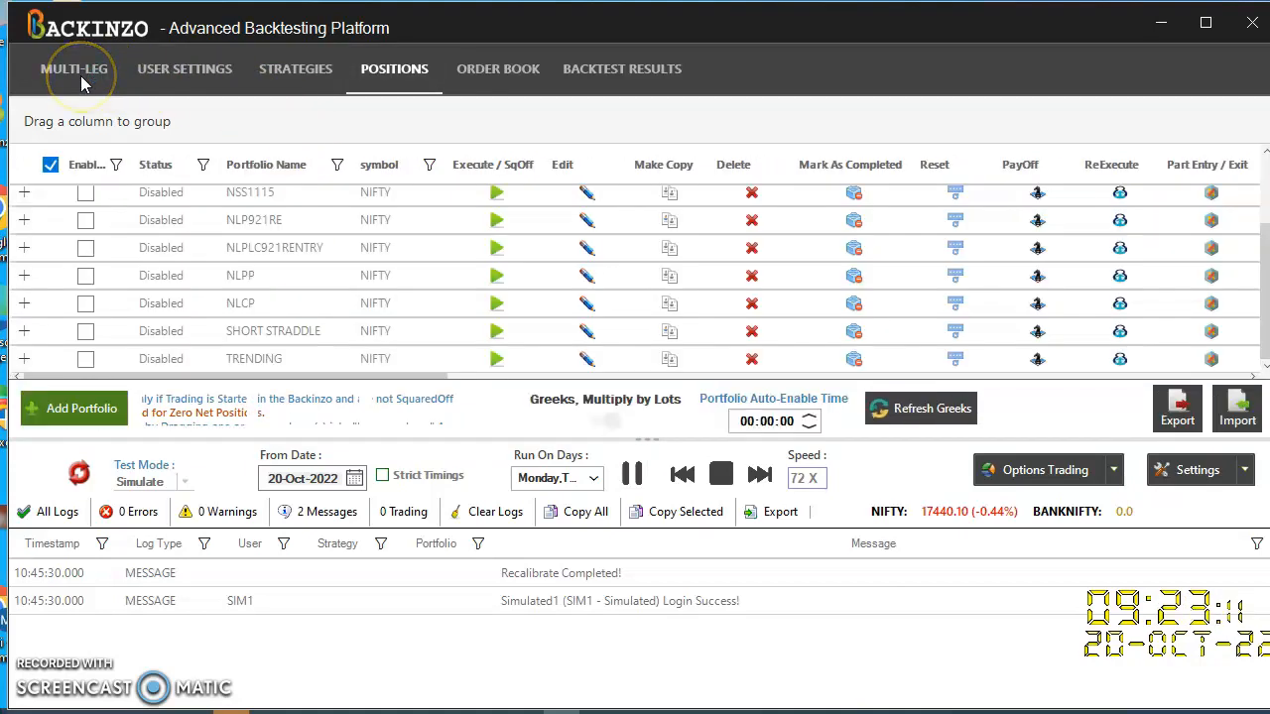
{"action": "left_click", "coordinate": [74, 68]}
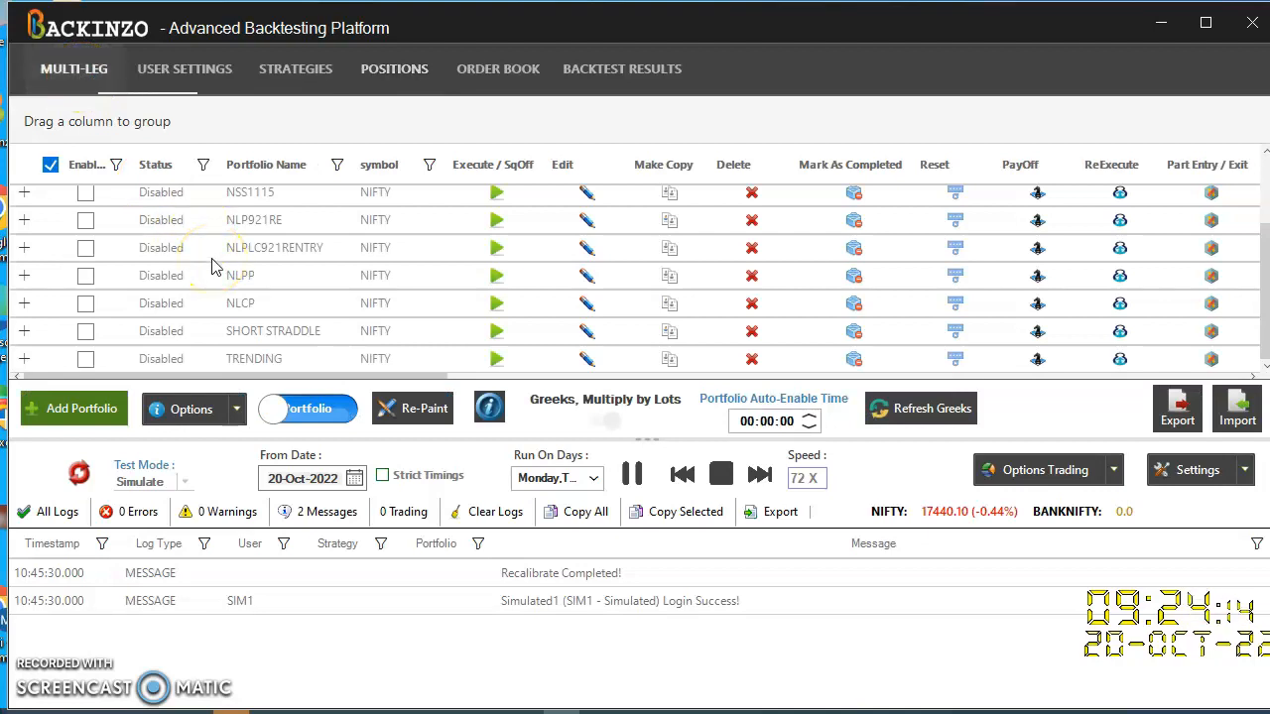
{"action": "left_click", "coordinate": [86, 331]}
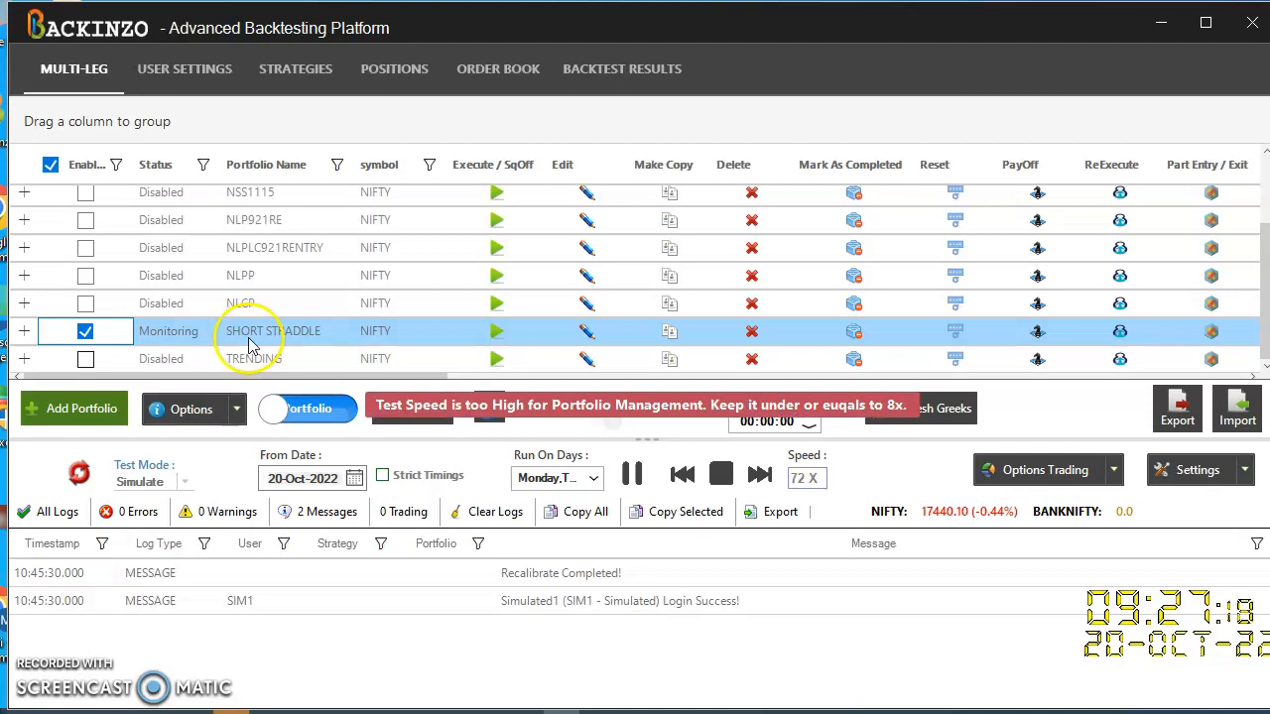
{"action": "left_click", "coordinate": [496, 331]}
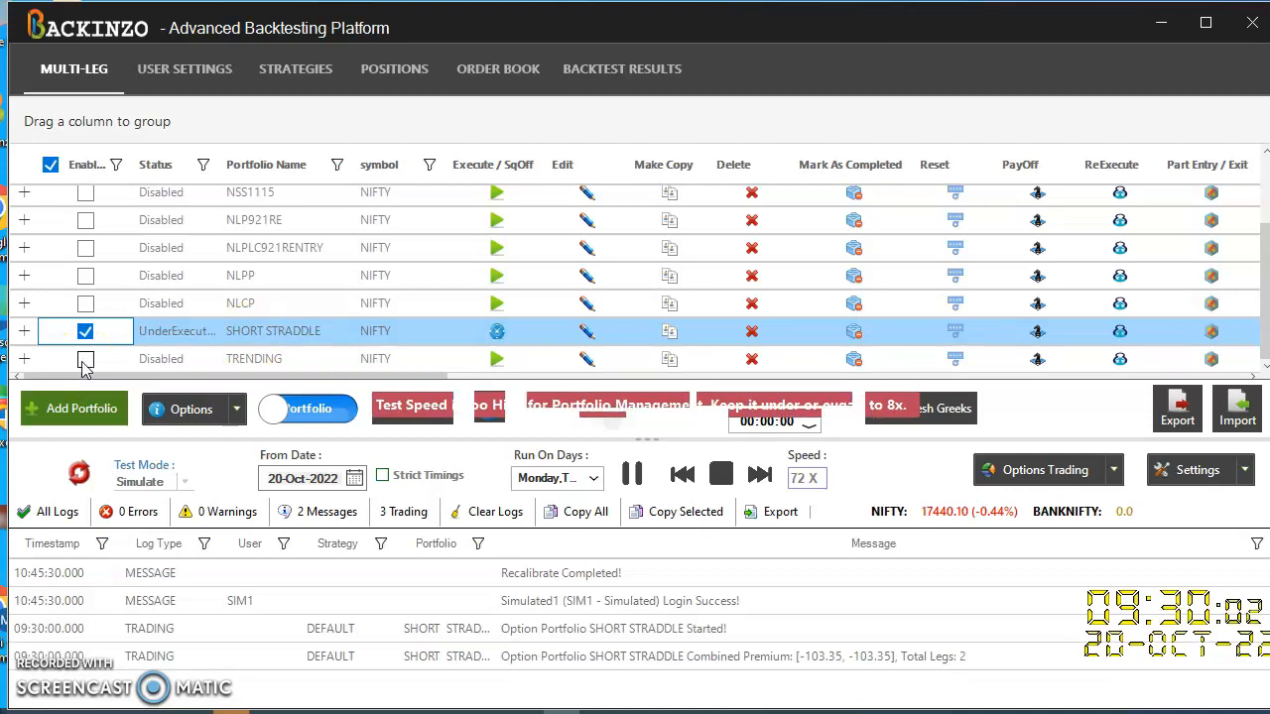
{"action": "left_click", "coordinate": [86, 358]}
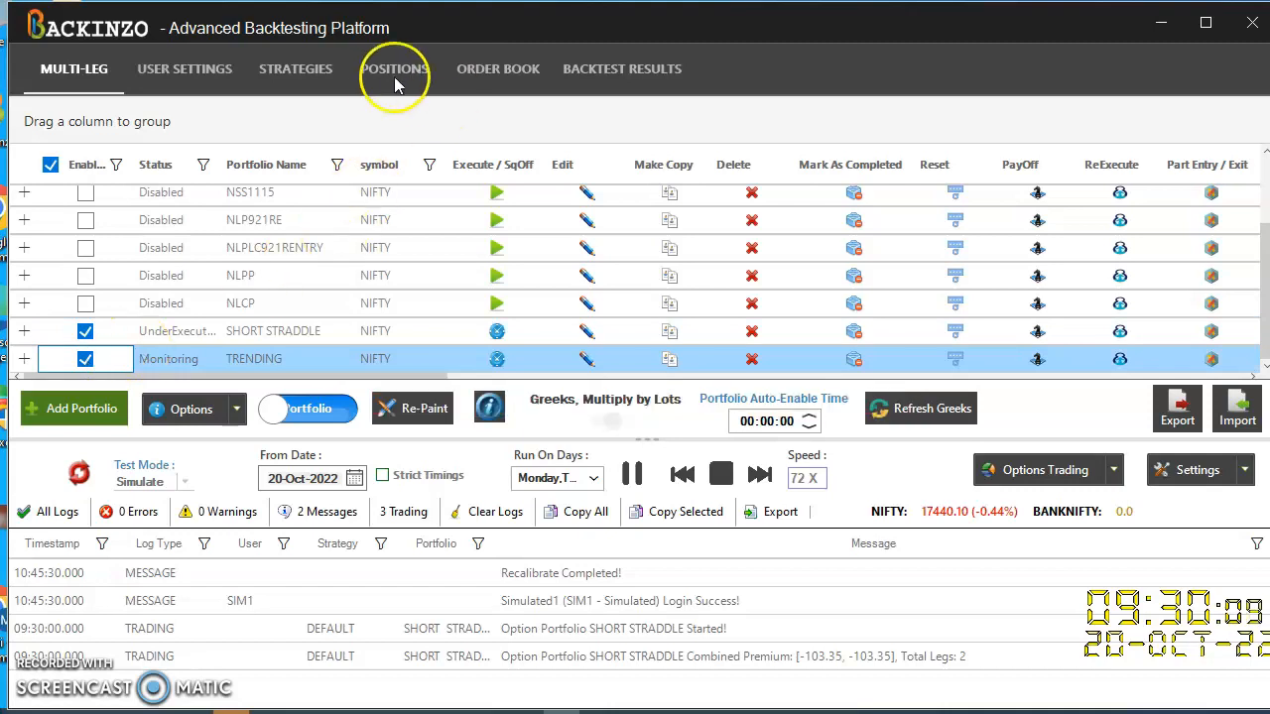
{"action": "left_click", "coordinate": [394, 68]}
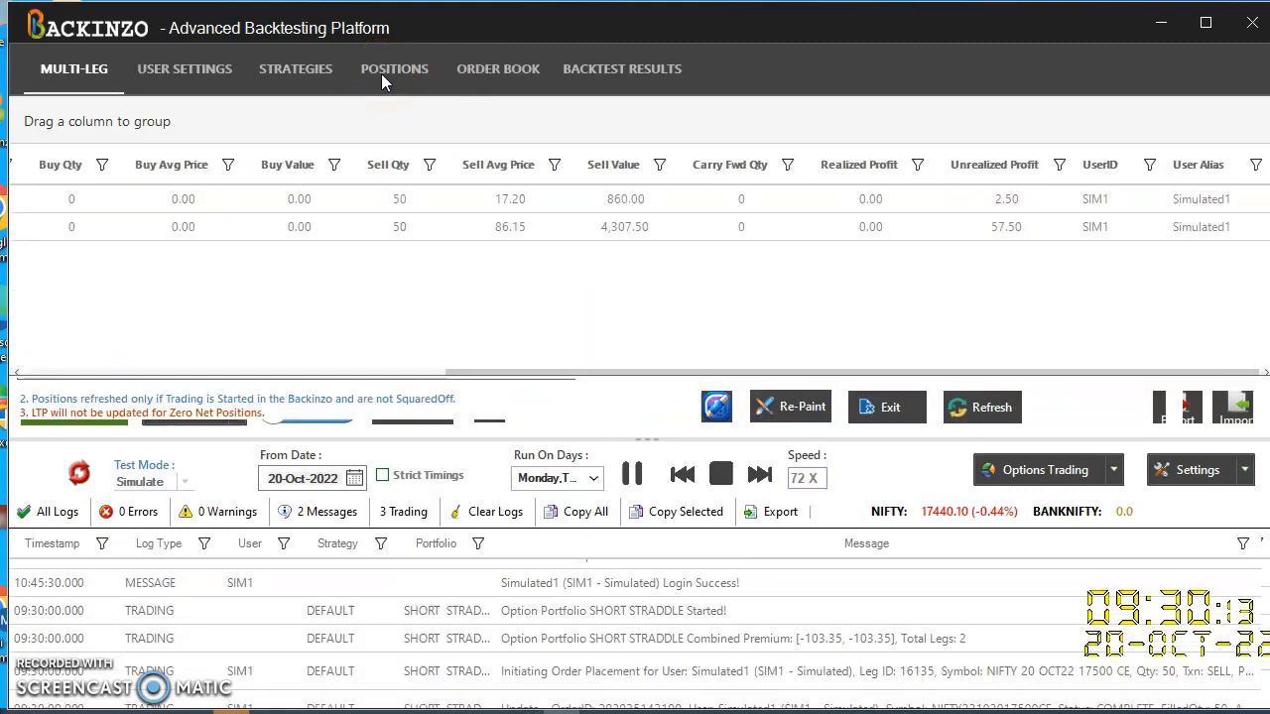
- Fast-forward the simulation to 100X and run to 15:30, squaring off all four legs
{"action": "left_click", "coordinate": [981, 406]}
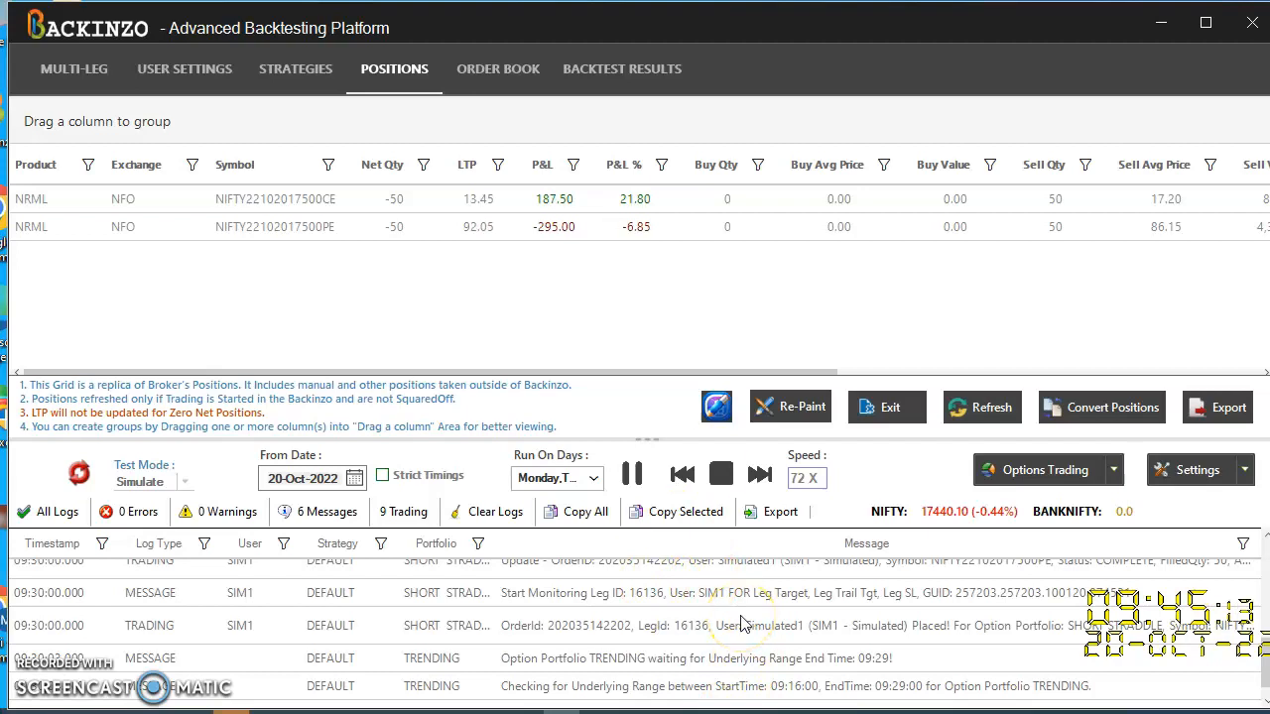
{"action": "left_click", "coordinate": [760, 474]}
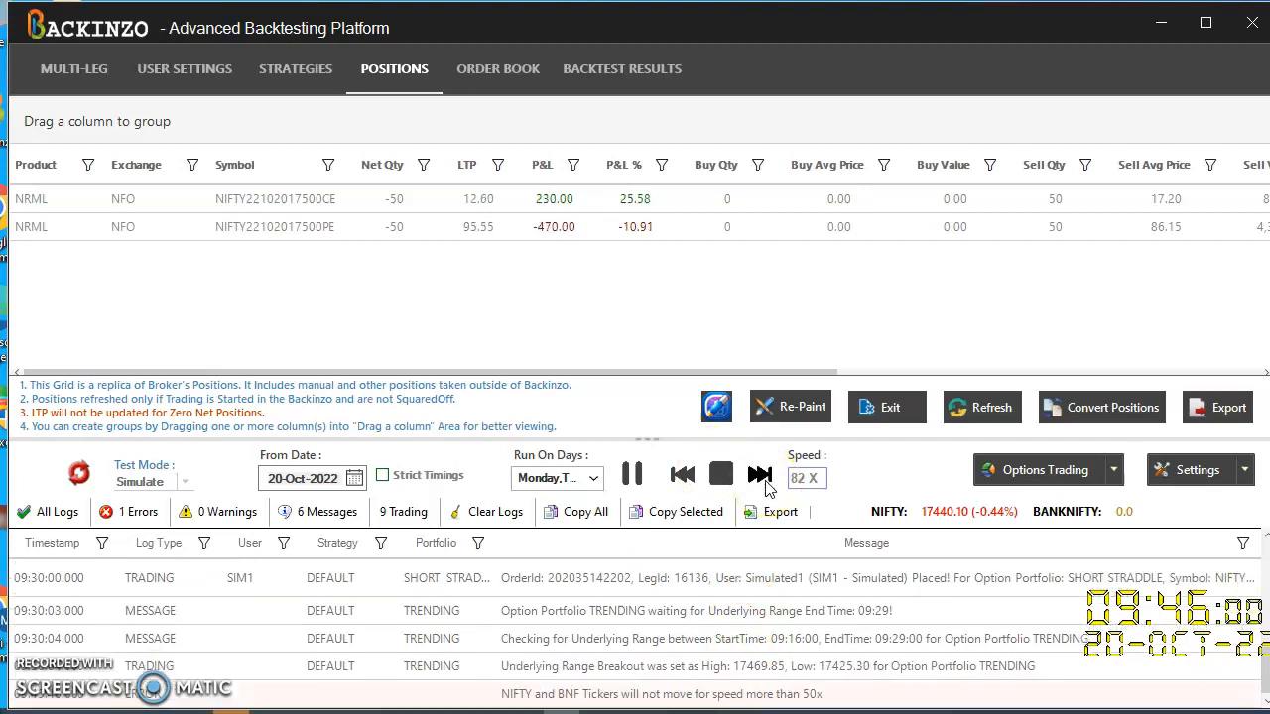
{"action": "left_click", "coordinate": [759, 475]}
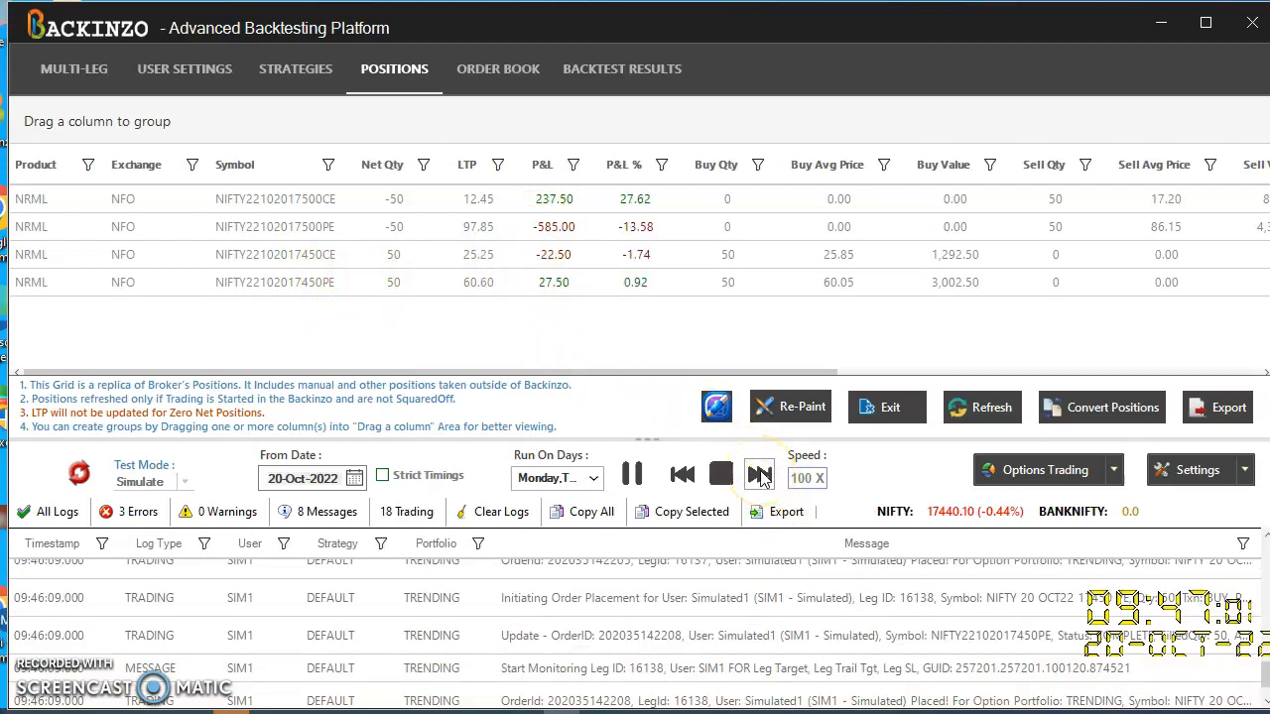
{"action": "left_click", "coordinate": [759, 474]}
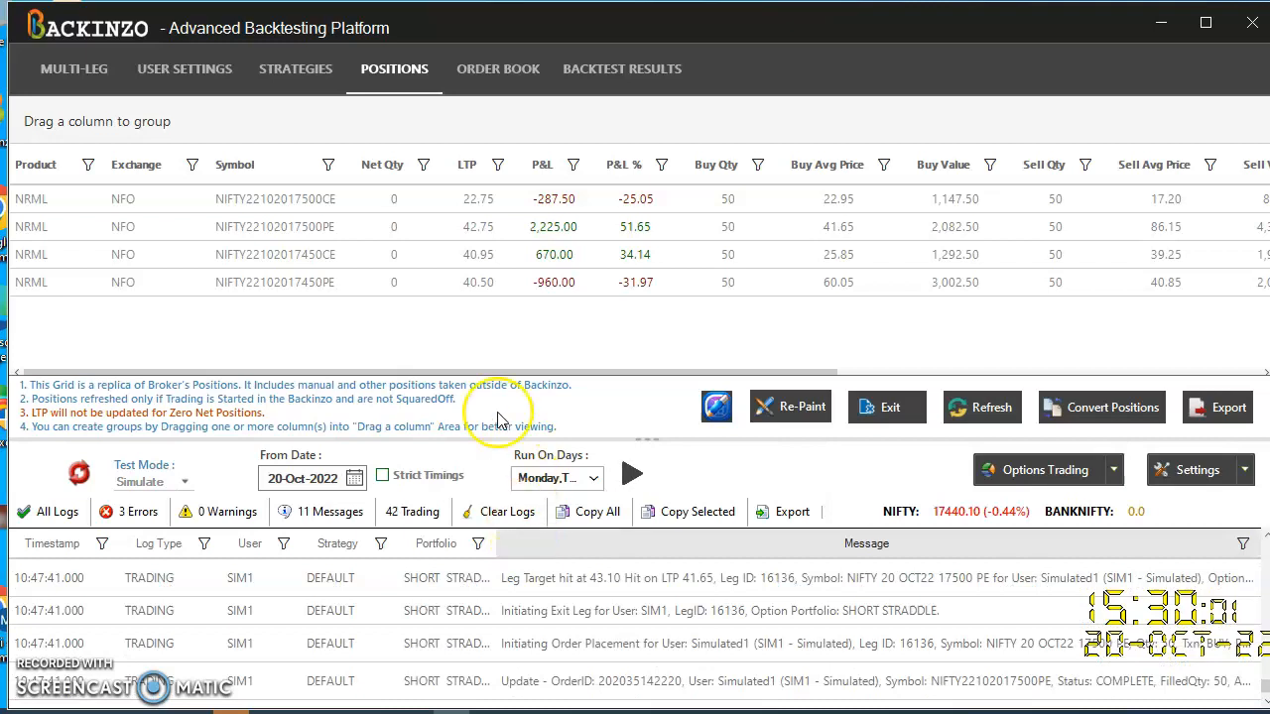
{"action": "mouse_move", "coordinate": [493, 302]}
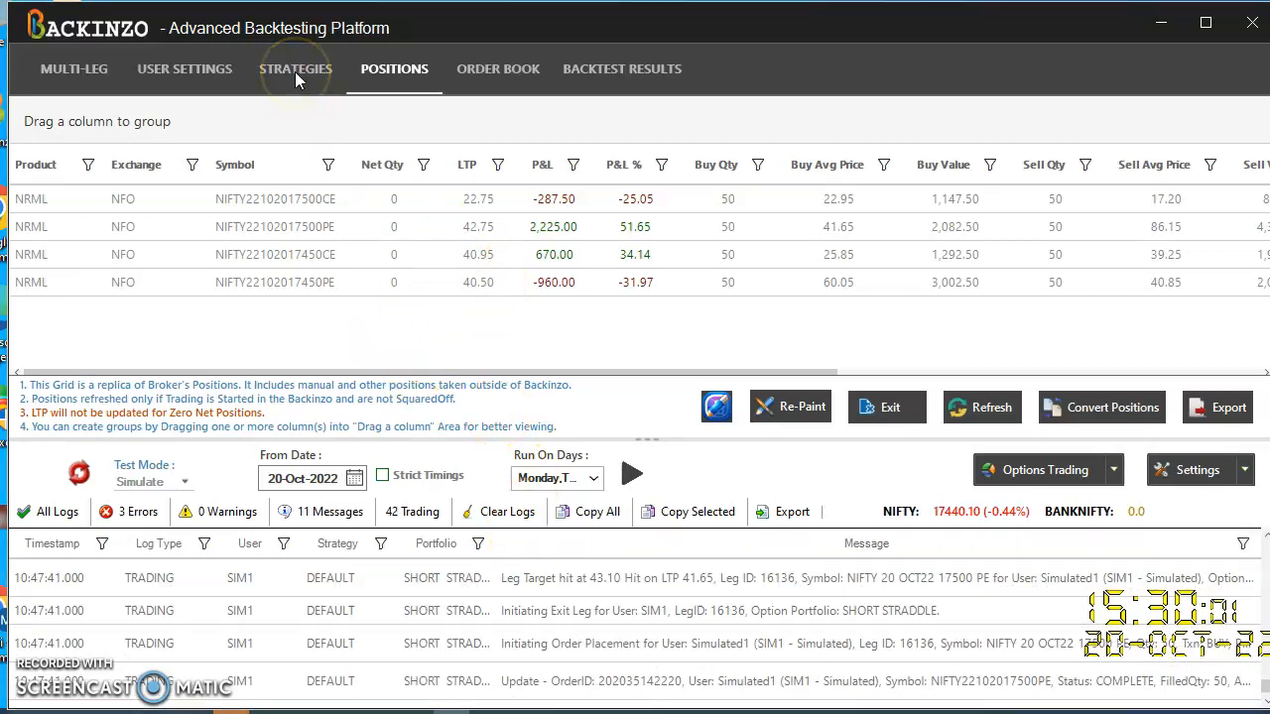
- Check the strategy PNL of 1,647.50, then return to the closed positions grid
{"action": "left_click", "coordinate": [296, 68]}
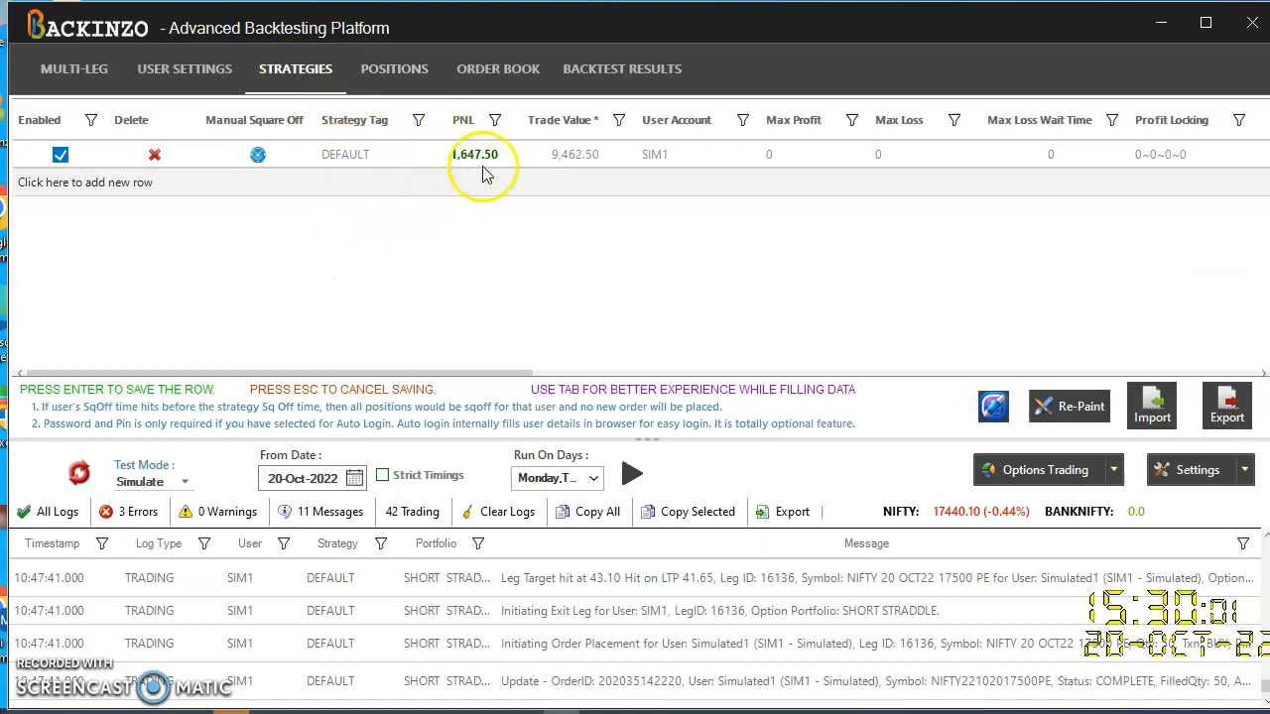
{"action": "mouse_move", "coordinate": [462, 194]}
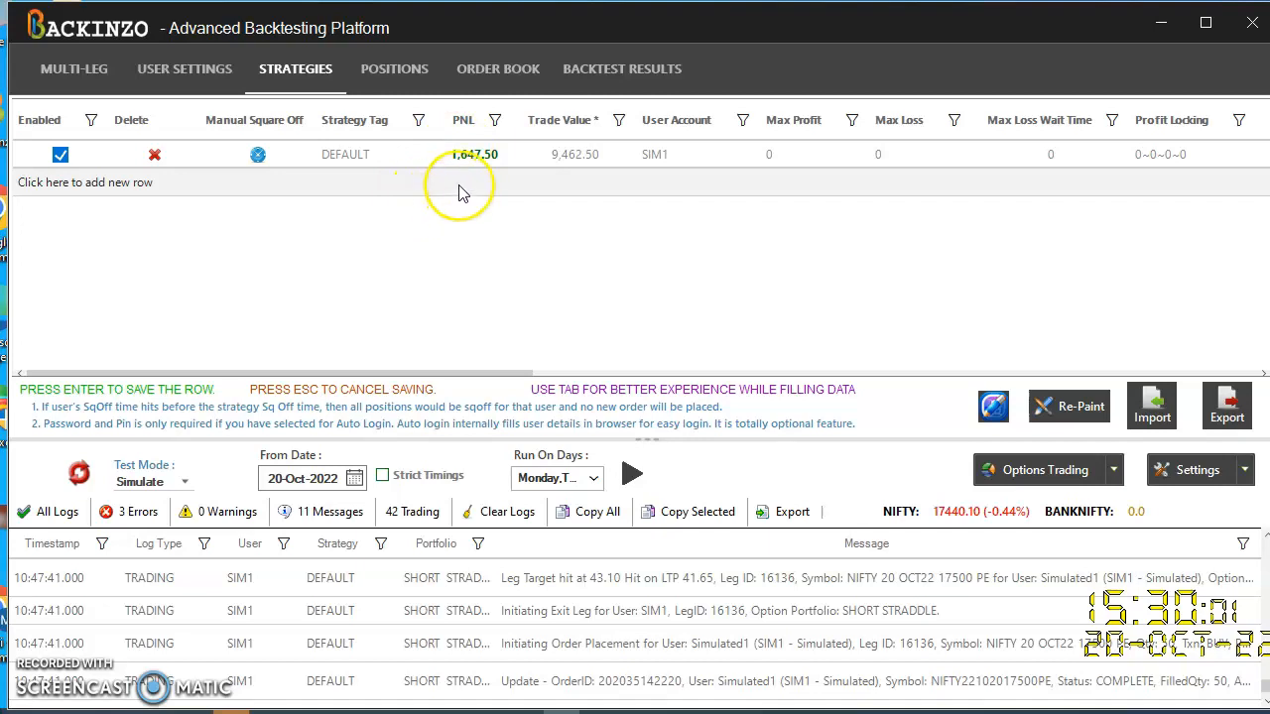
{"action": "mouse_move", "coordinate": [461, 191]}
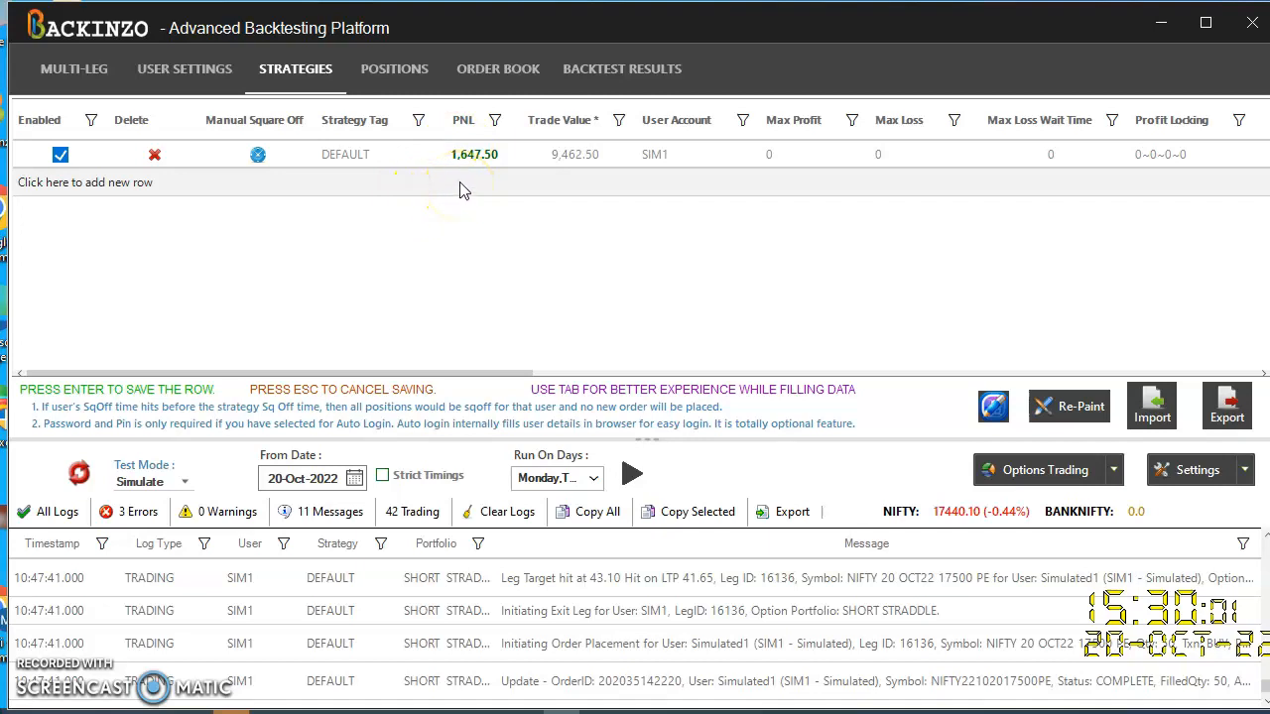
{"action": "mouse_move", "coordinate": [394, 69]}
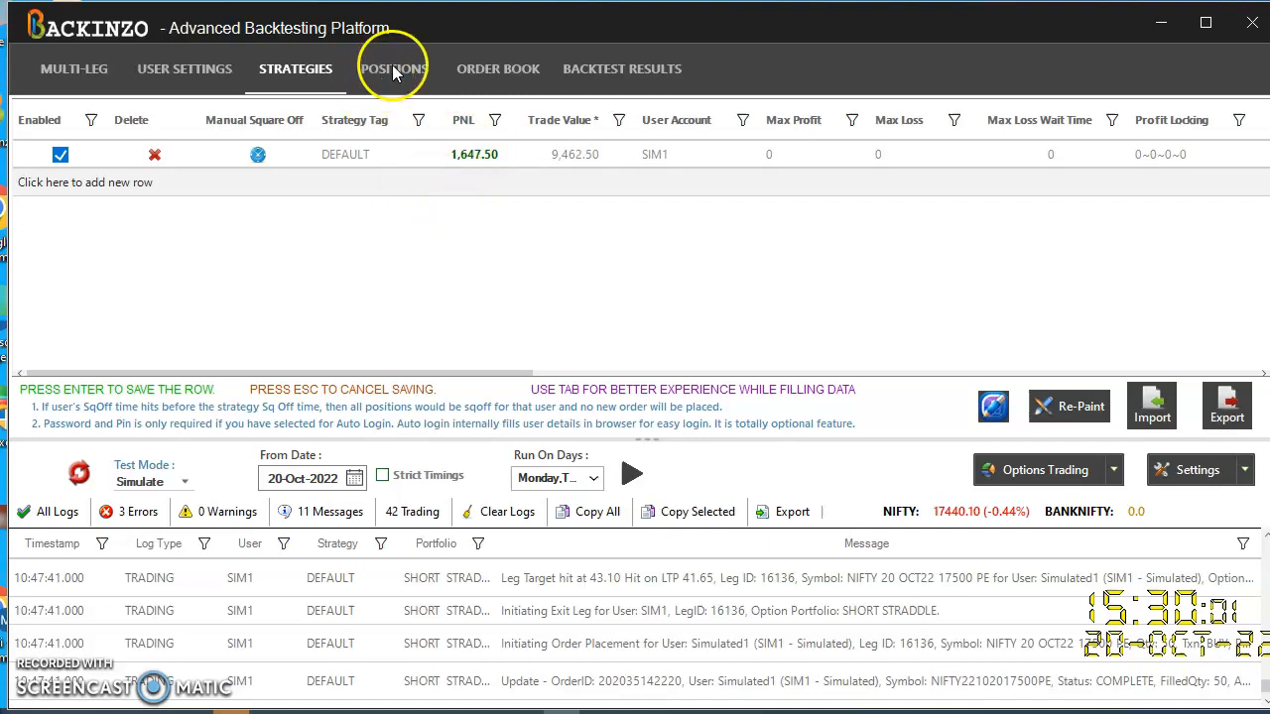
{"action": "left_click", "coordinate": [393, 68]}
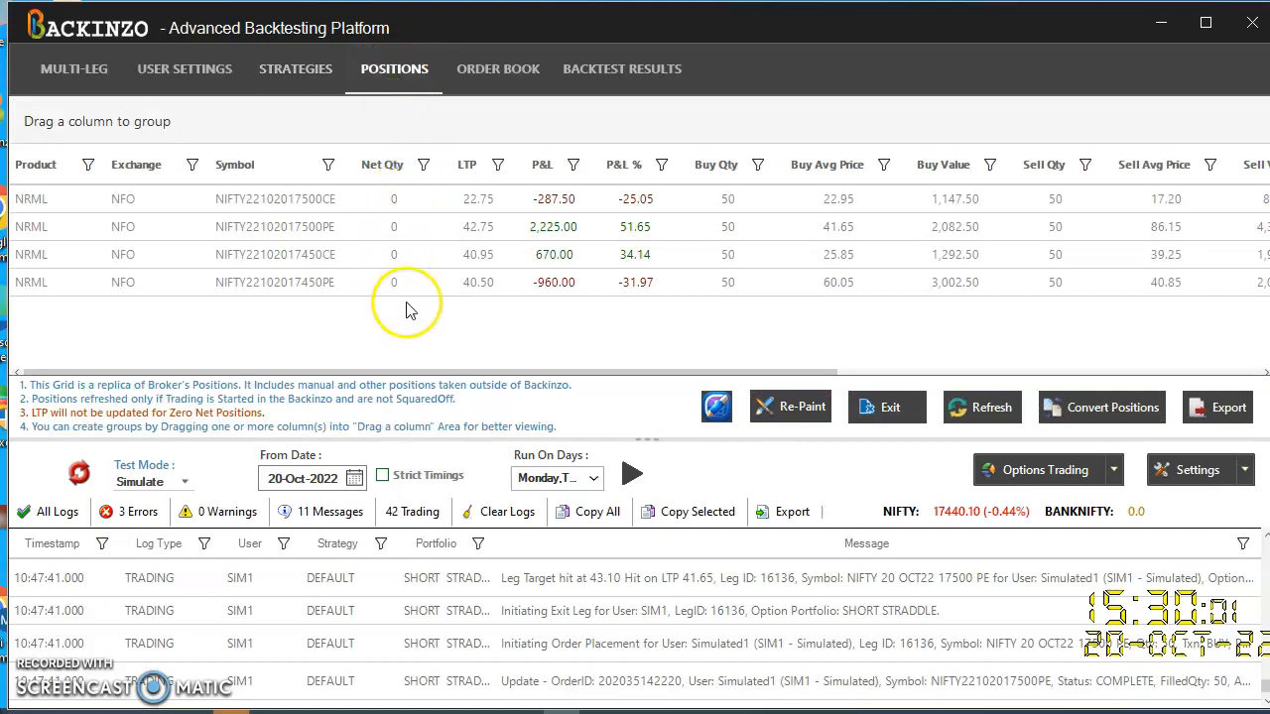
{"action": "mouse_move", "coordinate": [406, 303]}
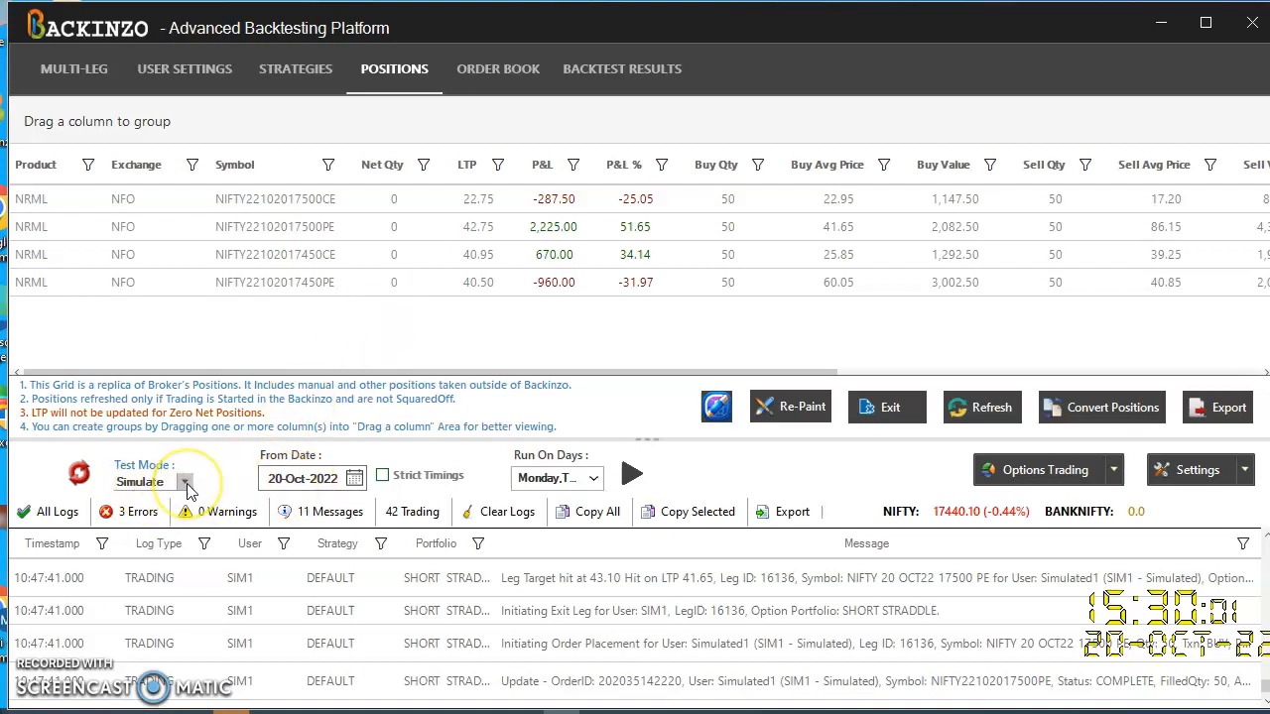
- Switch Test Mode to Backtest with a 17-Oct-2022 start date
{"action": "left_click", "coordinate": [185, 481]}
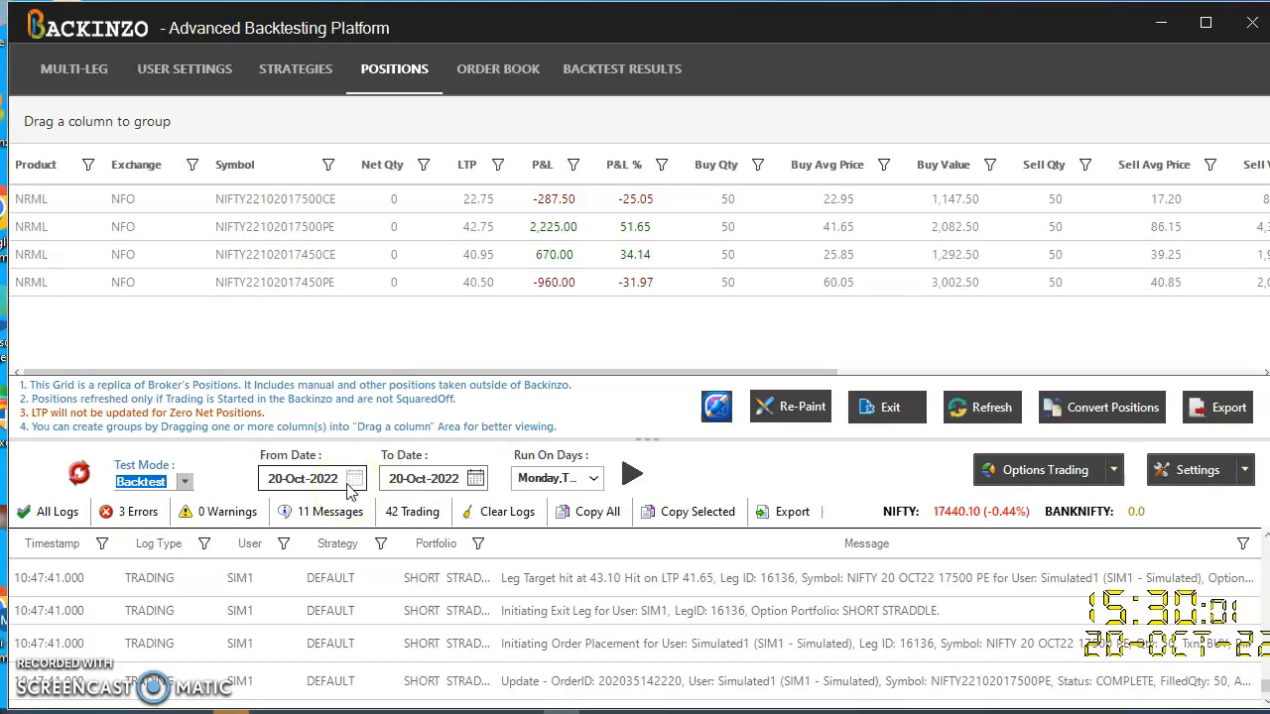
{"action": "left_click", "coordinate": [354, 478]}
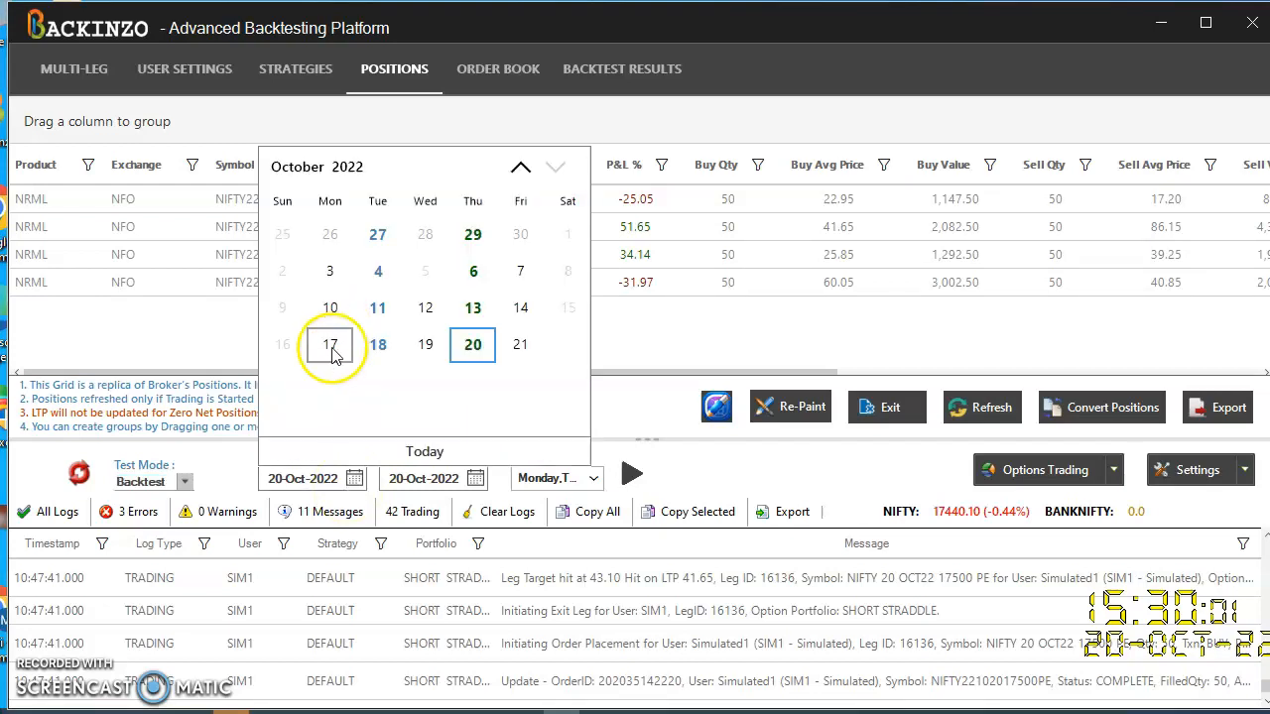
{"action": "left_click", "coordinate": [331, 345]}
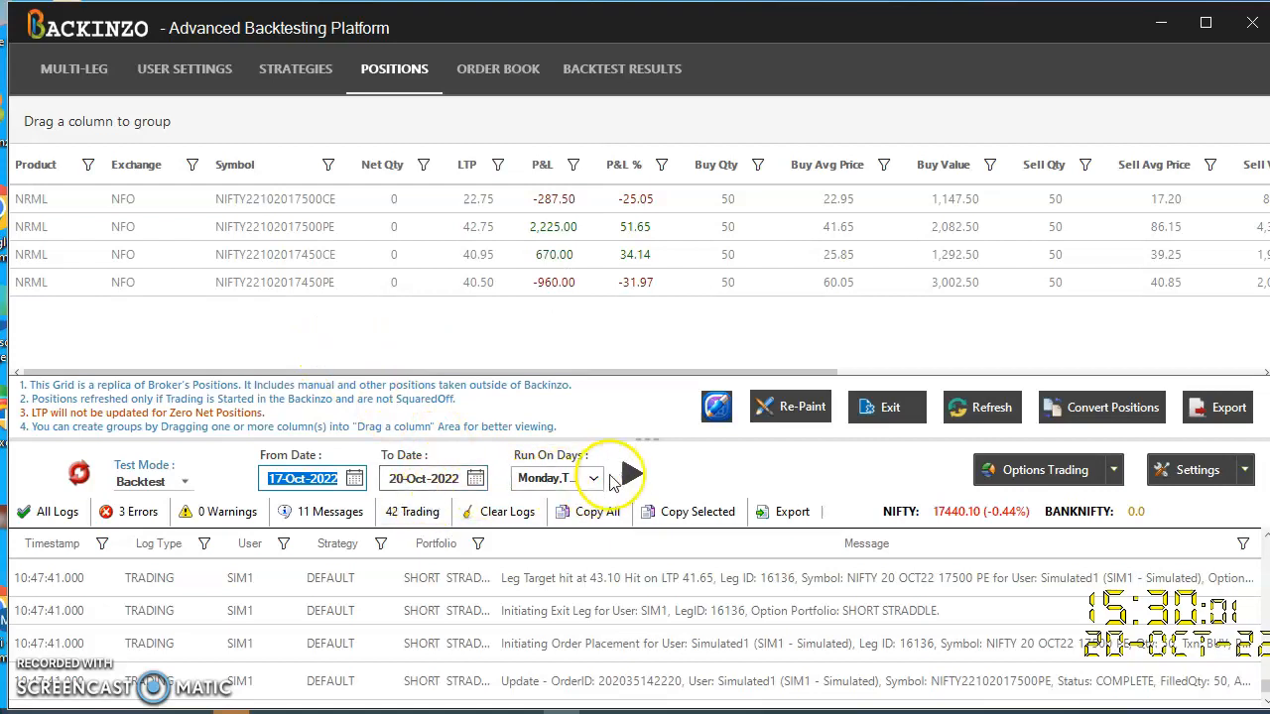
- Recalibrate the data and start the multi-day backtest
{"action": "left_click", "coordinate": [620, 473]}
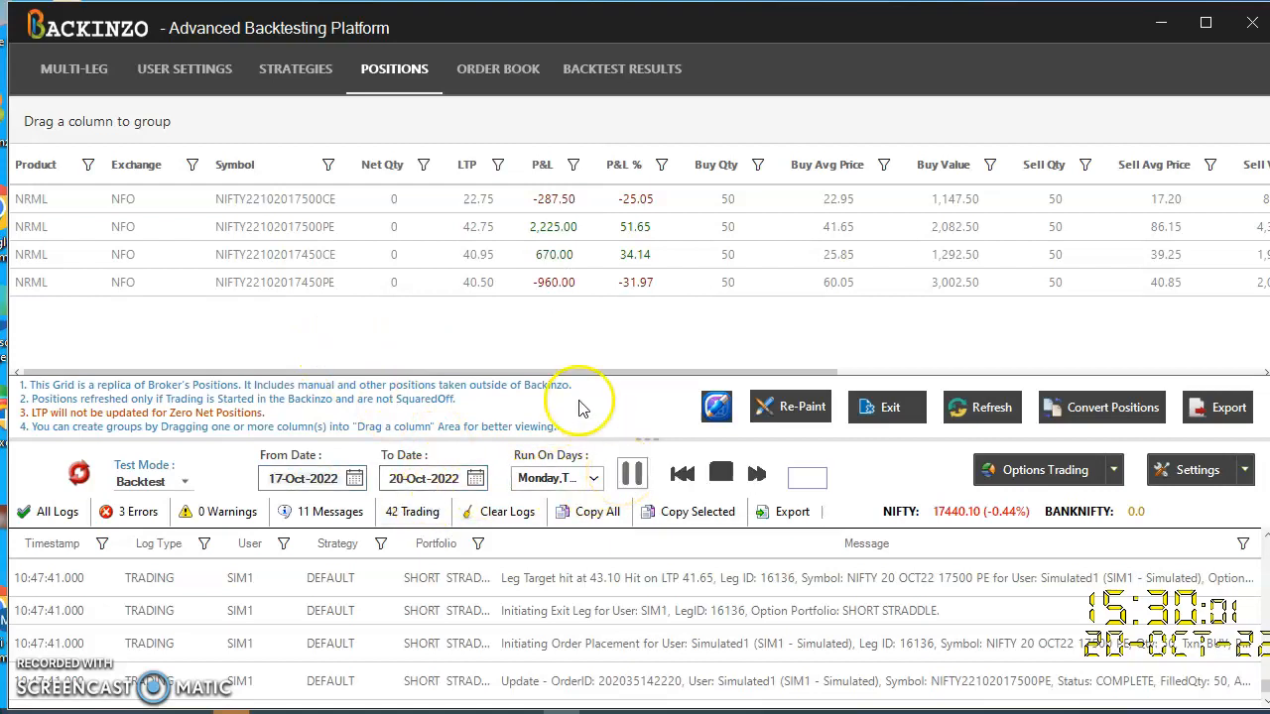
{"action": "left_click", "coordinate": [79, 472]}
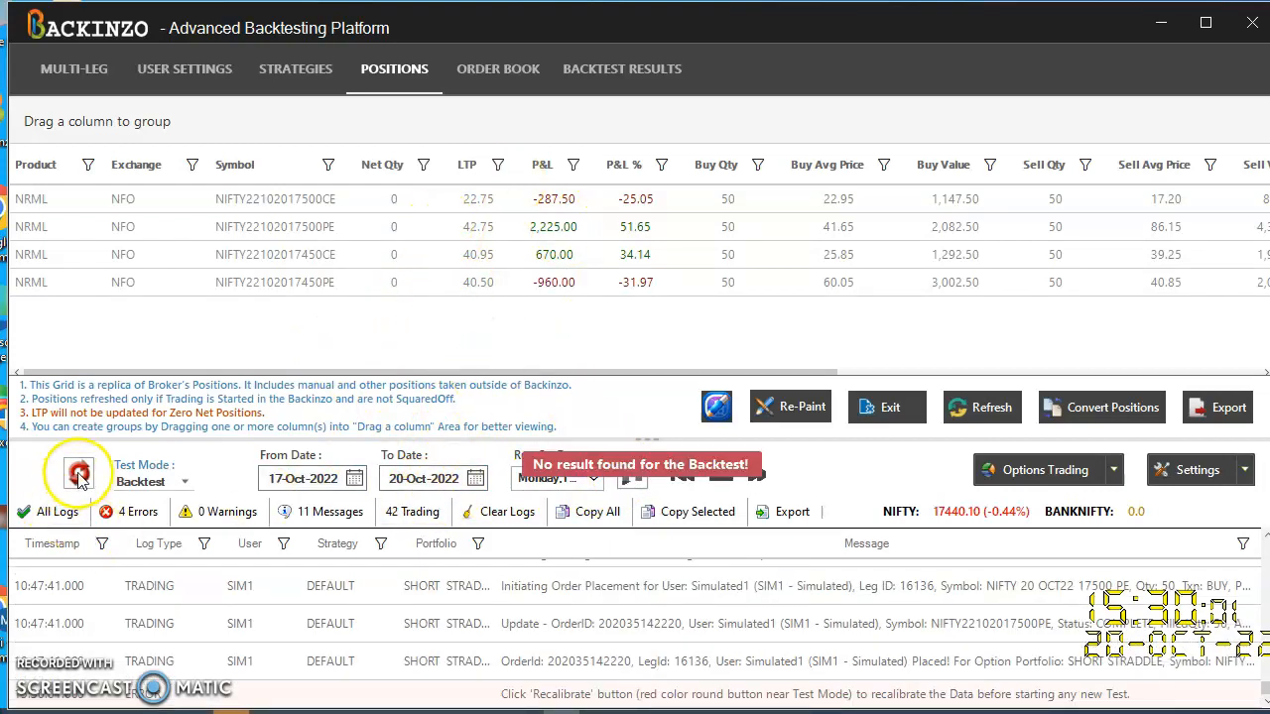
{"action": "left_click", "coordinate": [79, 472]}
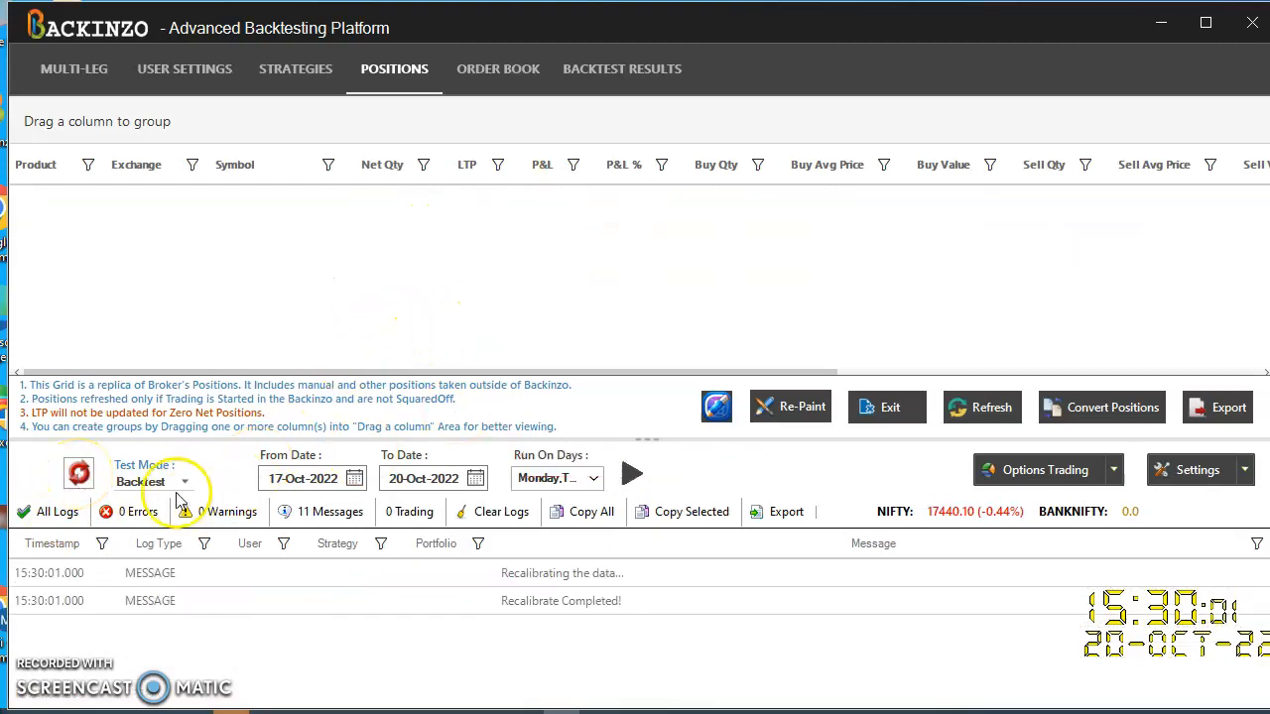
{"action": "left_click", "coordinate": [631, 475]}
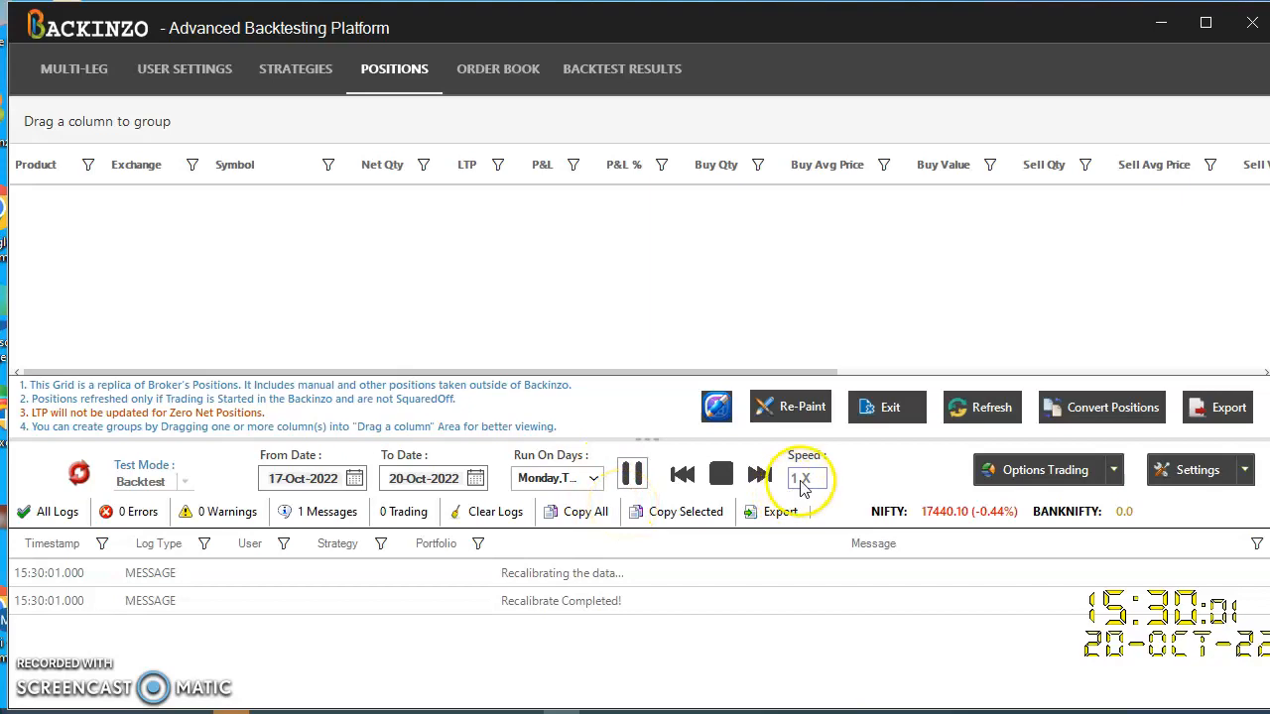
{"action": "mouse_move", "coordinate": [189, 511]}
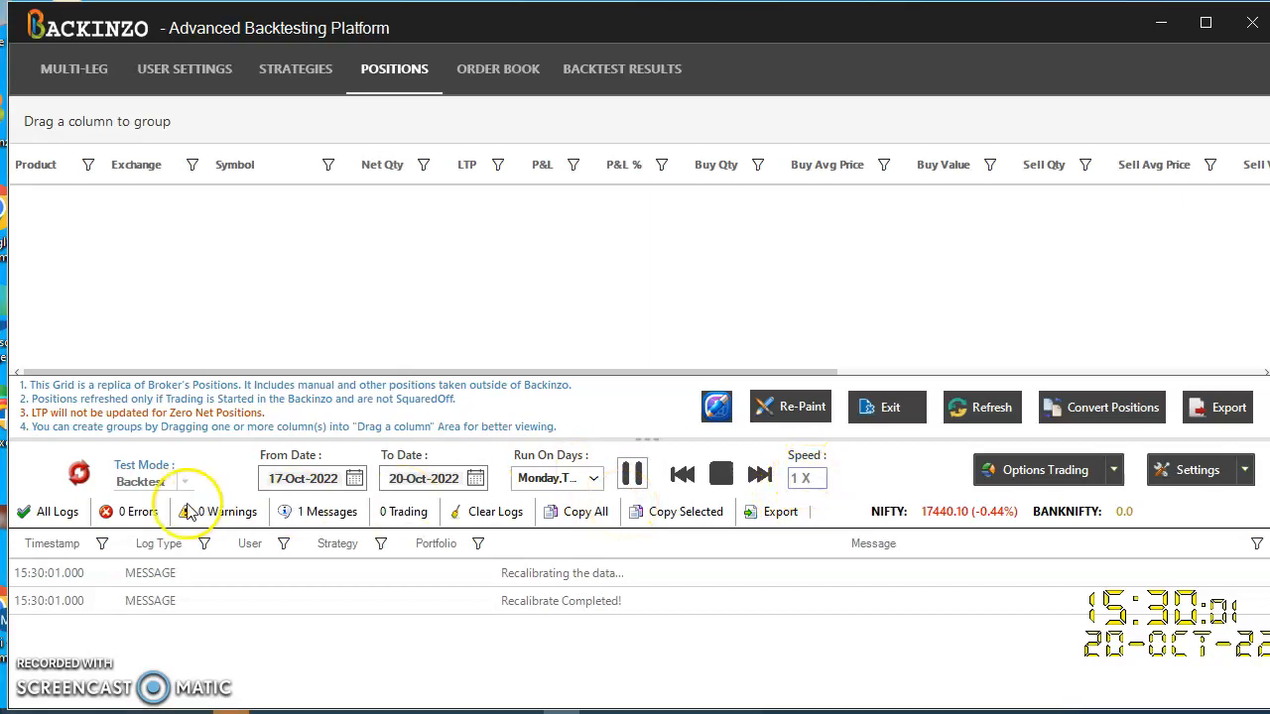
{"action": "mouse_move", "coordinate": [346, 461]}
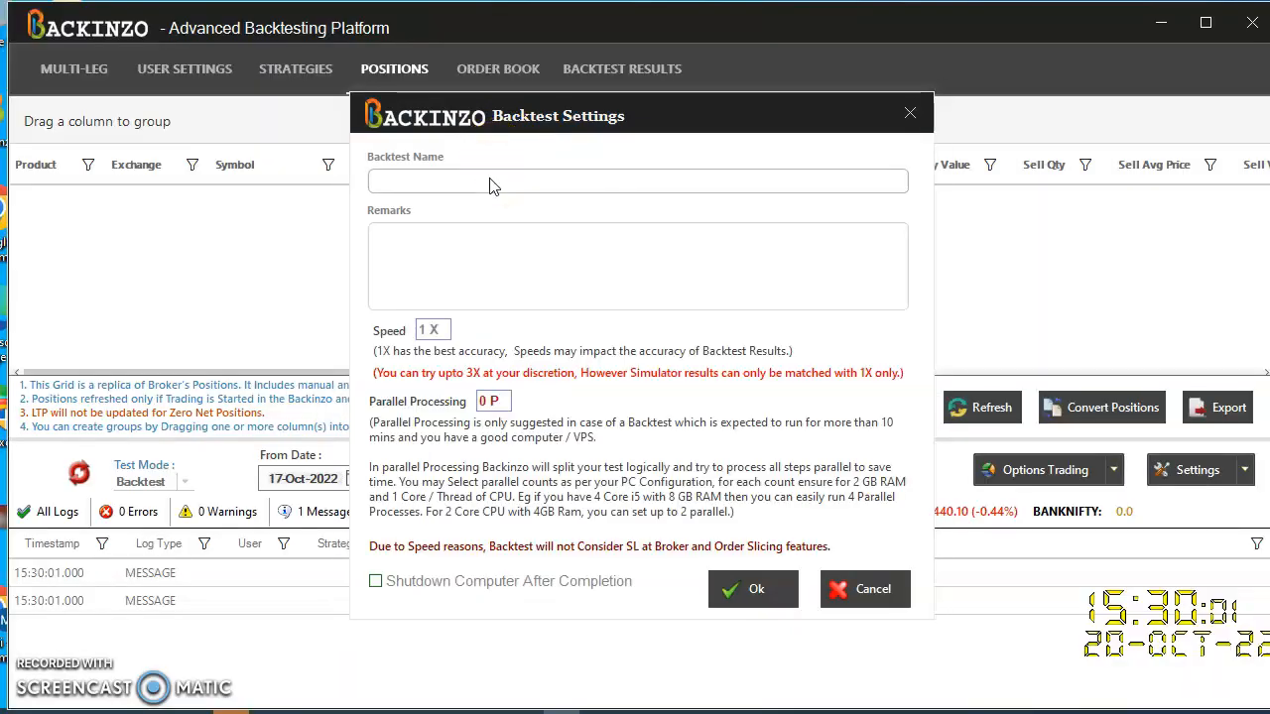
{"action": "mouse_move", "coordinate": [496, 189]}
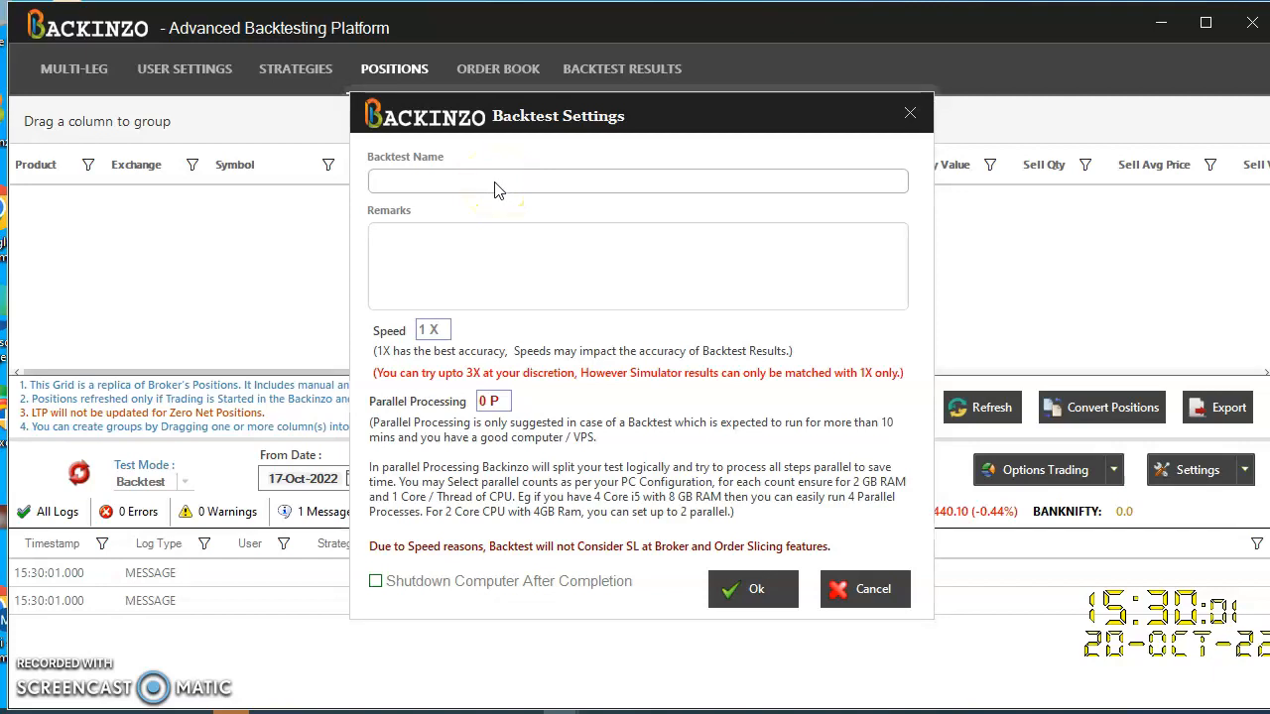
- Name the backtest 'my strategies', set speed to 3, and confirm
{"action": "type", "text": "my str"}
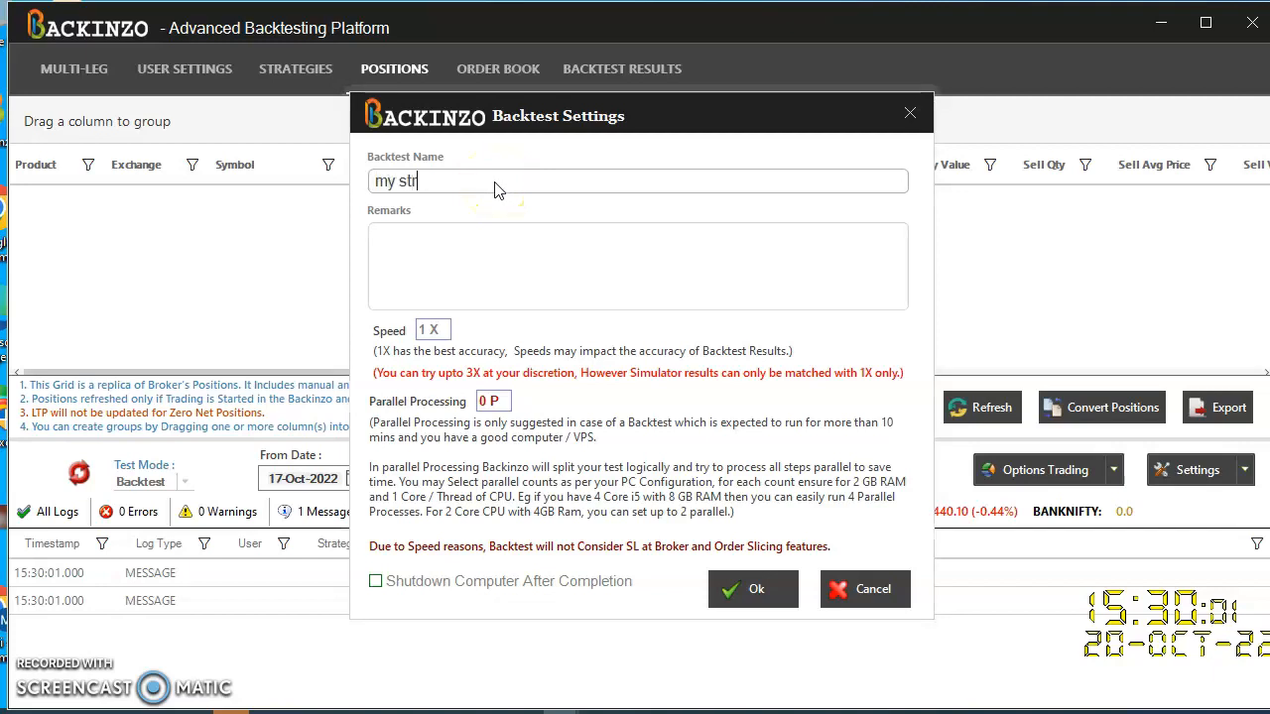
{"action": "type", "text": "ate"}
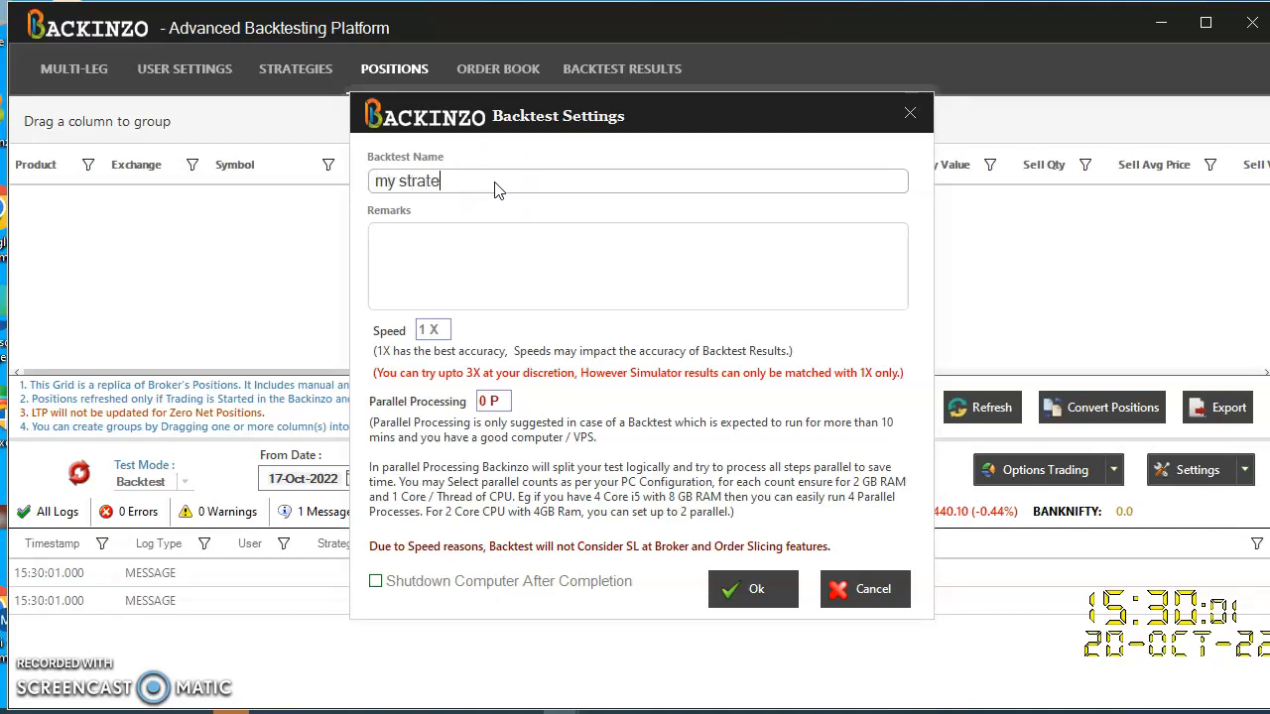
{"action": "type", "text": "gies"}
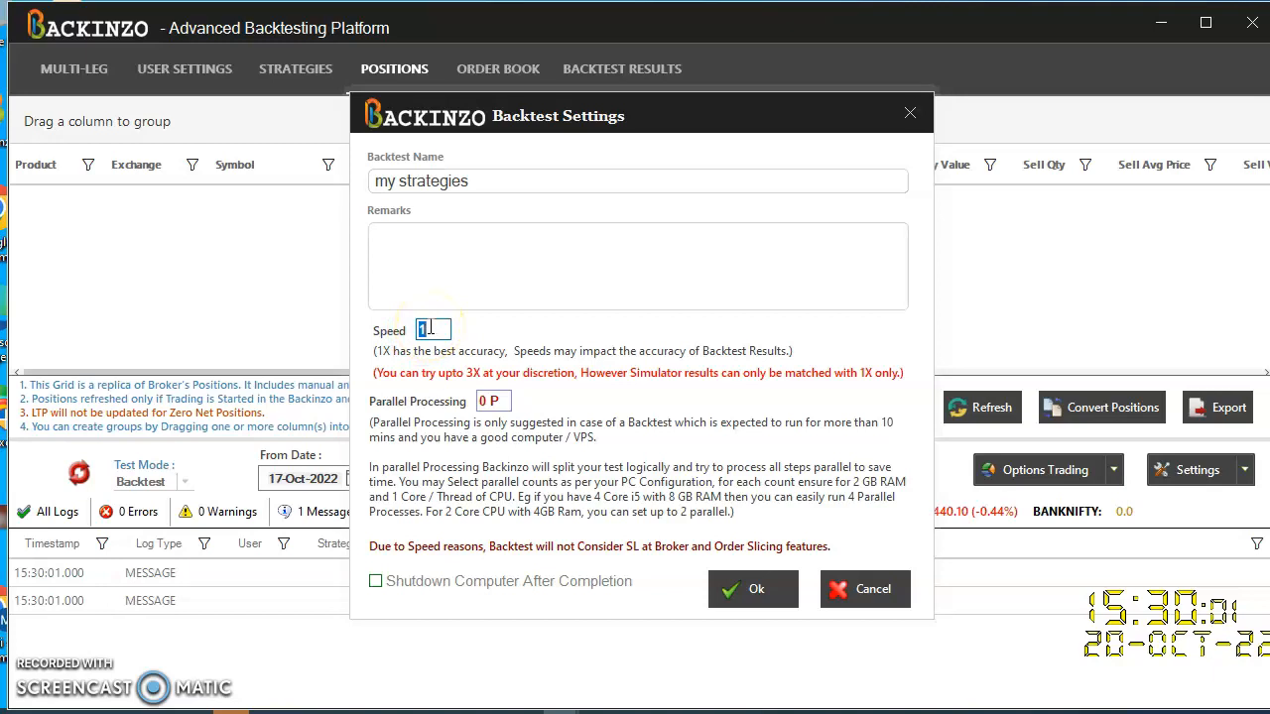
{"action": "type", "text": "3 X"}
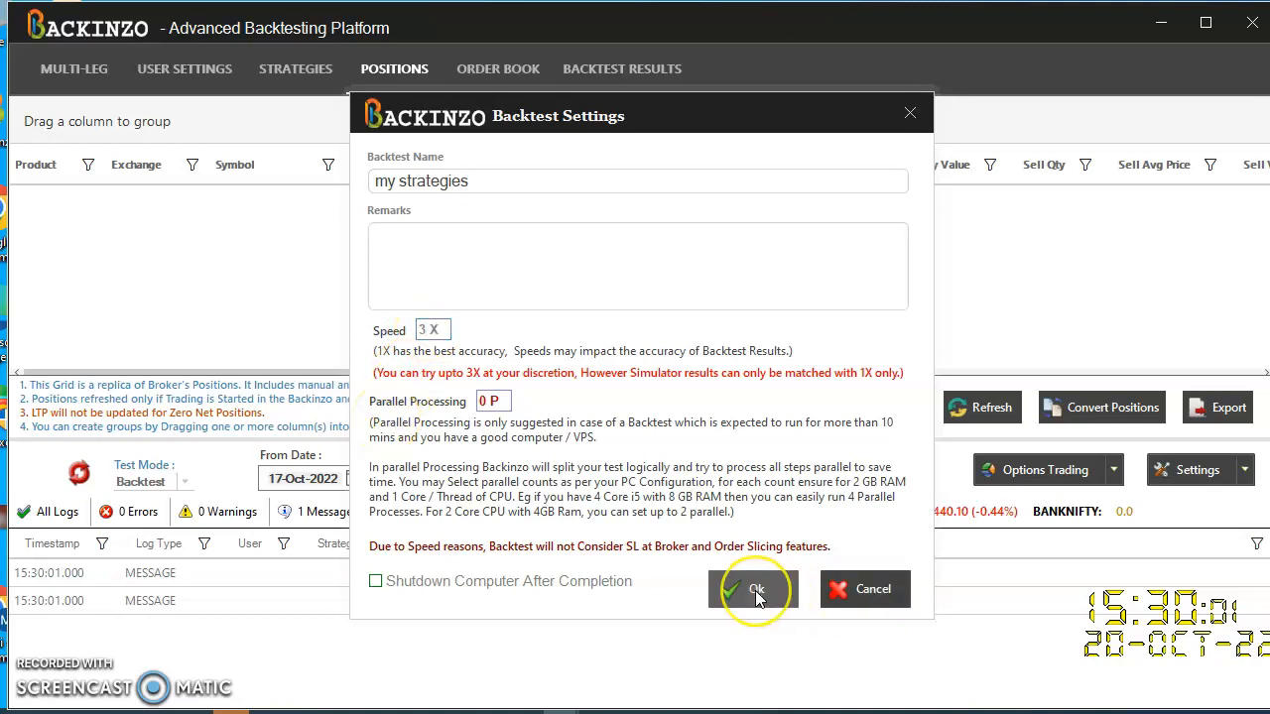
{"action": "left_click", "coordinate": [754, 588]}
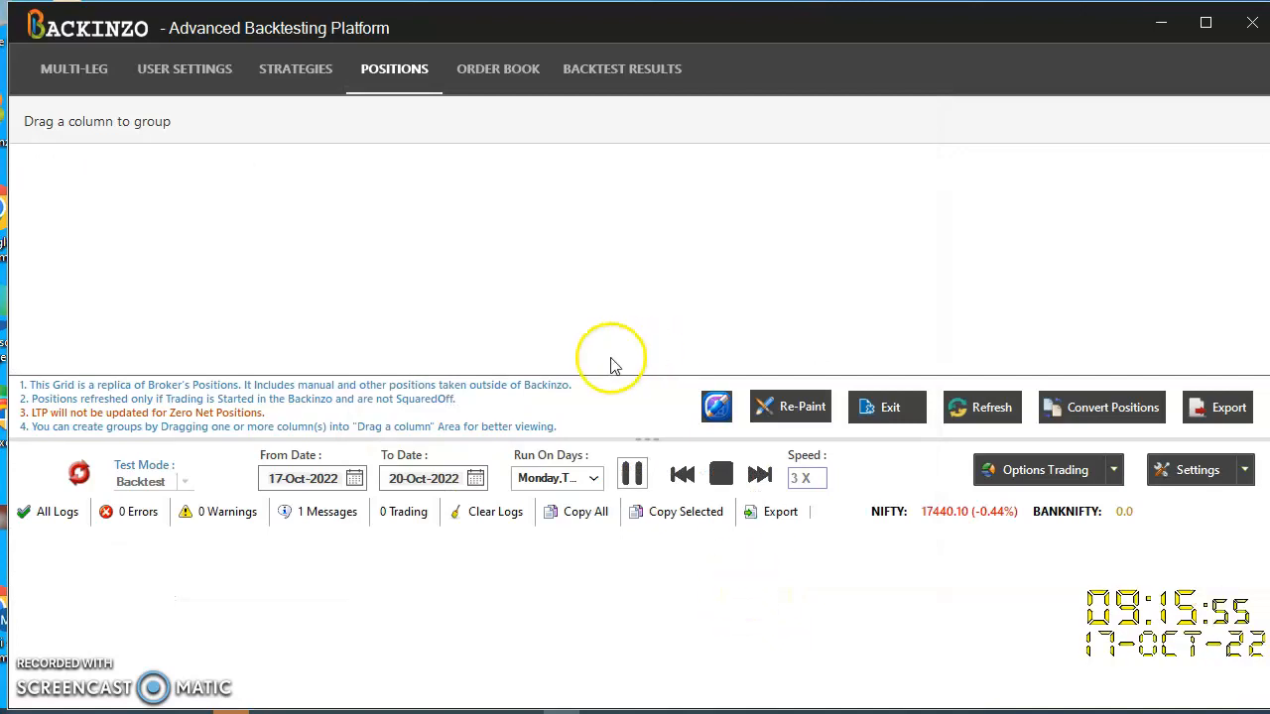
{"action": "mouse_move", "coordinate": [676, 511]}
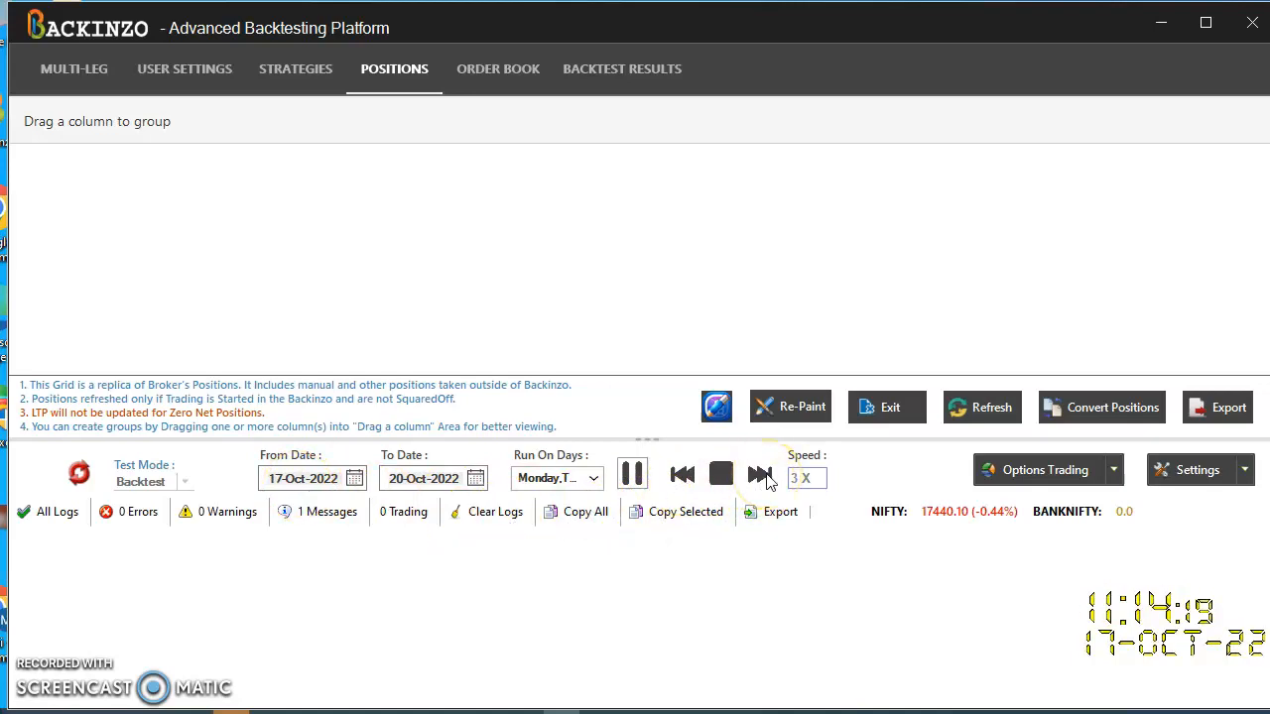
- Fast-forward the backtest to 4X and let it run into 20-Oct-2022
{"action": "left_click", "coordinate": [760, 474]}
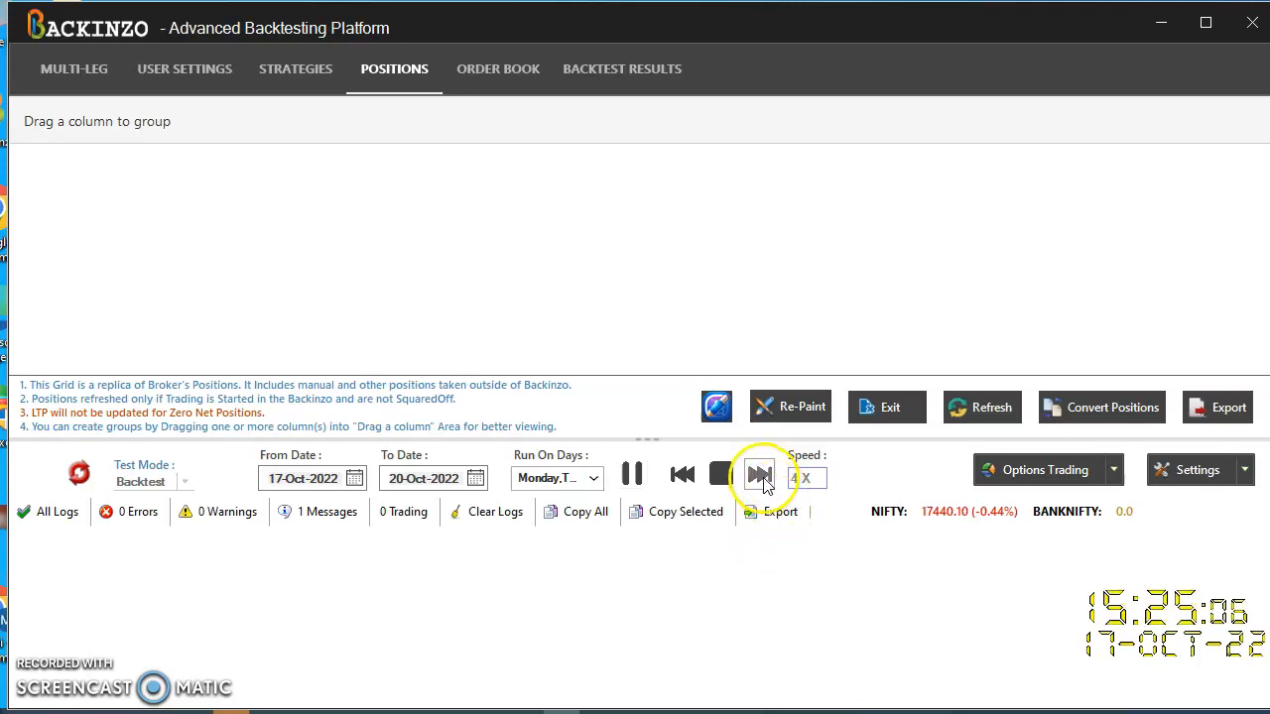
{"action": "left_click", "coordinate": [759, 474]}
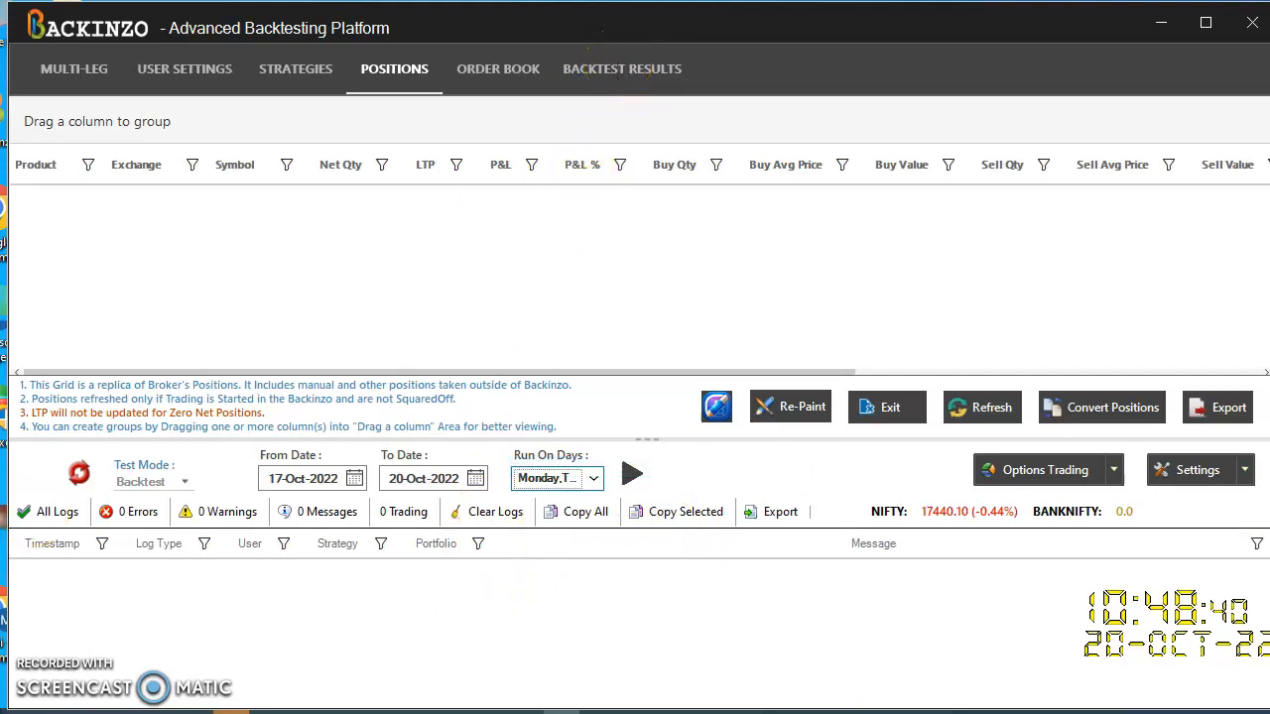
{"action": "mouse_move", "coordinate": [622, 79]}
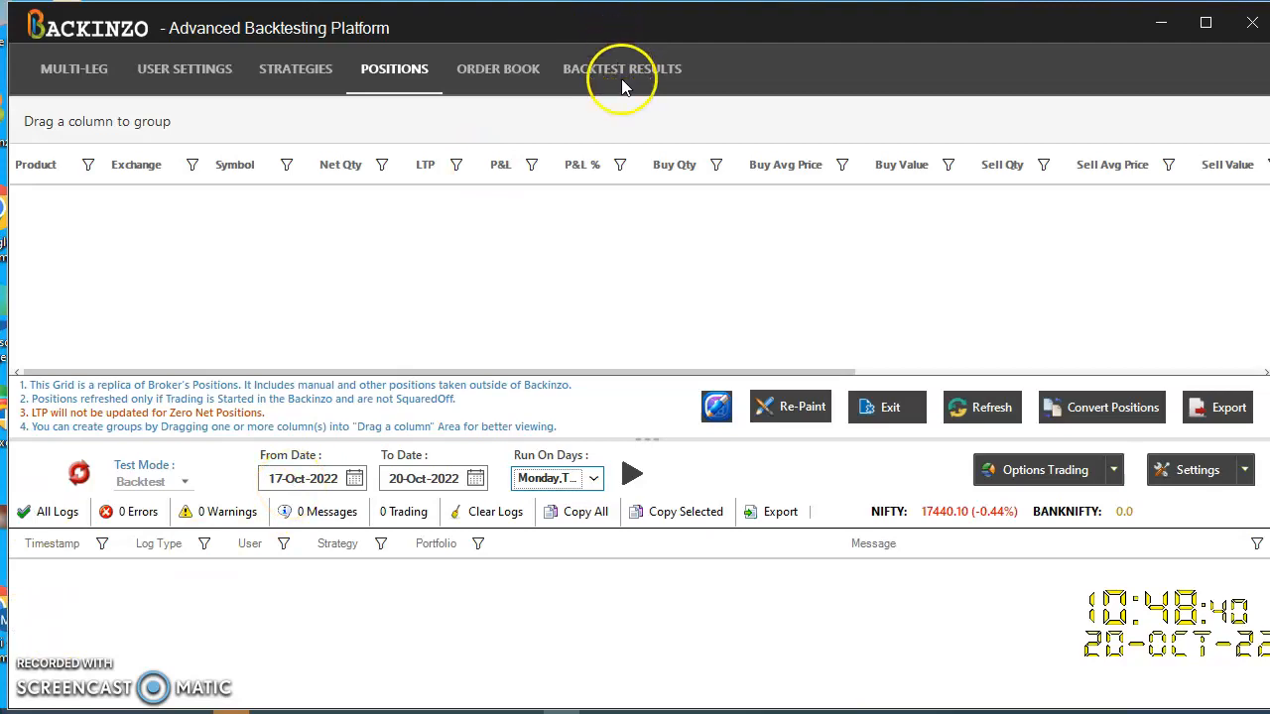
- View the new 17–20 Oct result in Backtest Results: PNL 2,502.50, 75% winning days
{"action": "left_click", "coordinate": [622, 68]}
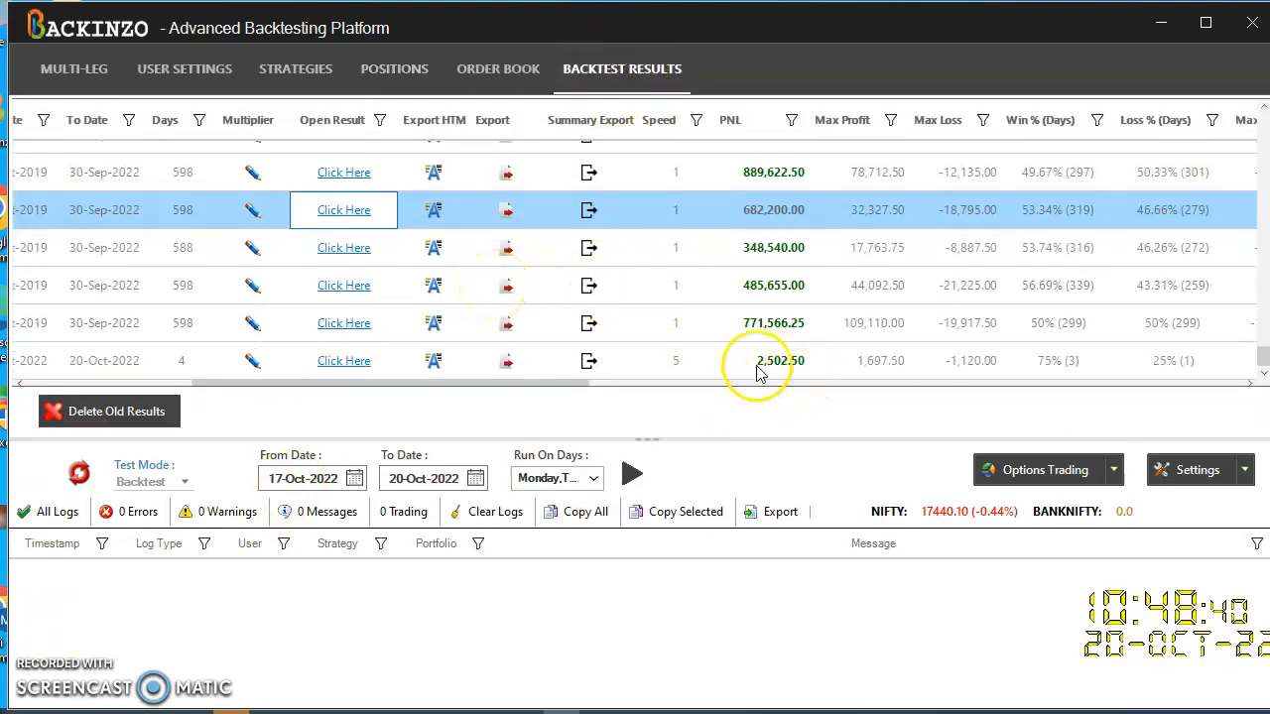
{"action": "mouse_move", "coordinate": [343, 360]}
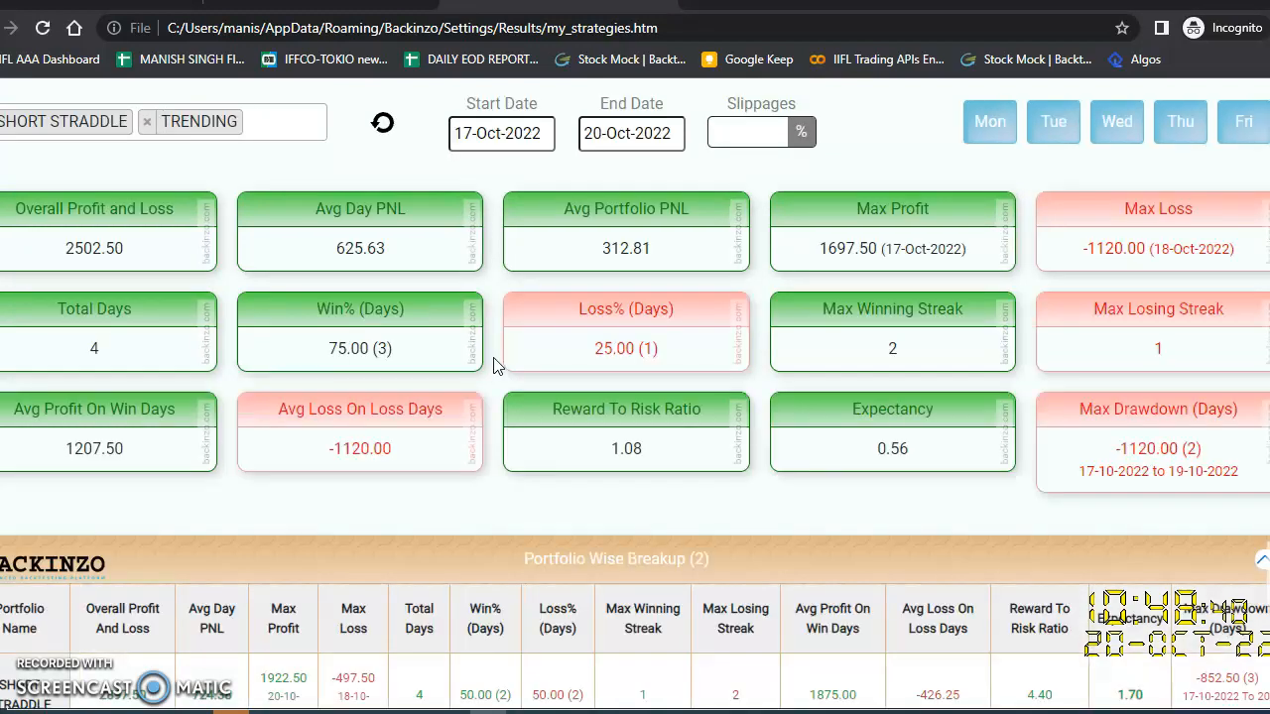
- Show the report's Week PNL chart and inspect the Tue bar's loss value
{"action": "scroll", "scroll_direction": "down", "scroll_amount": 3}
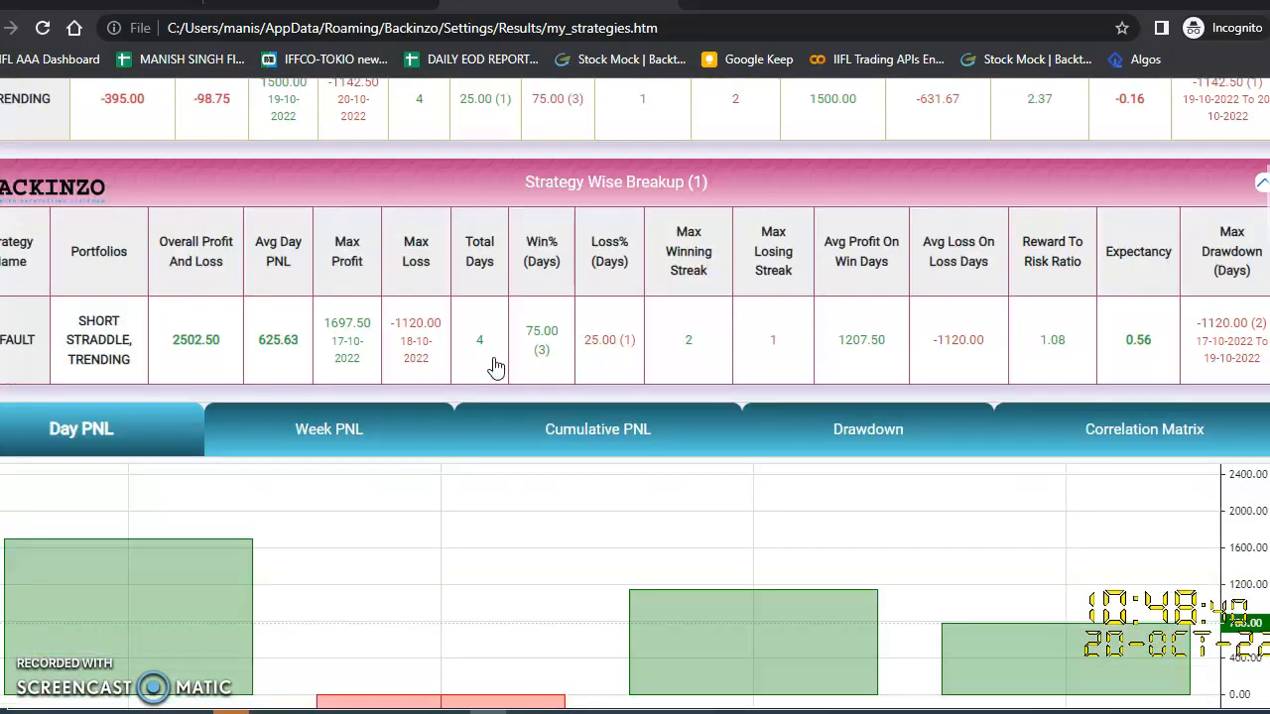
{"action": "scroll", "scroll_direction": "up", "scroll_amount": 3}
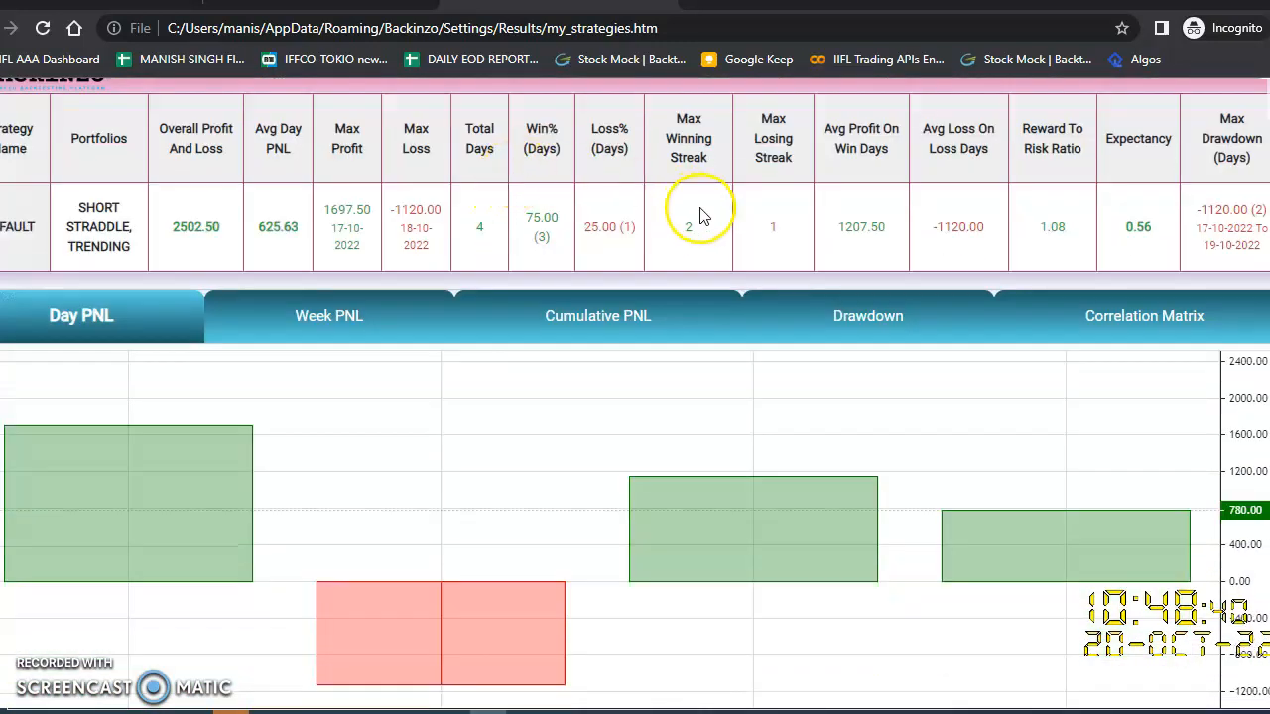
{"action": "scroll", "scroll_direction": "down", "scroll_amount": 3}
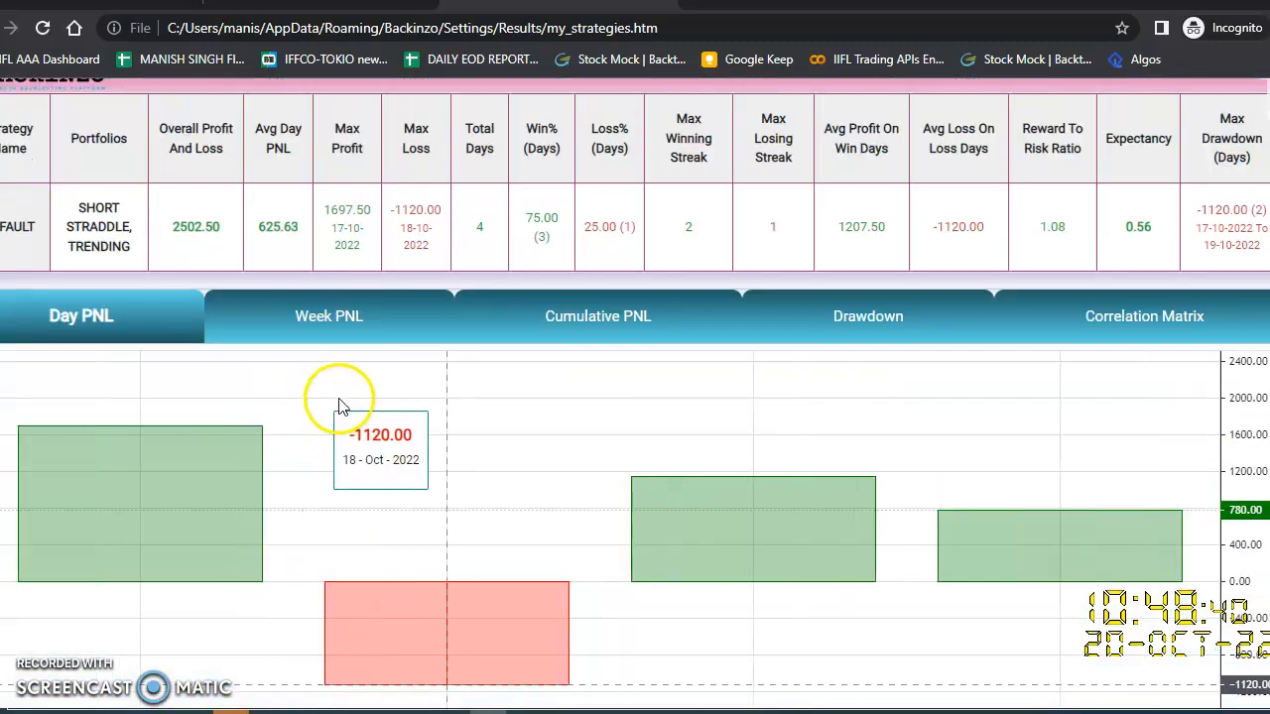
{"action": "left_click", "coordinate": [329, 316]}
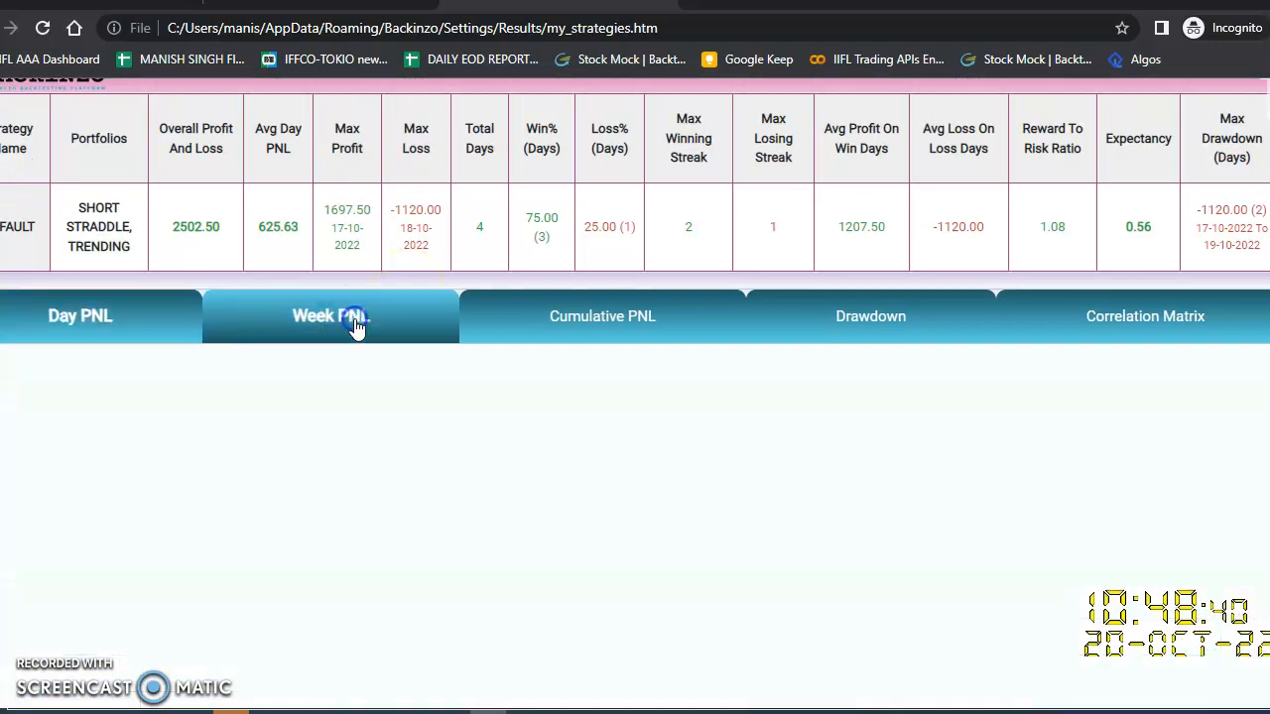
{"action": "left_click", "coordinate": [330, 315]}
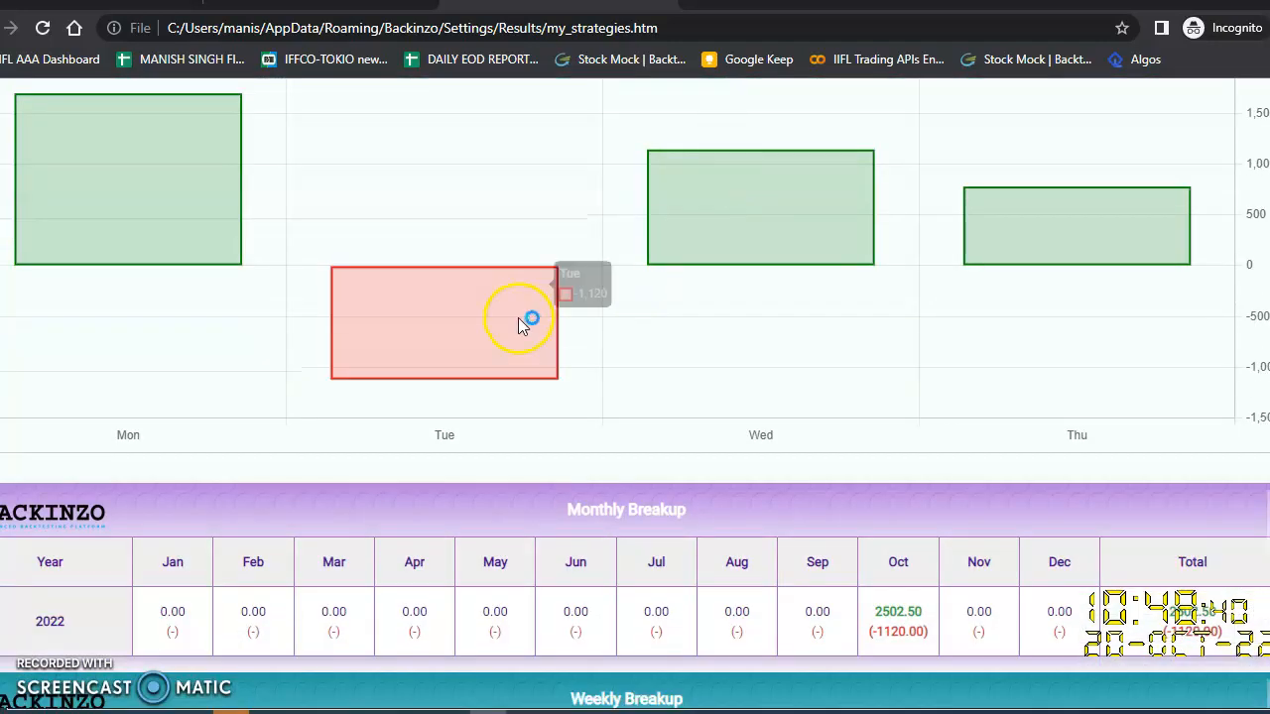
{"action": "mouse_move", "coordinate": [529, 317]}
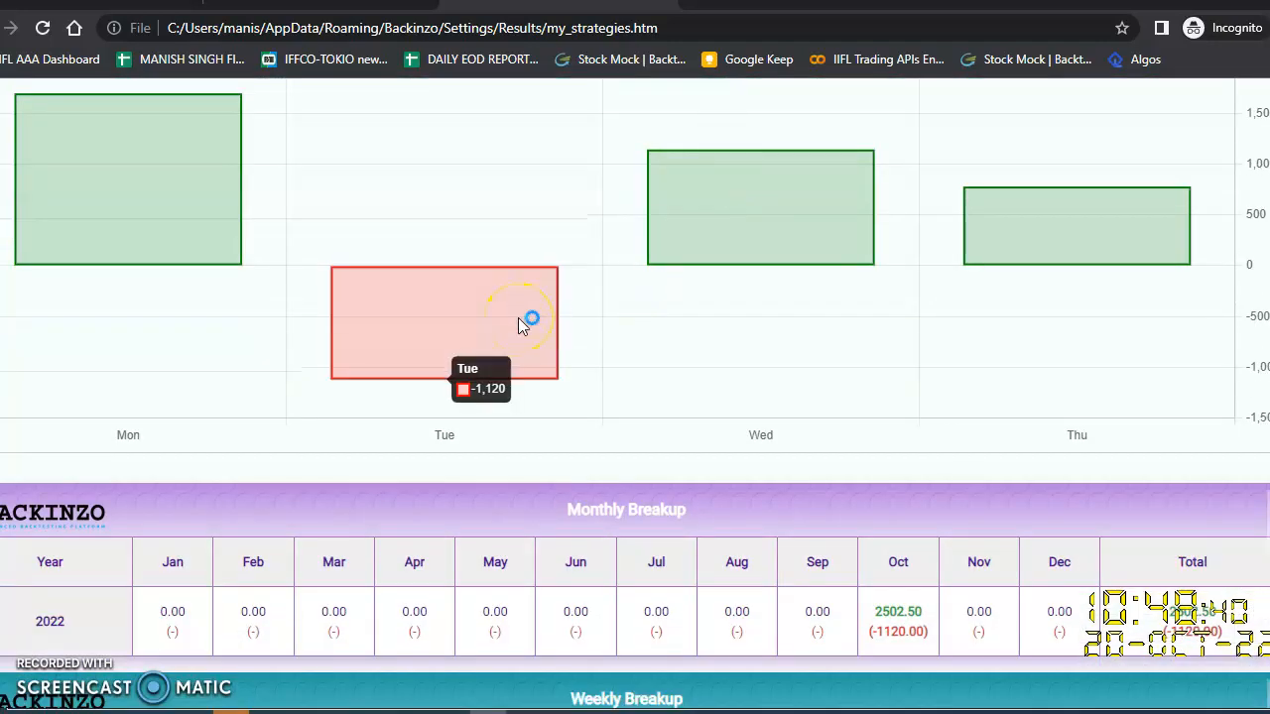
{"action": "scroll", "scroll_direction": "down", "scroll_amount": 3}
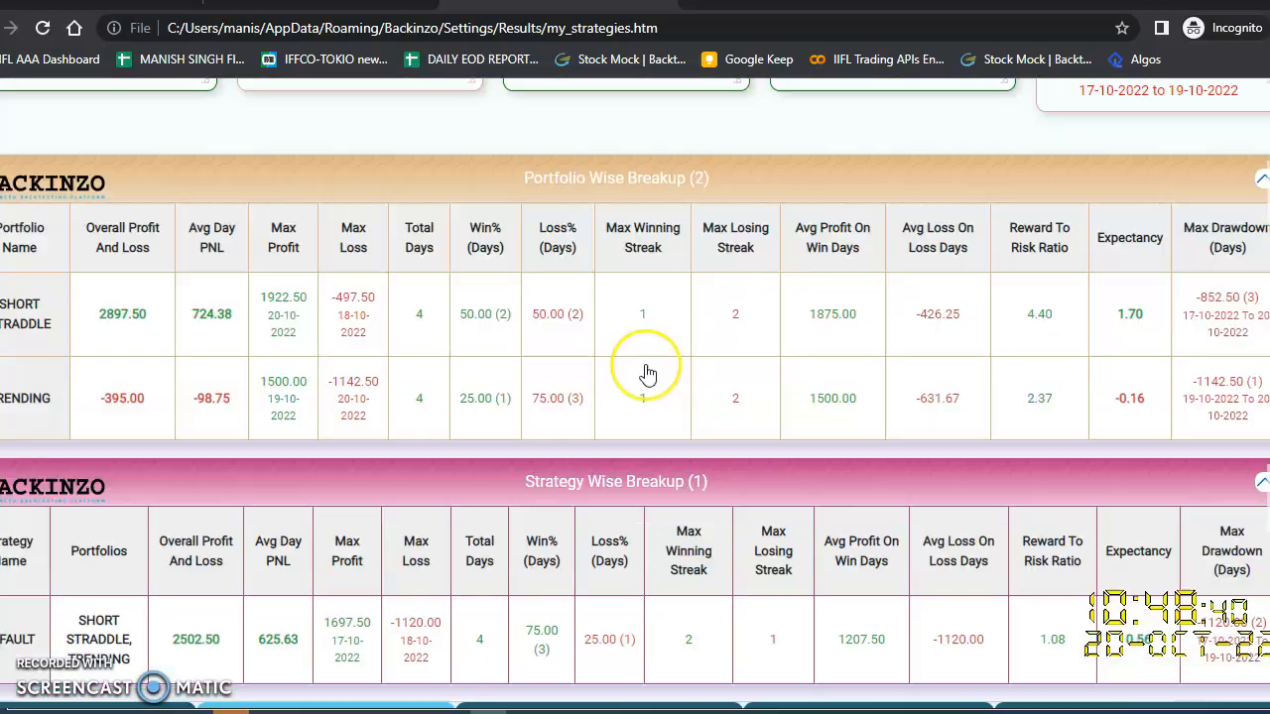
{"action": "scroll", "scroll_direction": "up", "scroll_amount": 3}
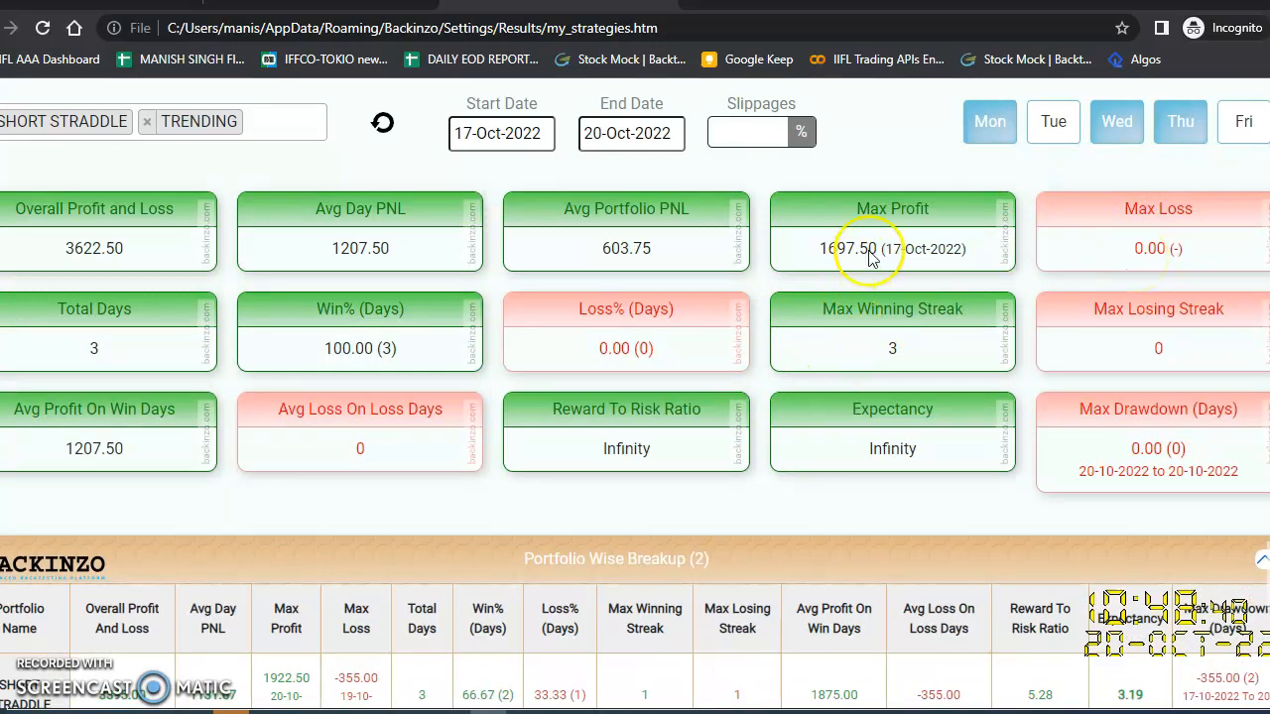
{"action": "mouse_move", "coordinate": [1141, 181]}
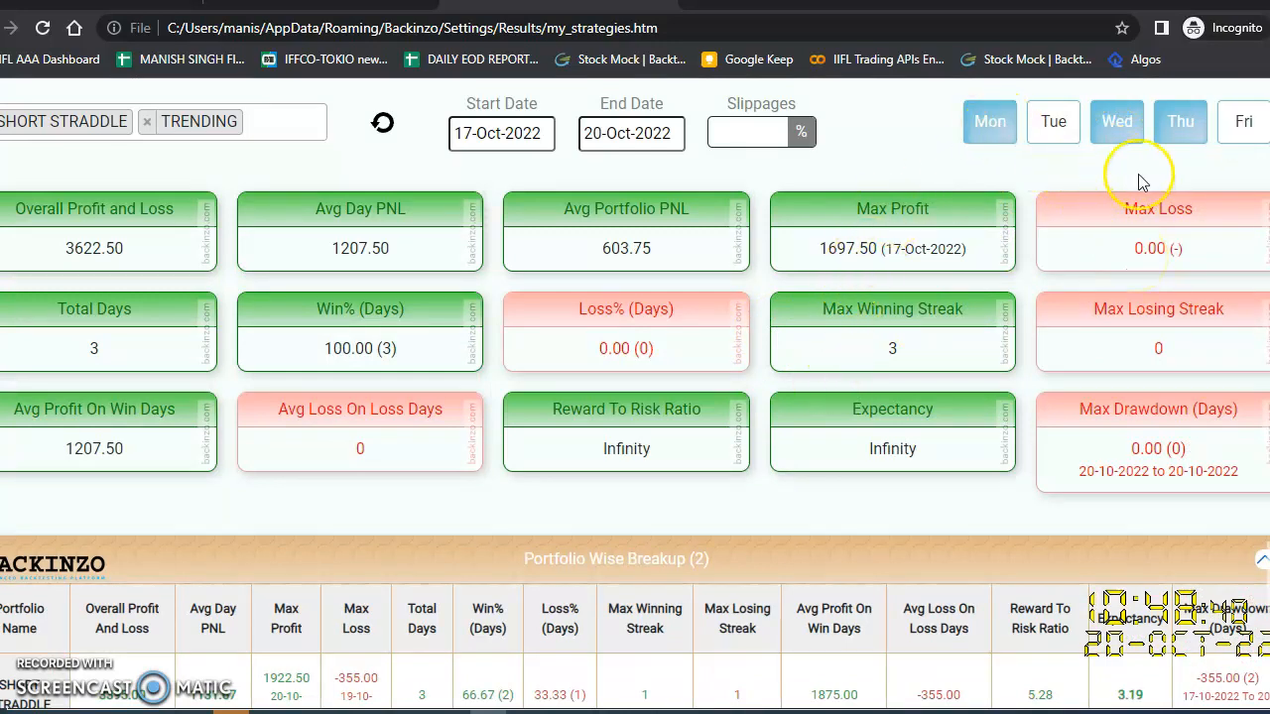
{"action": "scroll", "scroll_direction": "down", "scroll_amount": 3}
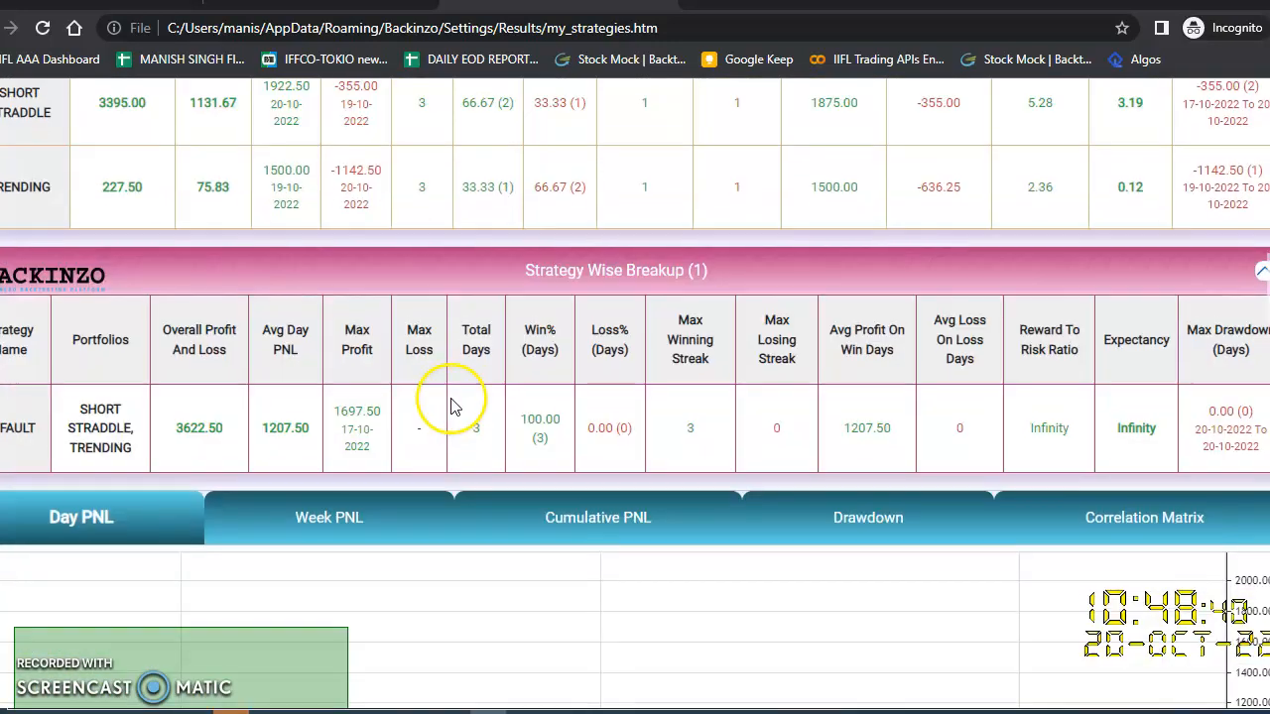
{"action": "scroll", "scroll_direction": "down", "scroll_amount": 3}
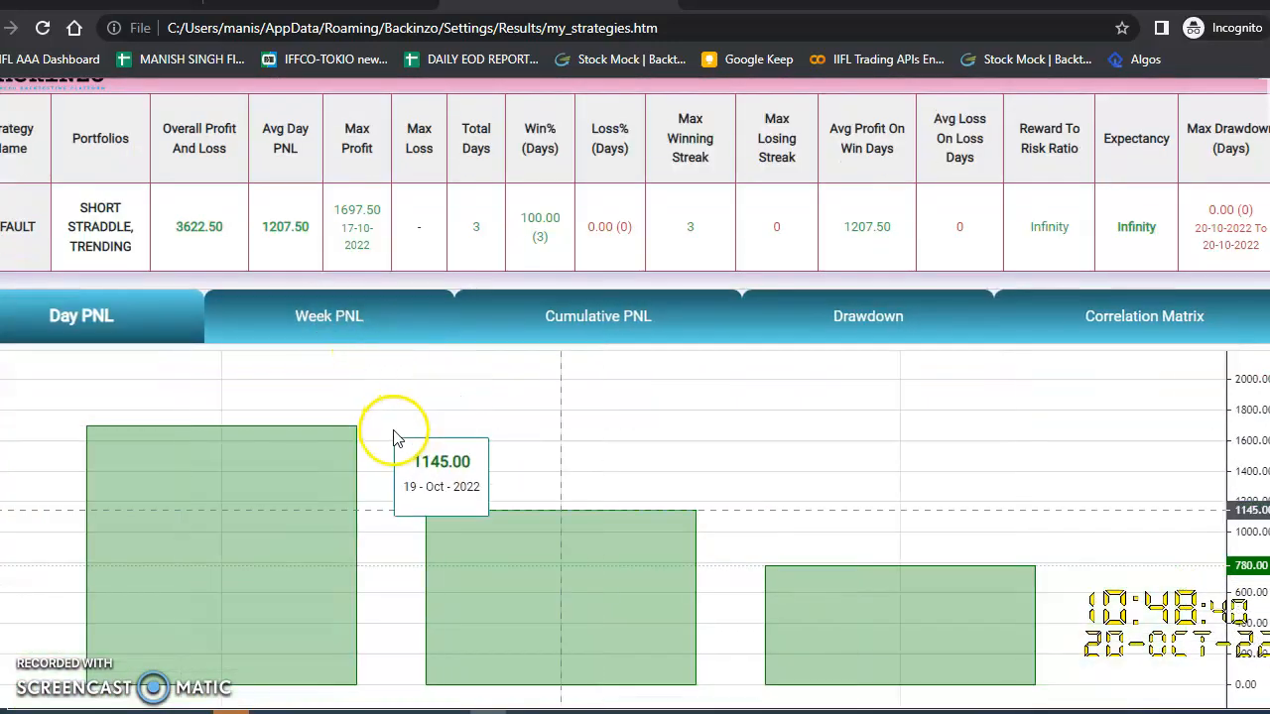
{"action": "scroll", "scroll_direction": "down", "scroll_amount": 3}
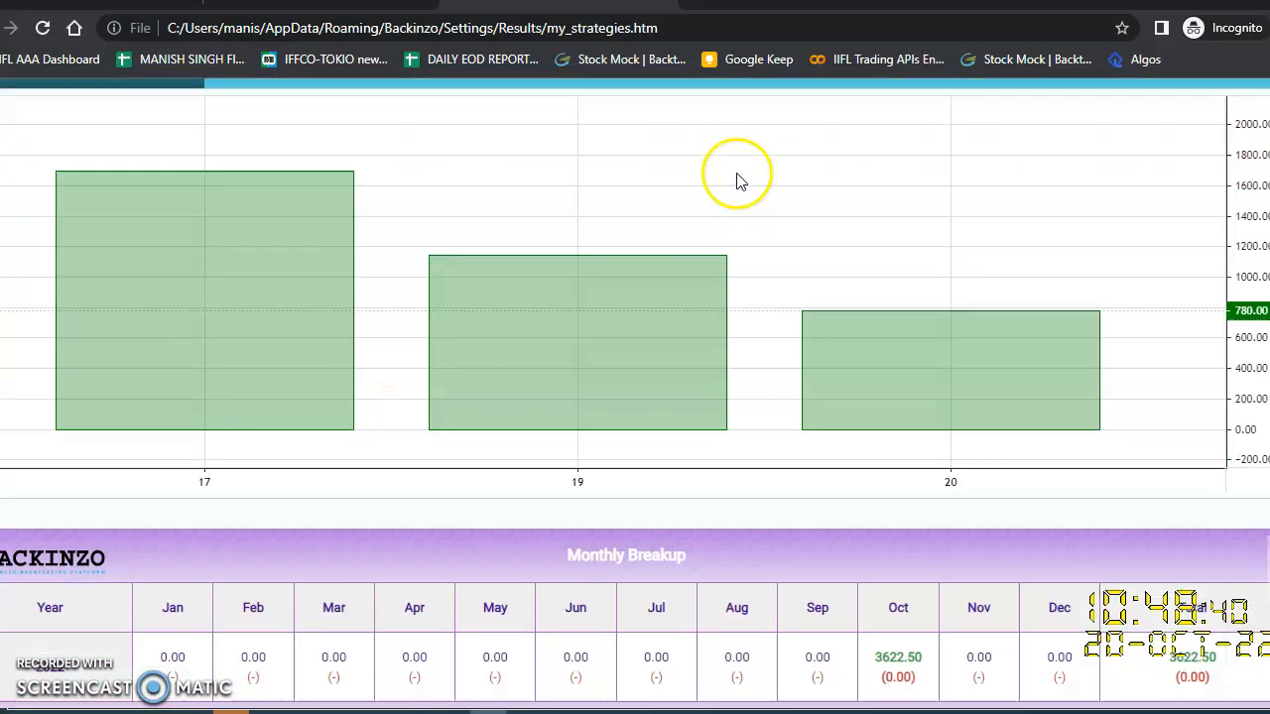
{"action": "scroll", "scroll_direction": "down", "scroll_amount": 3}
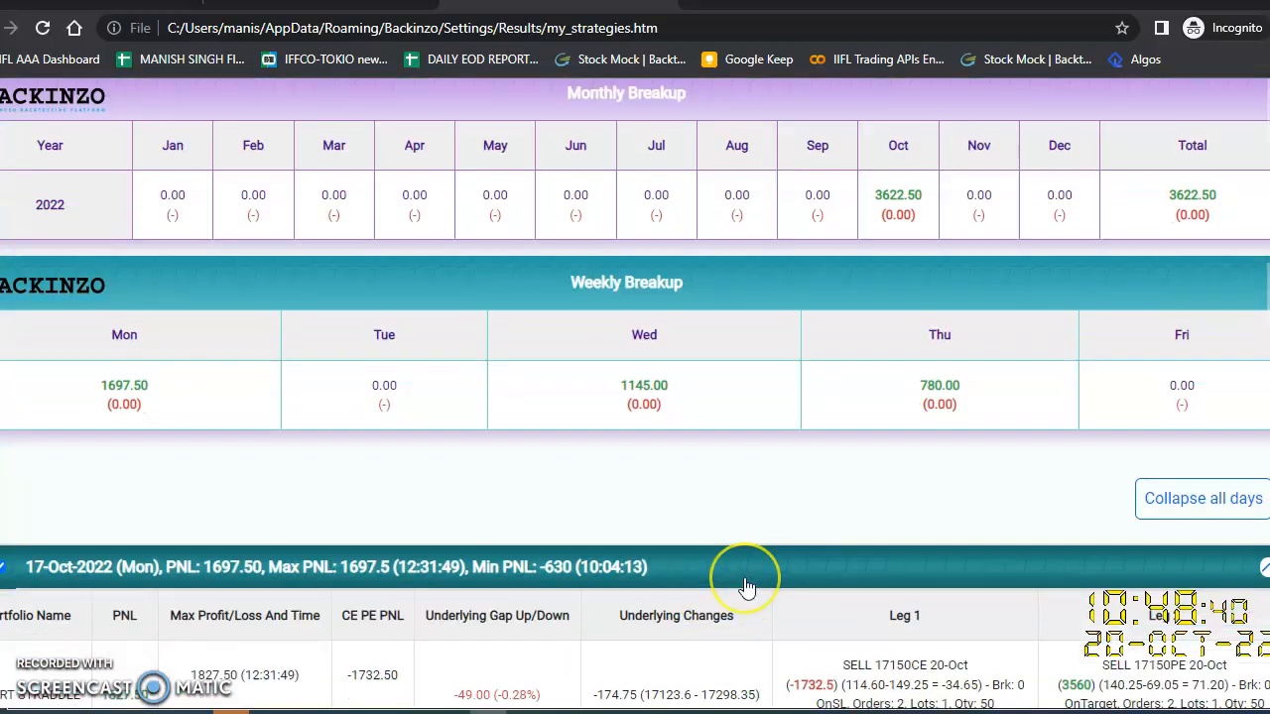
{"action": "scroll", "scroll_direction": "up", "scroll_amount": 3}
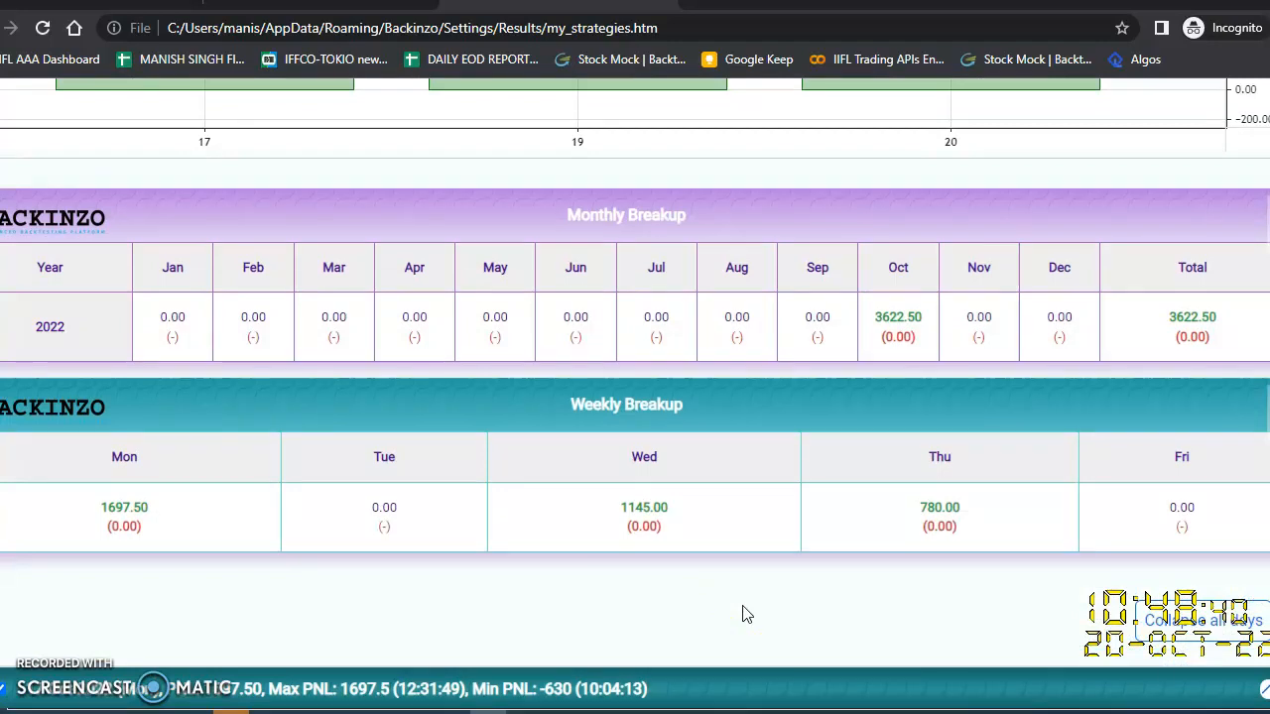
{"action": "scroll", "scroll_direction": "up", "scroll_amount": 3}
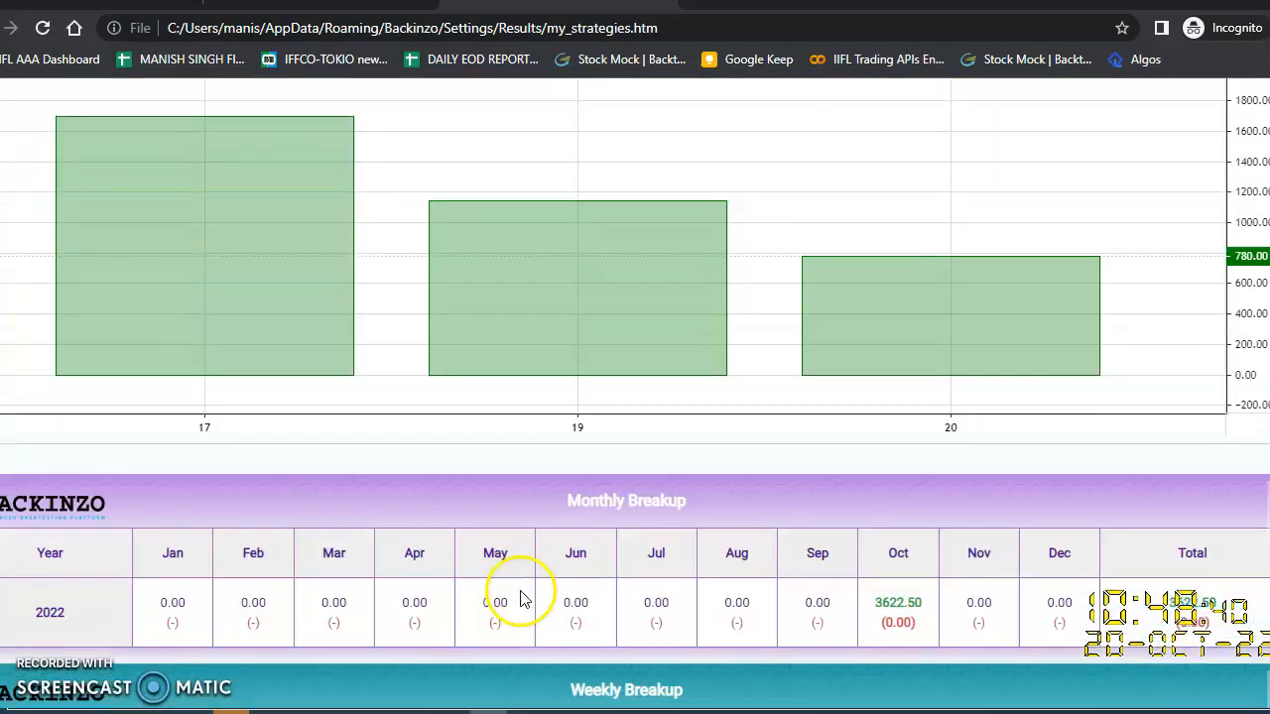
{"action": "scroll", "scroll_direction": "up", "scroll_amount": 3}
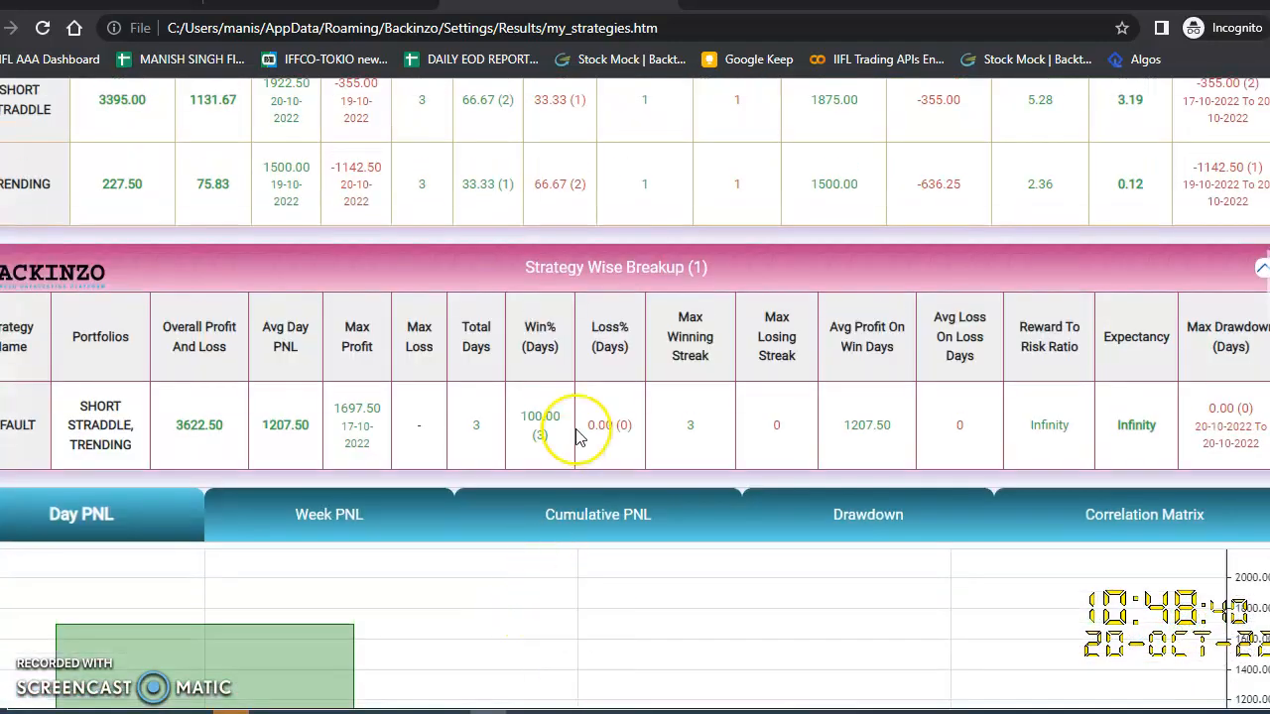
{"action": "scroll", "scroll_direction": "up", "scroll_amount": 3}
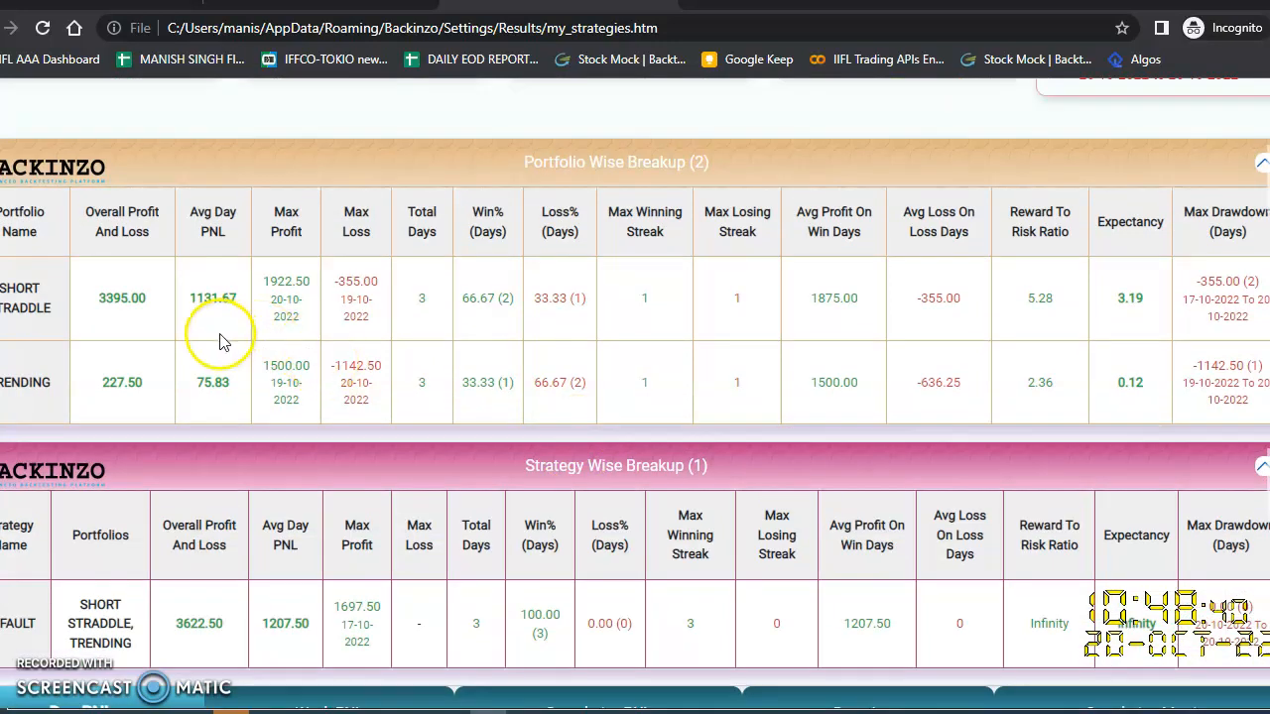
{"action": "mouse_move", "coordinate": [146, 317]}
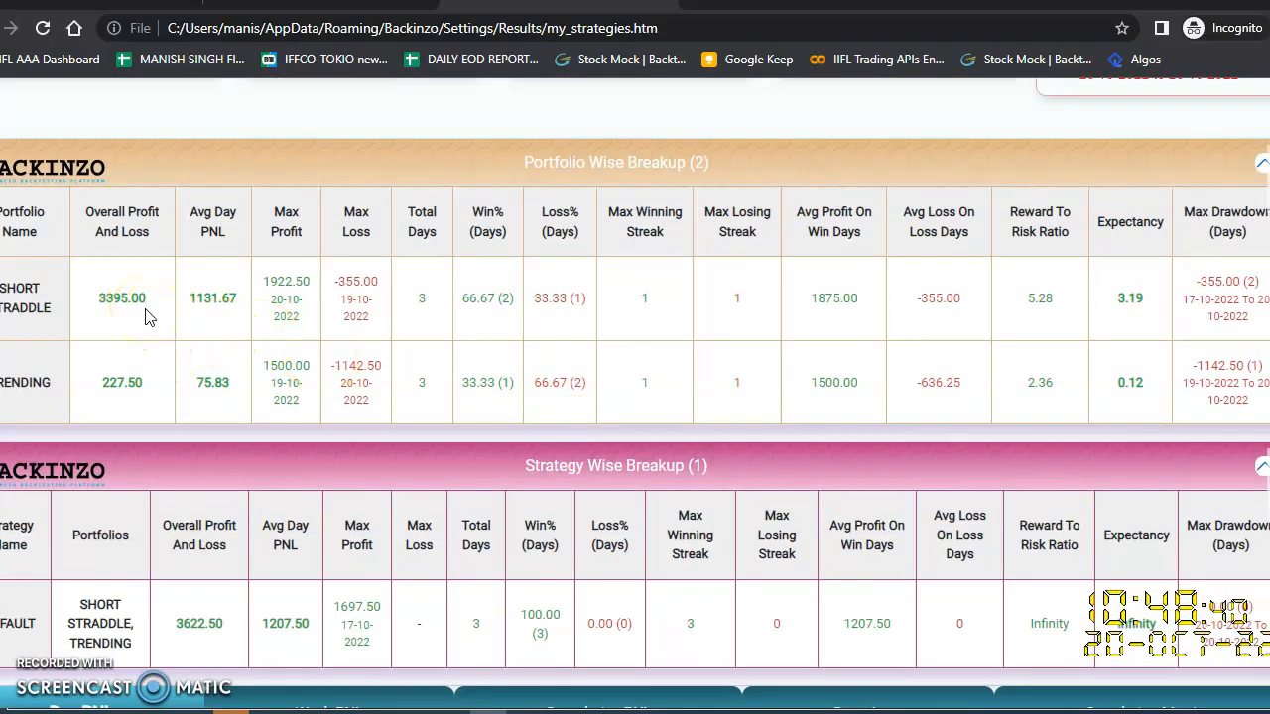
{"action": "mouse_move", "coordinate": [110, 414]}
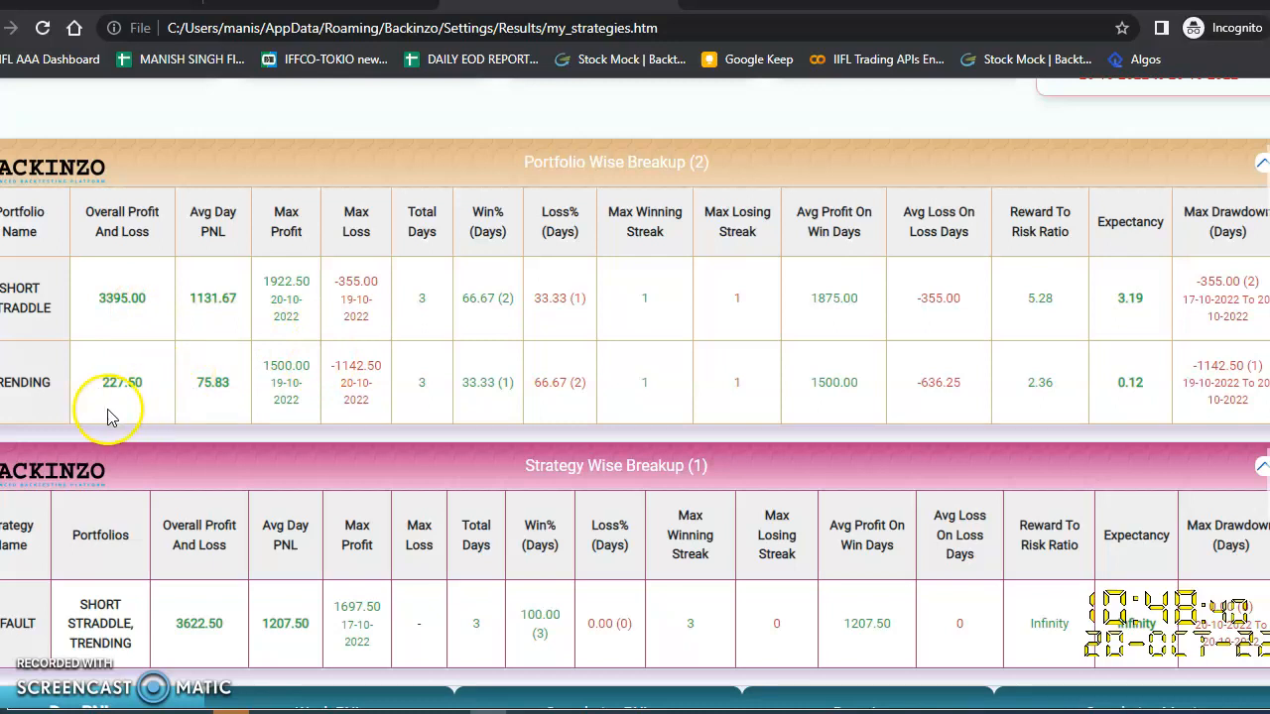
{"action": "scroll", "scroll_direction": "down", "scroll_amount": 3}
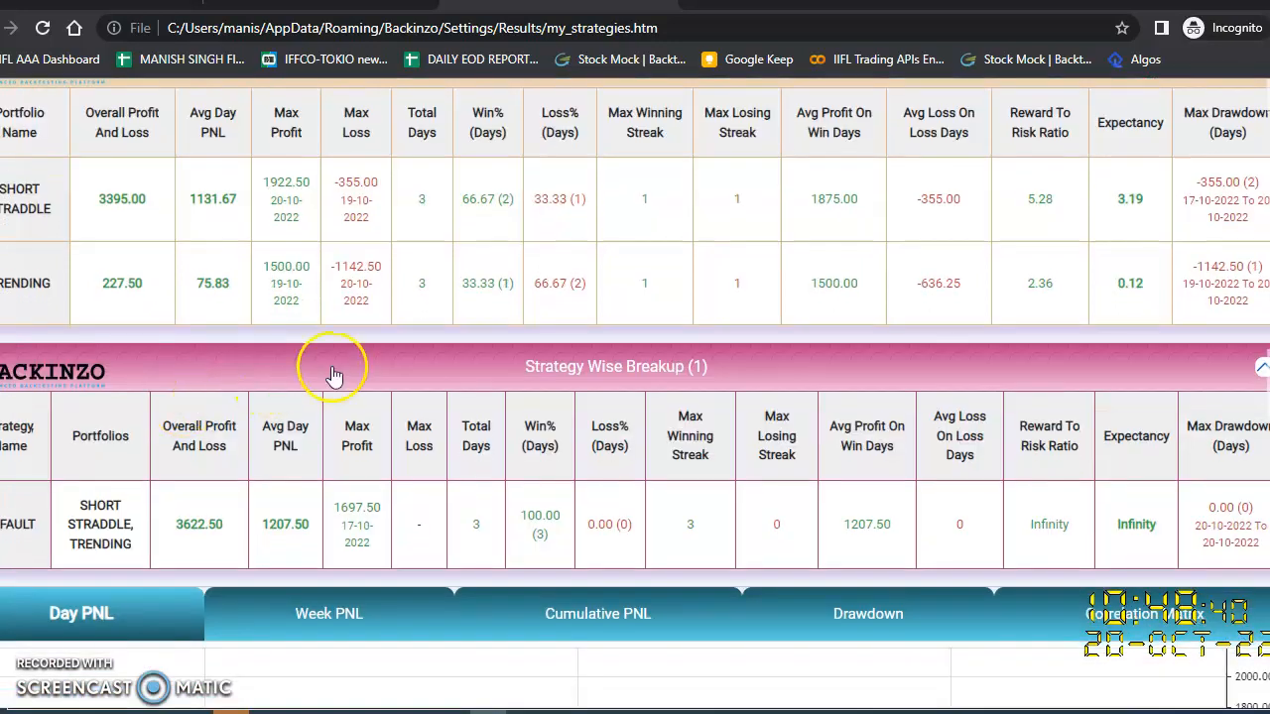
{"action": "scroll", "scroll_direction": "down", "scroll_amount": 3}
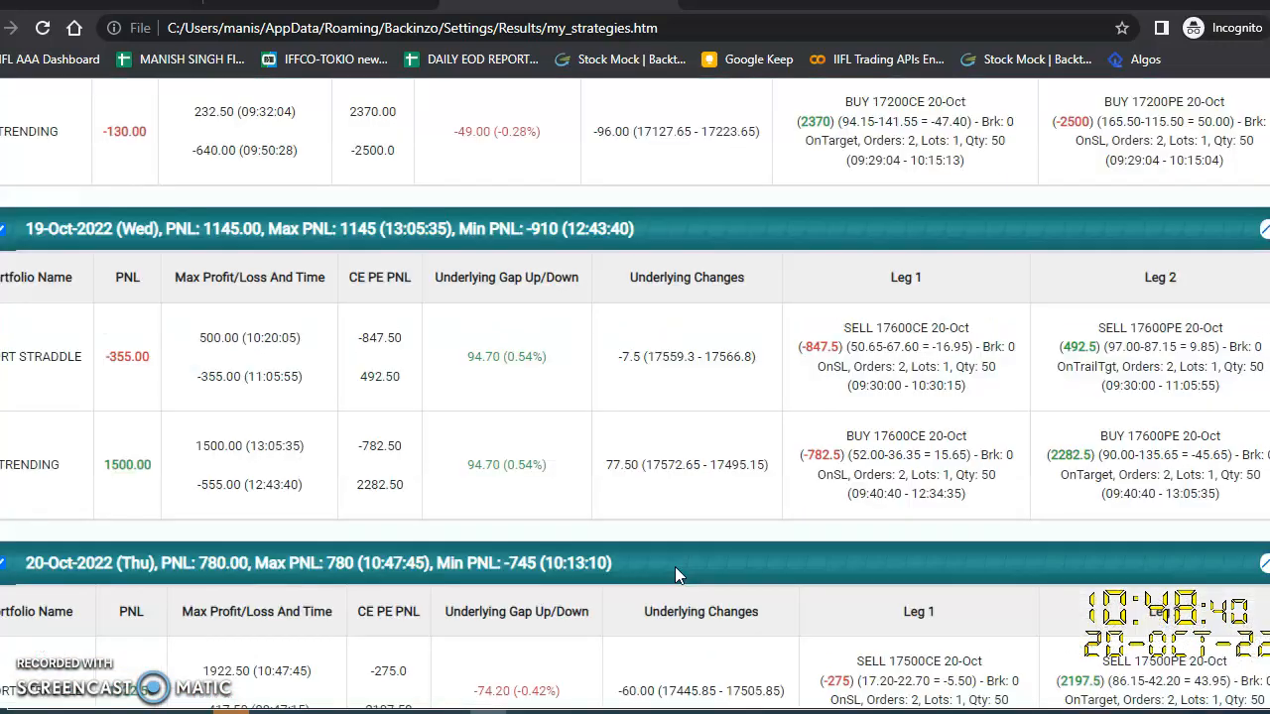
{"action": "scroll", "scroll_direction": "down", "scroll_amount": 3}
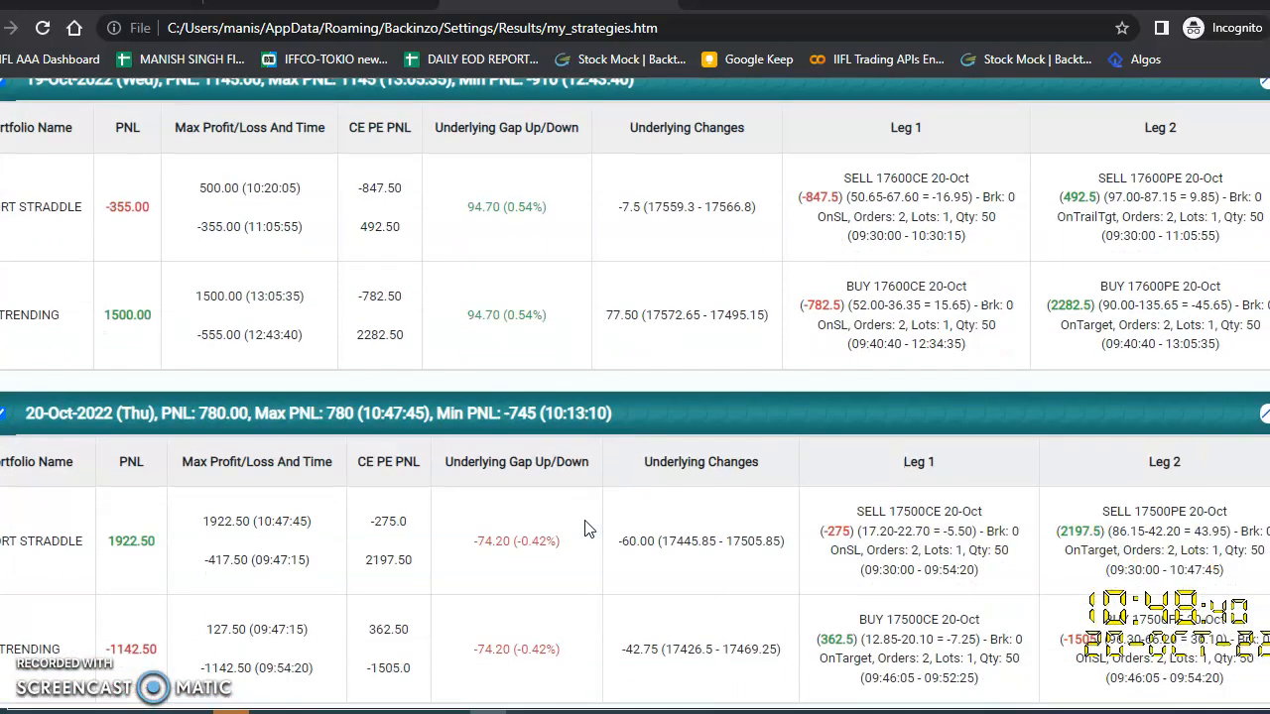
{"action": "scroll", "scroll_direction": "up", "scroll_amount": 3}
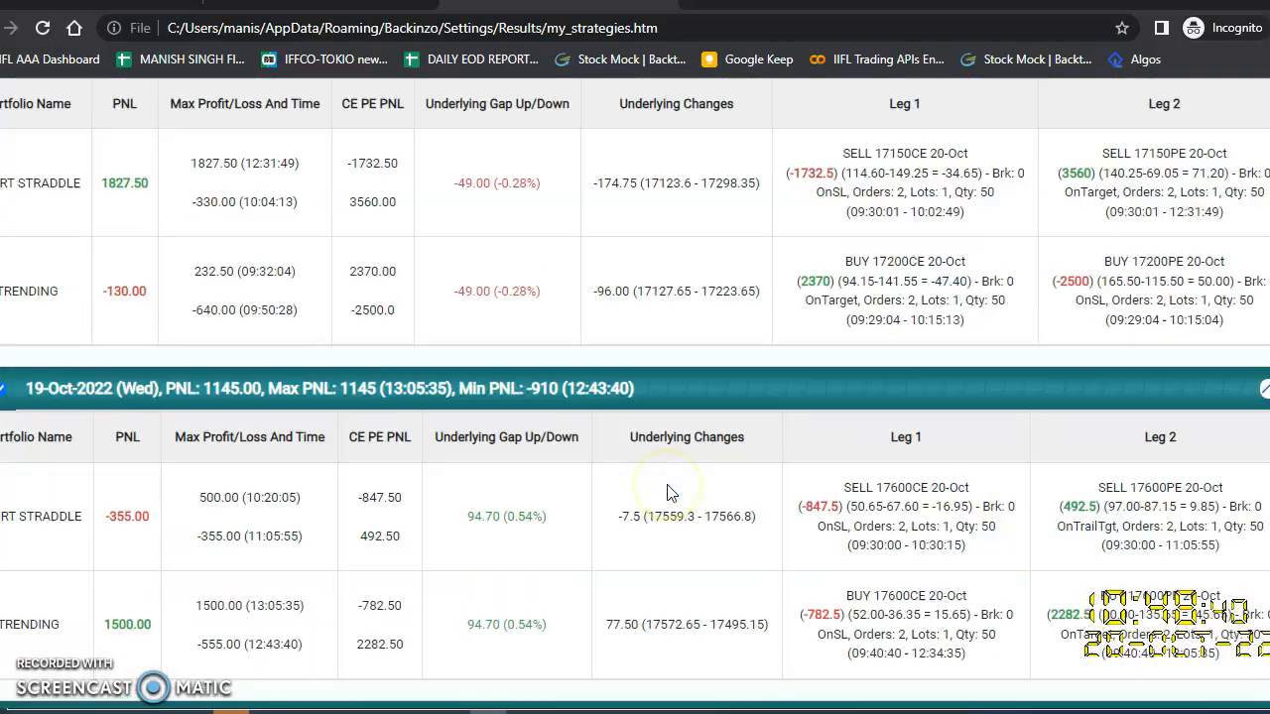
{"action": "scroll", "scroll_direction": "down", "scroll_amount": 3}
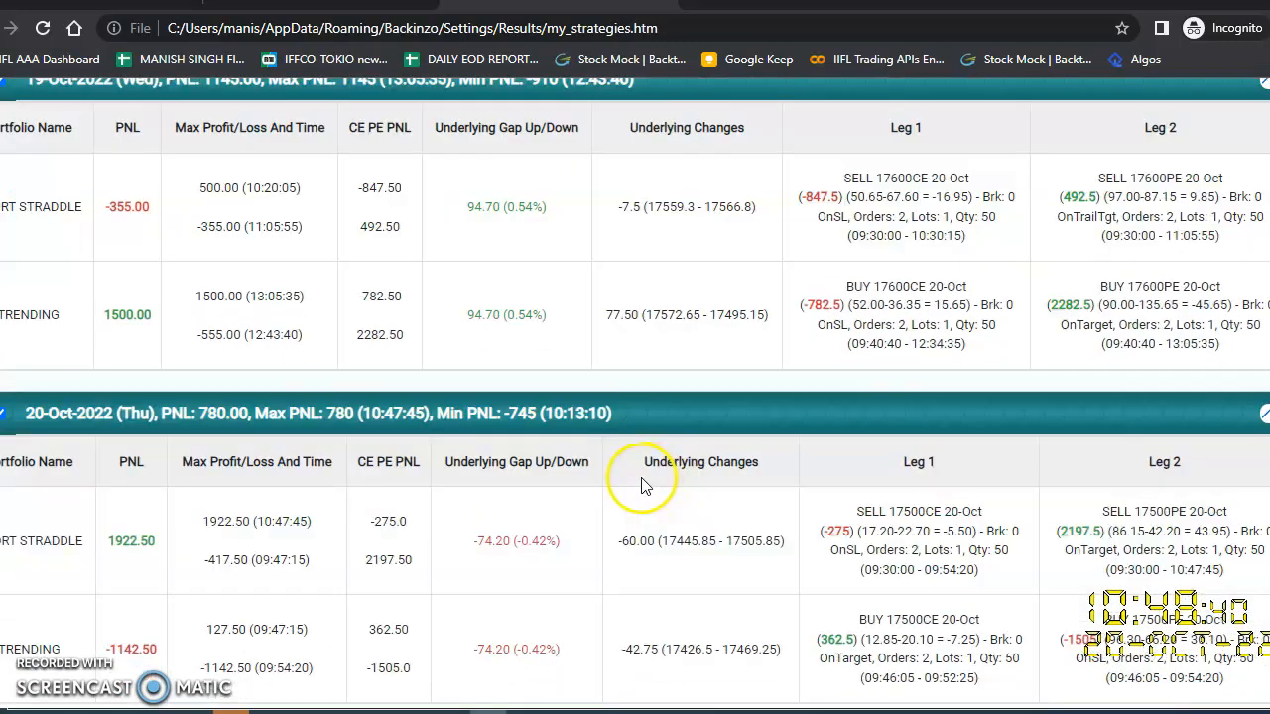
{"action": "mouse_move", "coordinate": [184, 271]}
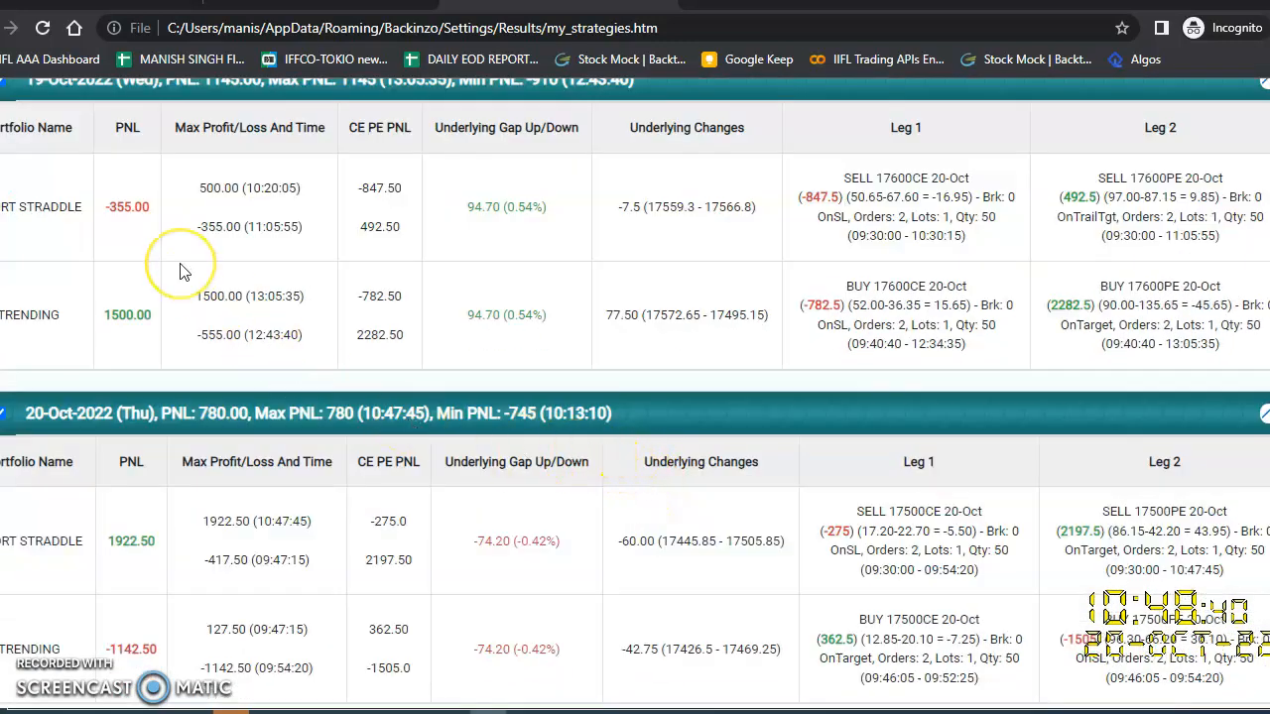
{"action": "mouse_move", "coordinate": [322, 372]}
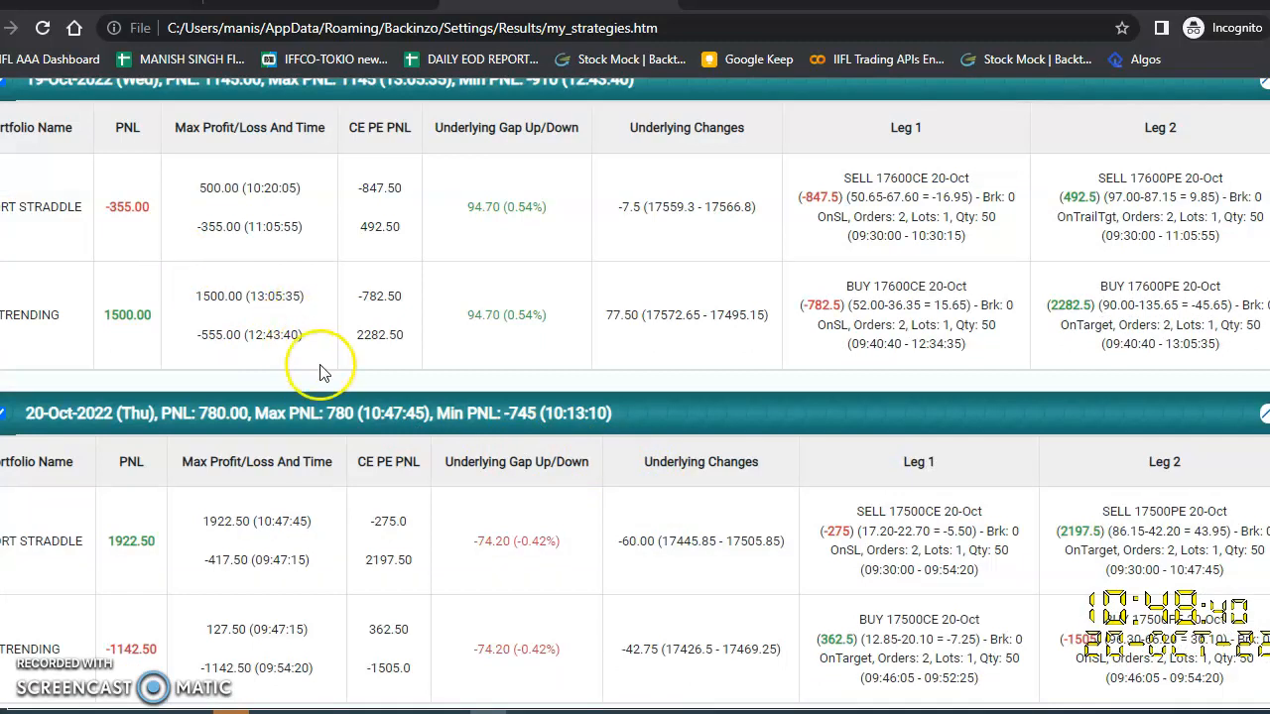
{"action": "scroll", "scroll_direction": "up", "scroll_amount": 3}
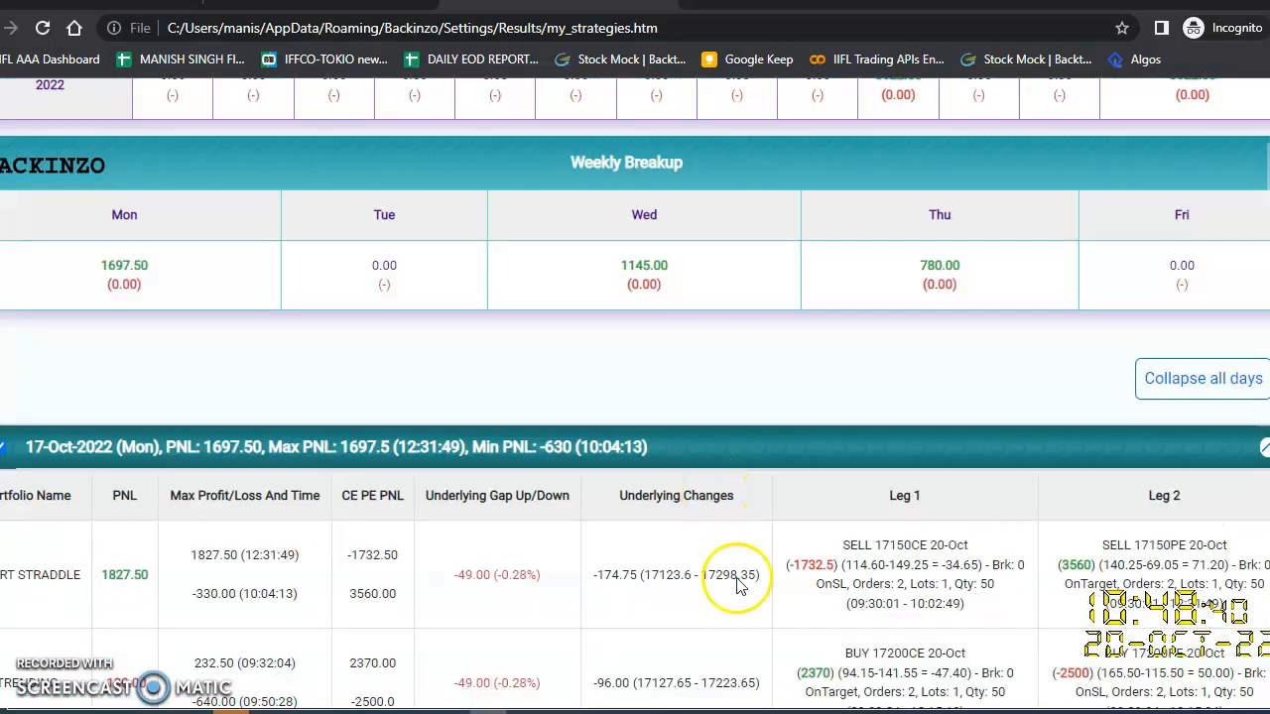
{"action": "scroll", "scroll_direction": "up", "scroll_amount": 3}
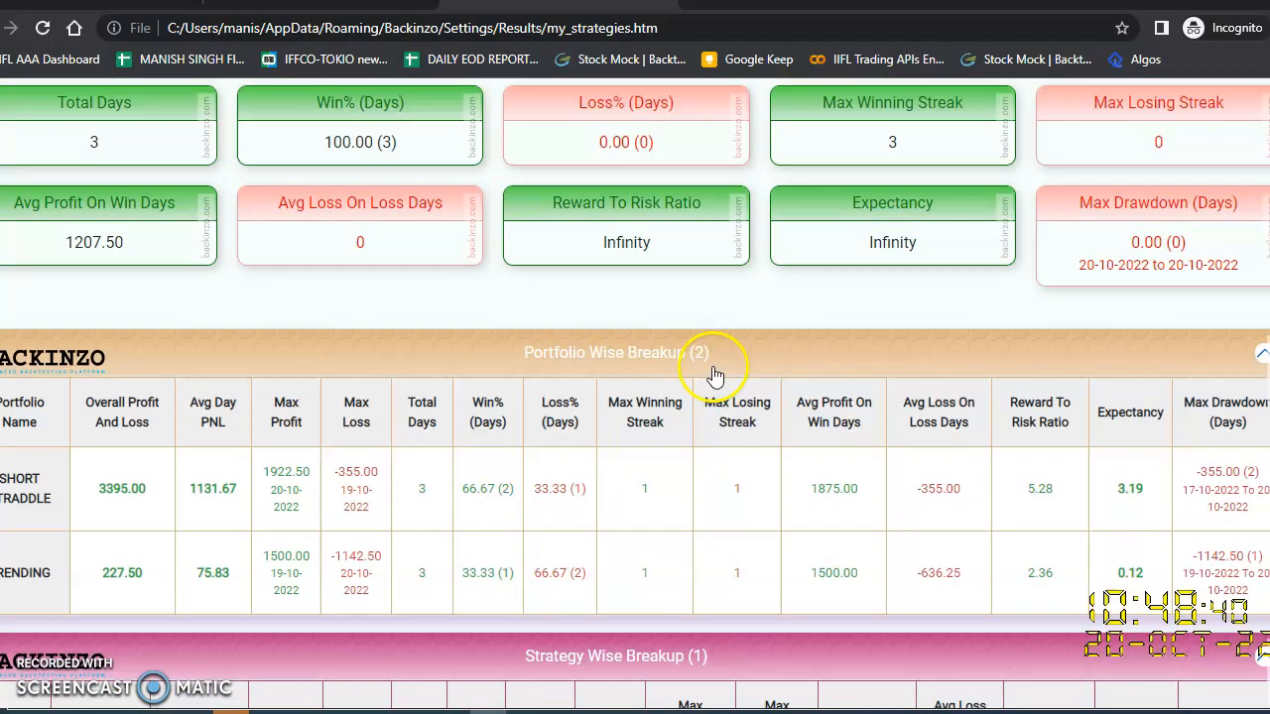
{"action": "scroll", "scroll_direction": "up", "scroll_amount": 3}
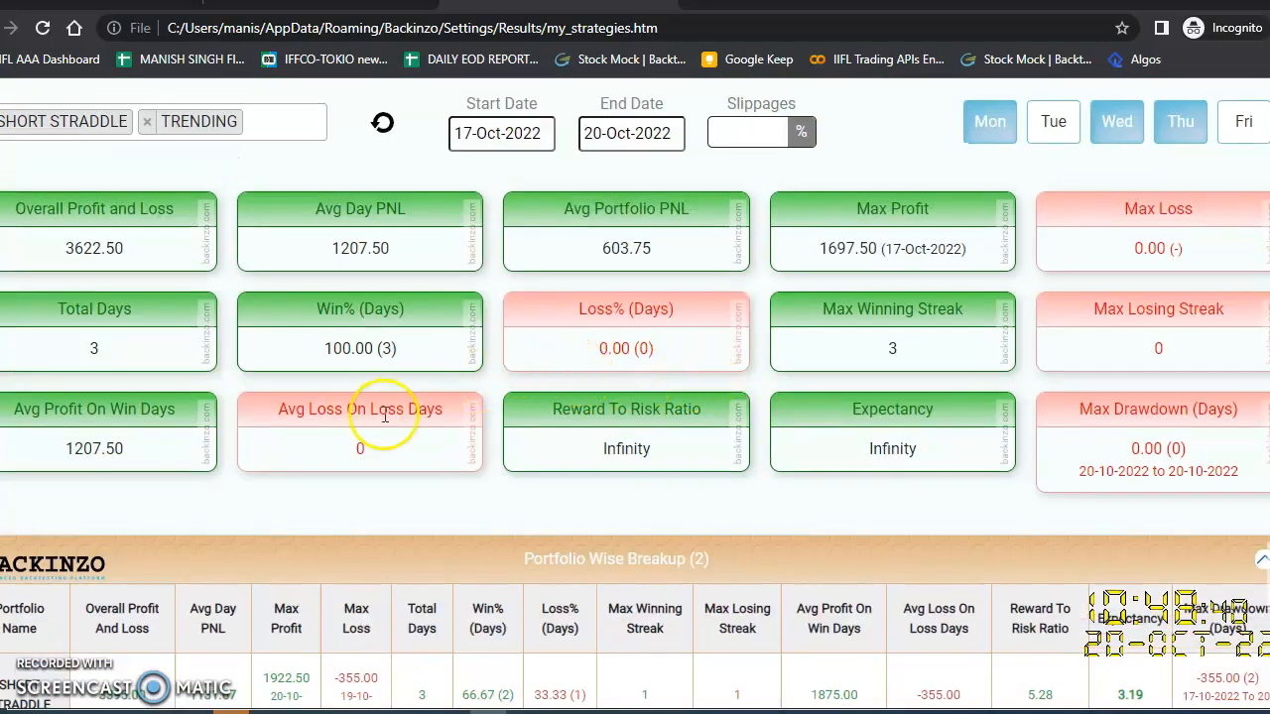
{"action": "mouse_move", "coordinate": [345, 452]}
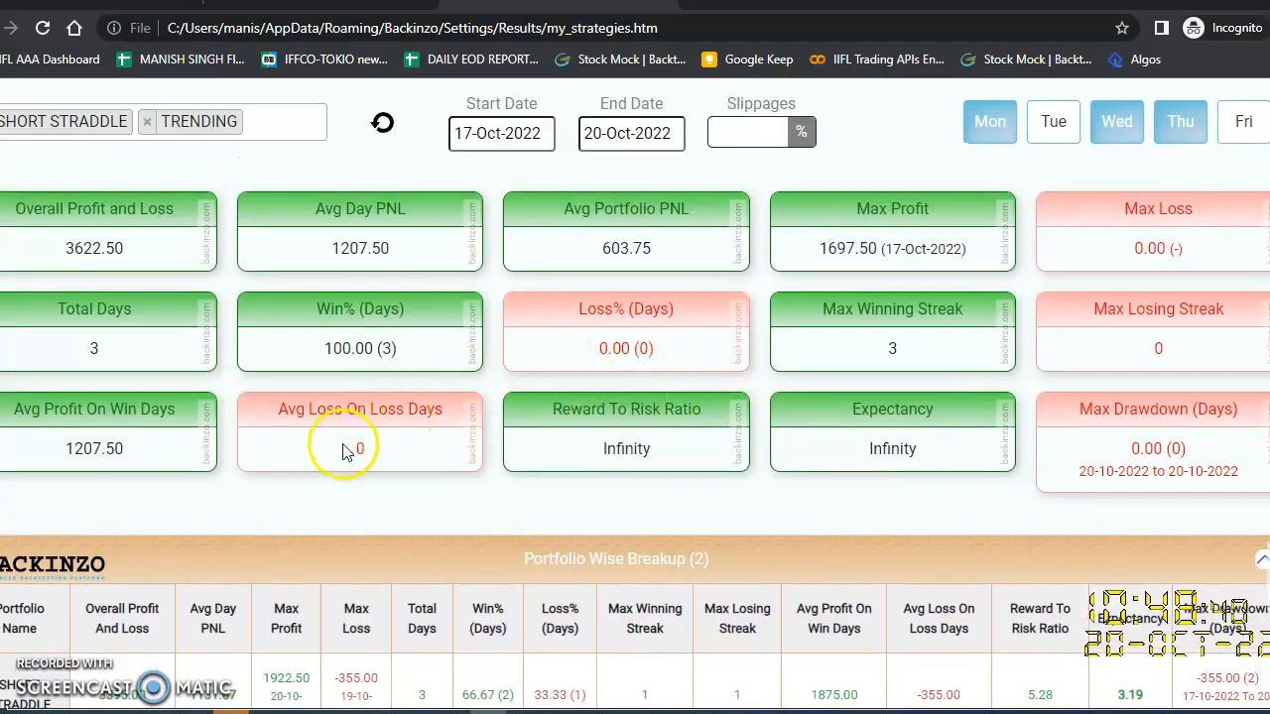
{"action": "mouse_move", "coordinate": [251, 511]}
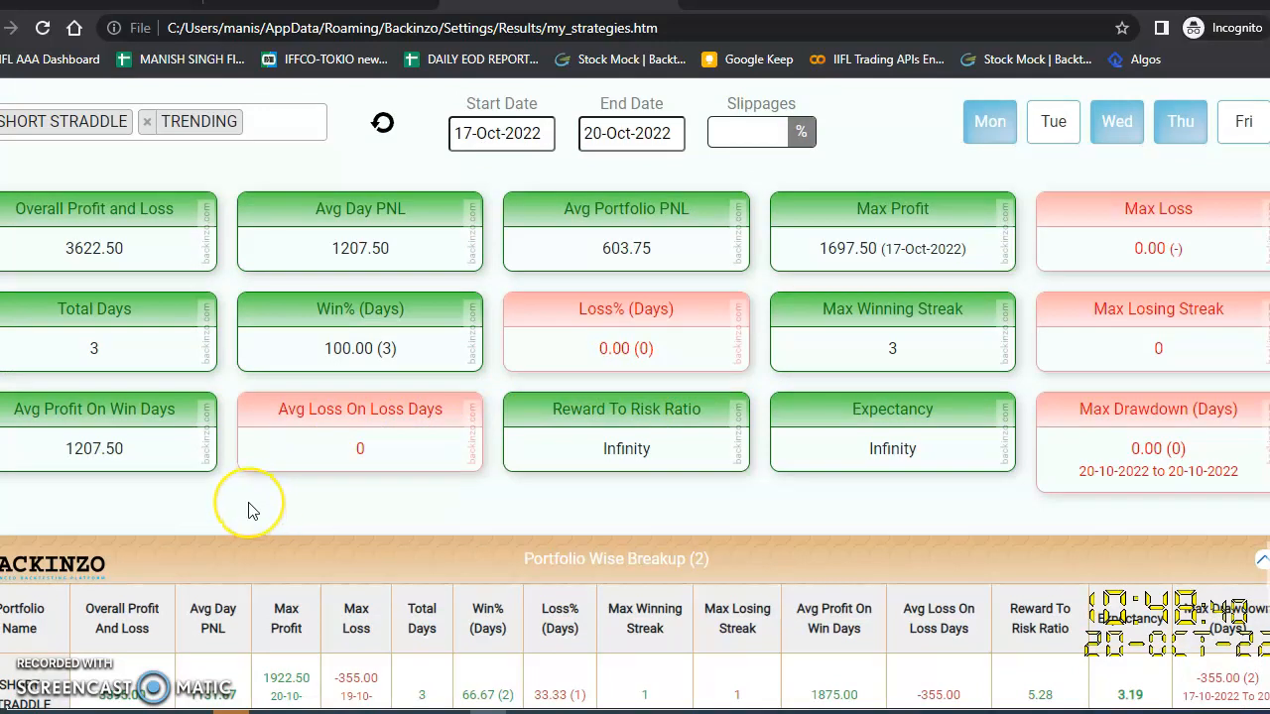
{"action": "mouse_move", "coordinate": [266, 506]}
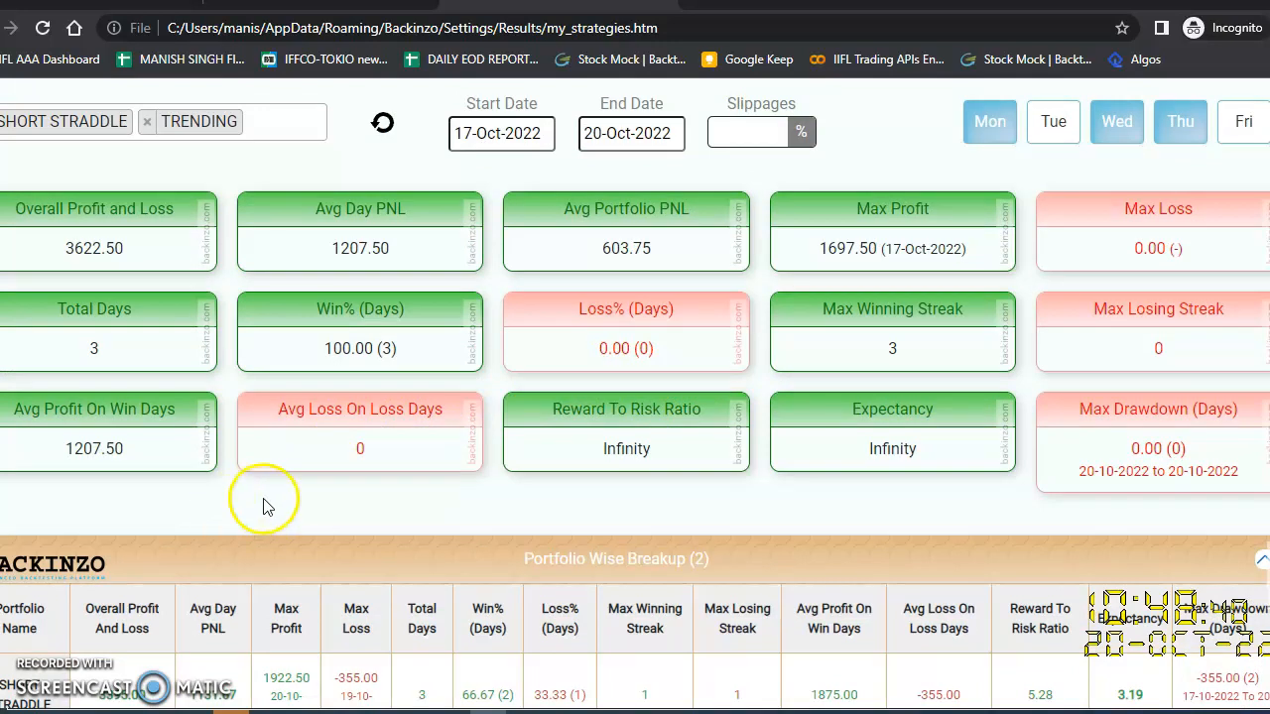
{"action": "mouse_move", "coordinate": [223, 511]}
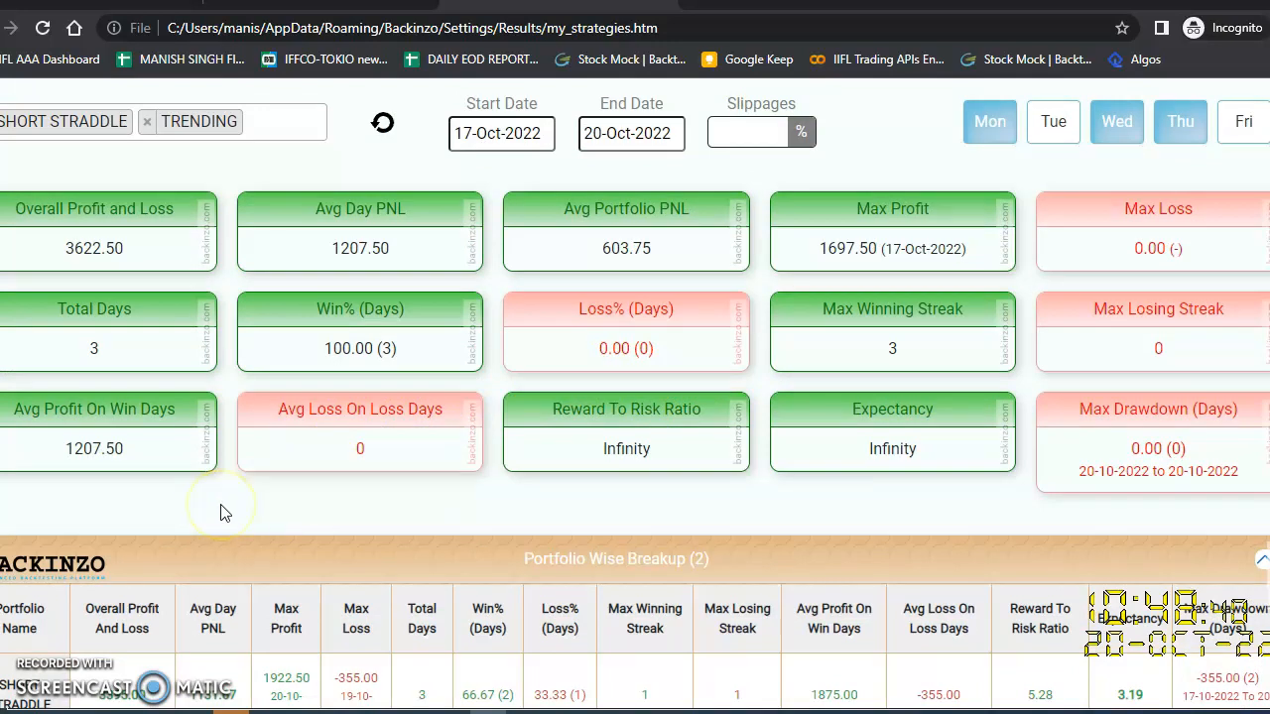
{"action": "scroll", "scroll_direction": "down", "scroll_amount": 3}
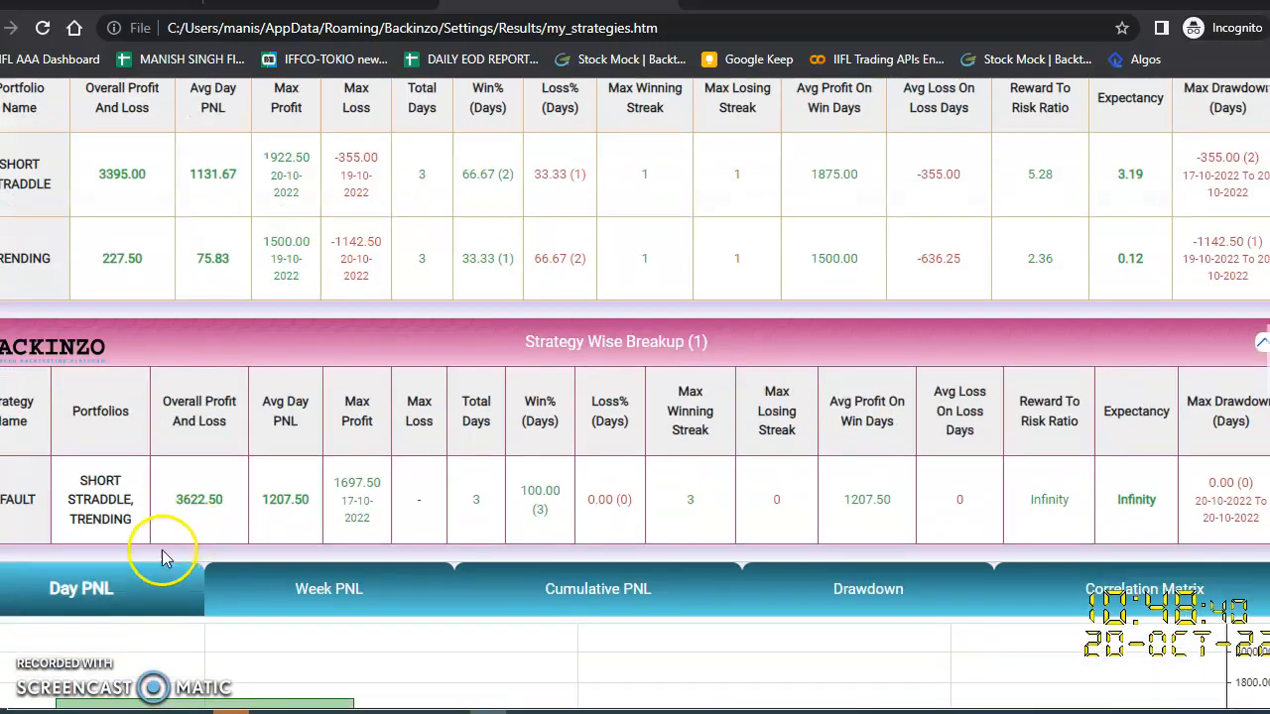
{"action": "scroll", "scroll_direction": "down", "scroll_amount": 3}
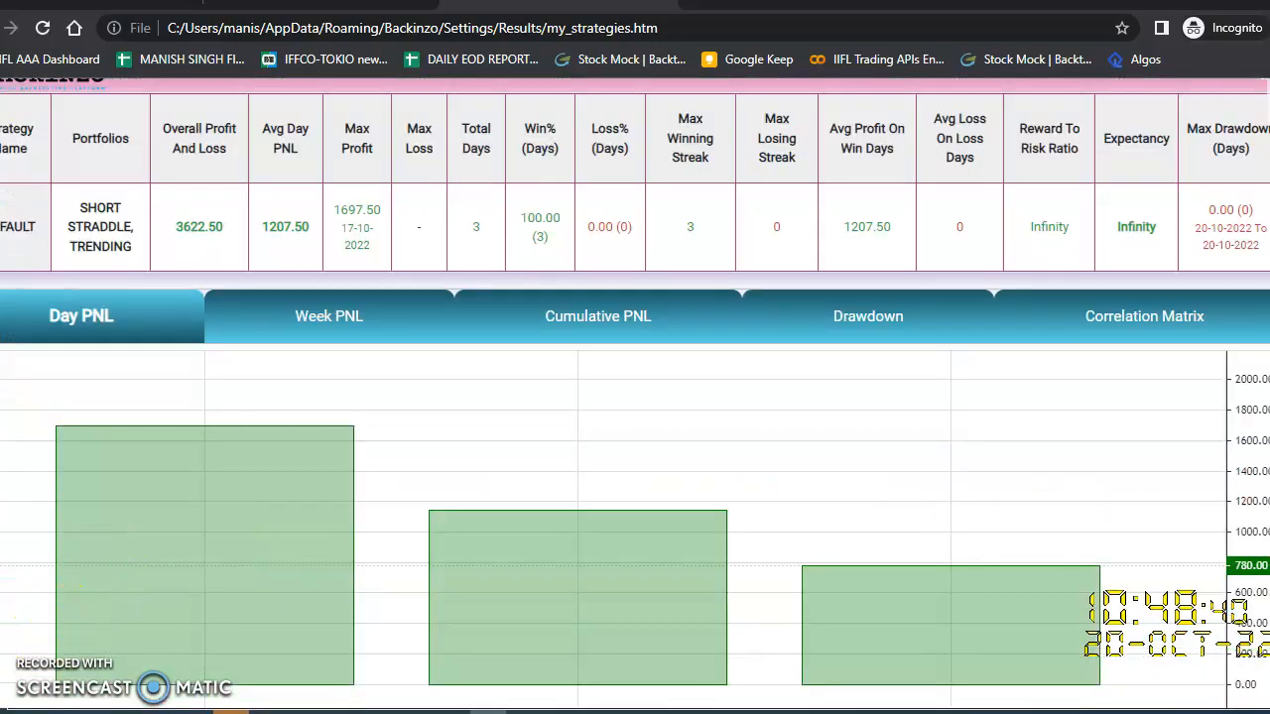